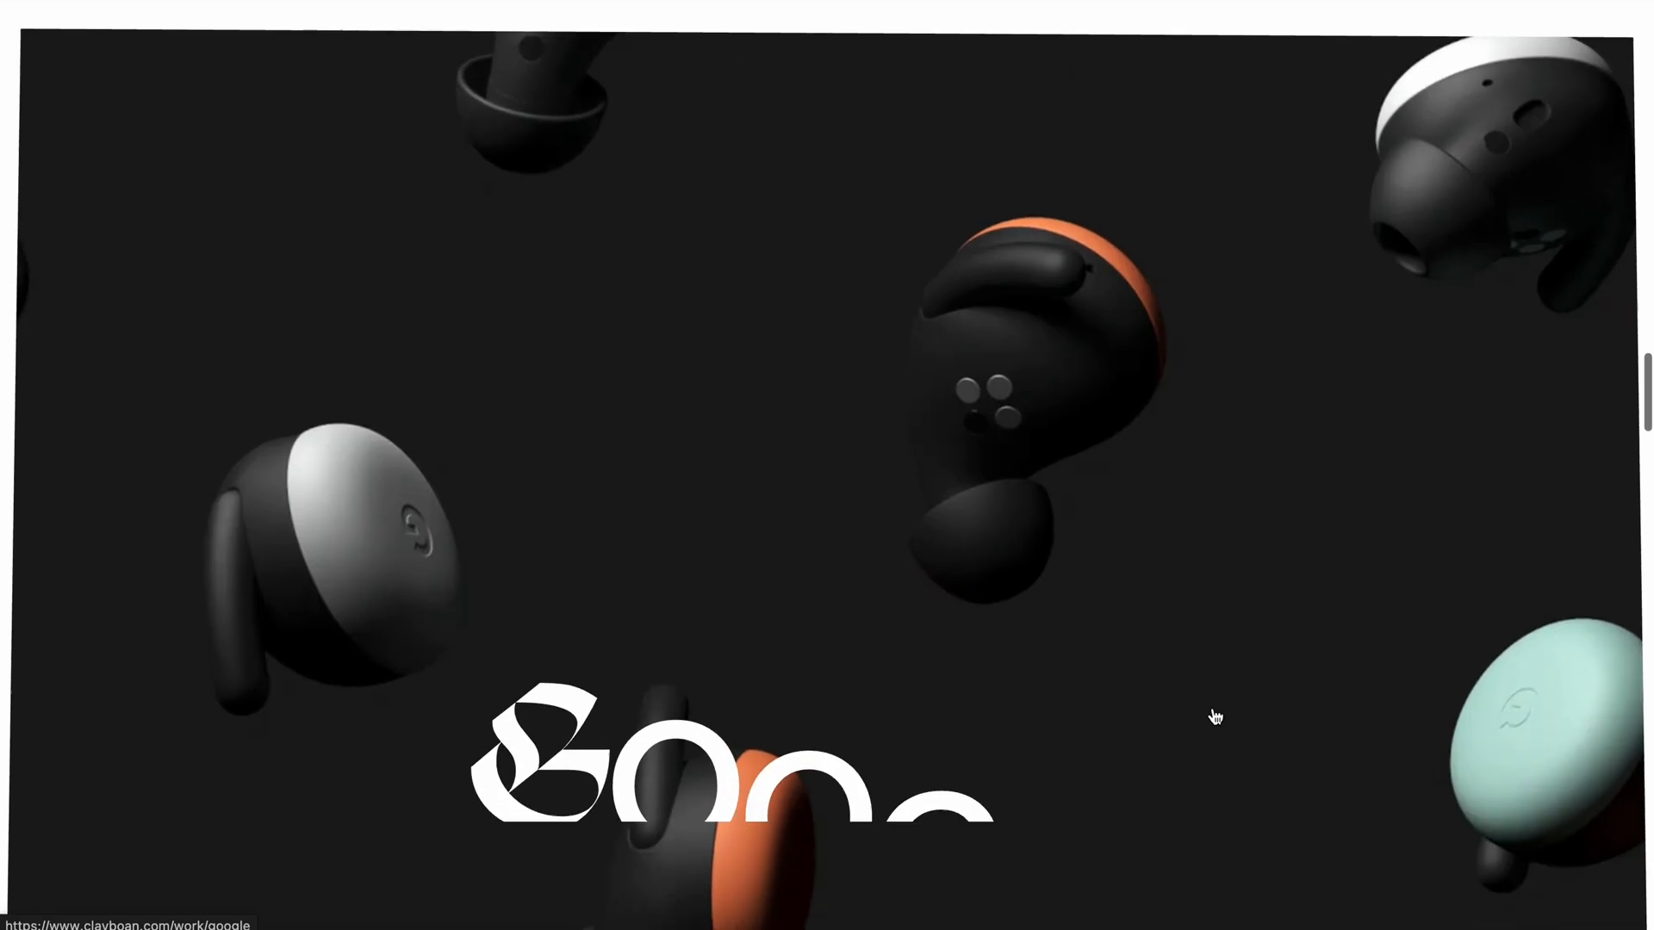
- Add section.hero with h1 'Beyond the limits' and section.outro with h1 'Back to base'
scroll("down", 3)
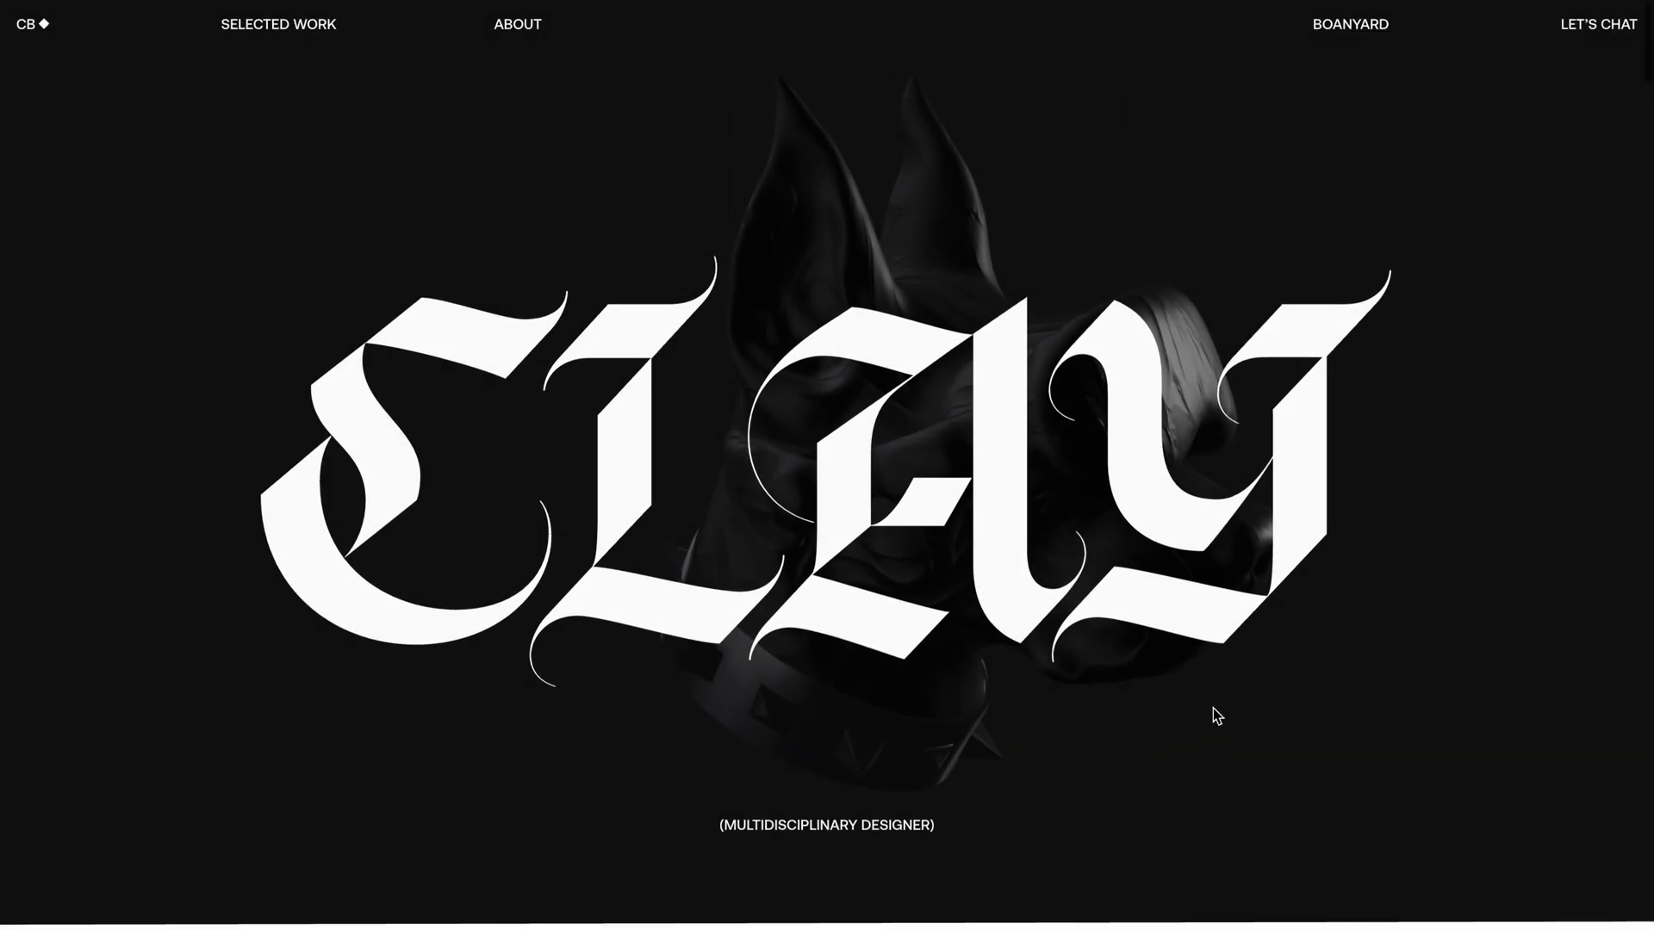
scroll("down", 3)
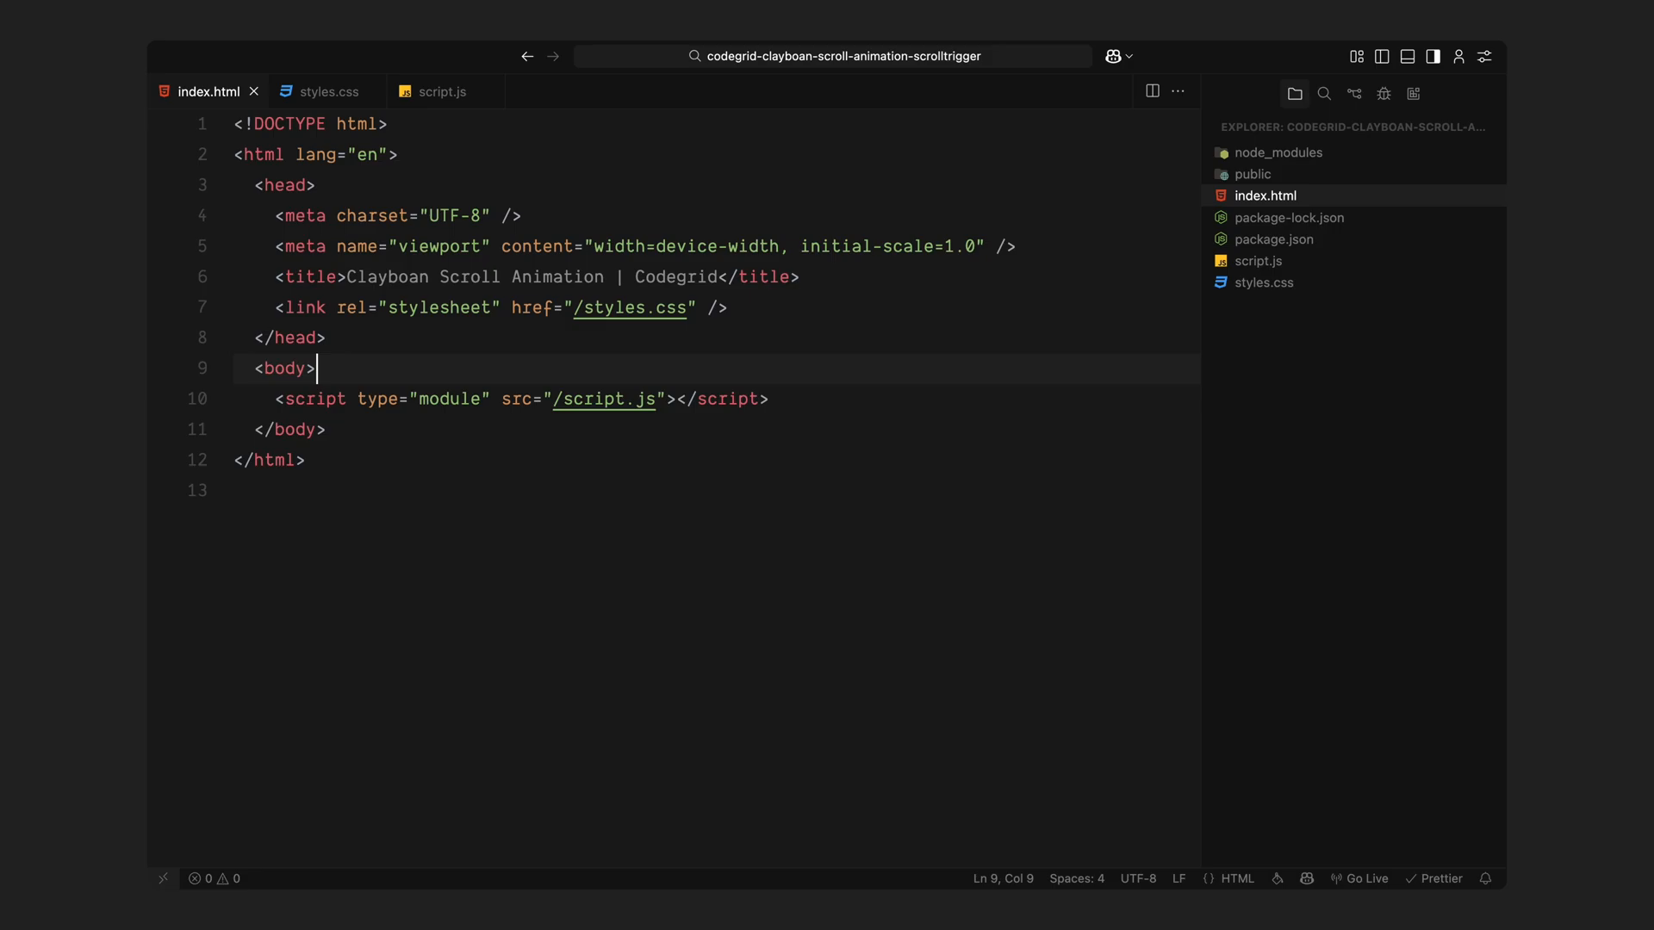
type("section class=\"hero\"></section>")
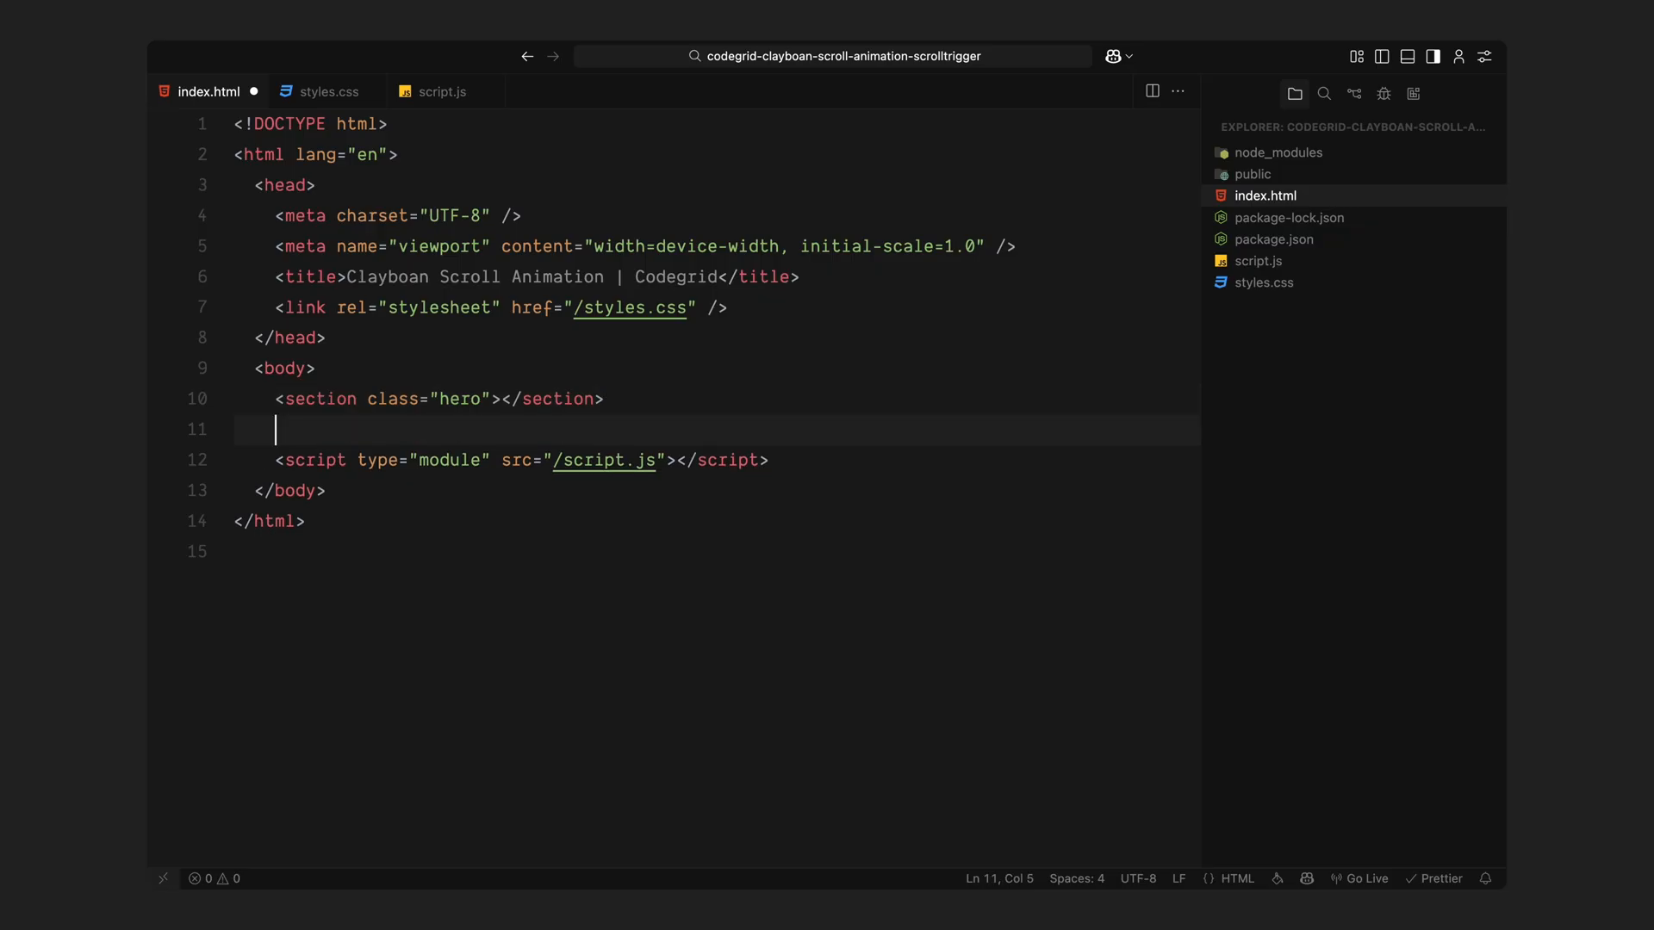
type("<section class=\"outro\"></section>")
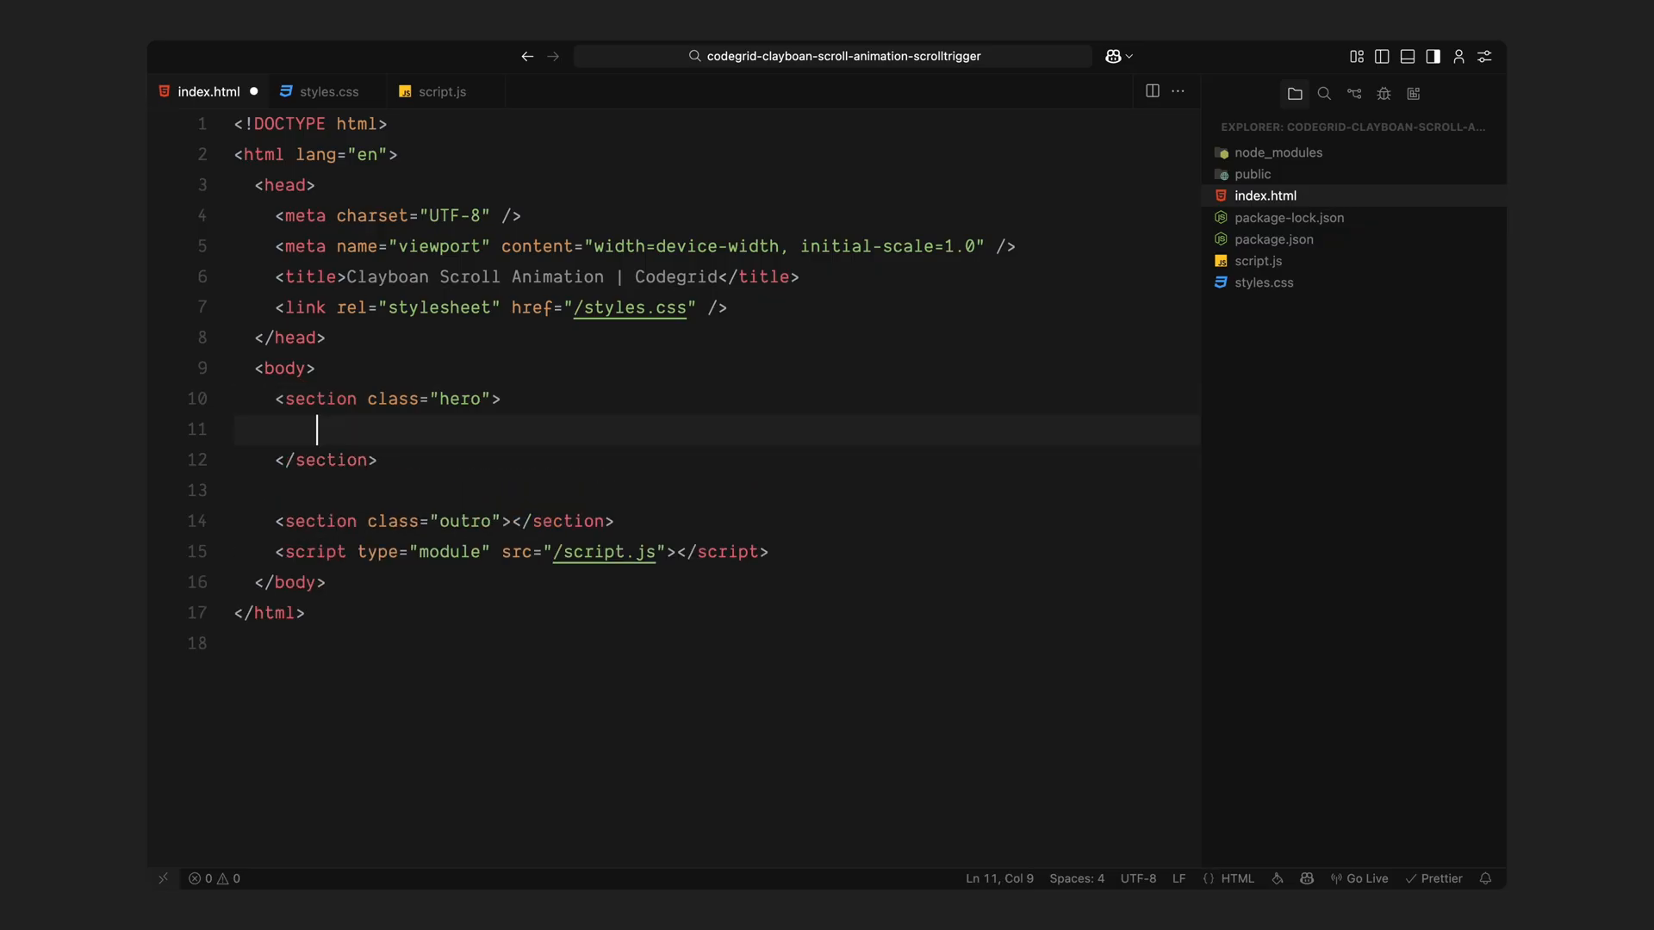
type("<h1>Beyond the limits</h1>")
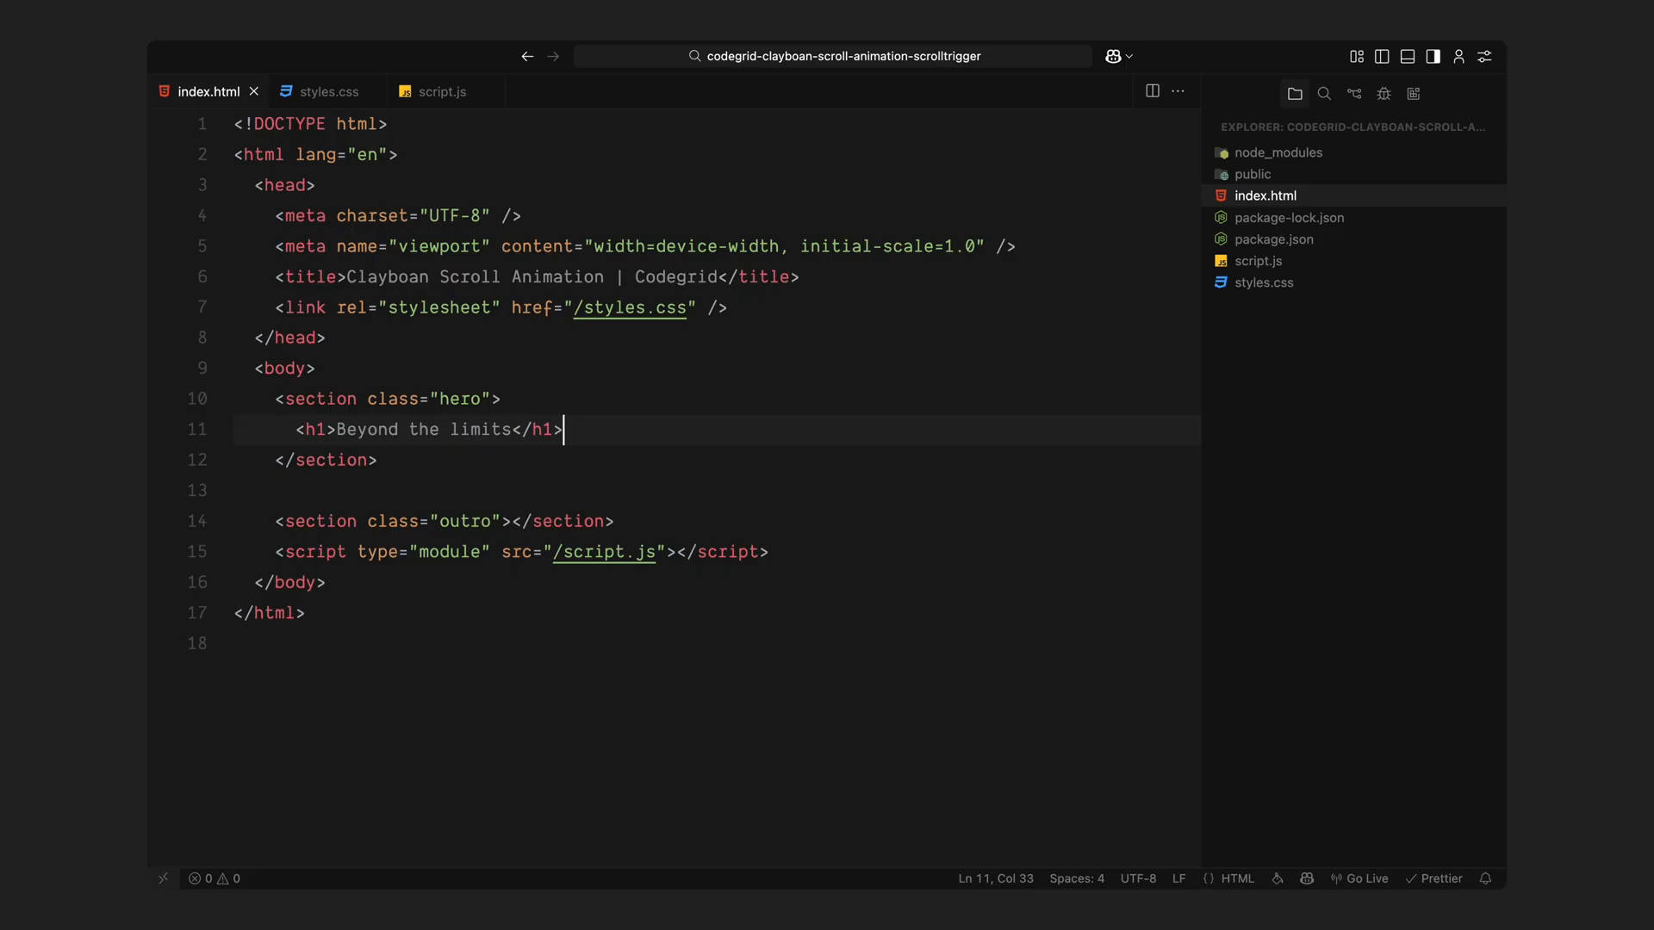
type("<h1>Back to base</h1>")
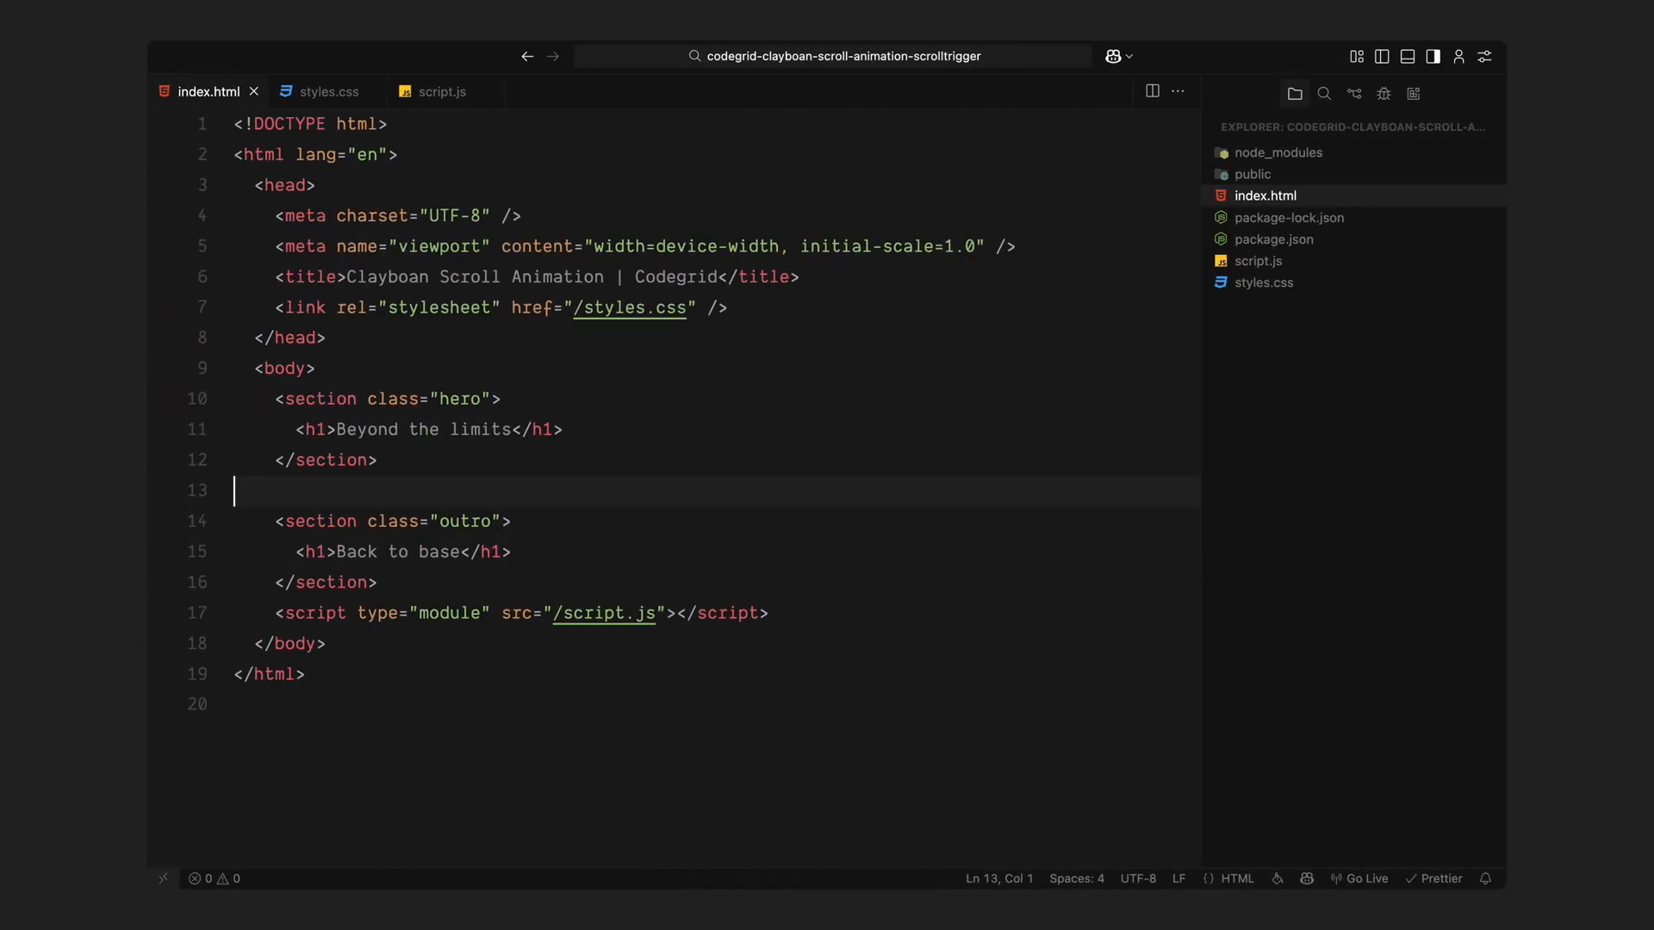
- Expand an Emmet abbreviation into five .work-item sections with numbered work_0$.jpg images and h1 names
key("Enter")
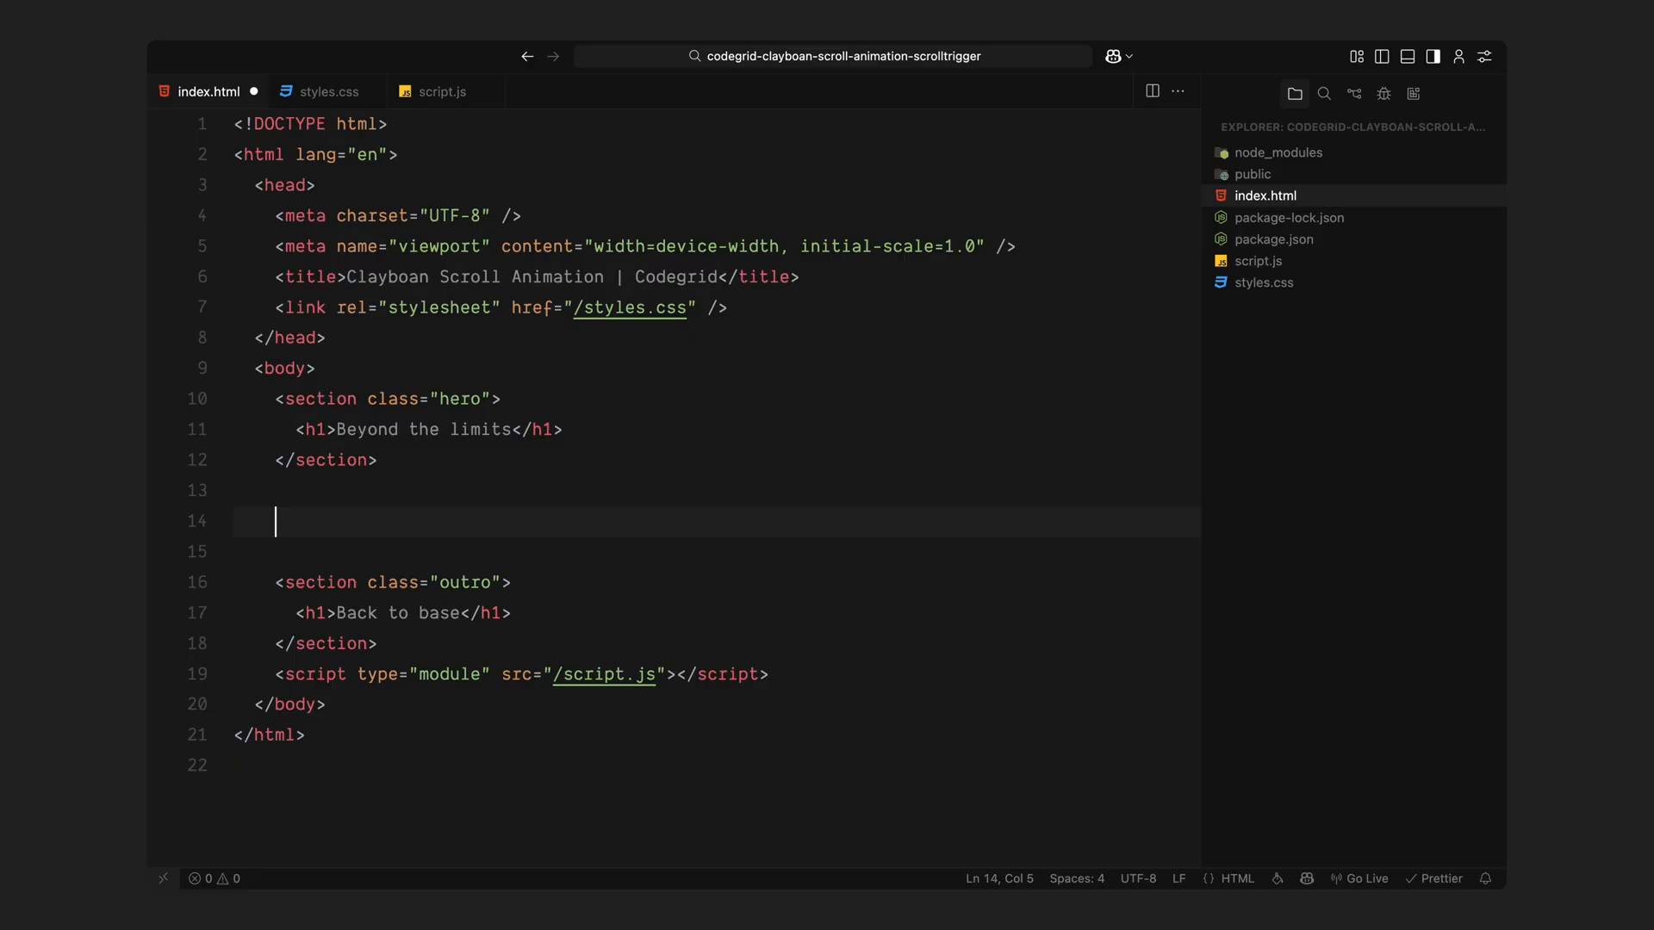
type("section.work-item")
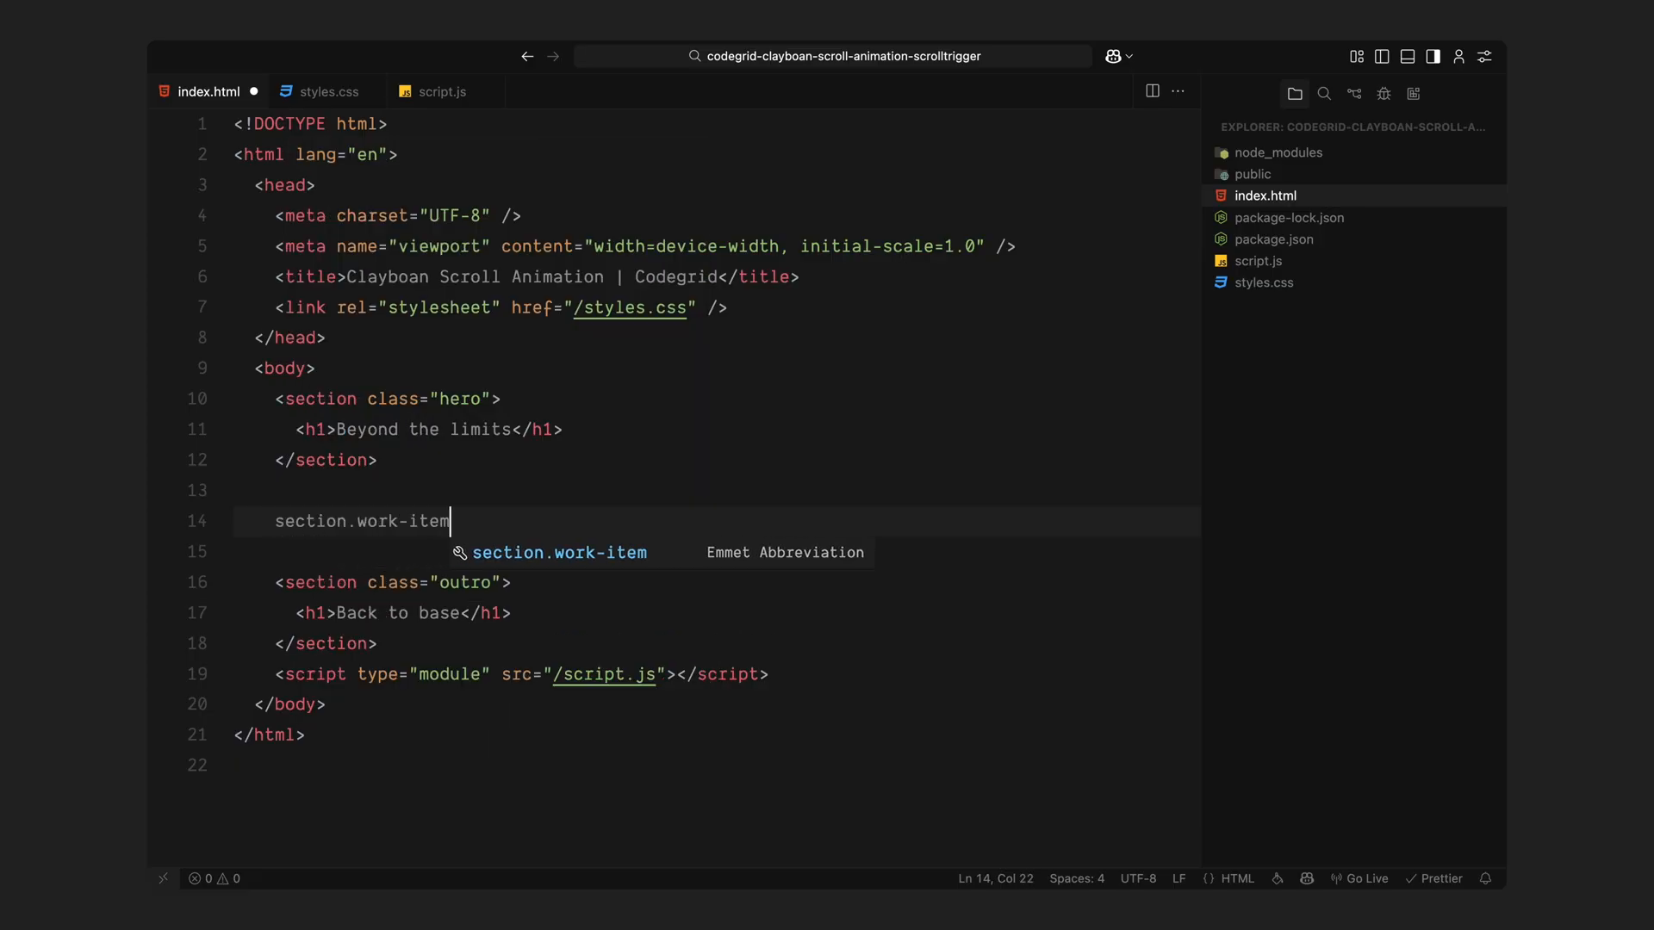
type("*5>(.work-item")
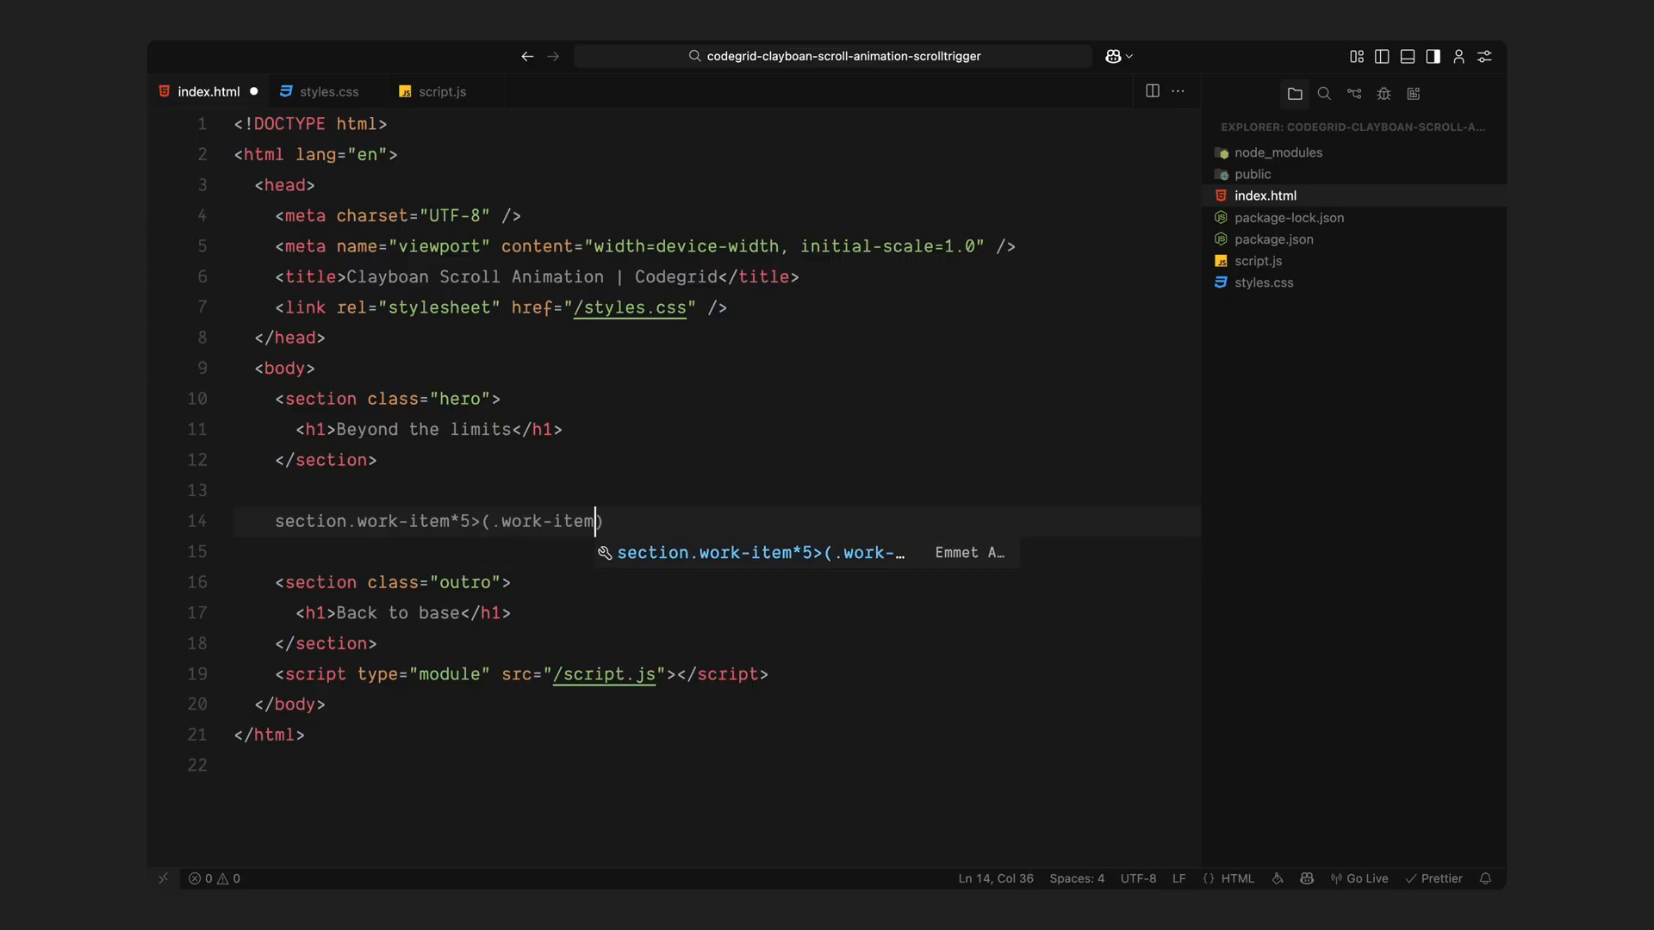
type("-img>img[src=\"/\"]")
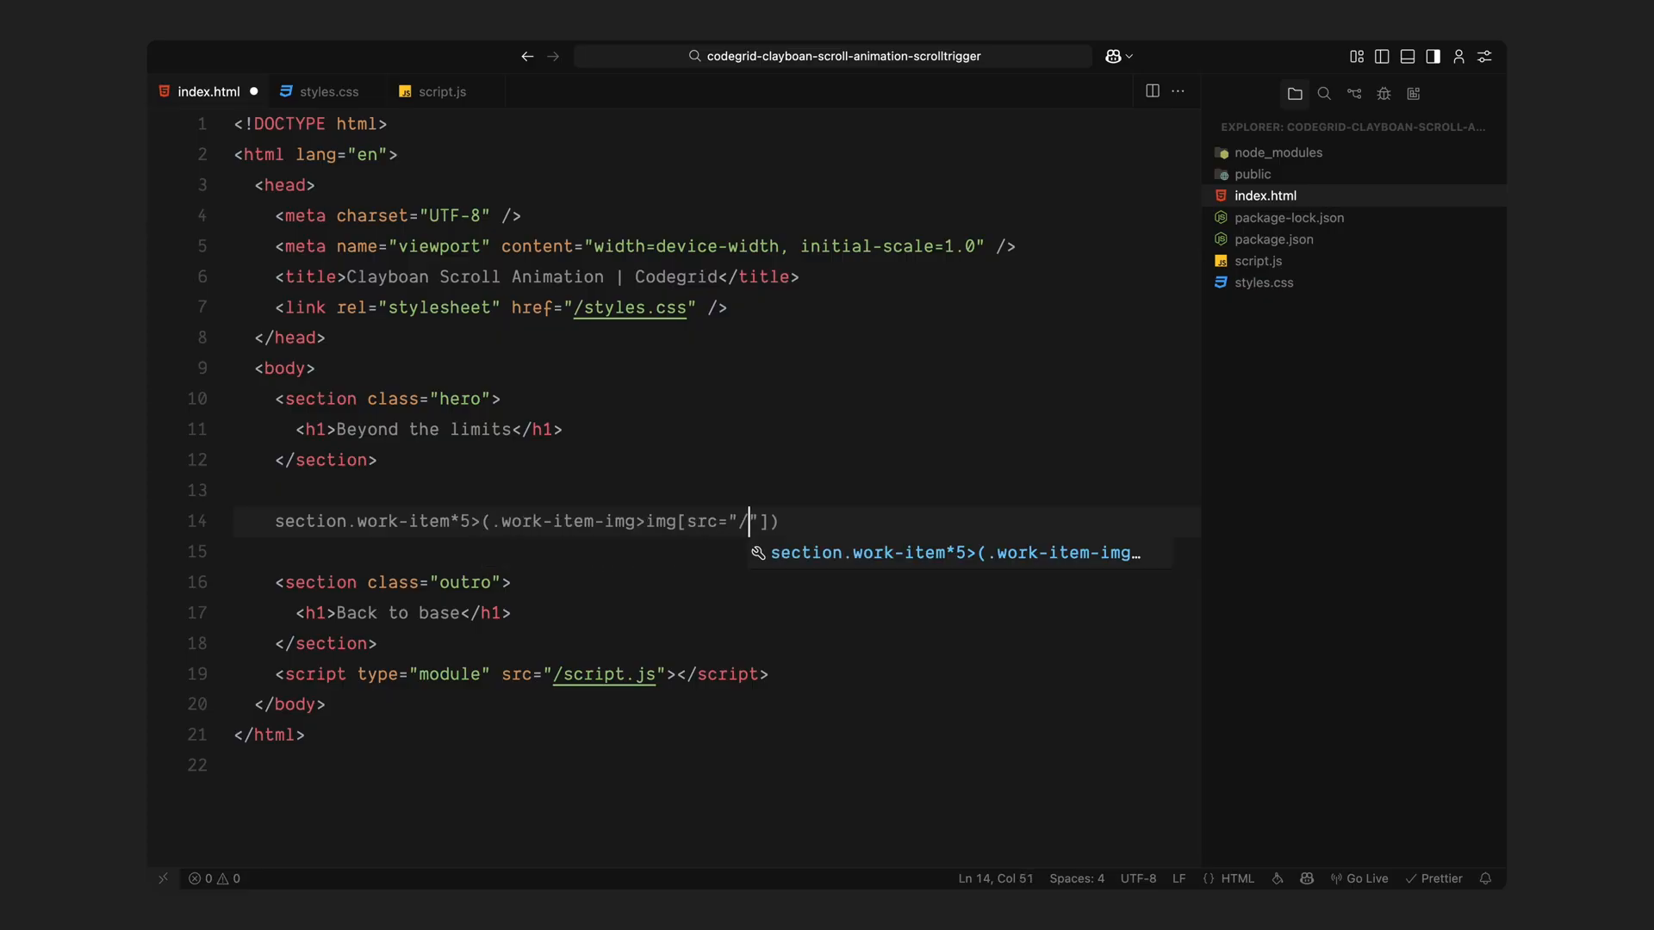
type("work_0$.jpg\"][alt=")
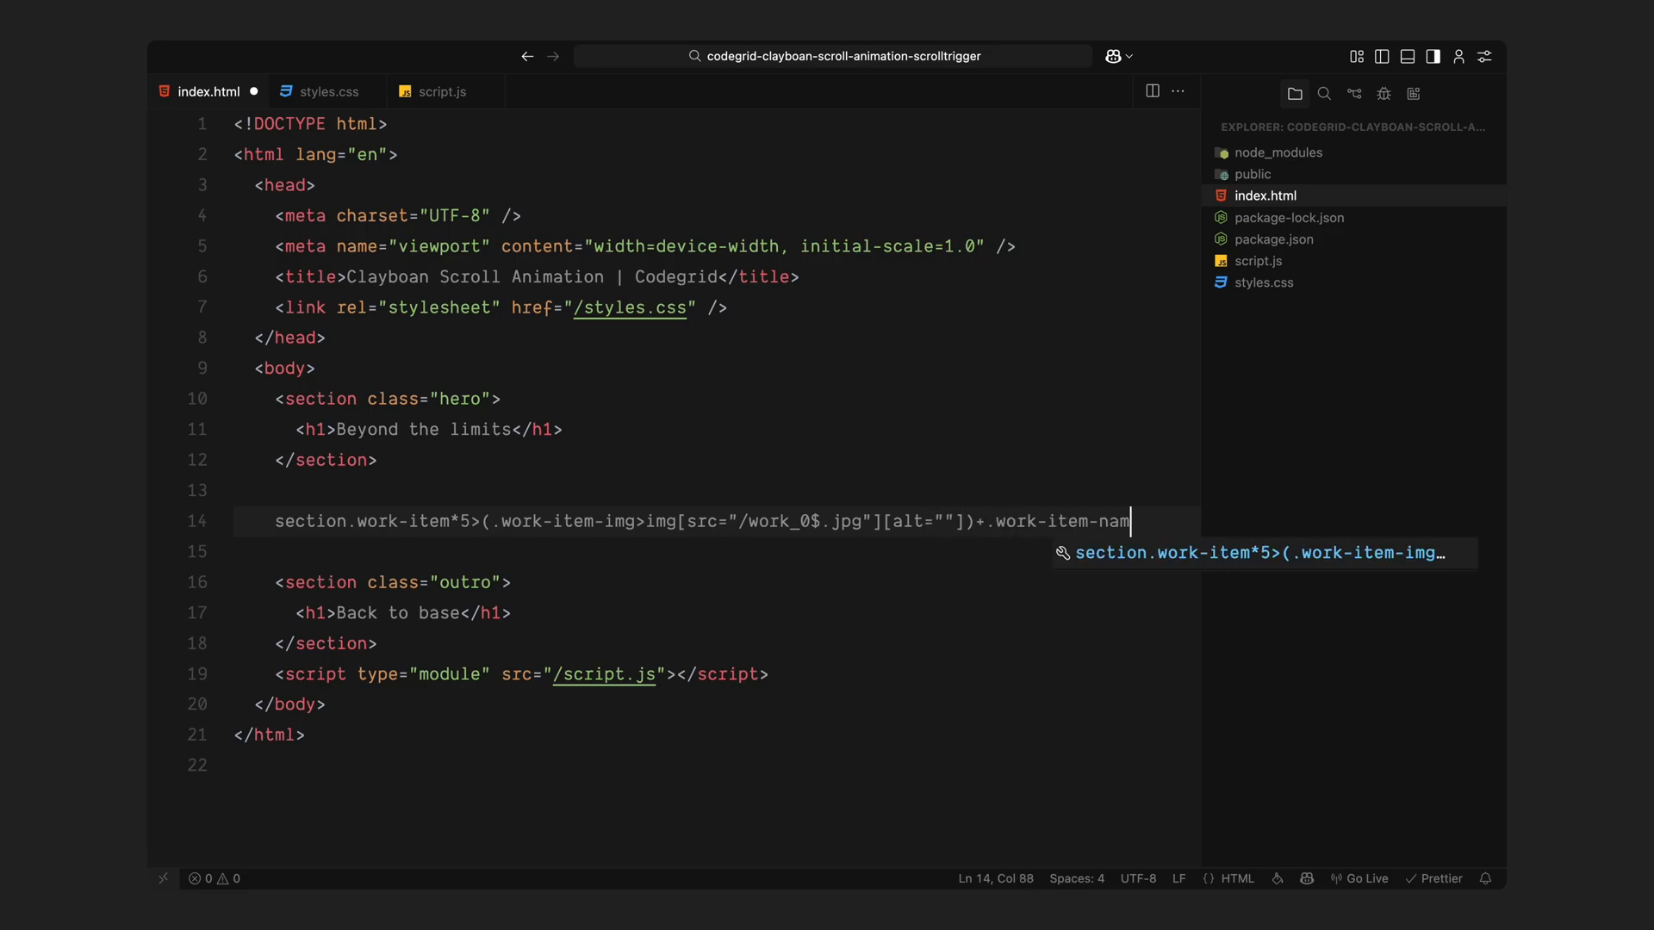
type("e>h1")
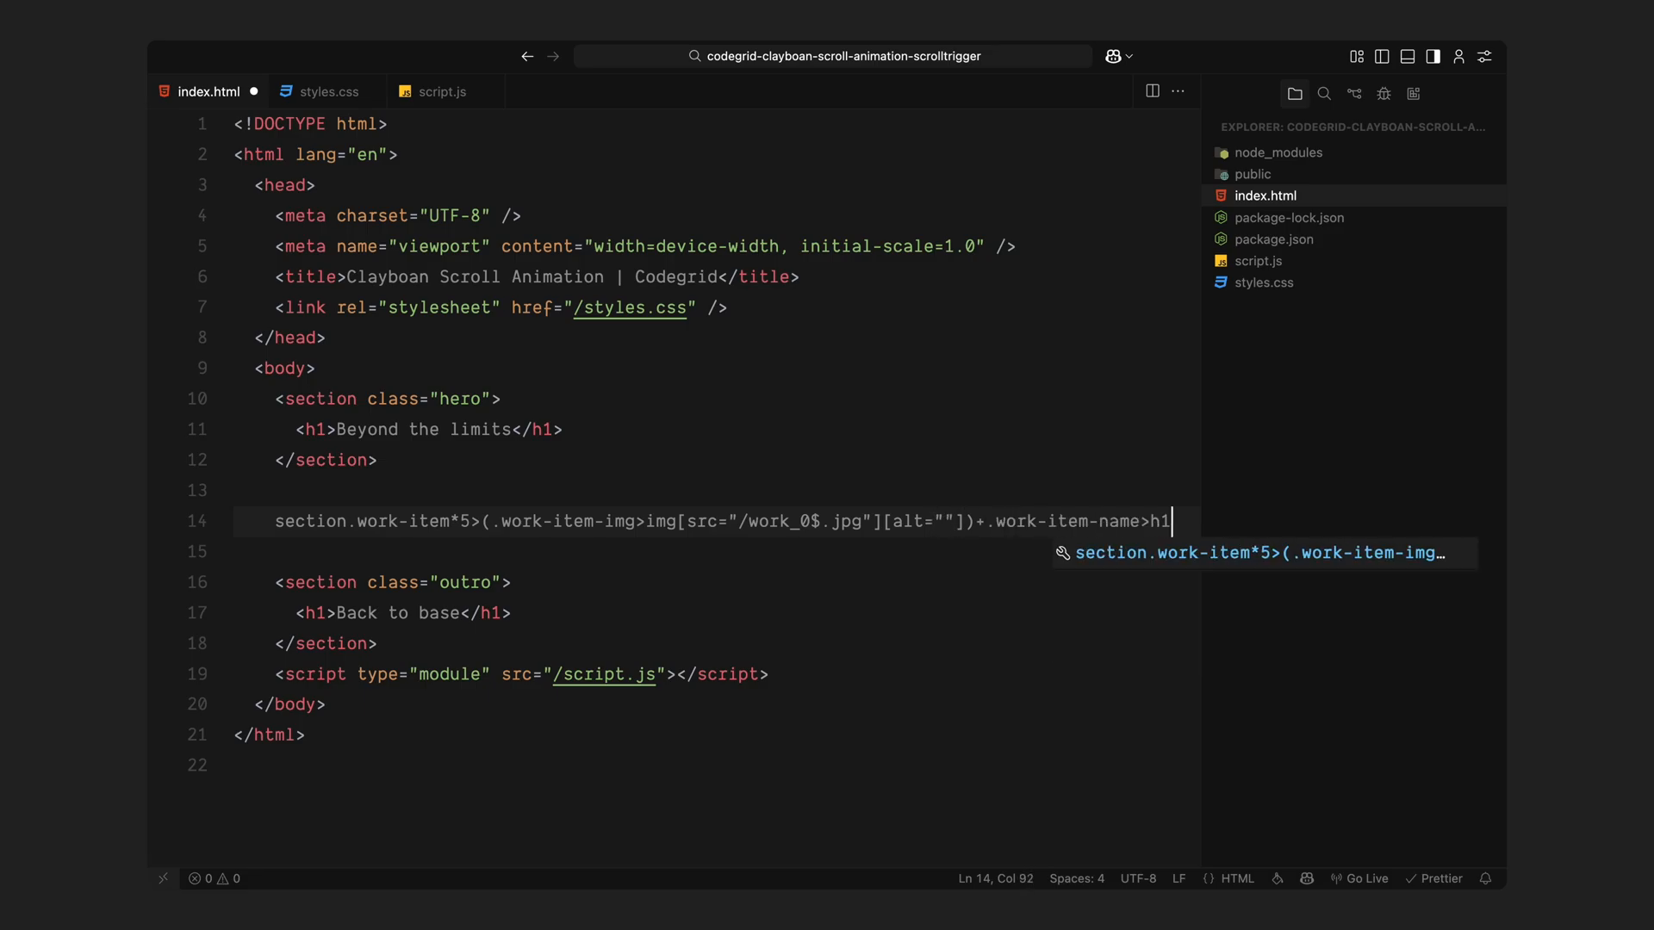
key("Tab")
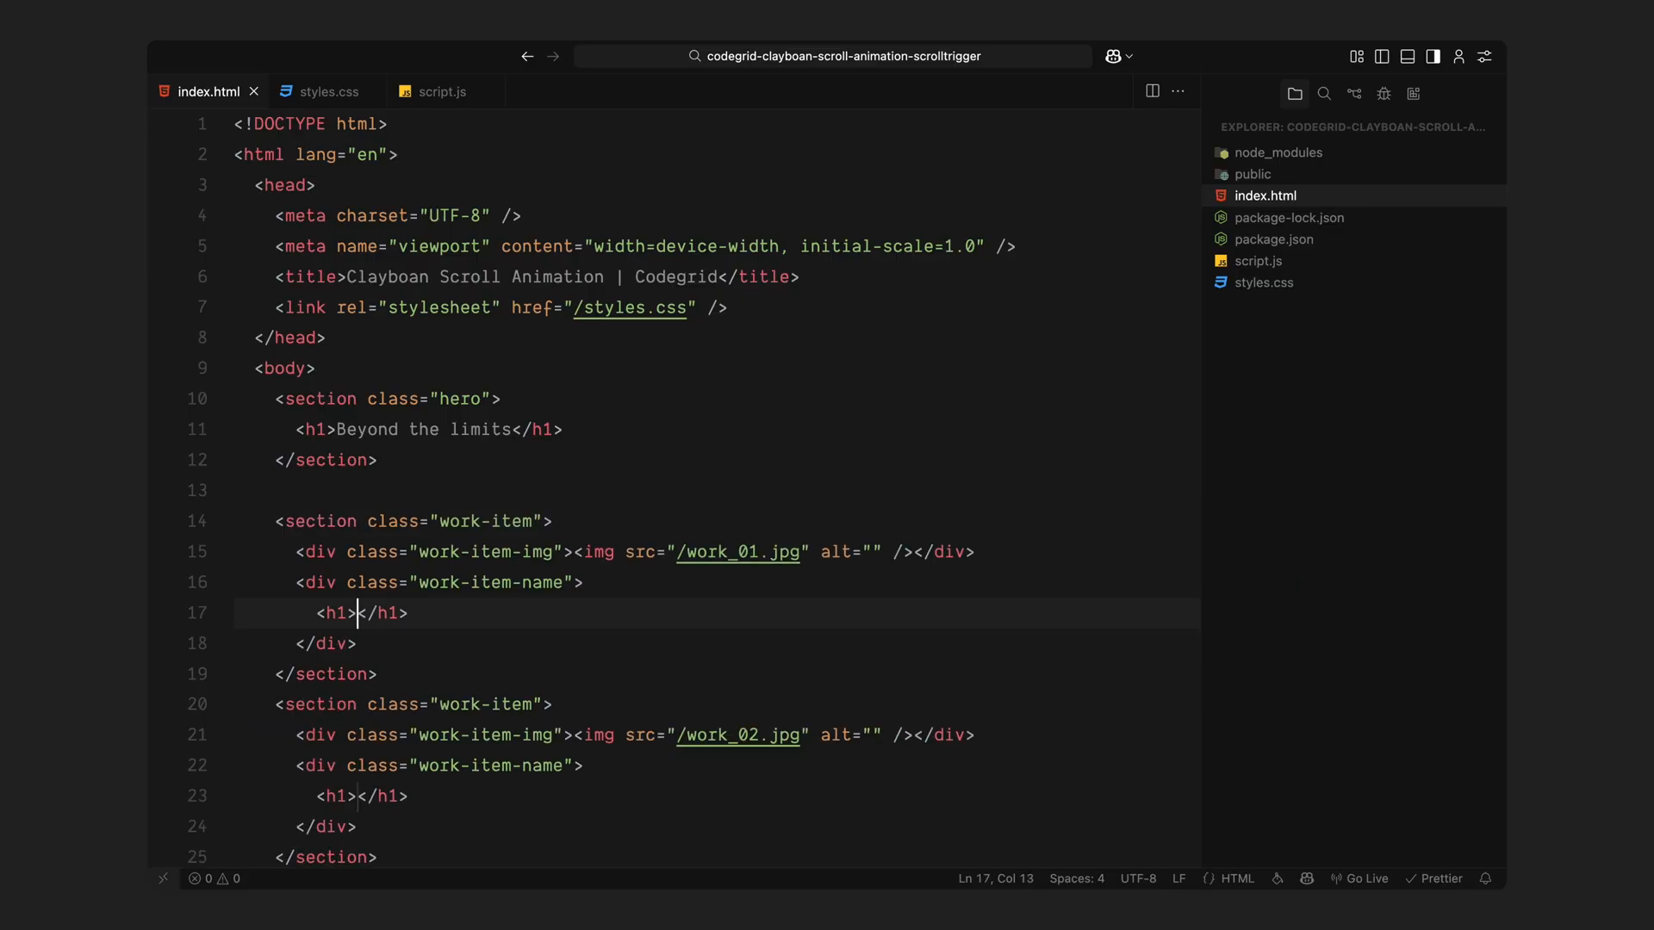
scroll("down", 3)
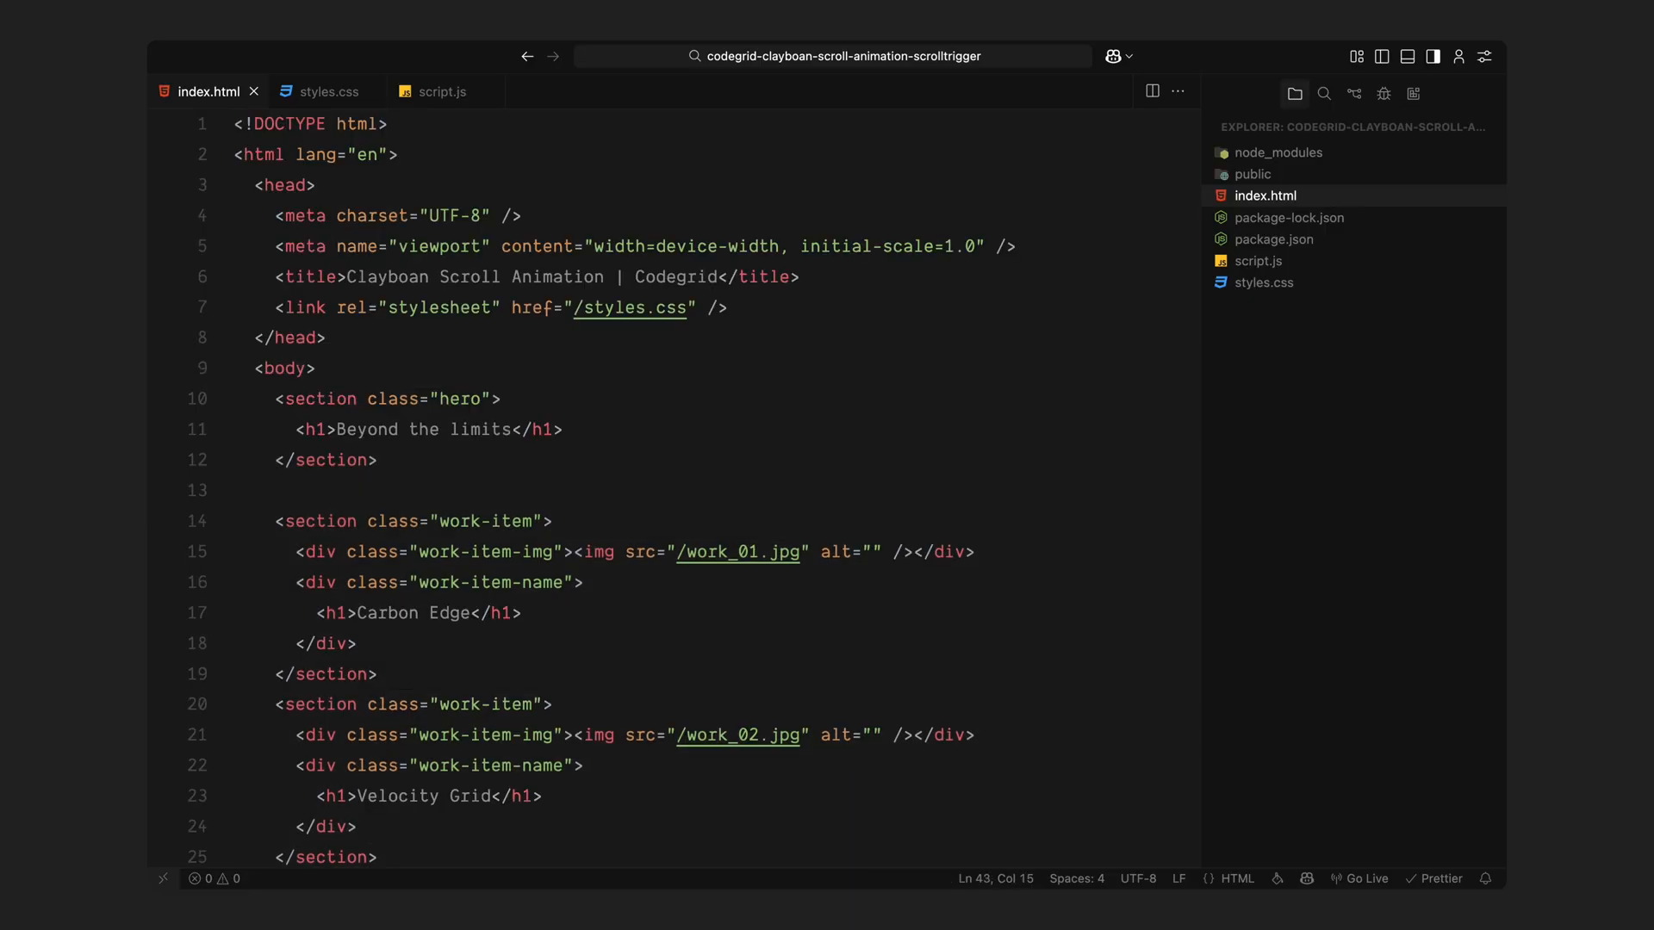
scroll("down", 3)
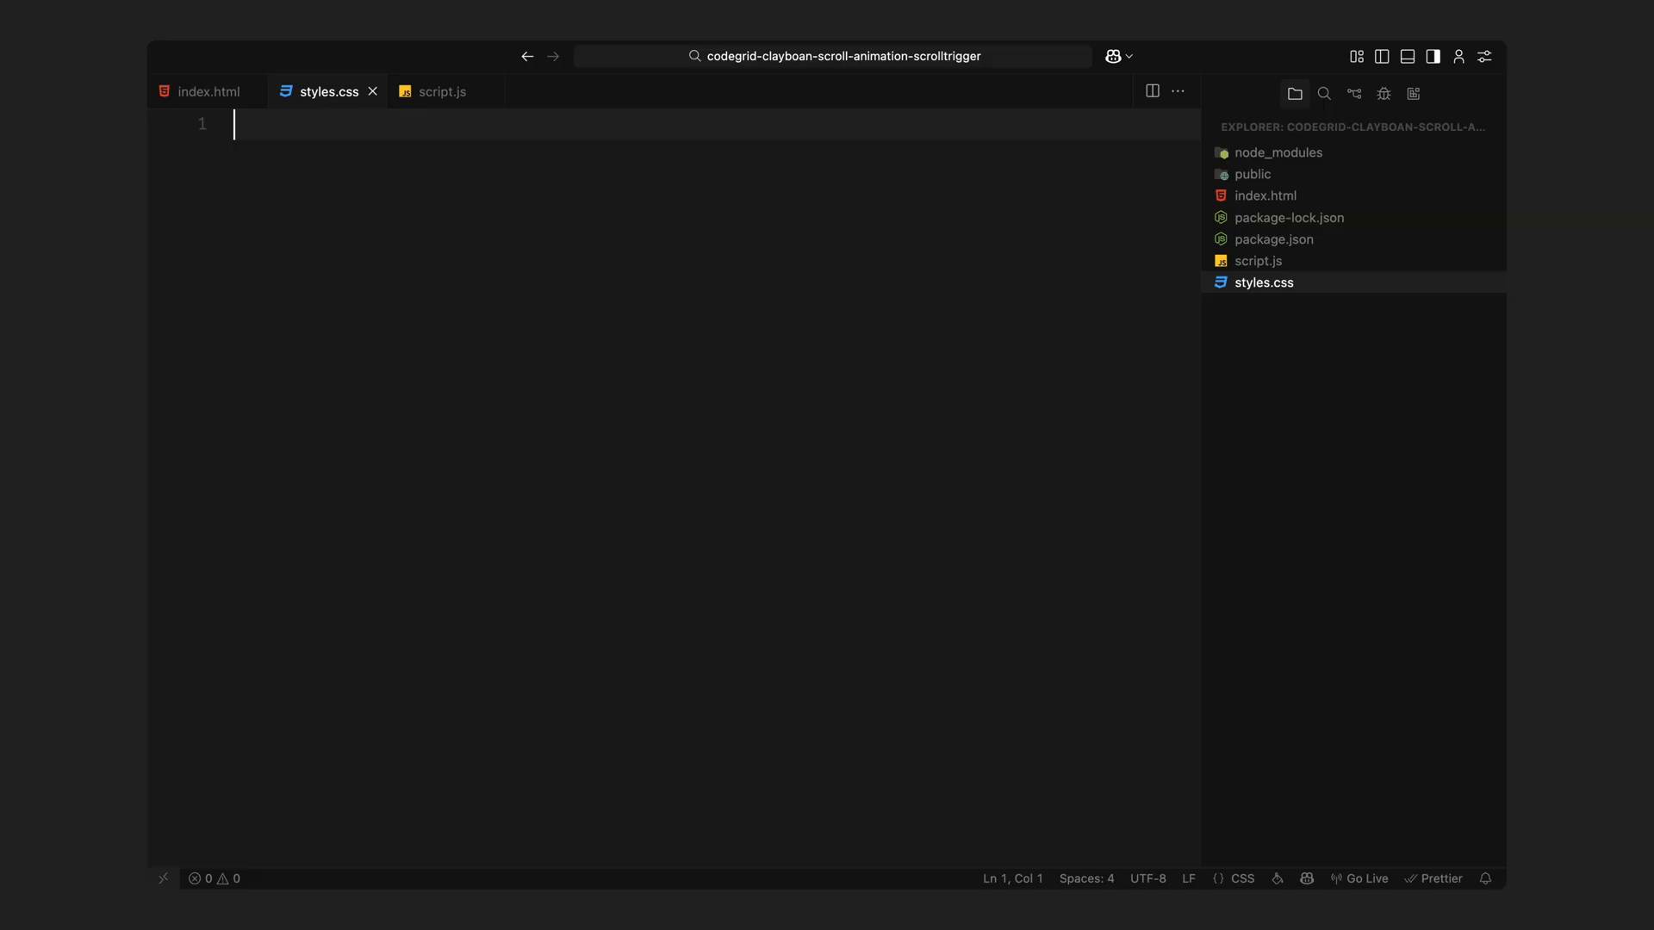
- Import Inter Tight, add a * margin/padding reset and body font with #fcfcfc background
type("@import url(\"https://fonts.googleapis.com/css2?family=Inter+Tight:ital,wght@0,100..900;1,100..900&display=swap\");")
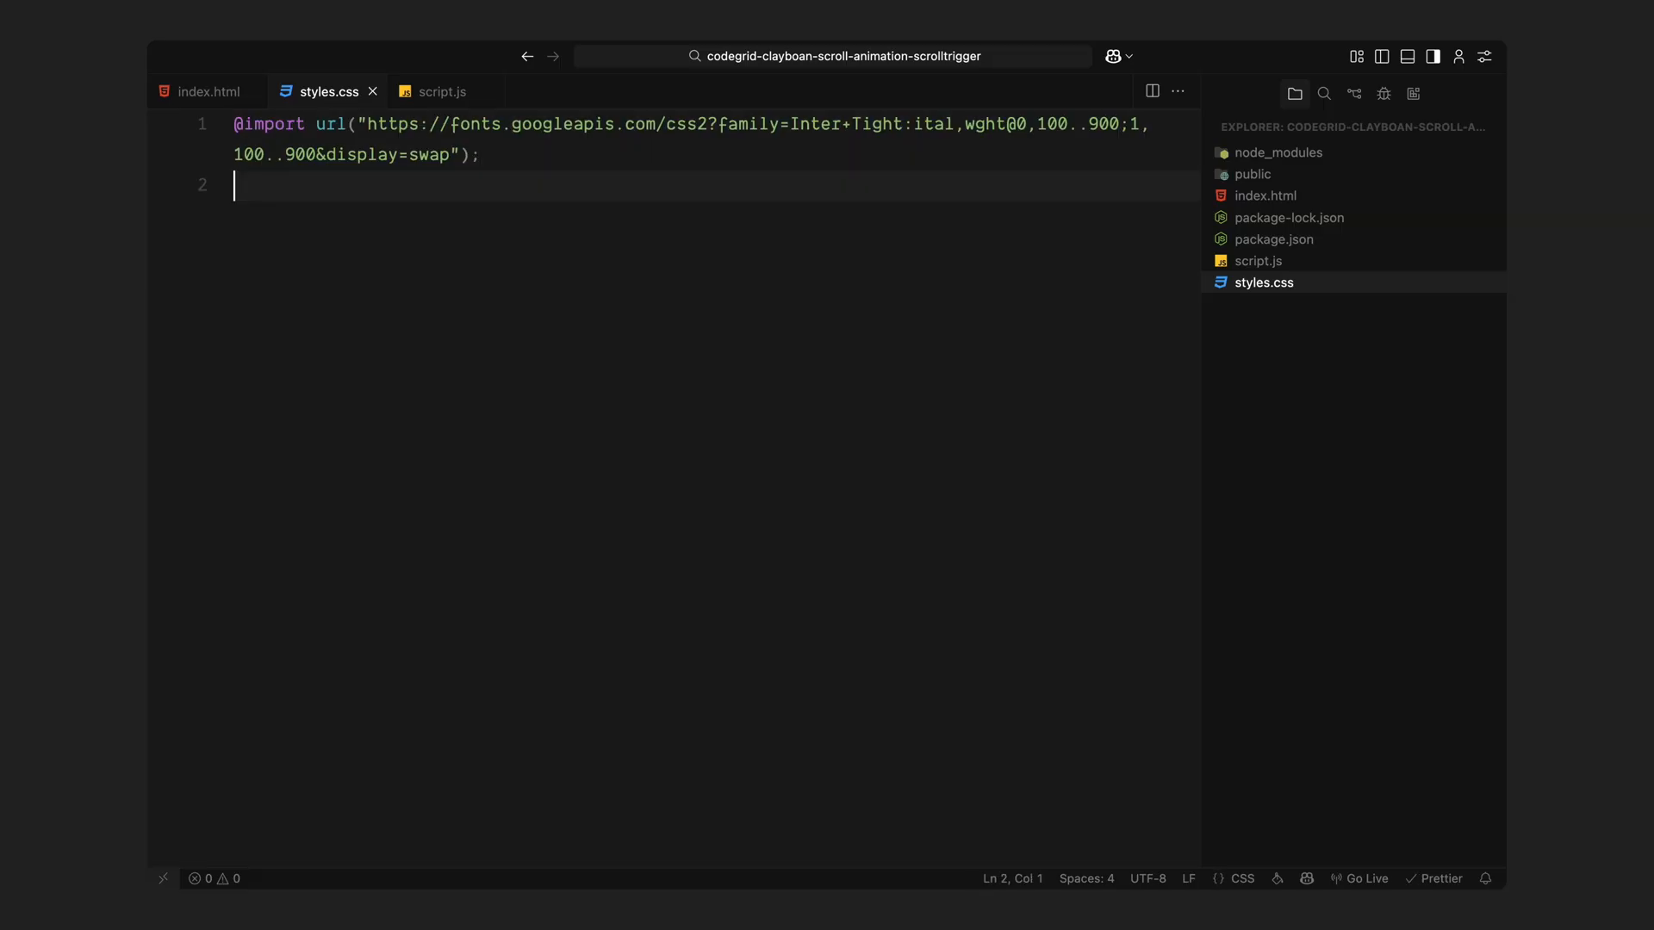
key("Enter")
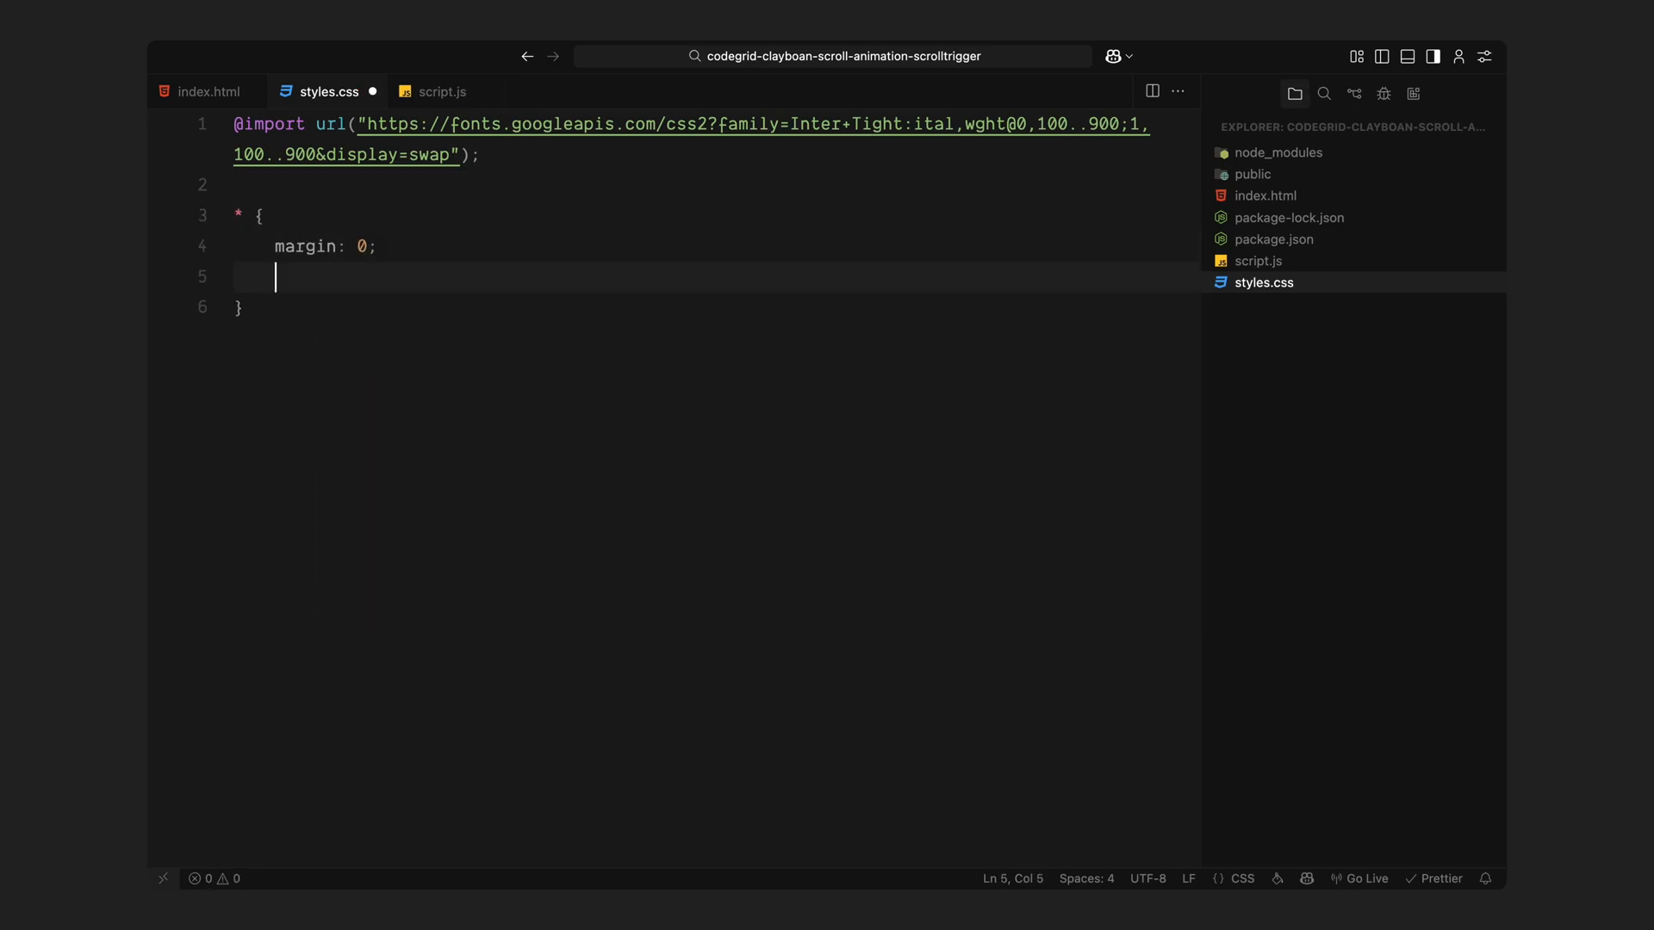
type("padding: 0;")
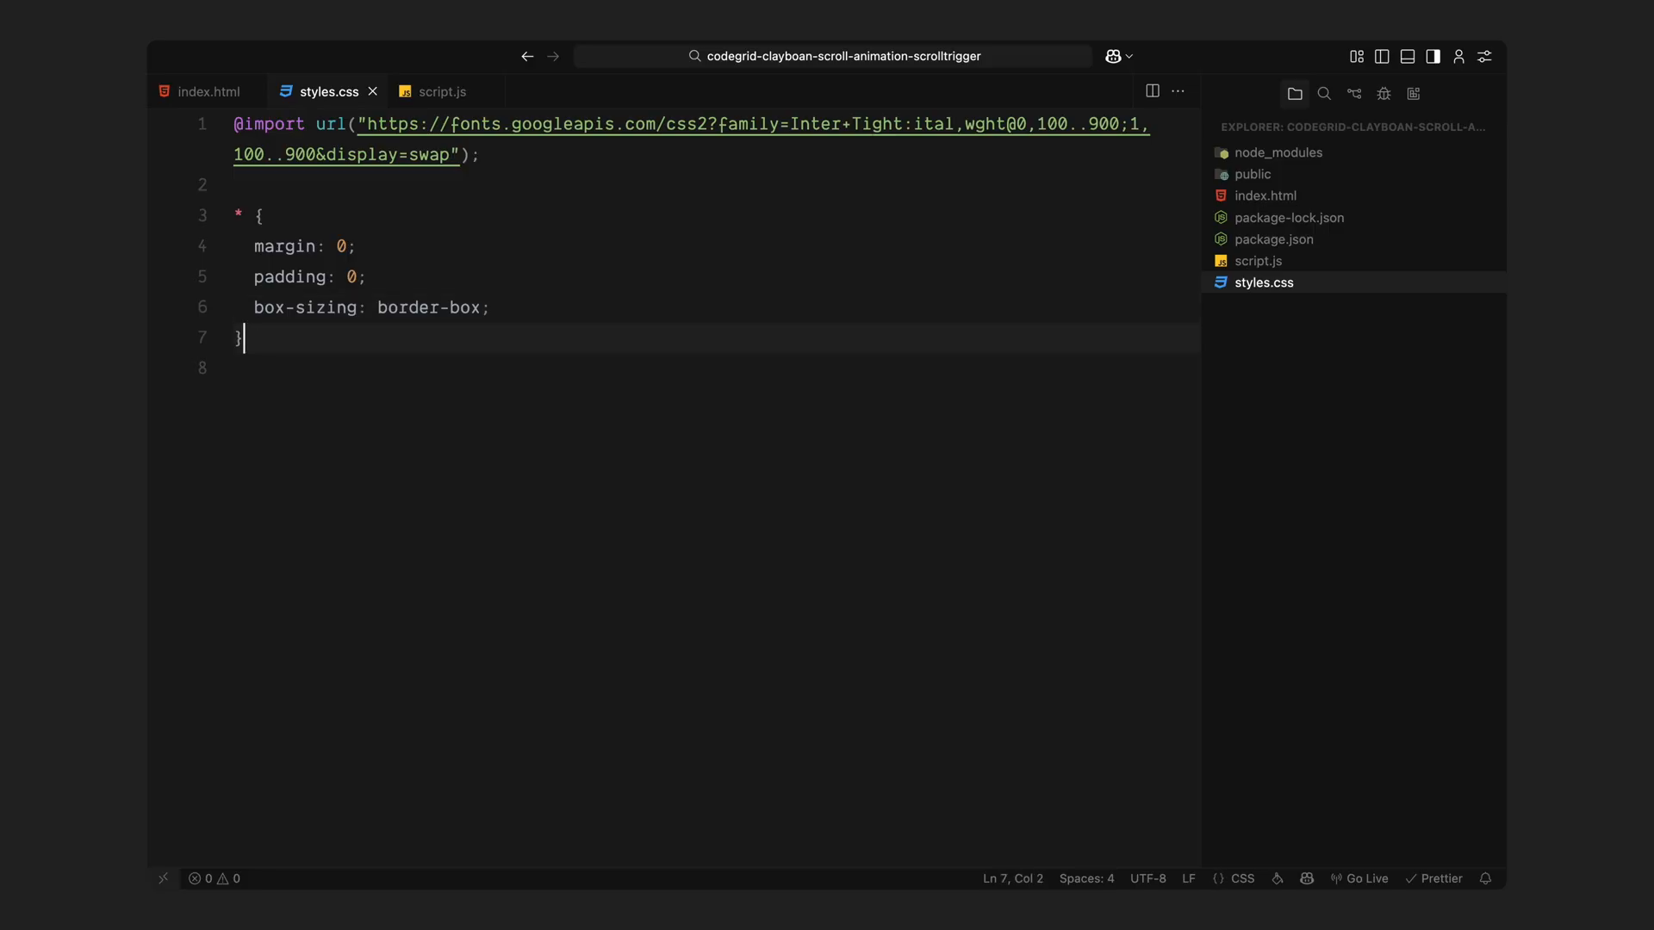
type("body {")
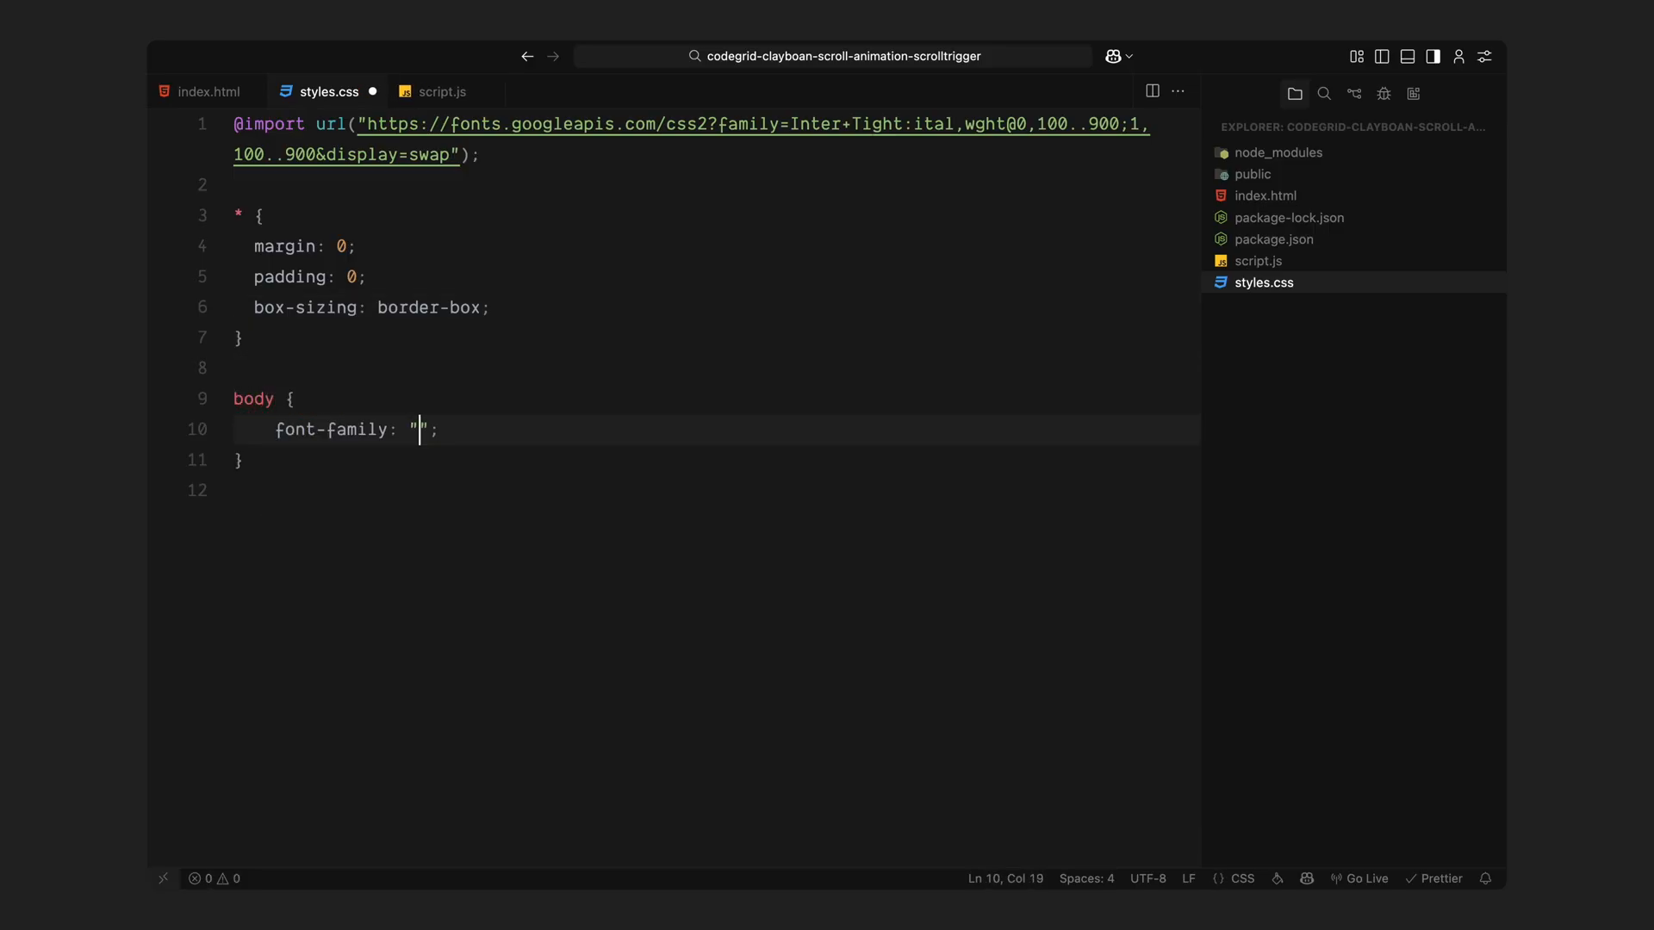
type("Inter Tight\", sans-serif")
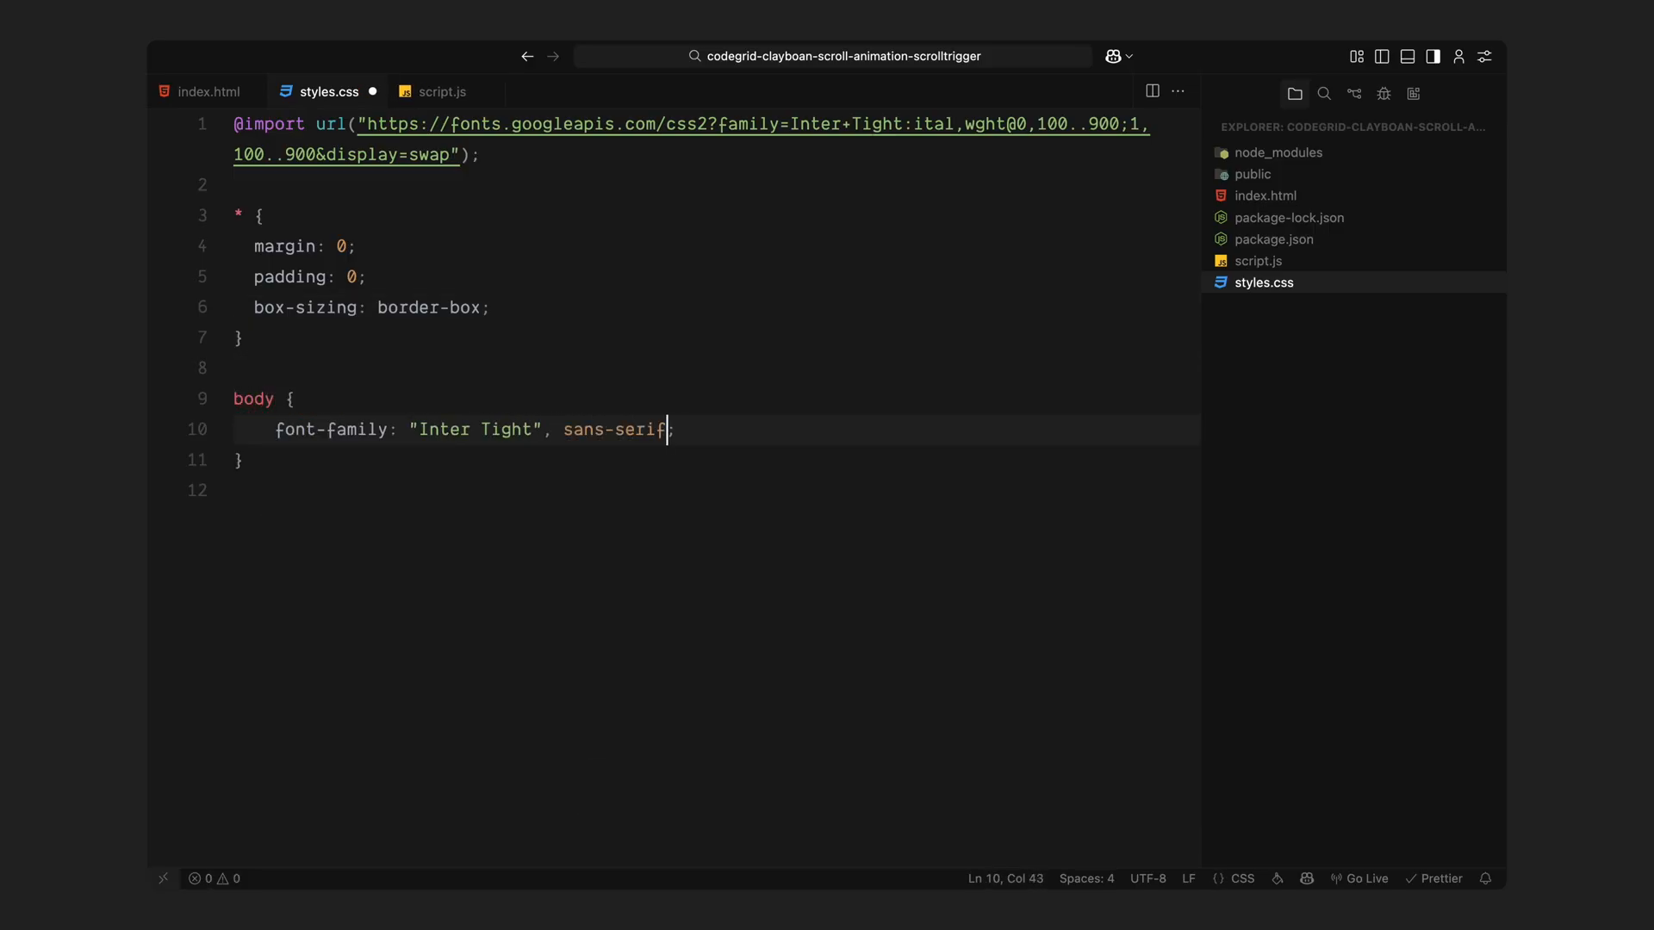
type("background-color: #fcfcfc;")
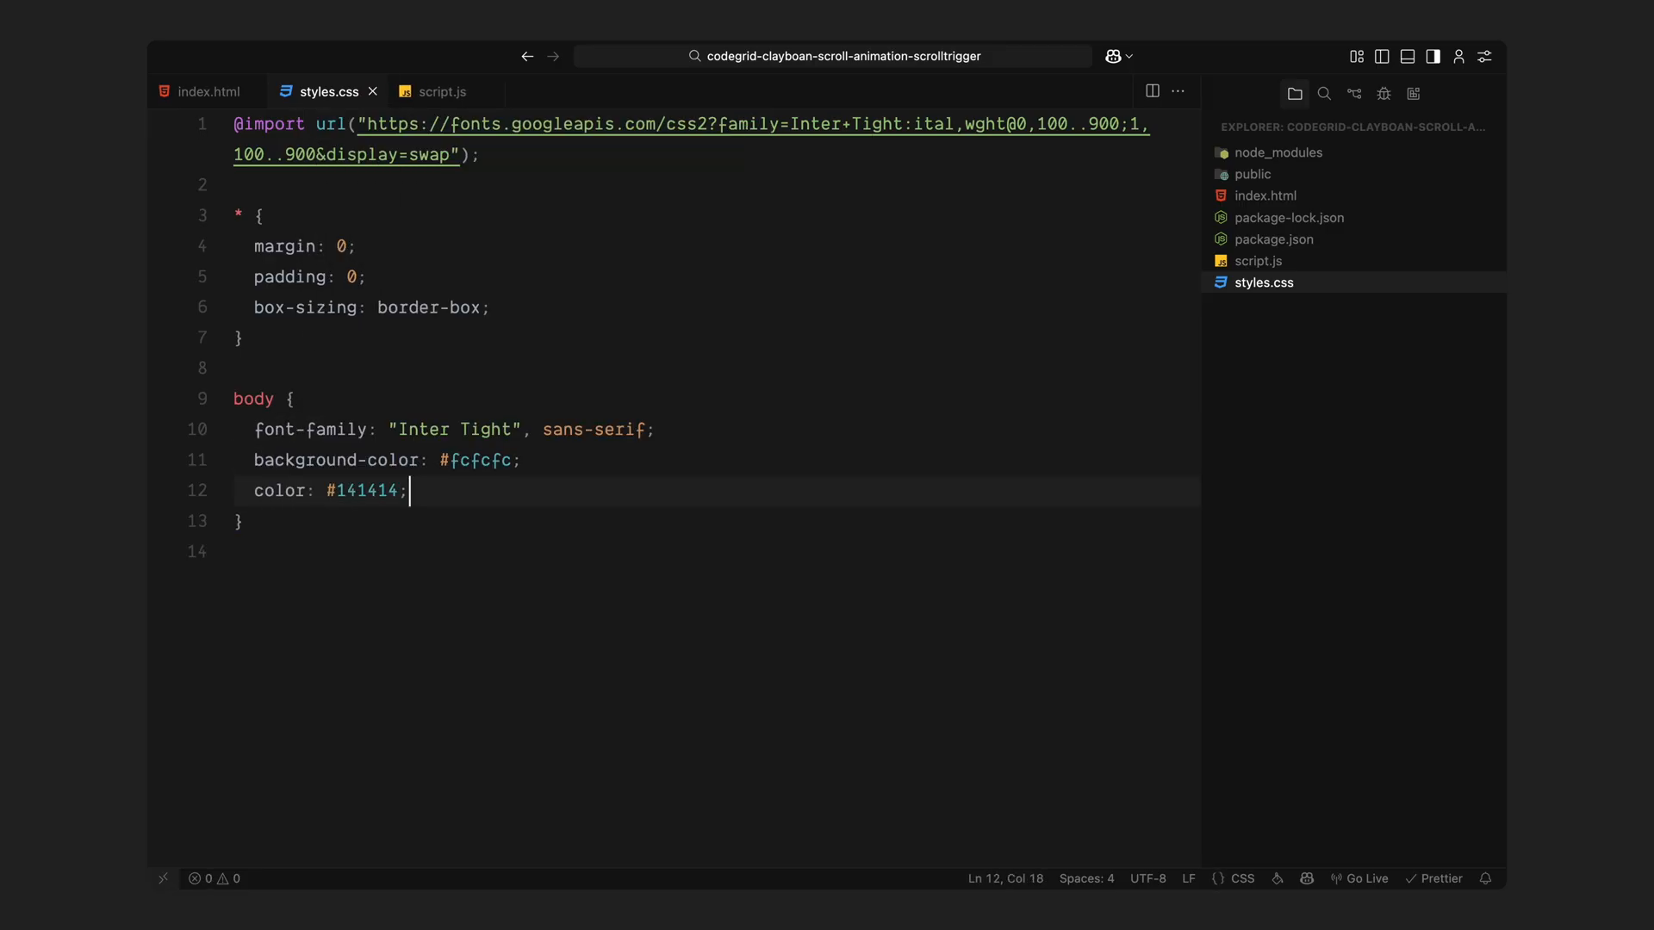
- Make img 100% width/height cover and style h1 uppercase with 5rem font size and line-height
type("img")
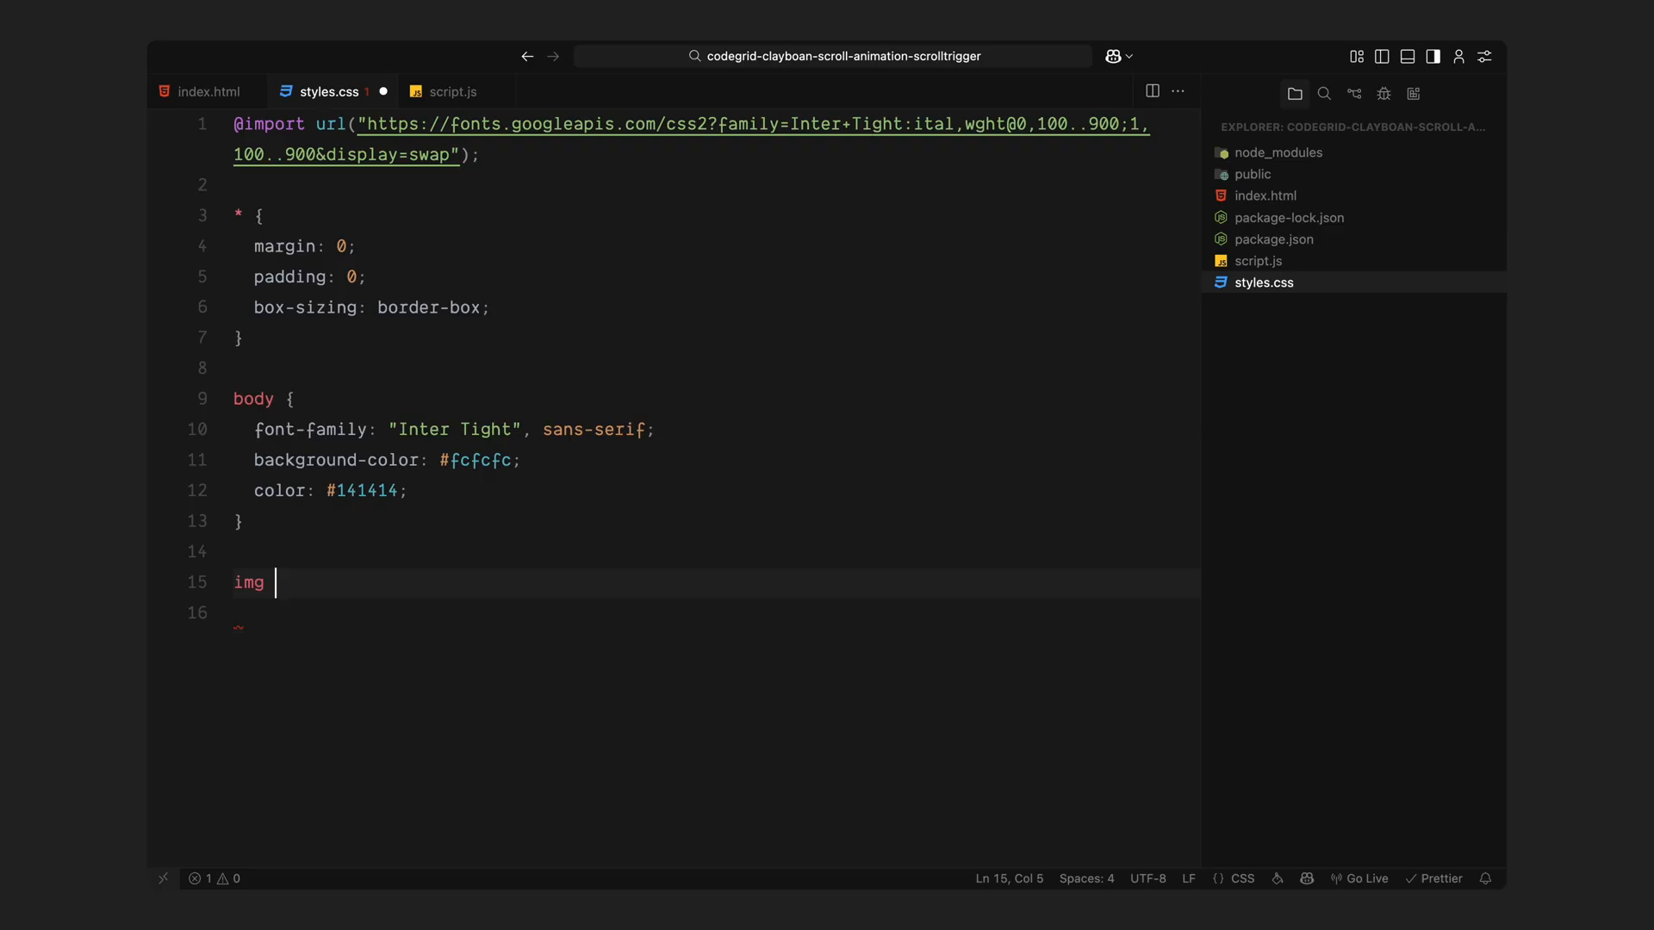
type("{ width: 100%; height: 10")
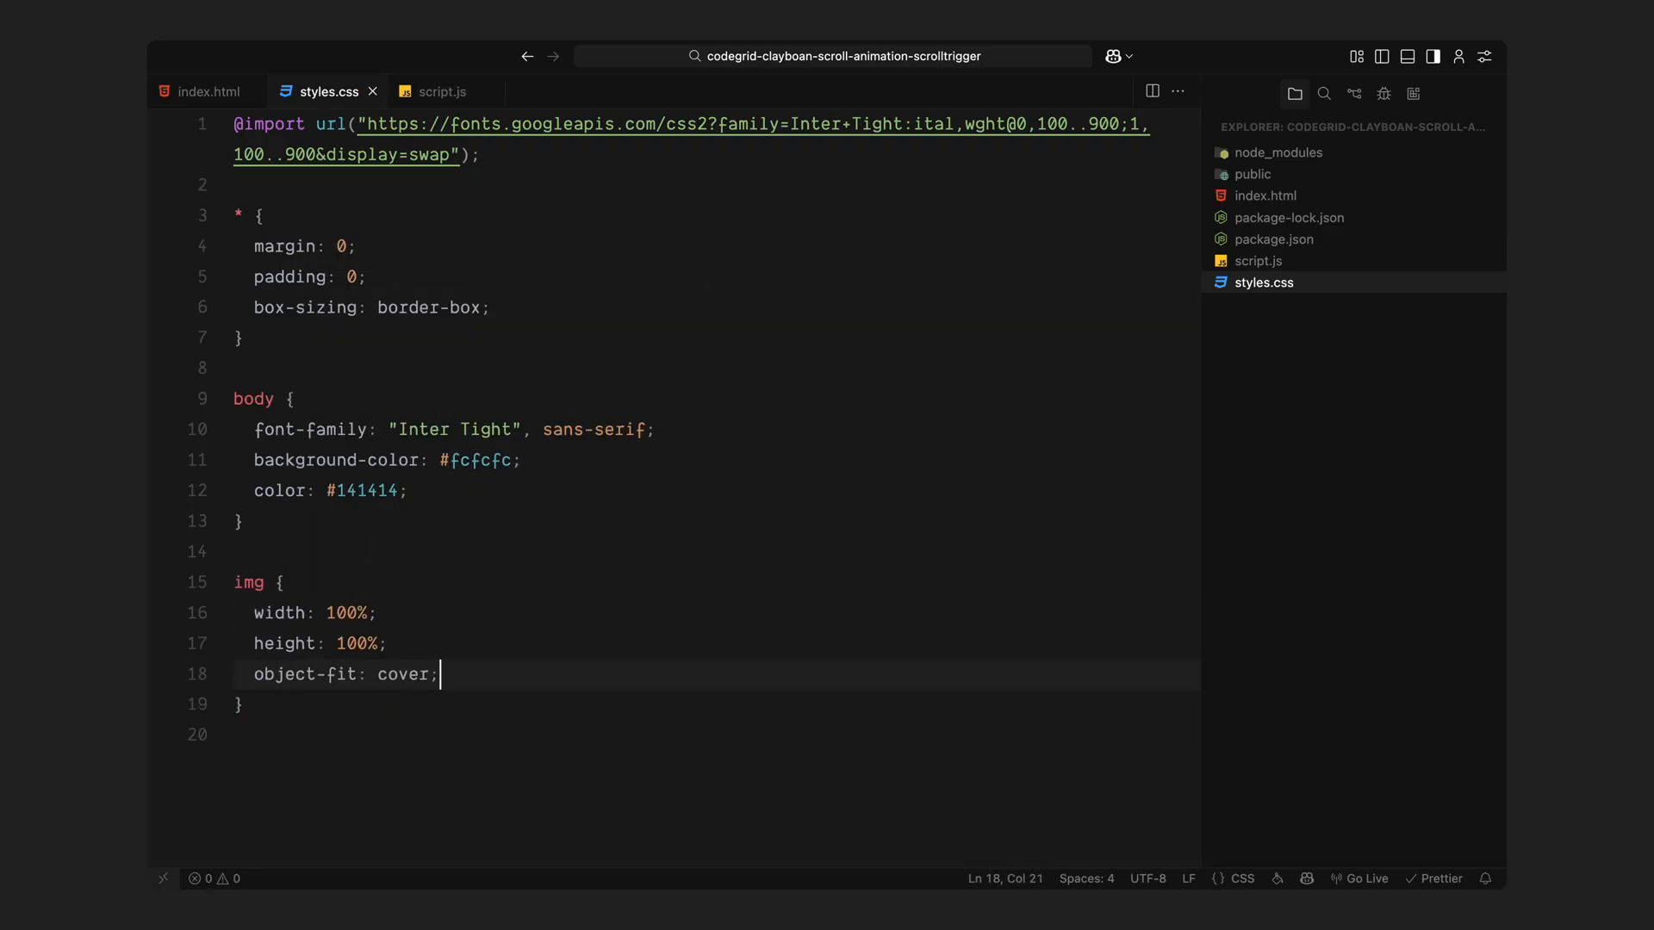
key("Enter")
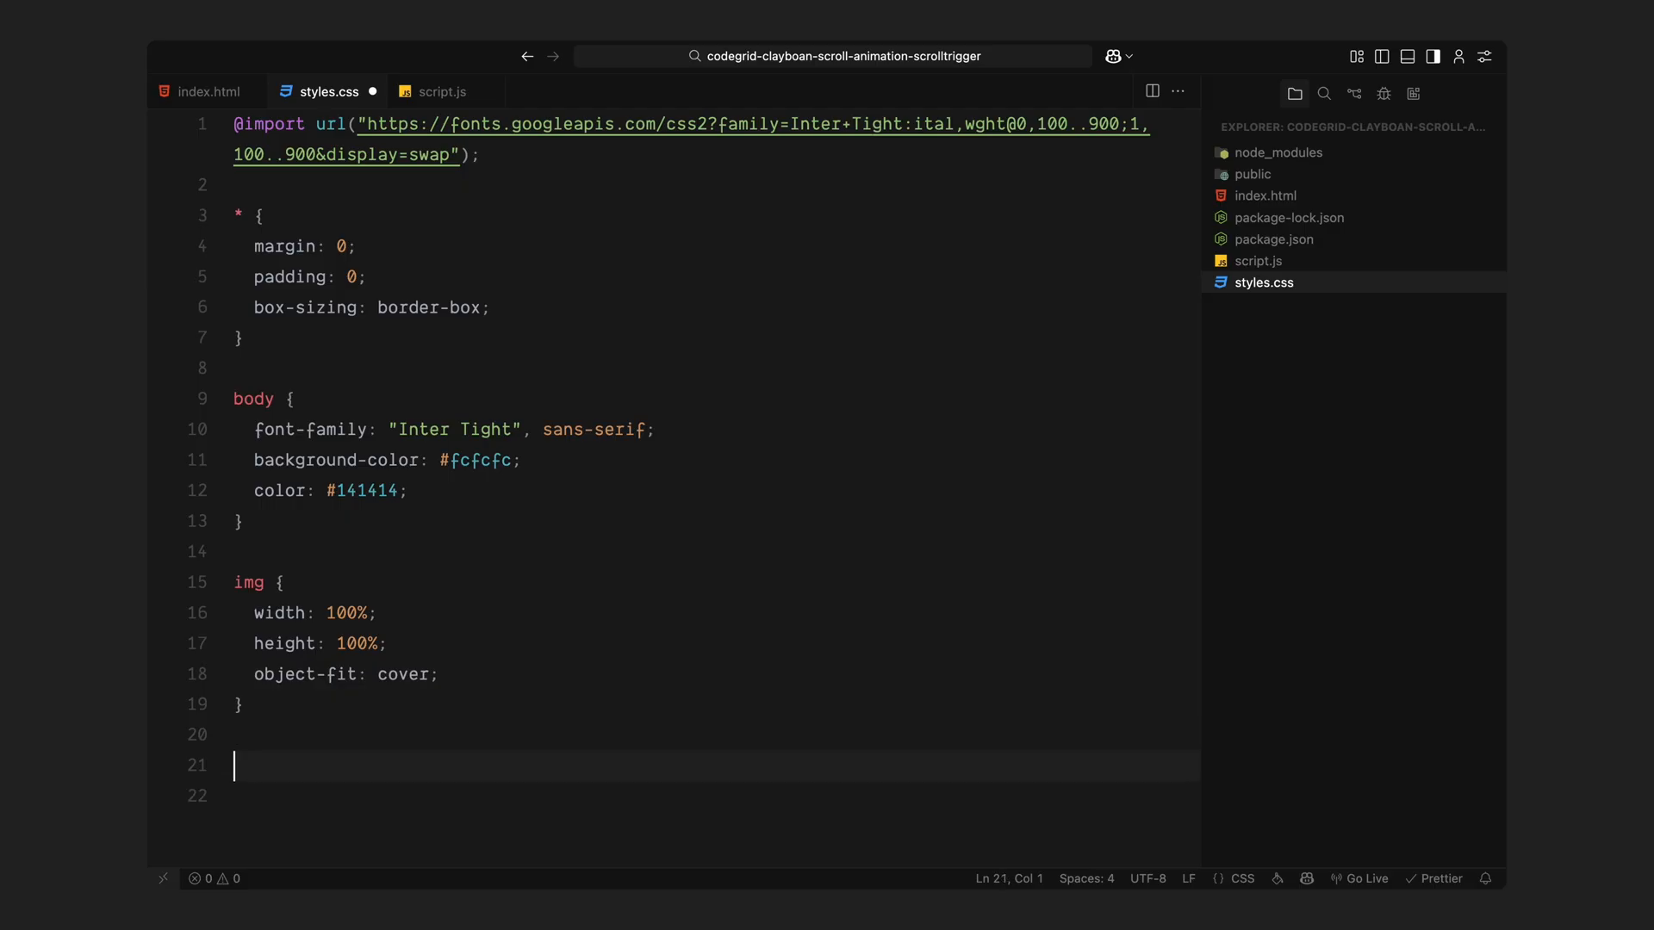
type("h1 {\\n  text-transform: u")
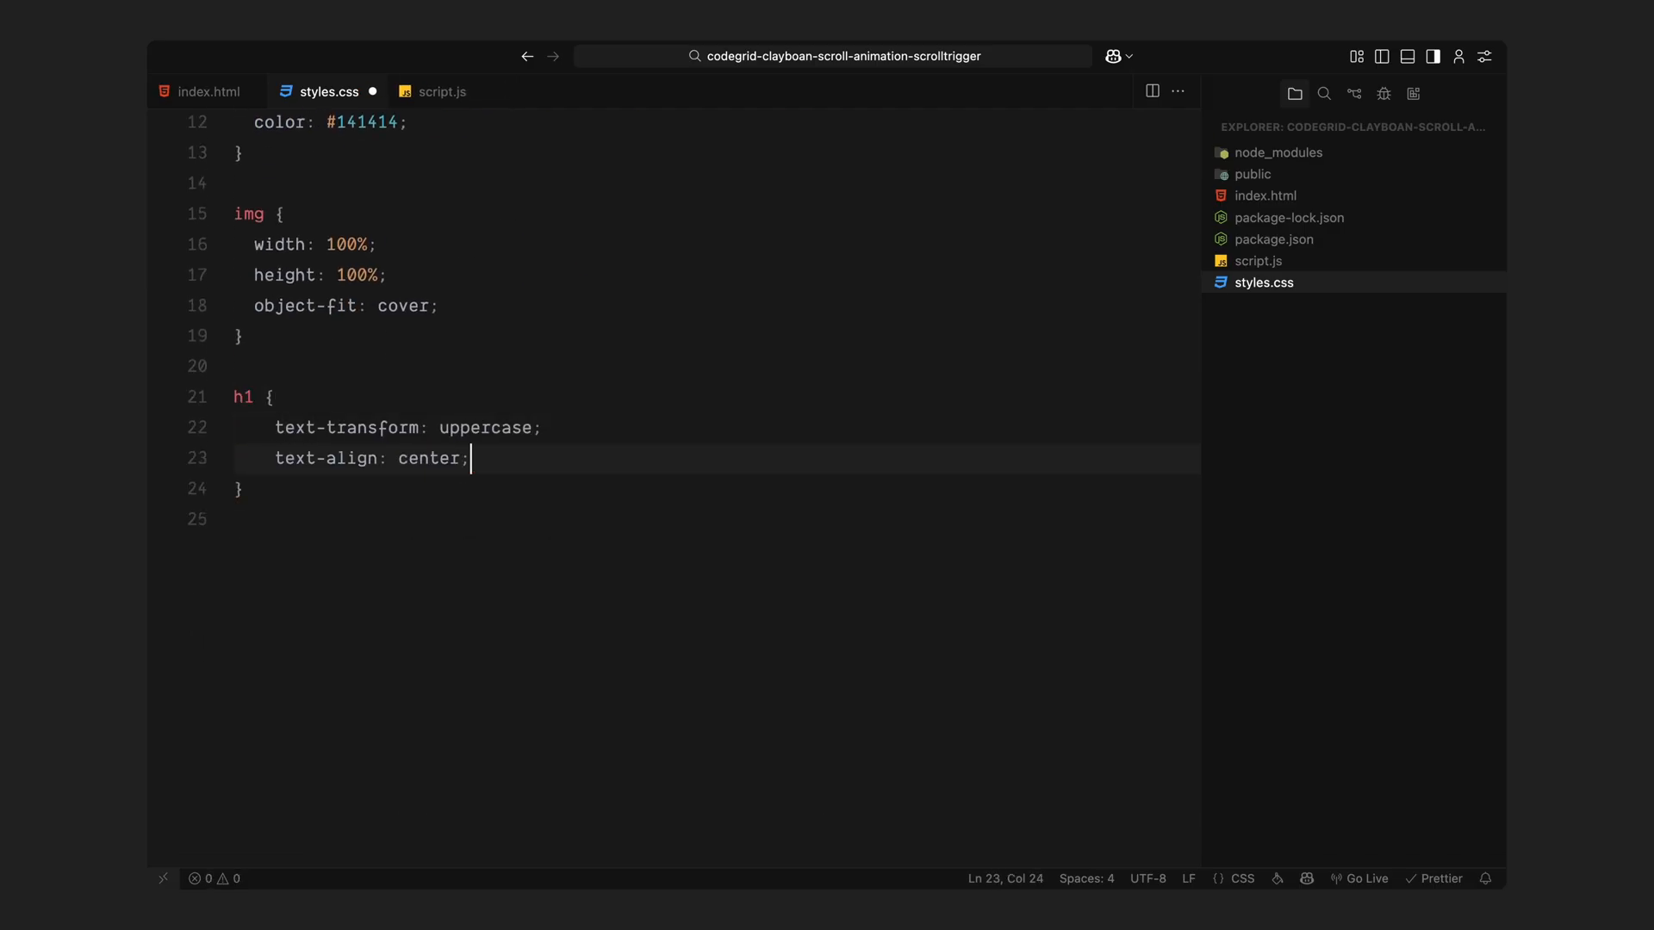
type("font-size: 5rem;")
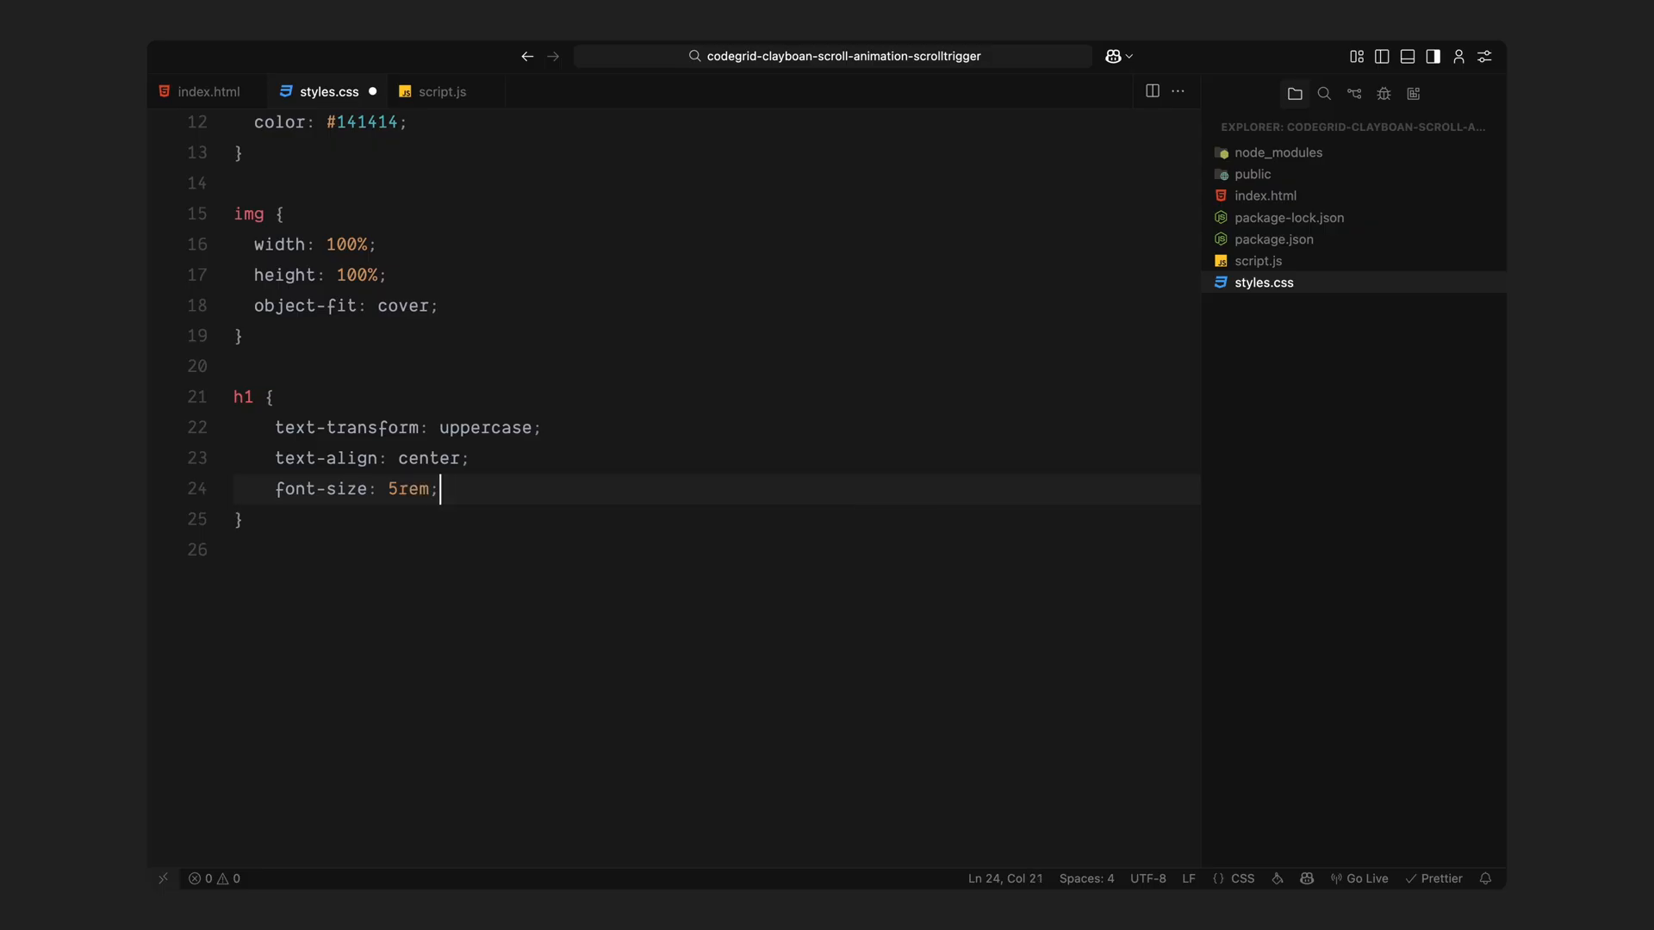
type("line-height: 1;")
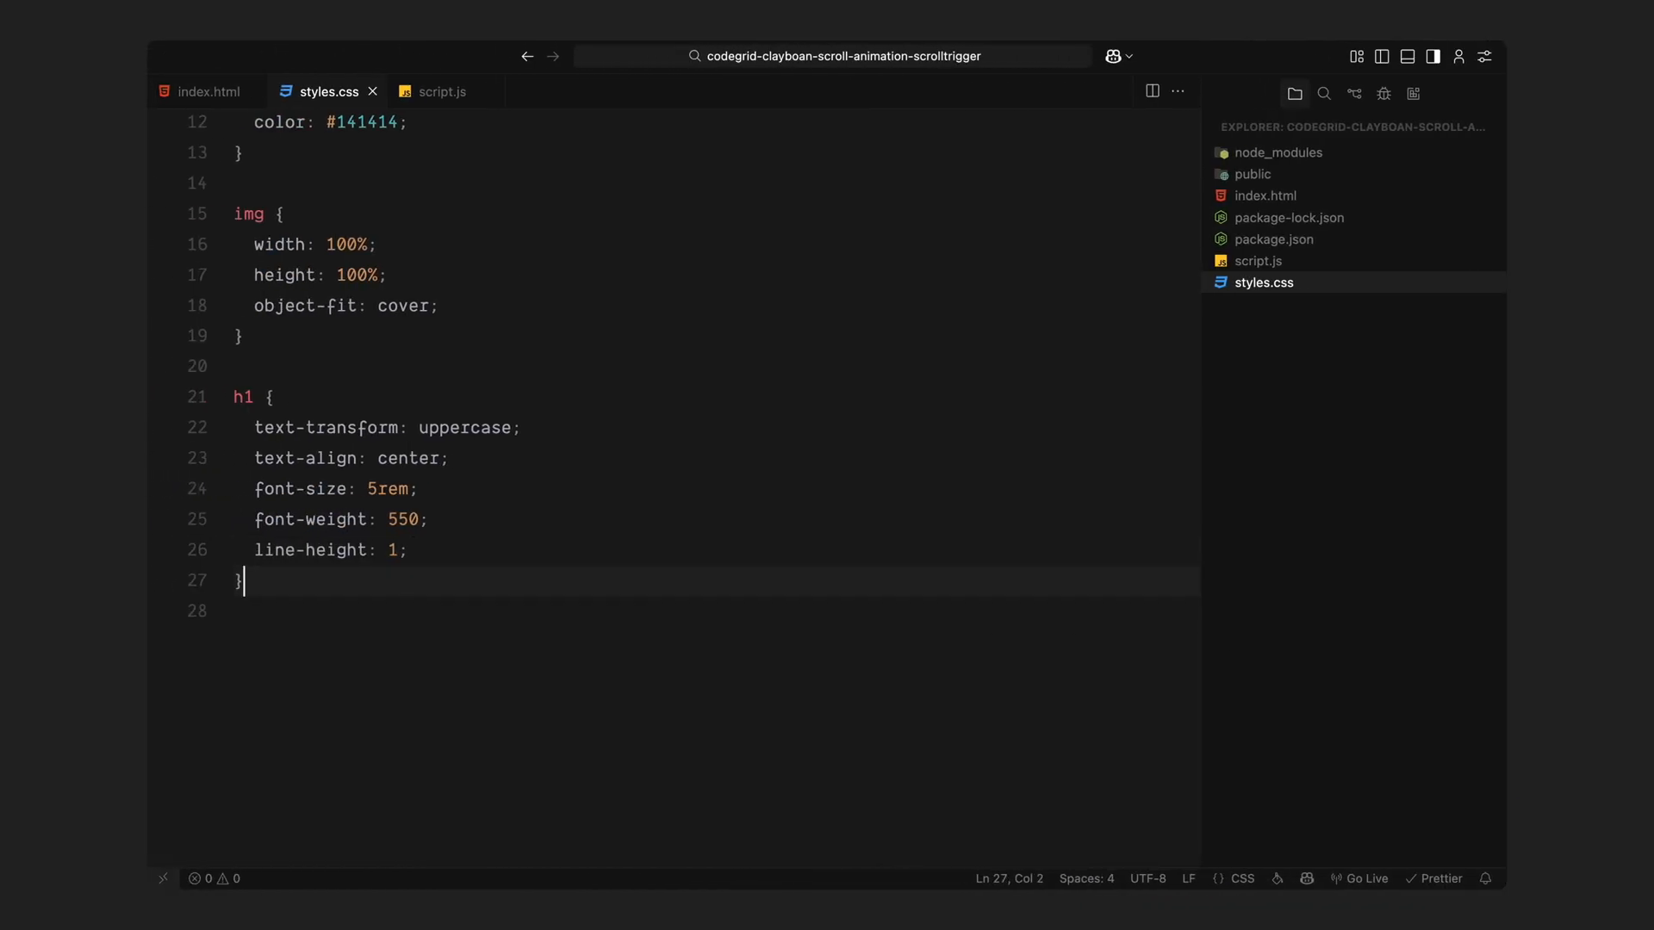
- Style section 100vw with hidden overflow, centre 100svh hero/outro, give .work-item 150svh, and save
type("section {")
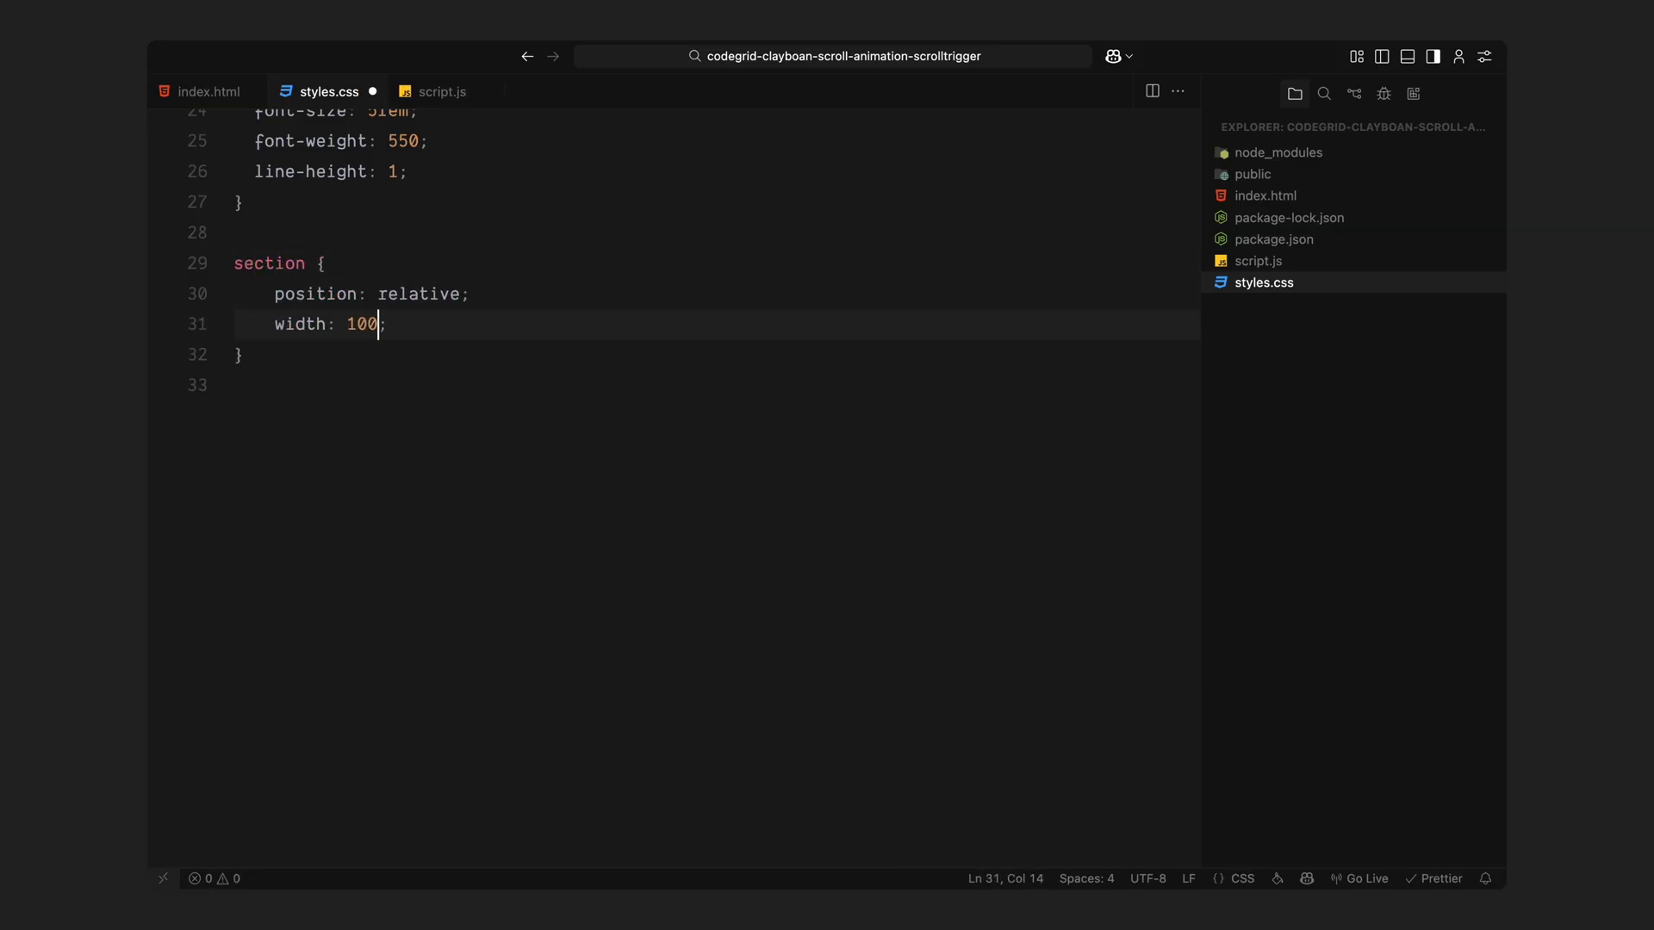
type("vw;")
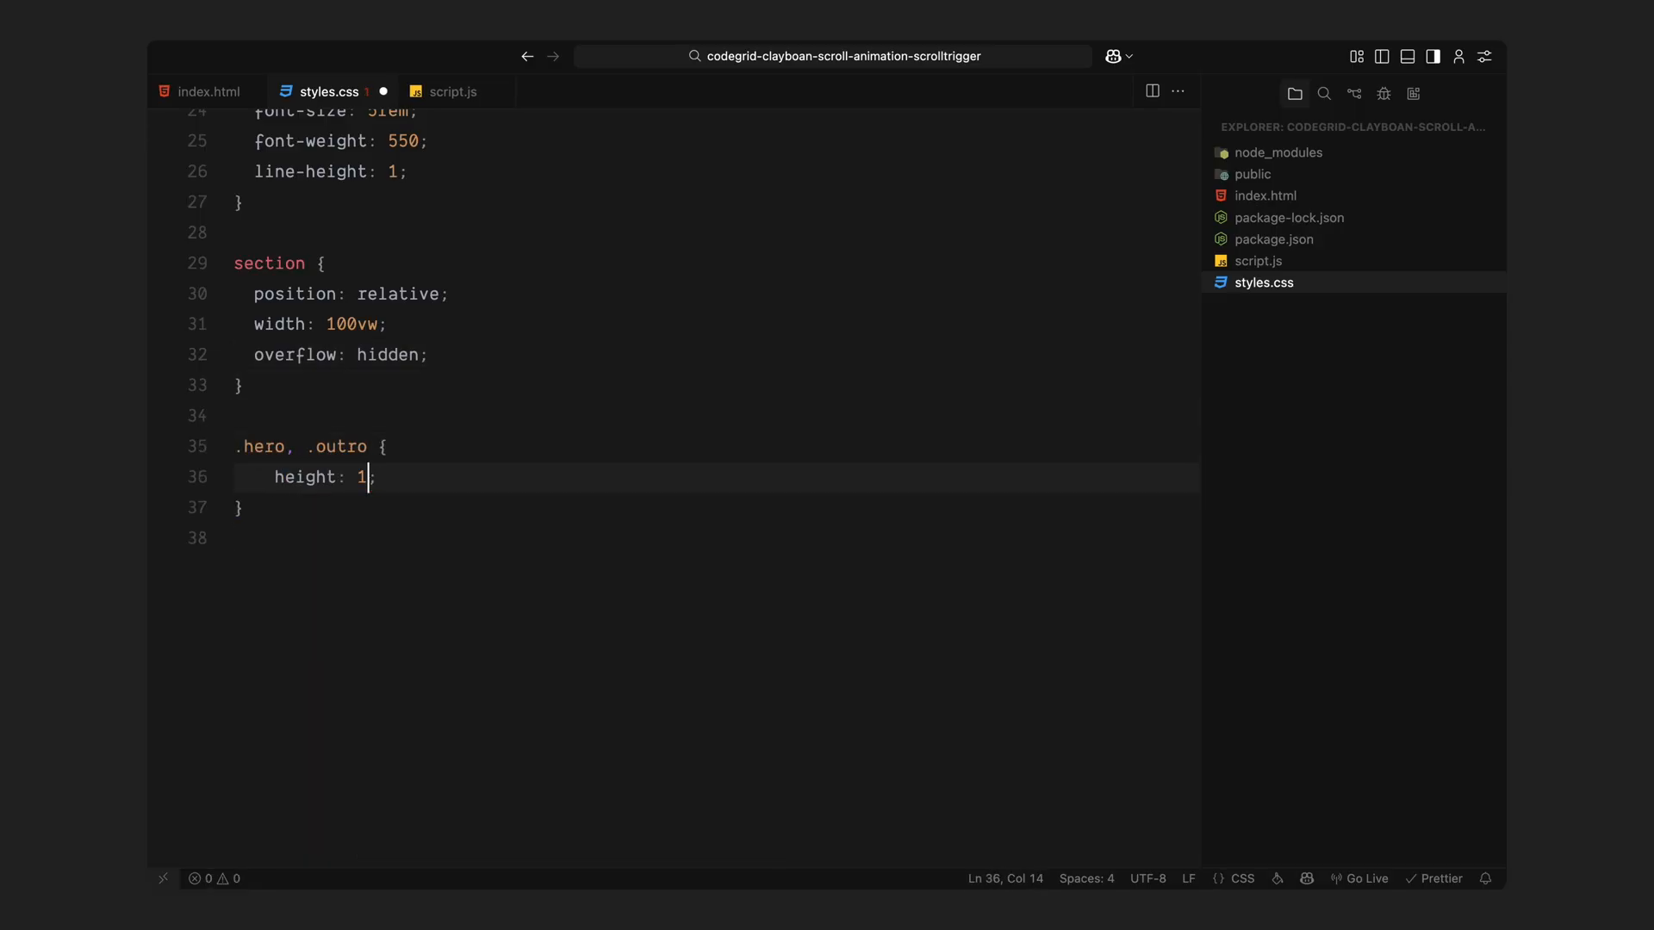
type("00svh;")
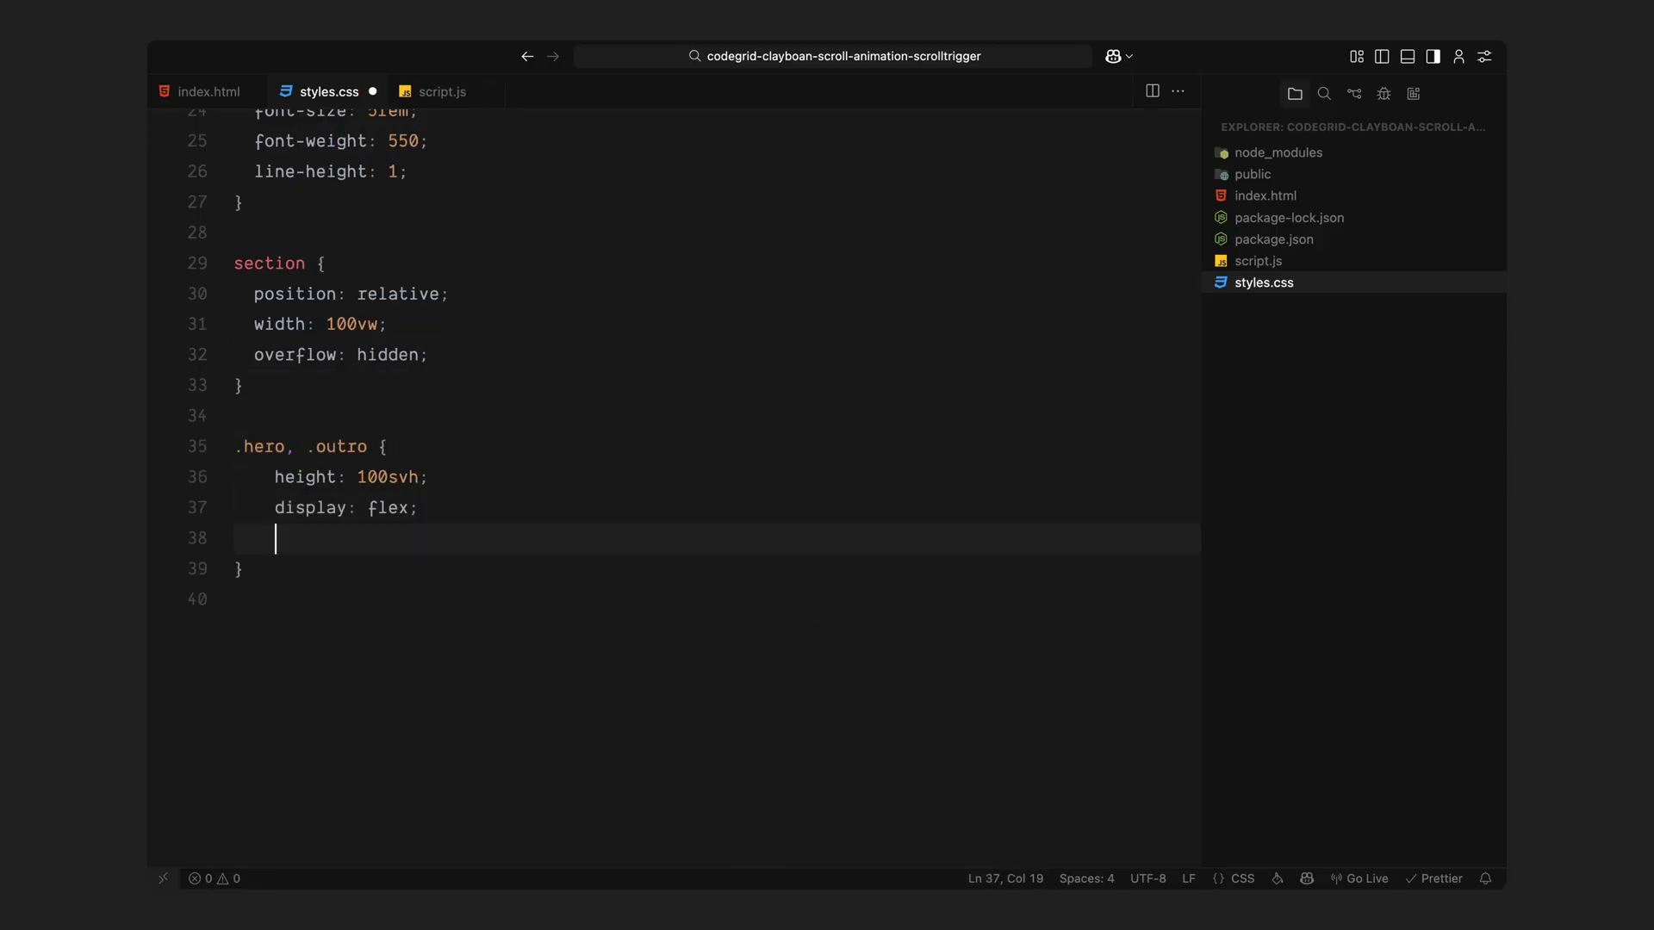
type("justify-content: center;")
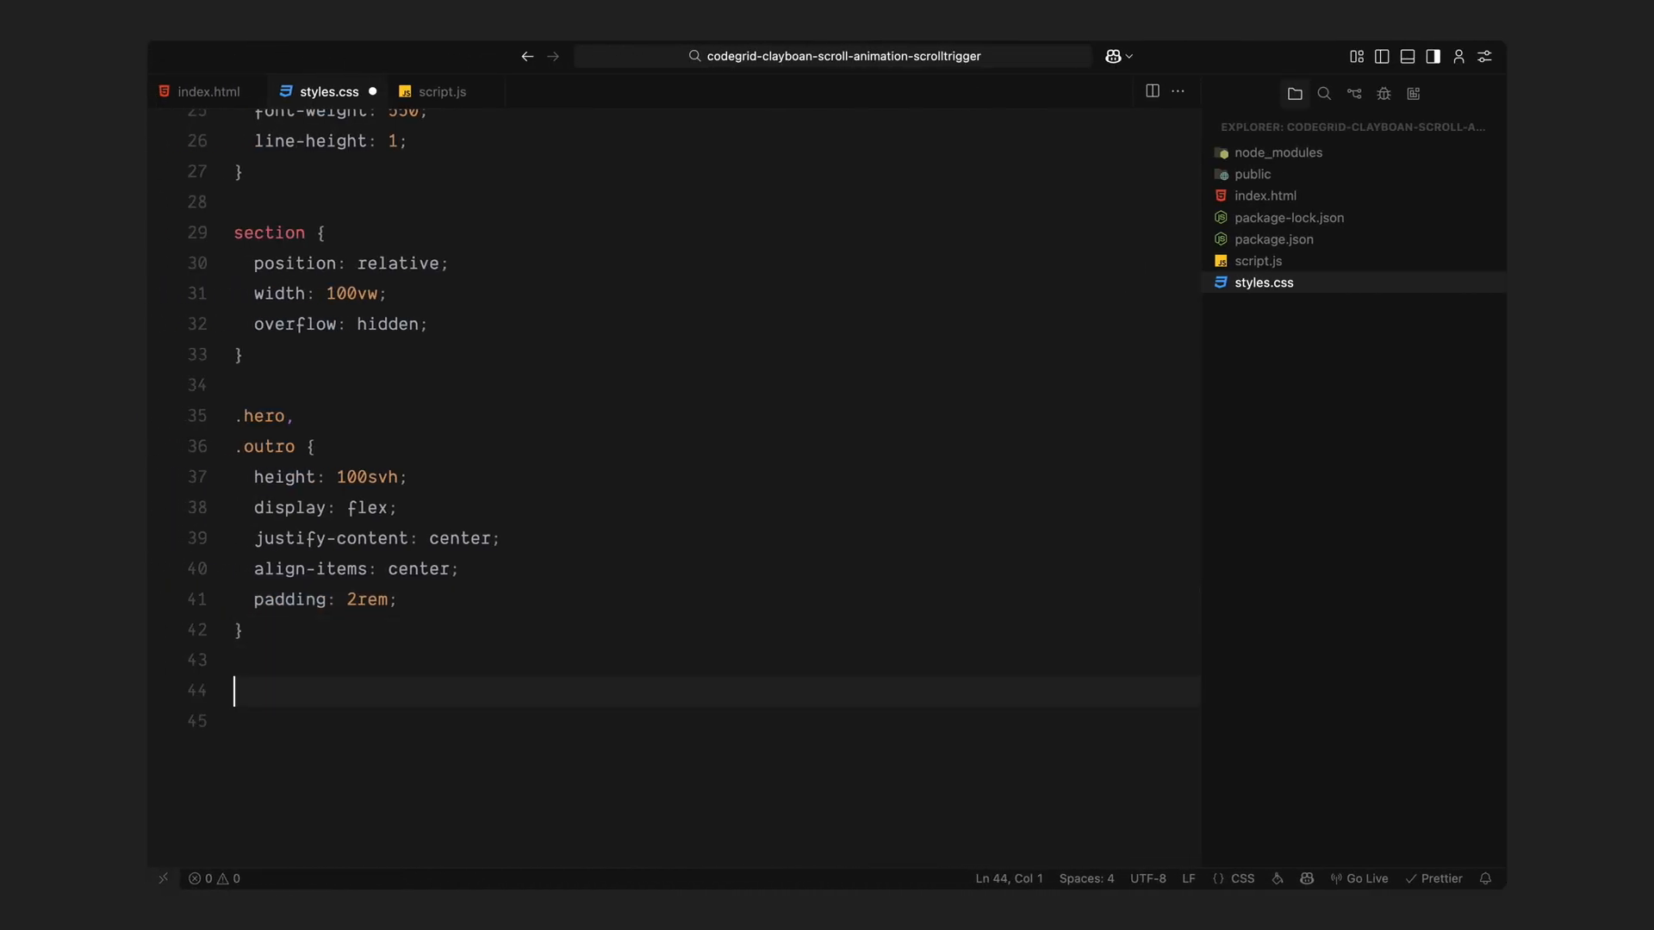
type(".work-item {")
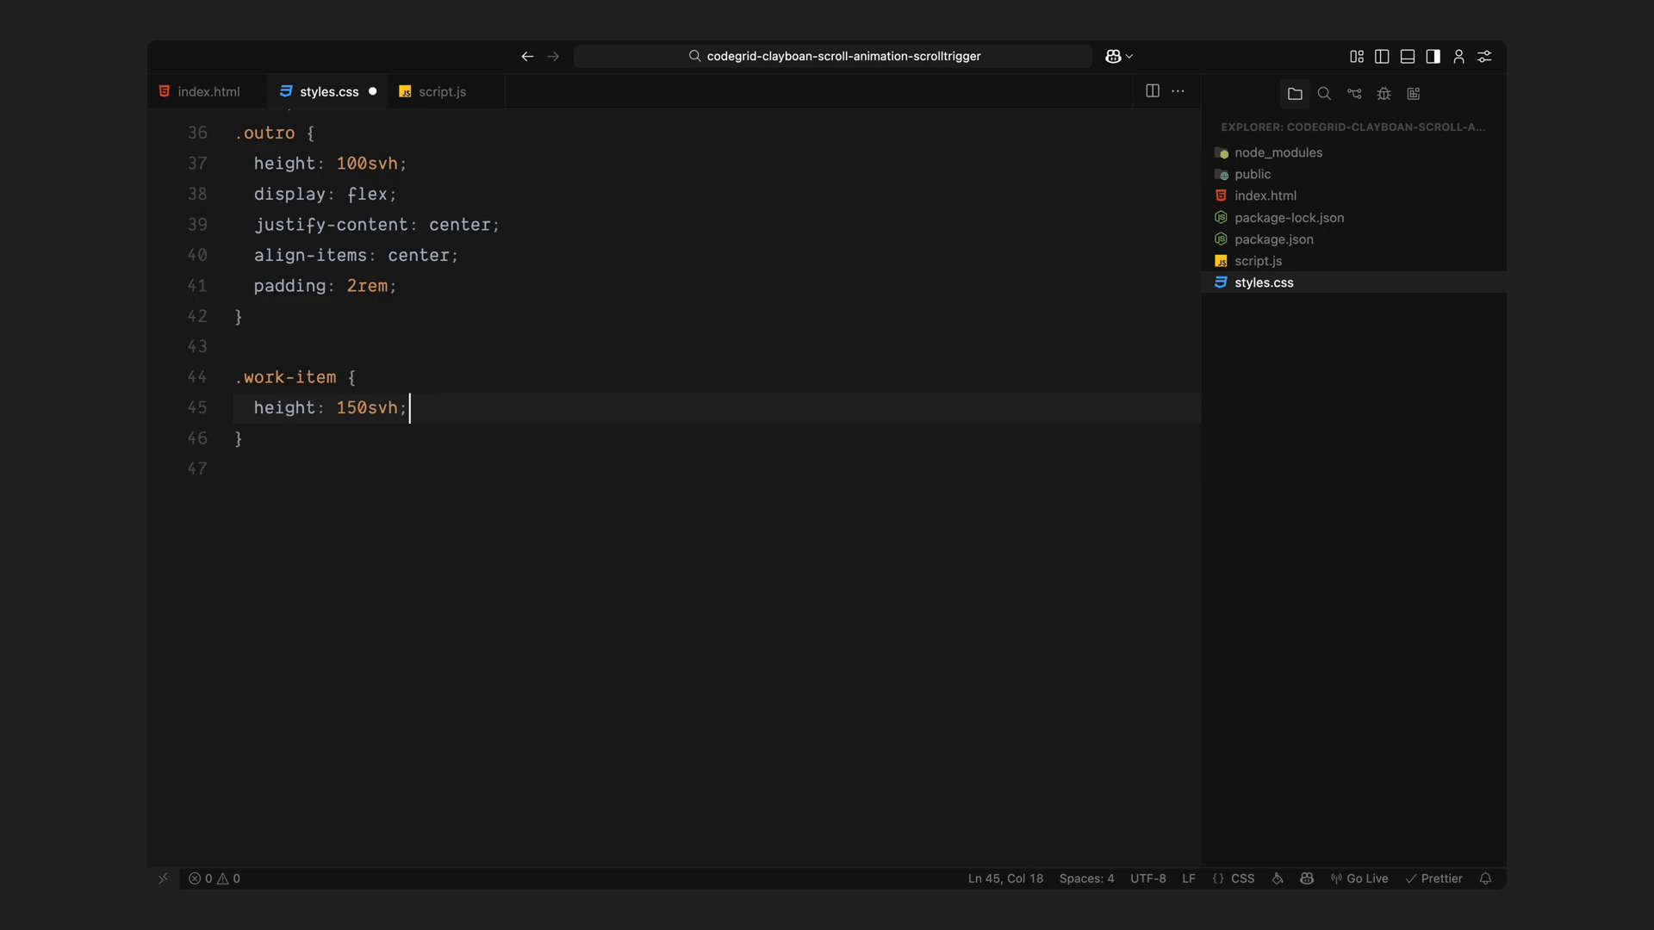
key("Ctrl+s")
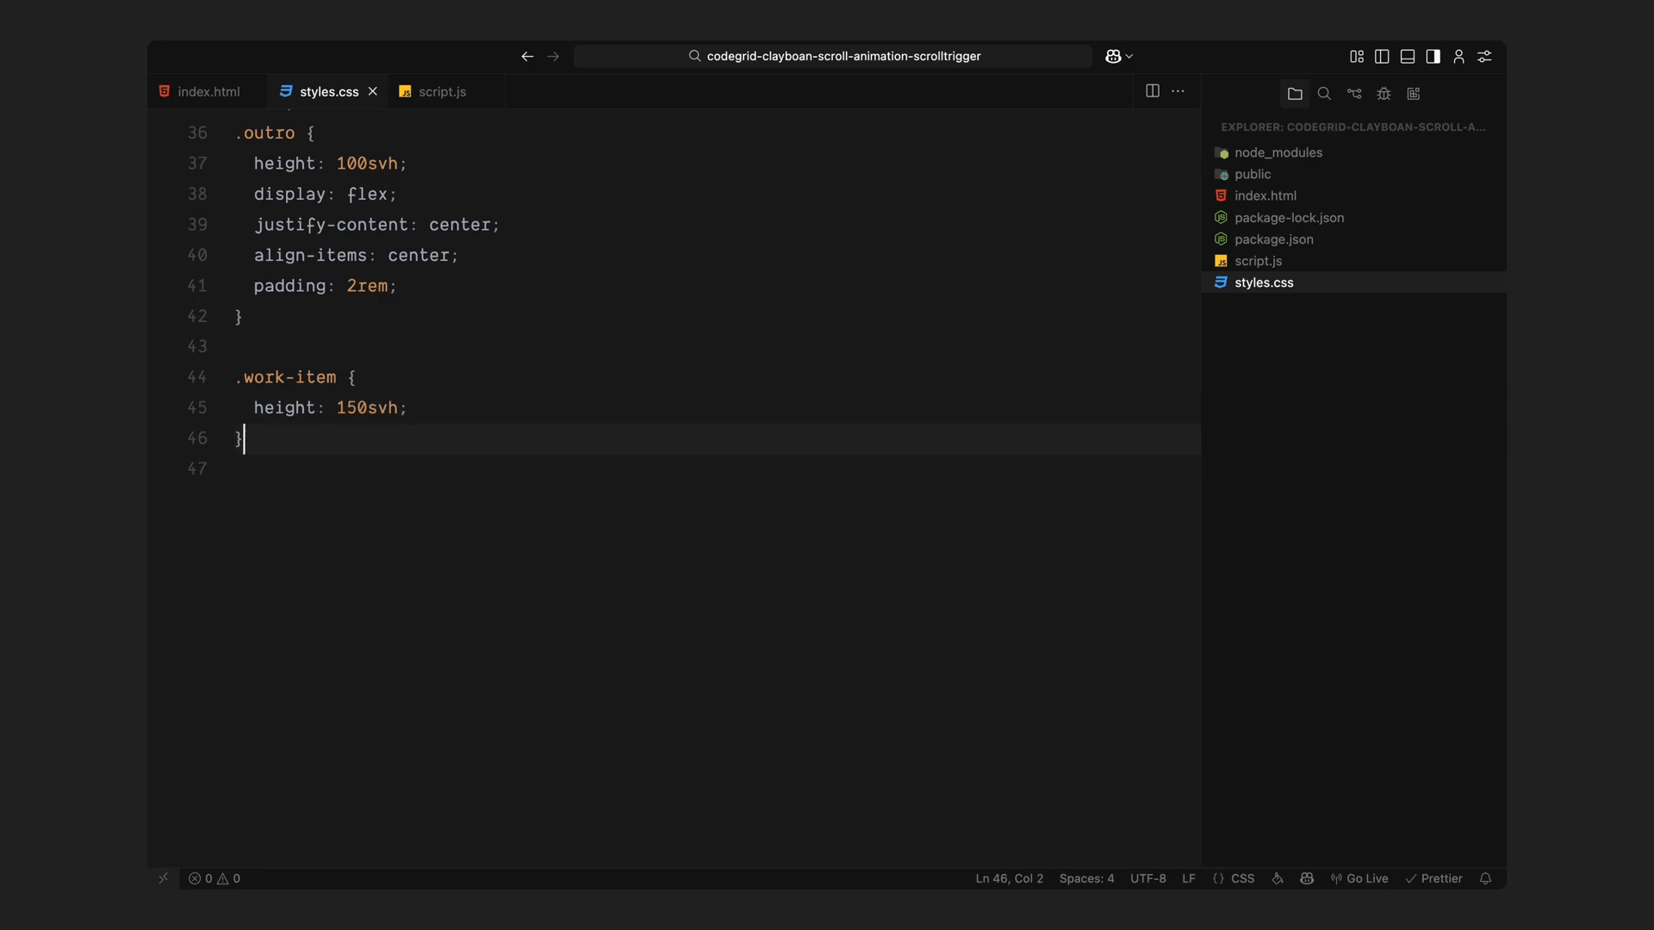
- Add .work-item-img: absolute, 100% size, polygon clip-path (25% 25%, 75% 40%, 100% 100%, 0% 100%), will-change clip-path
type(".work-it")
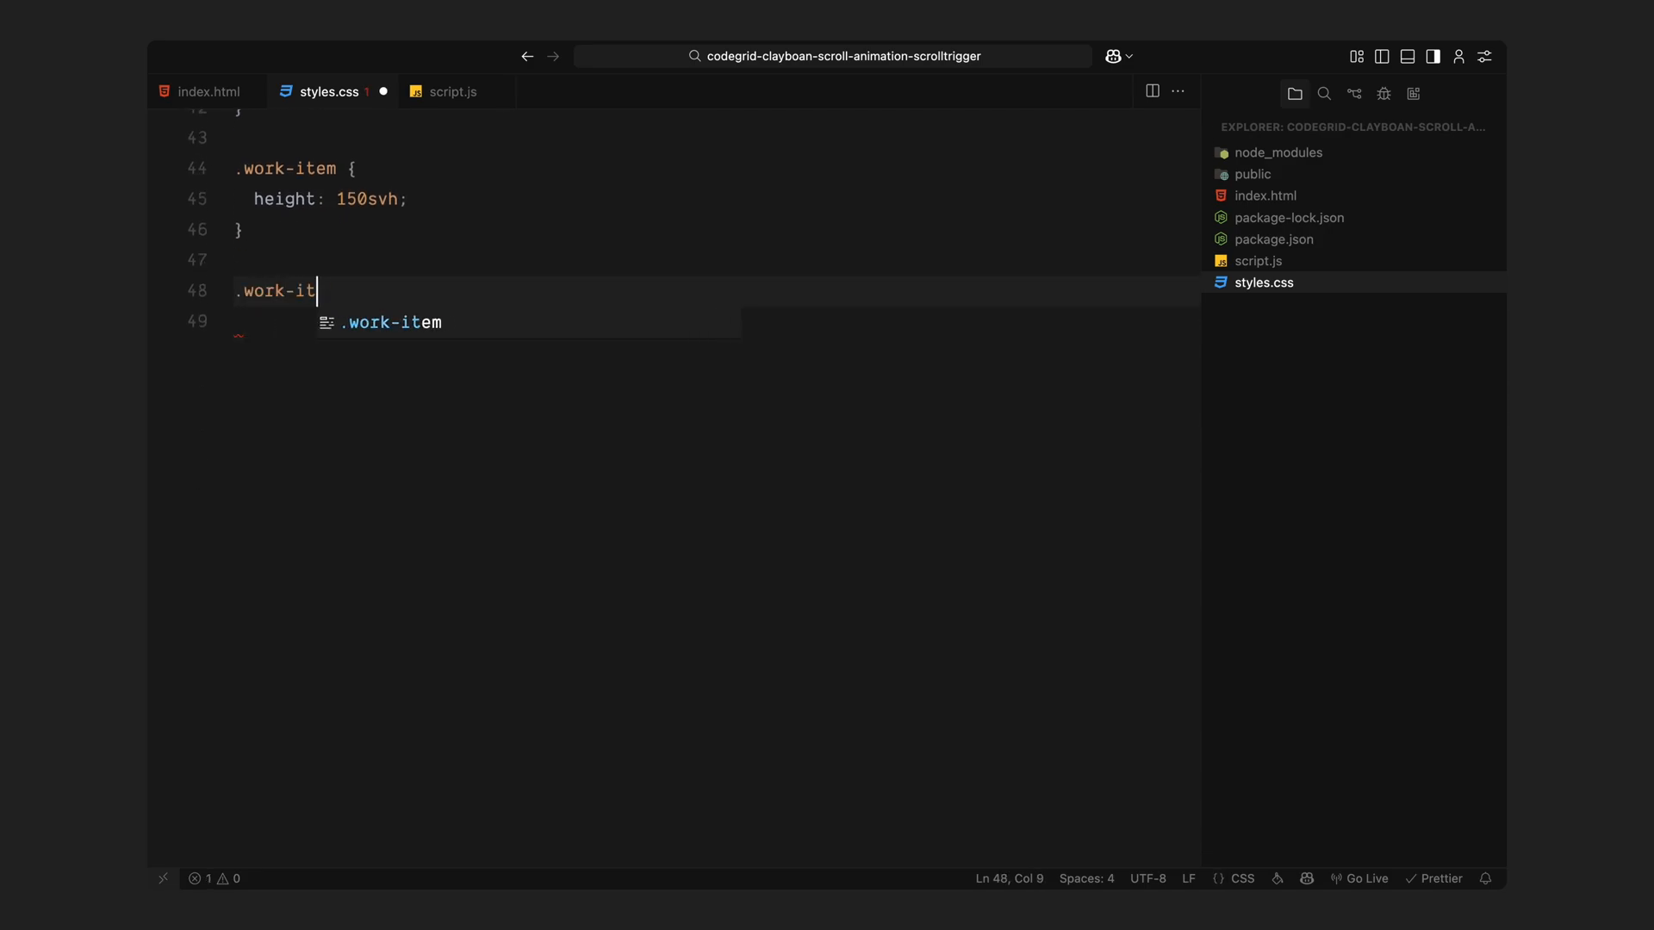
type("-img {")
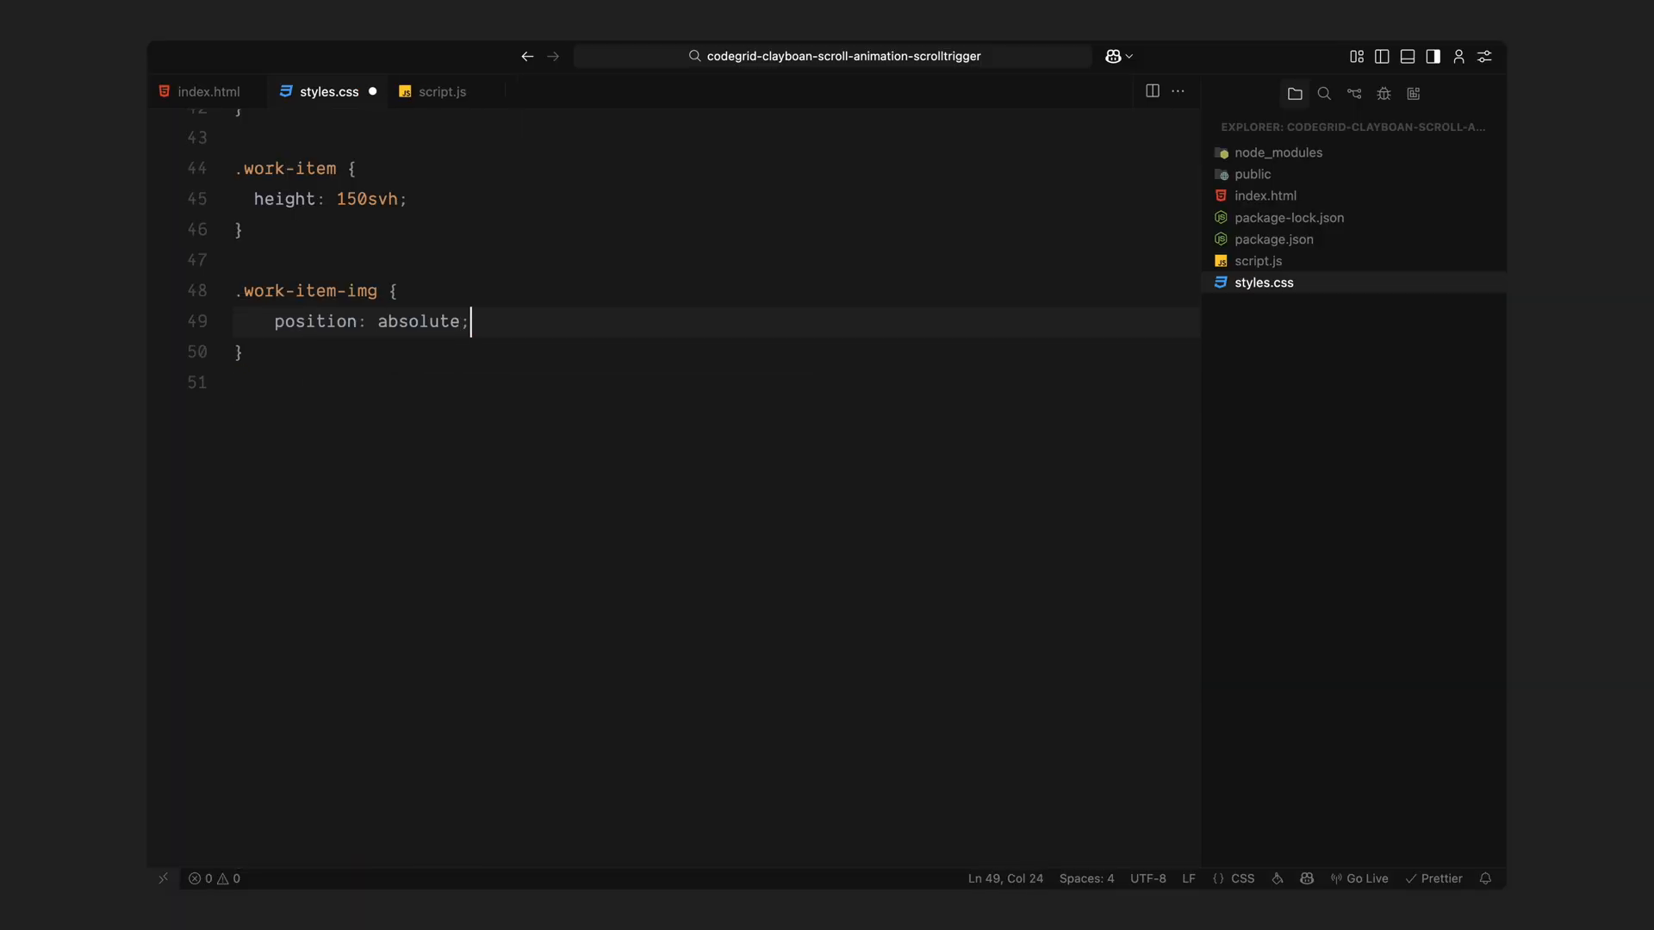
type("width: 100%;")
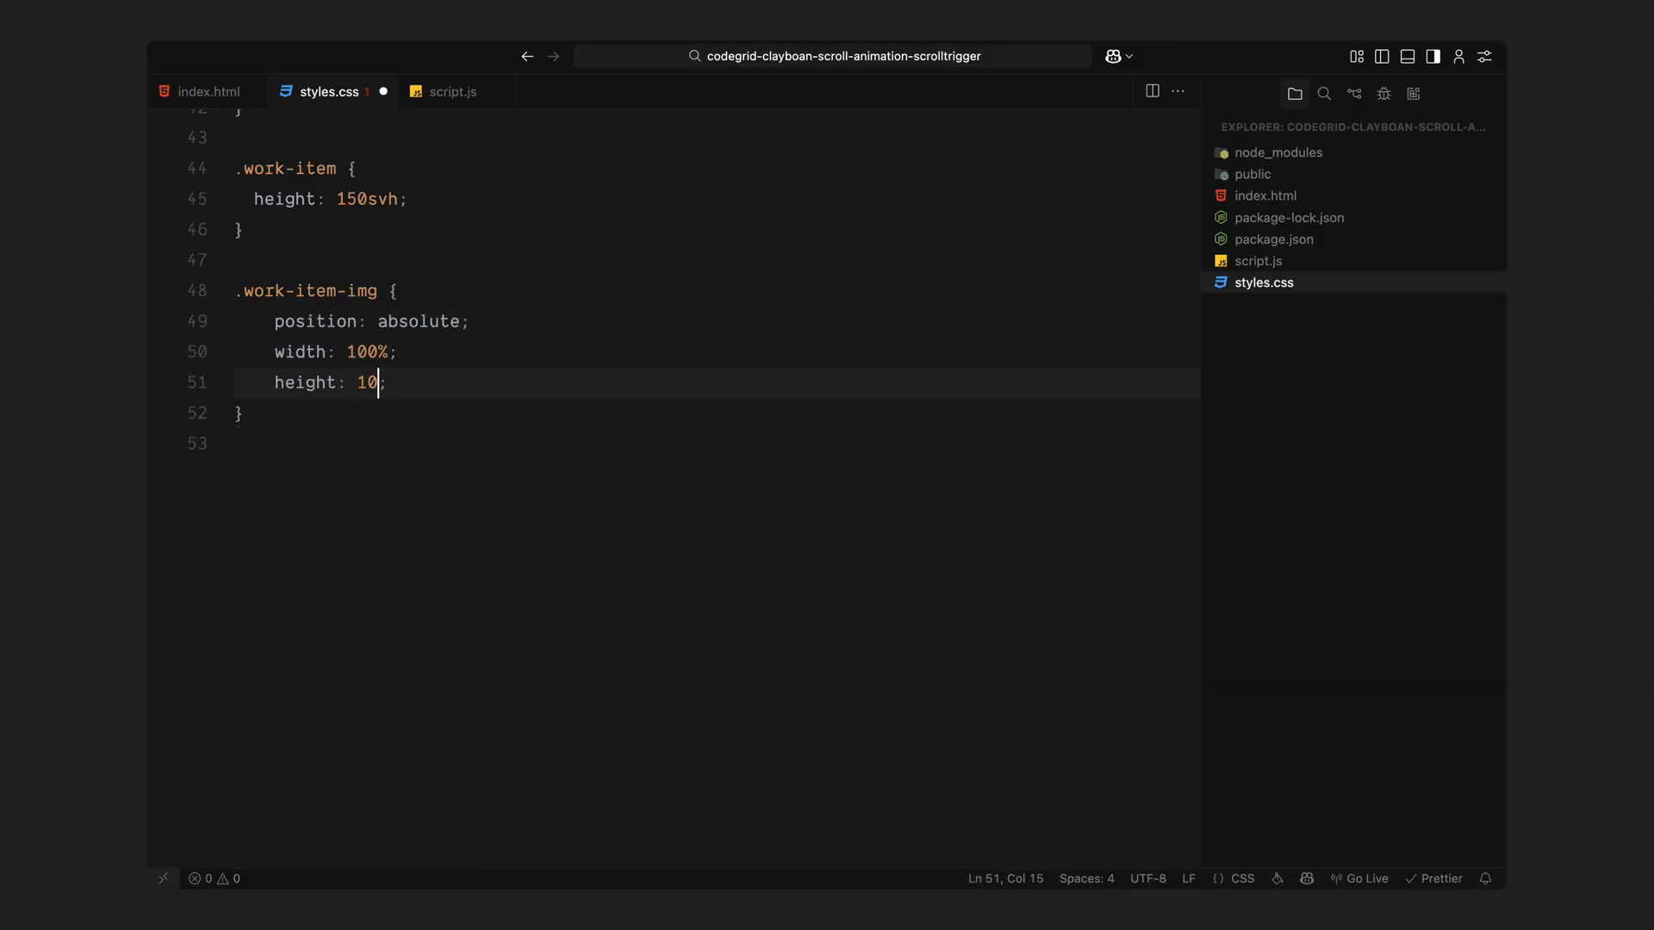
type("0%;")
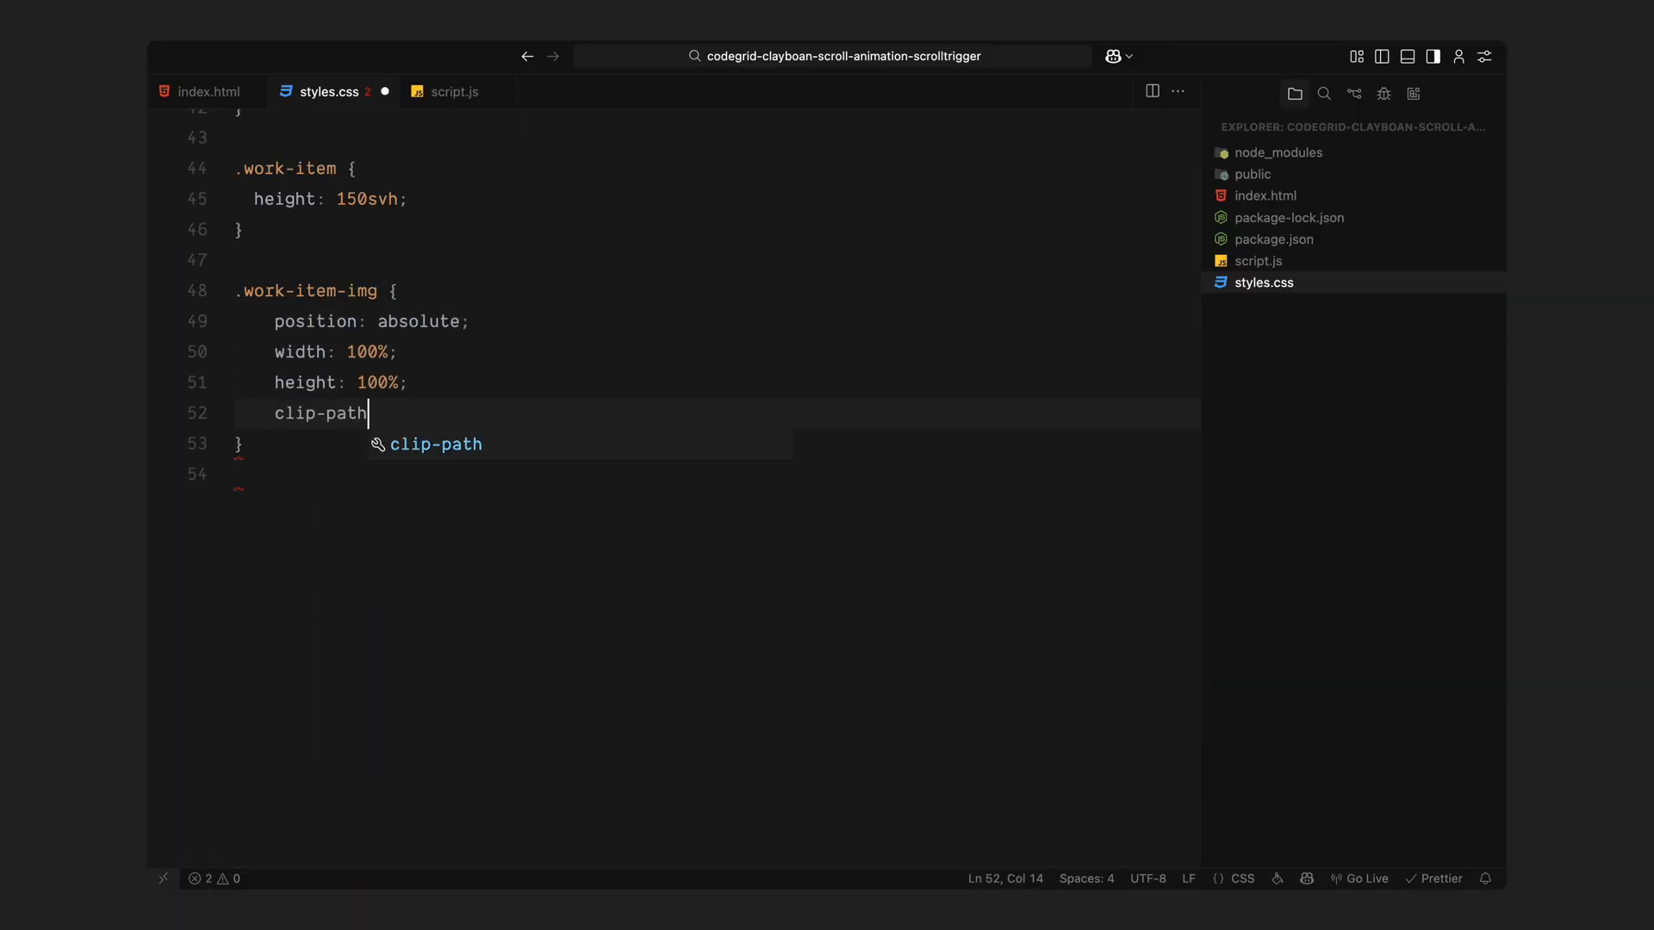
type(": polygon(25% 25%, 75% 40%, 100% 100%, 0% 100%);")
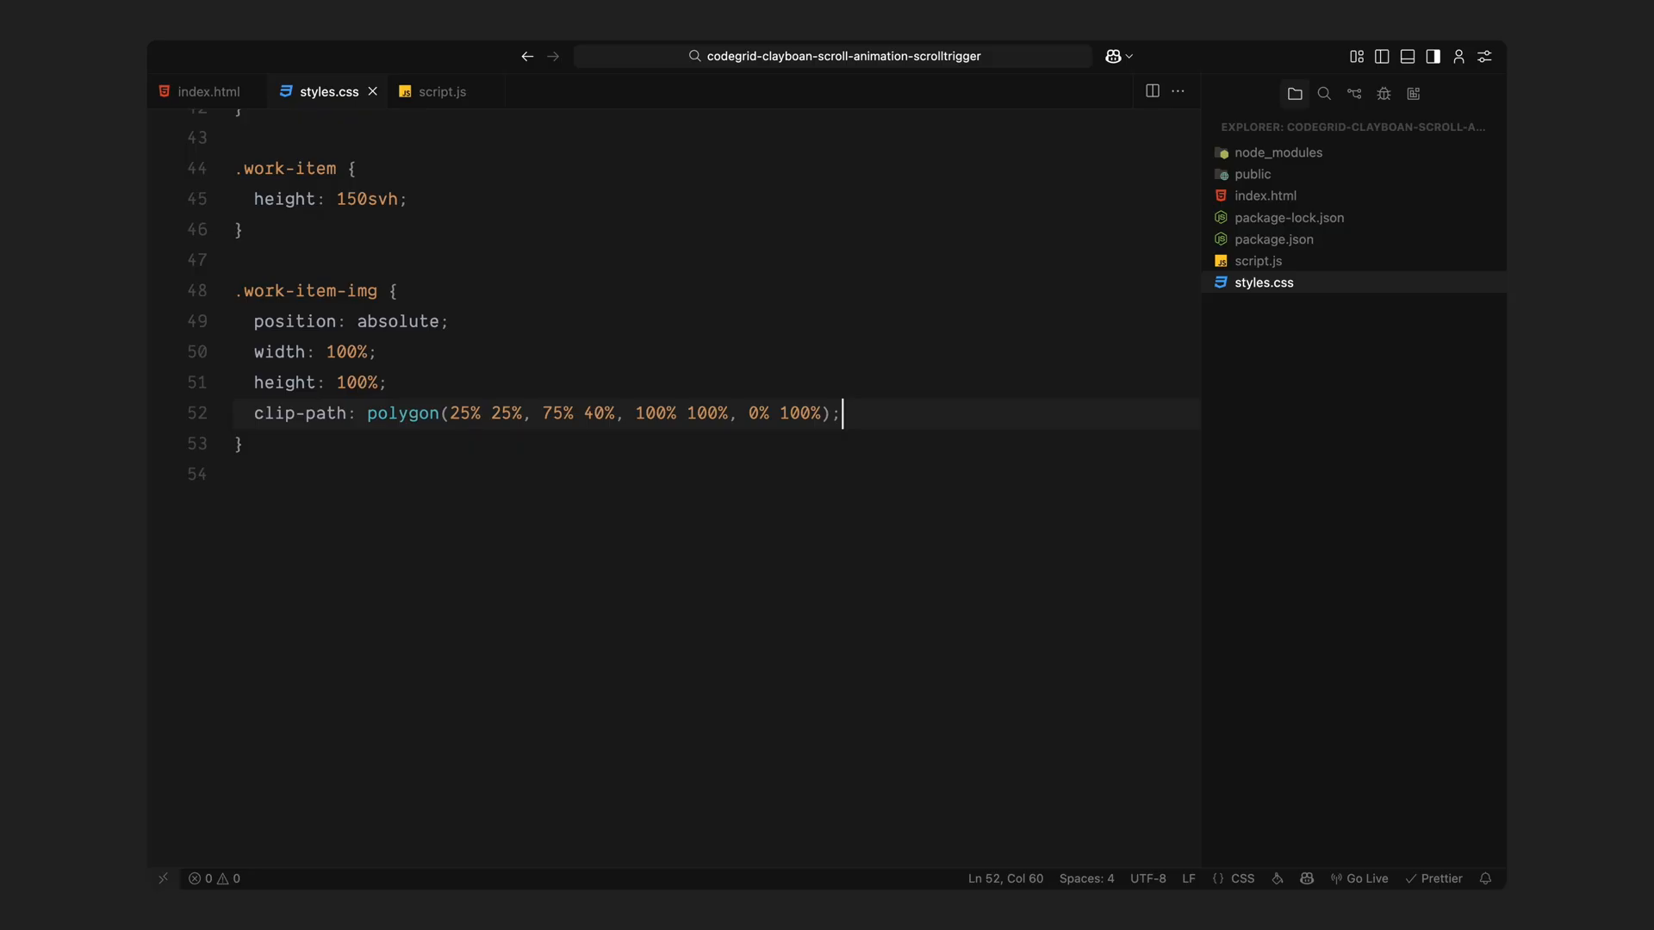
type("will-change: clip;")
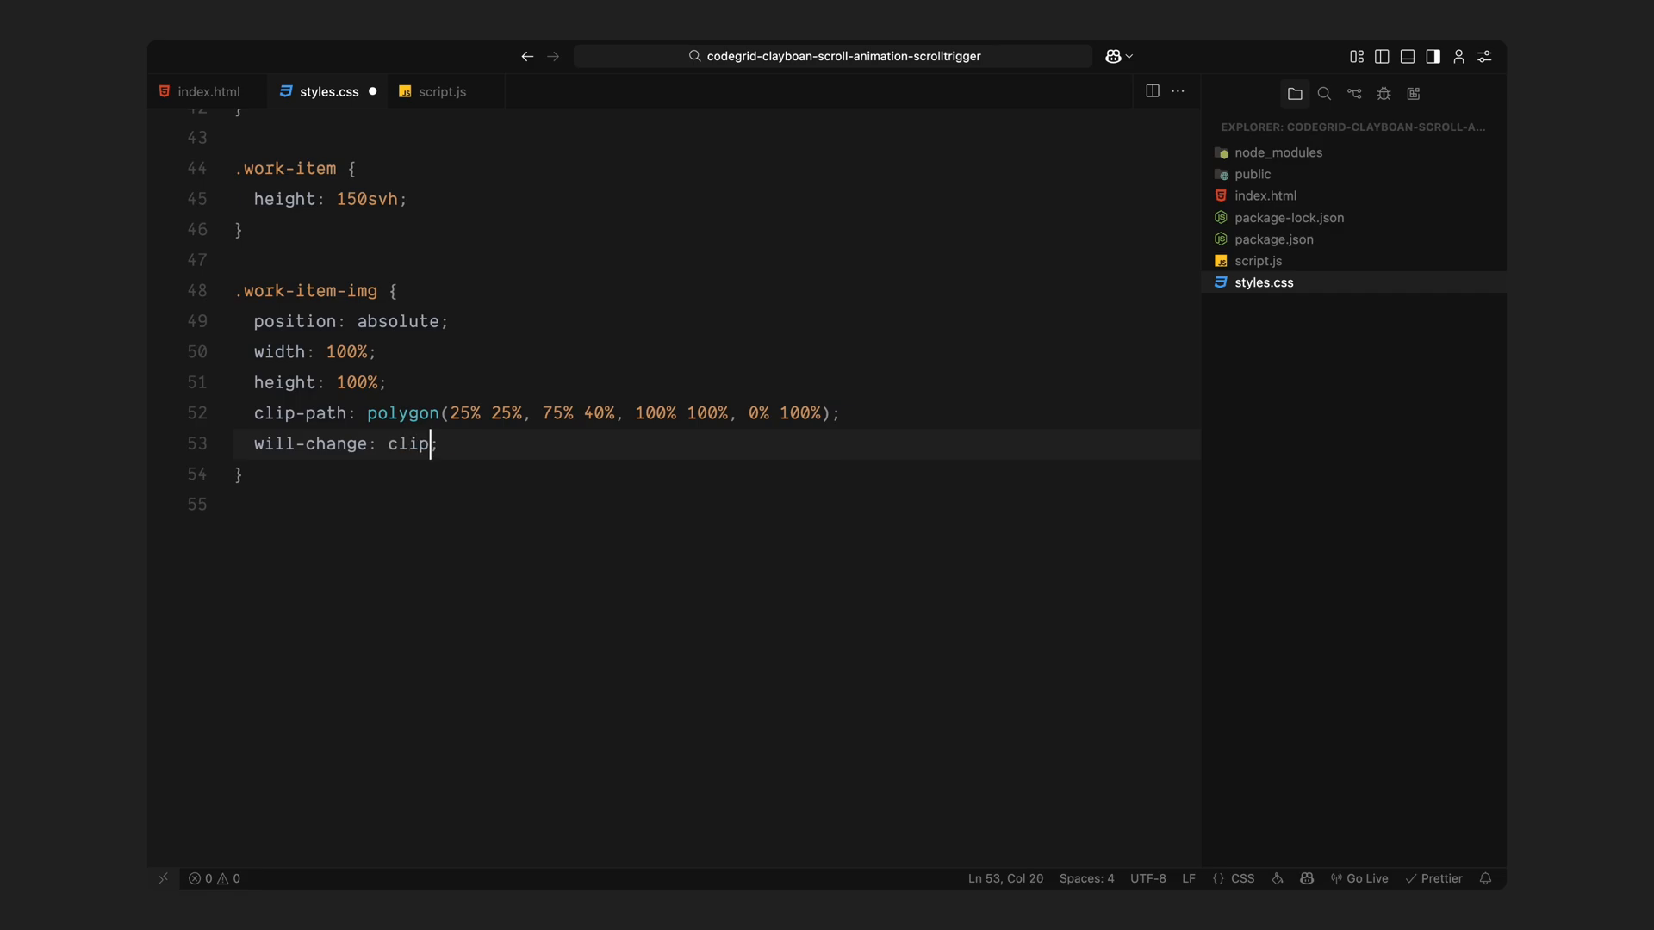
type("-path;")
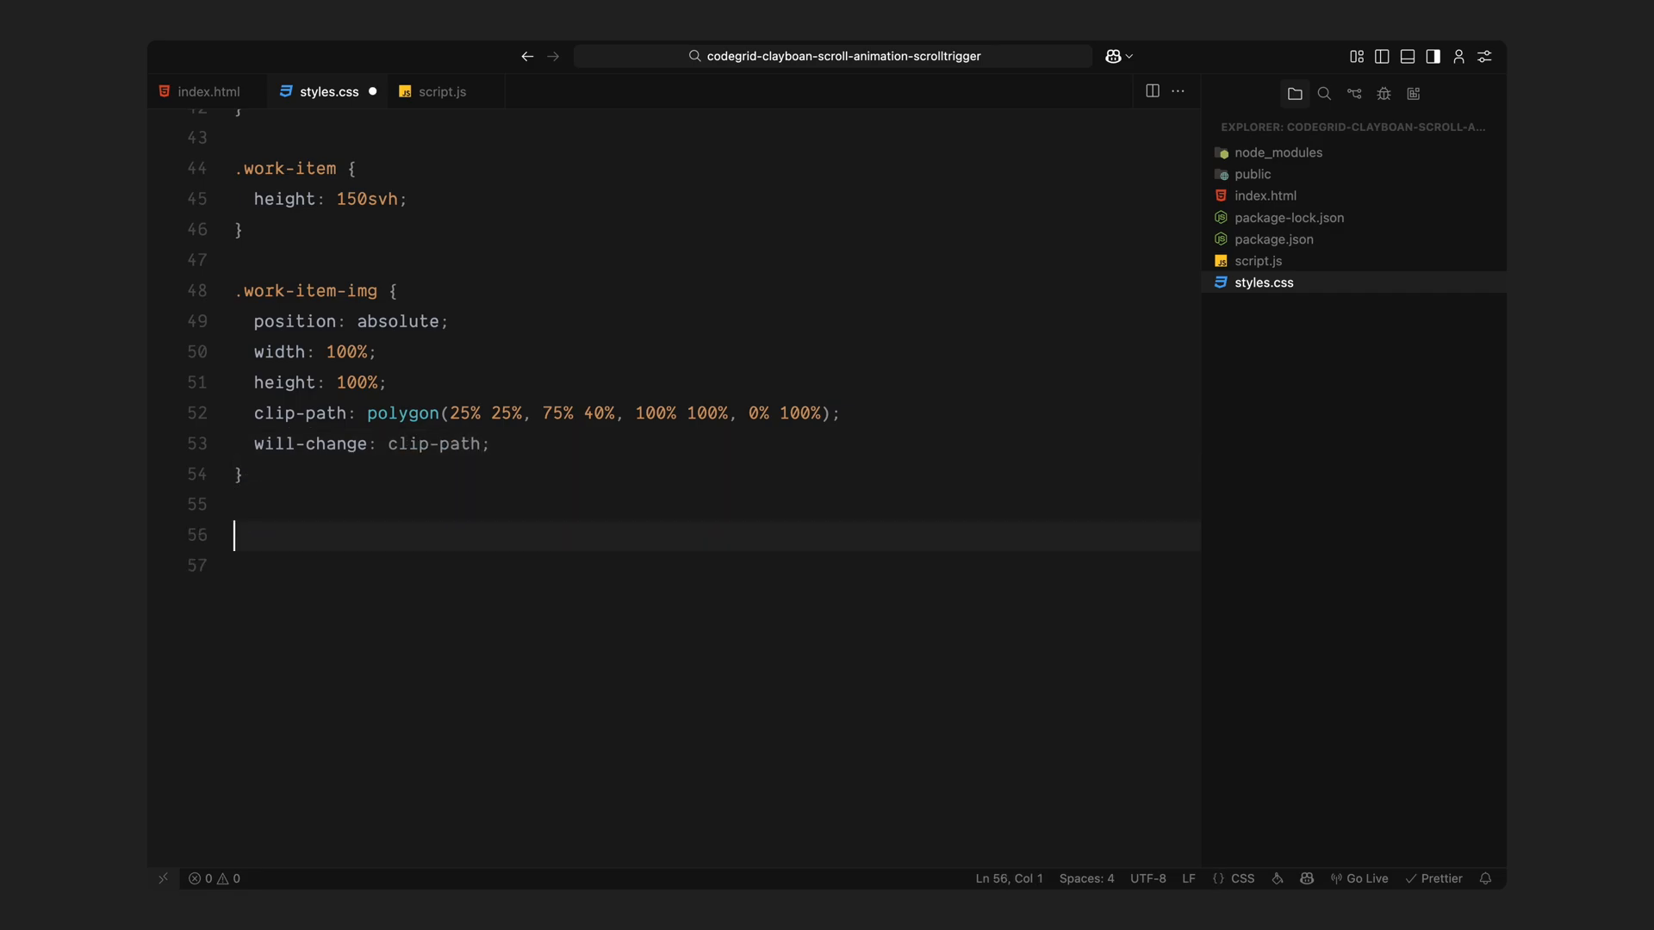
- Add .work-item-name absolutely centred via translate, width 100% and z-index 1
type(".work-item-name {")
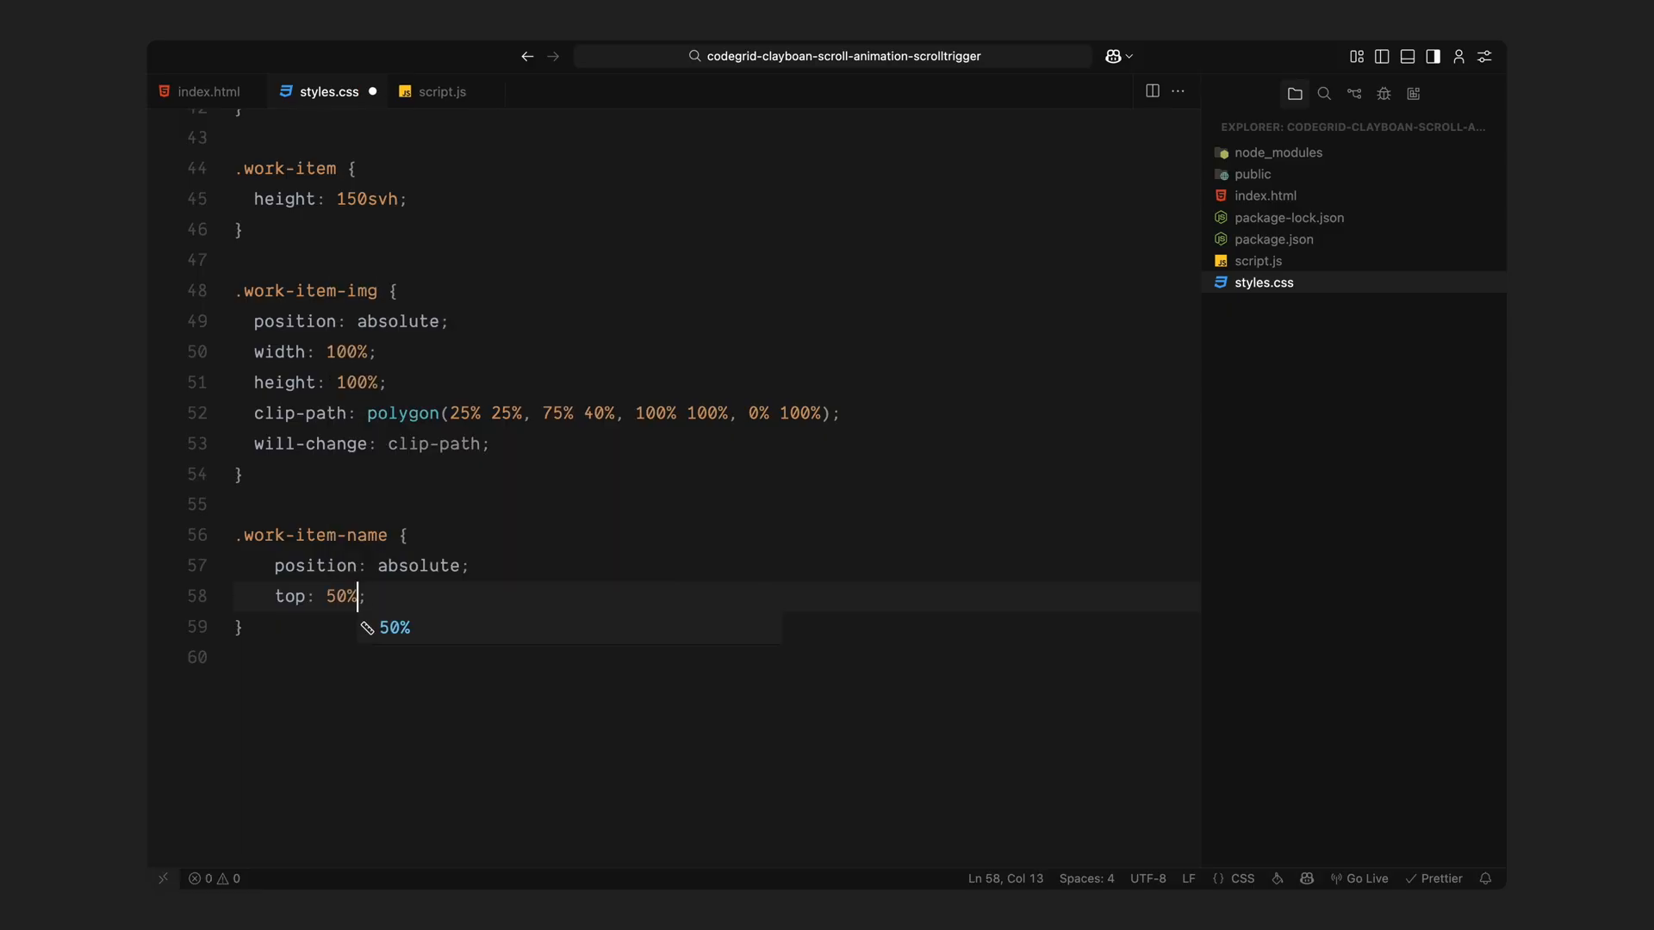
type("tr")
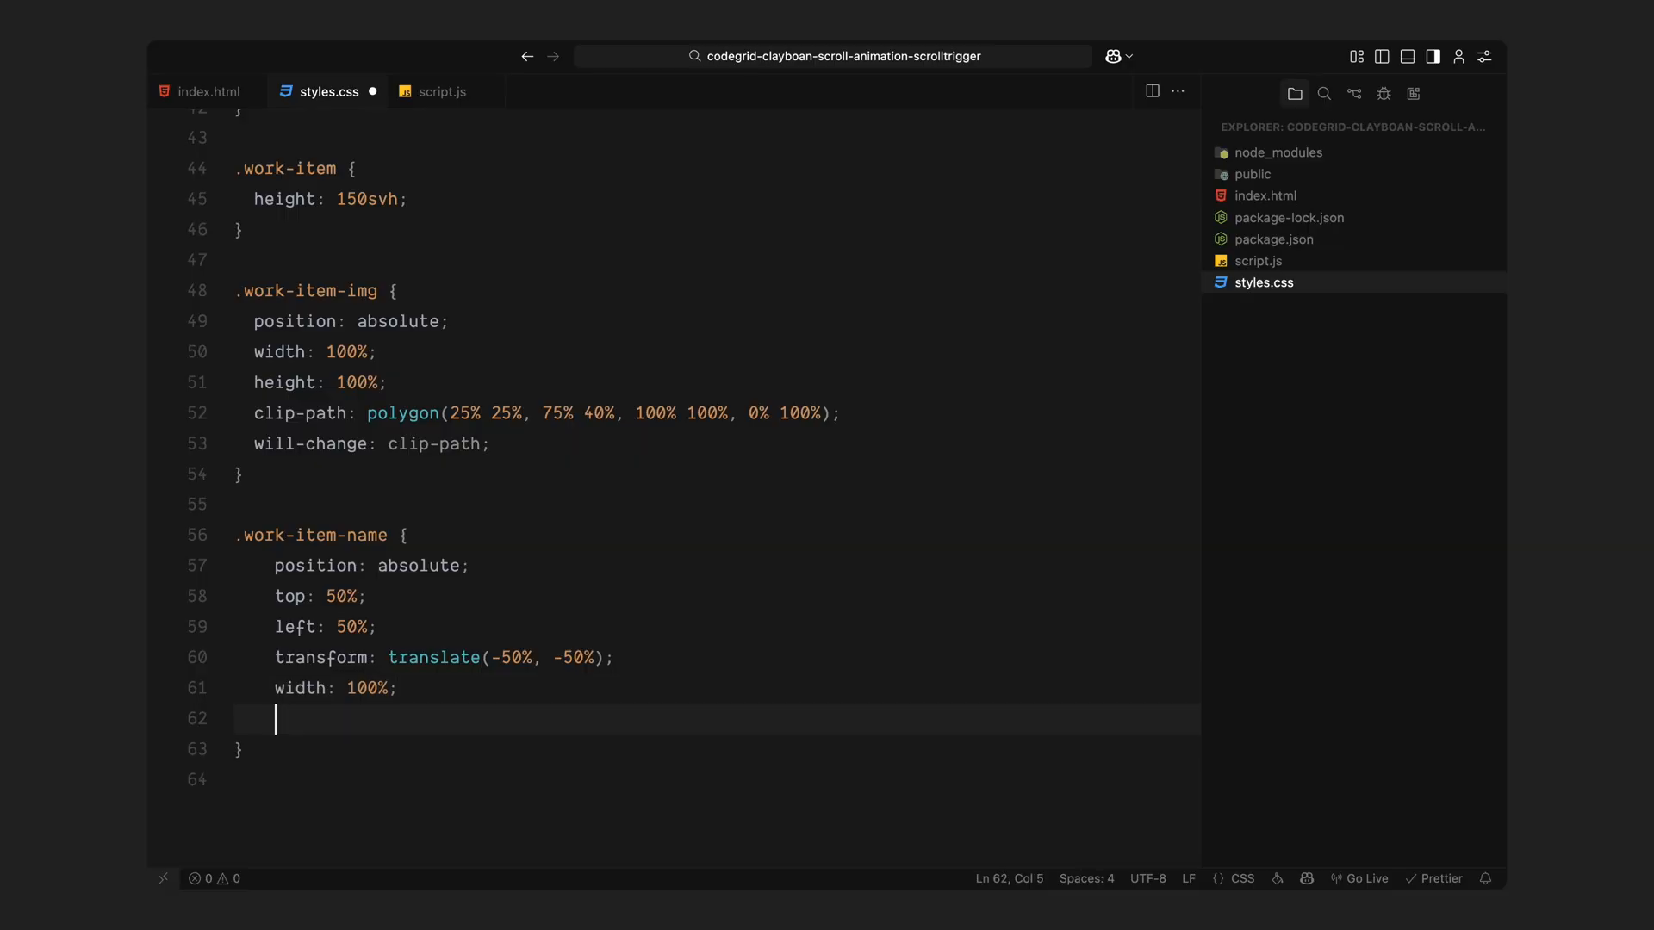
type("z-index: 1;")
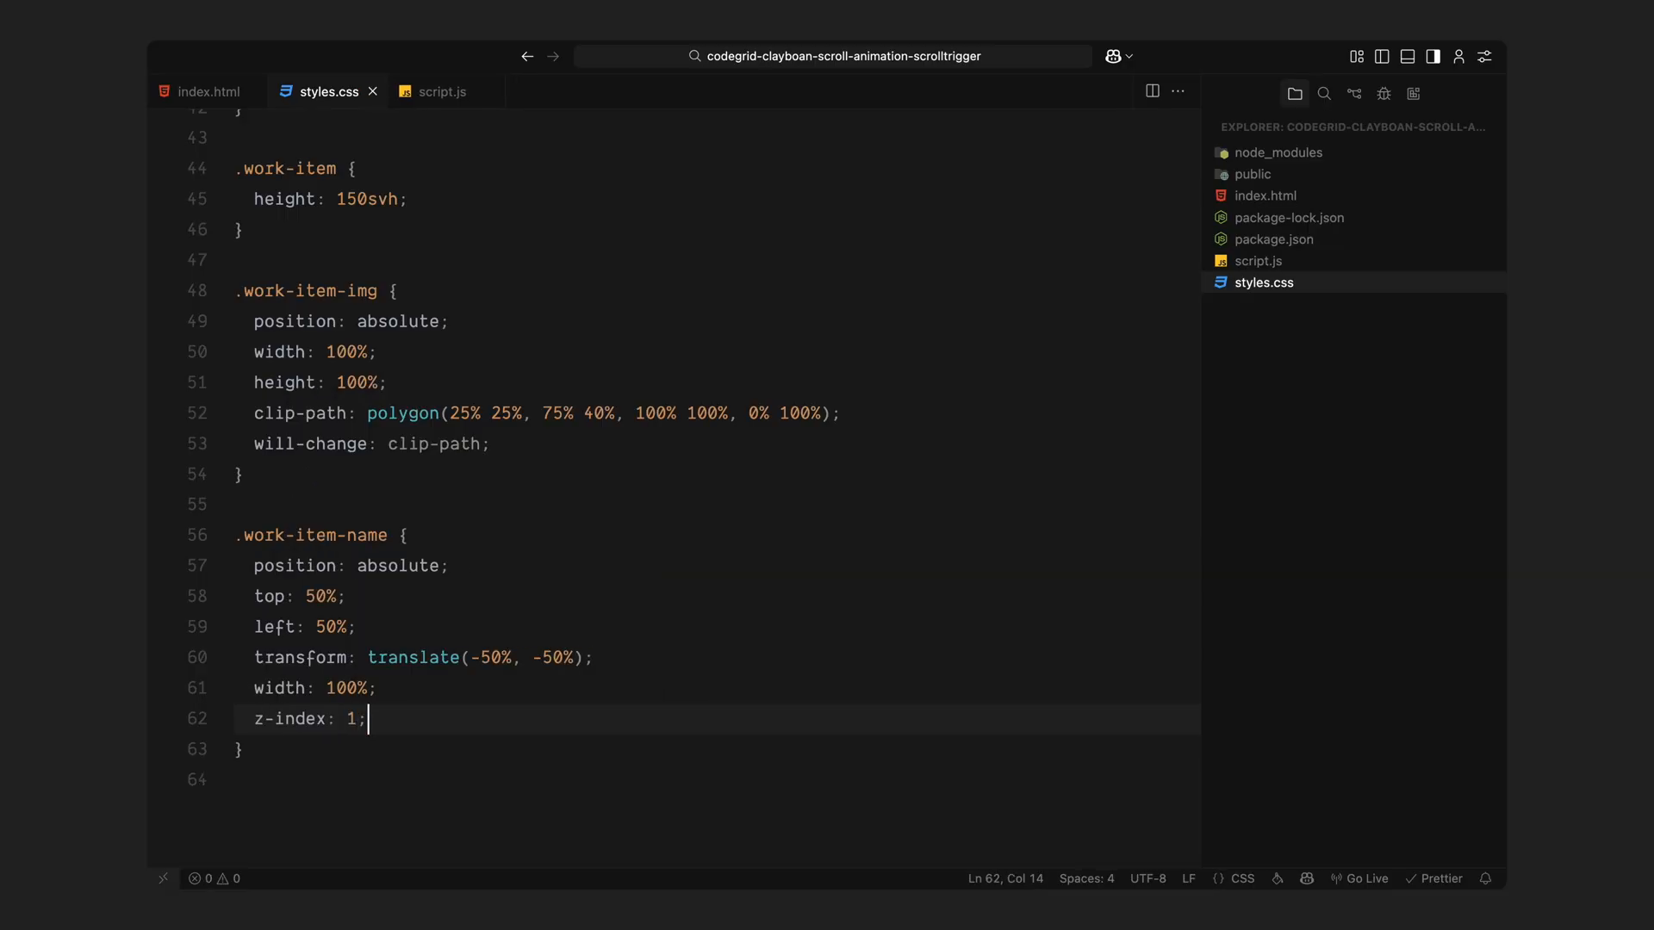
type(".work-item-name h1 {")
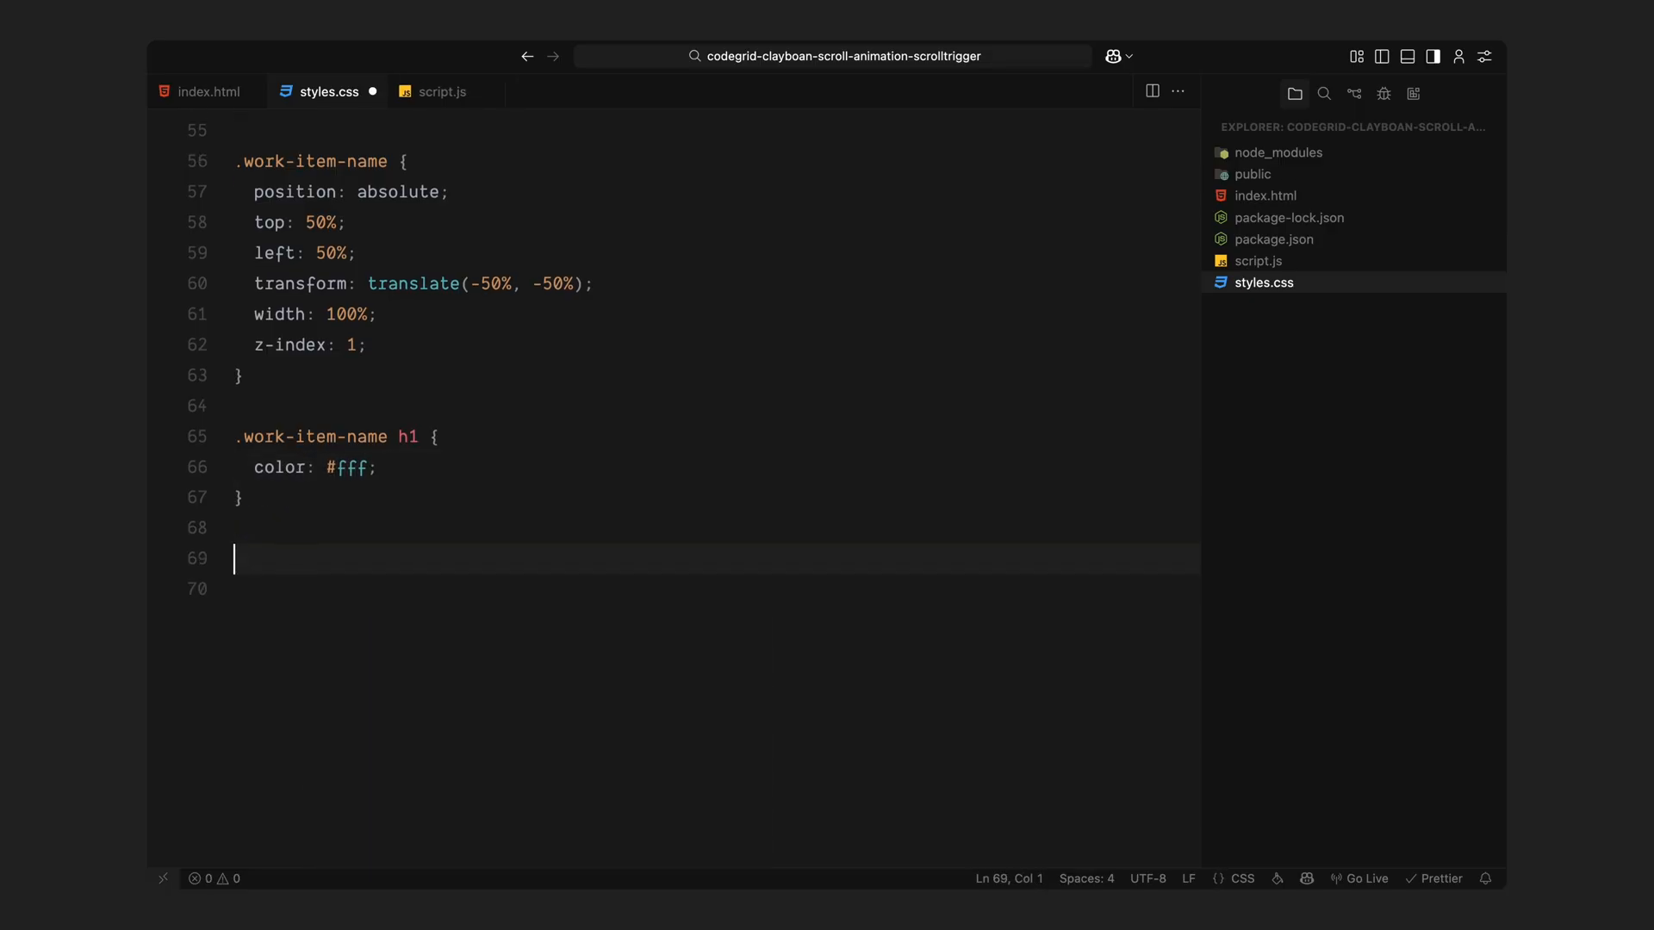
type("@media (max-")
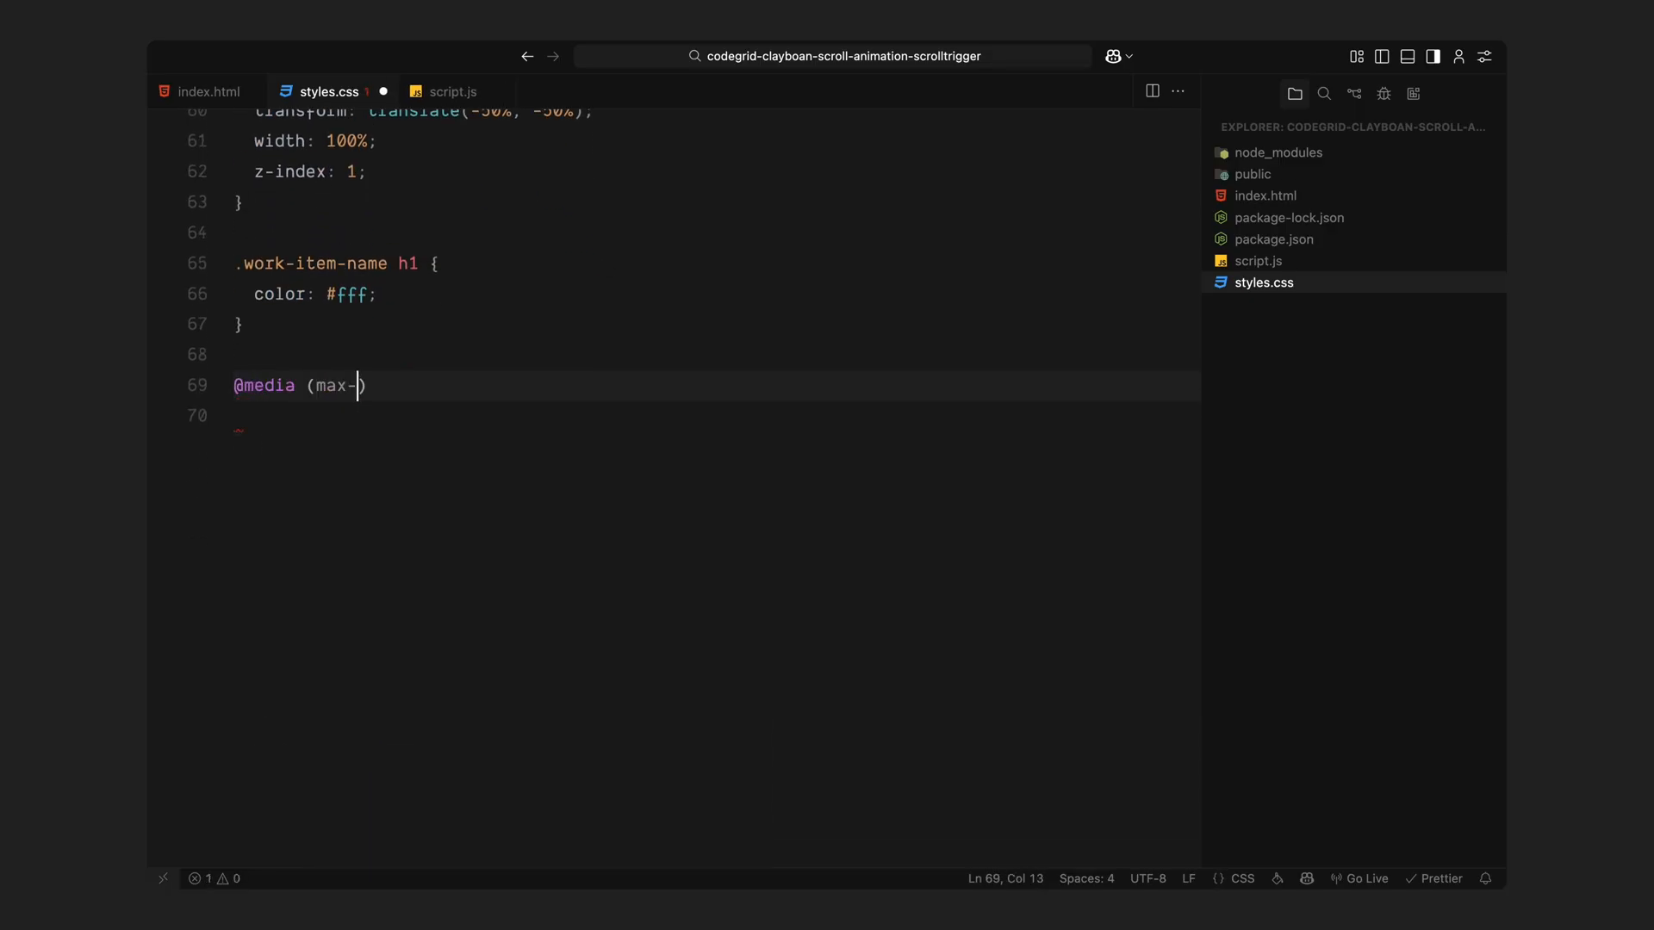
type("width: 1000px) {")
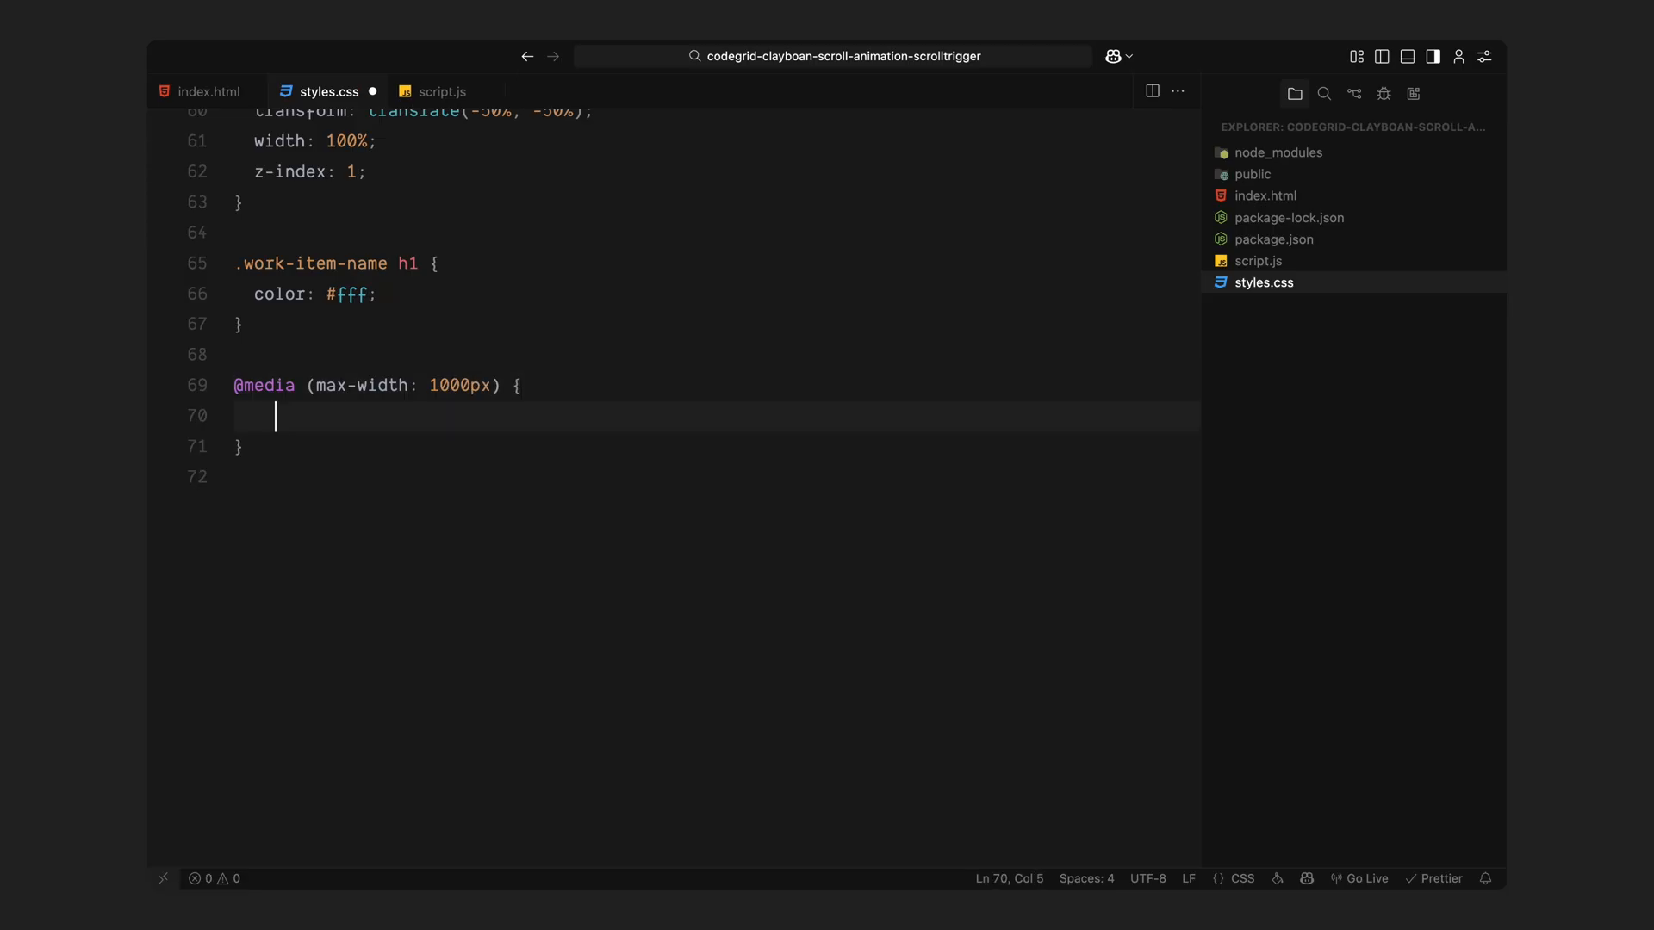
type("h1, .work-item-name h1 {")
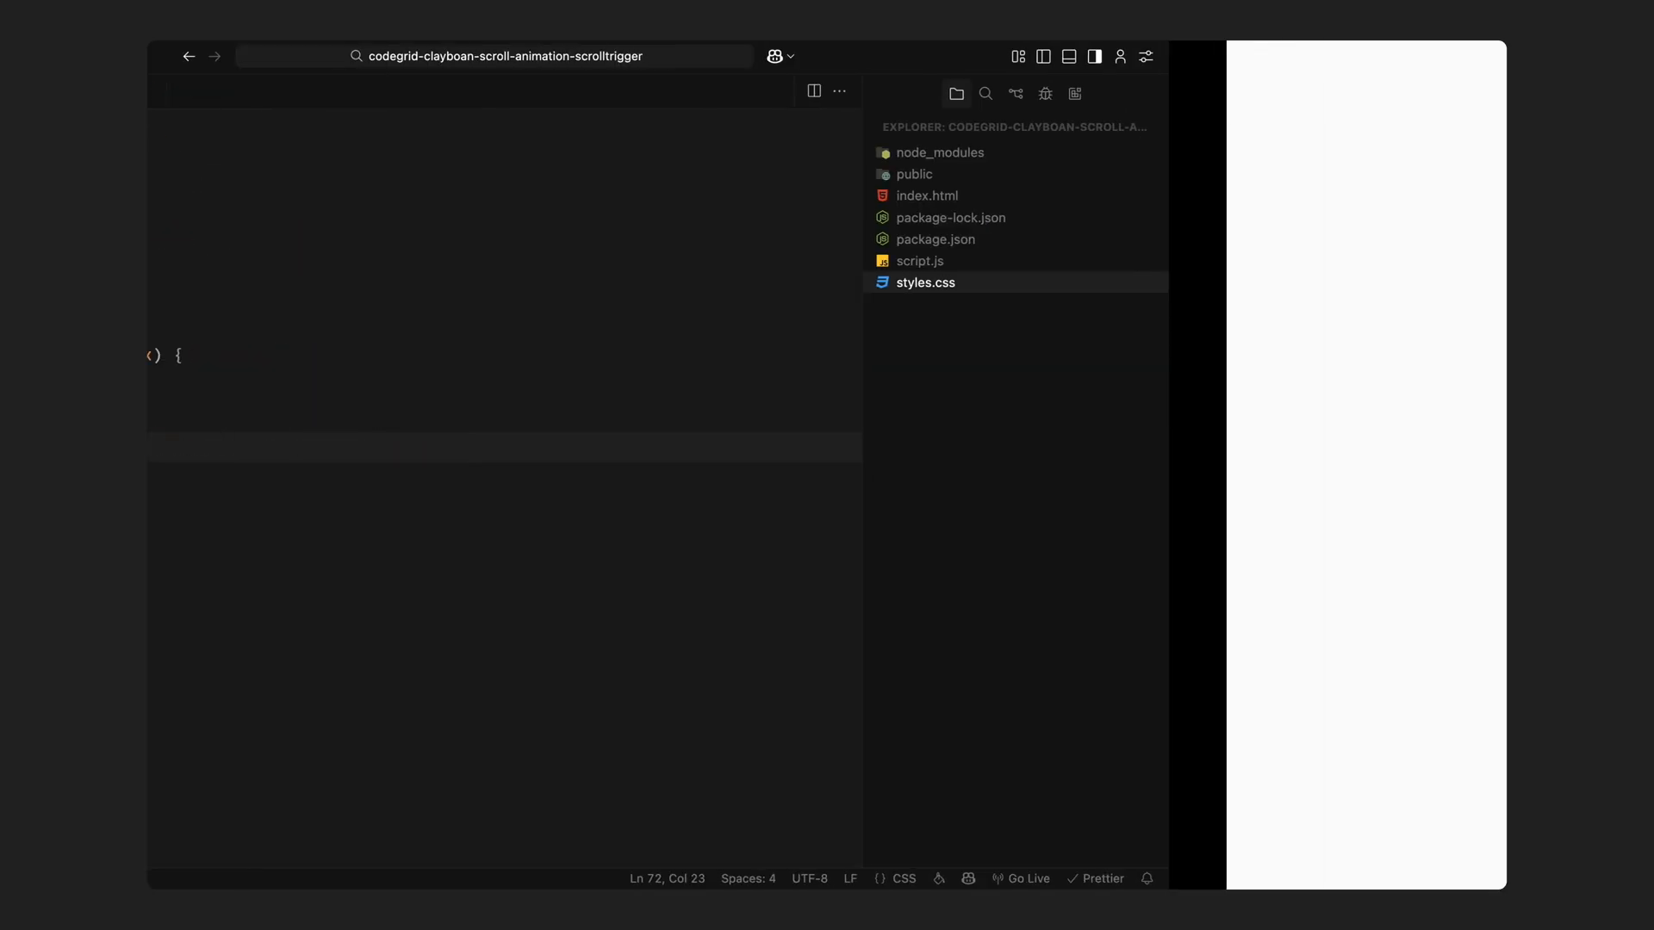
left_click(920, 262)
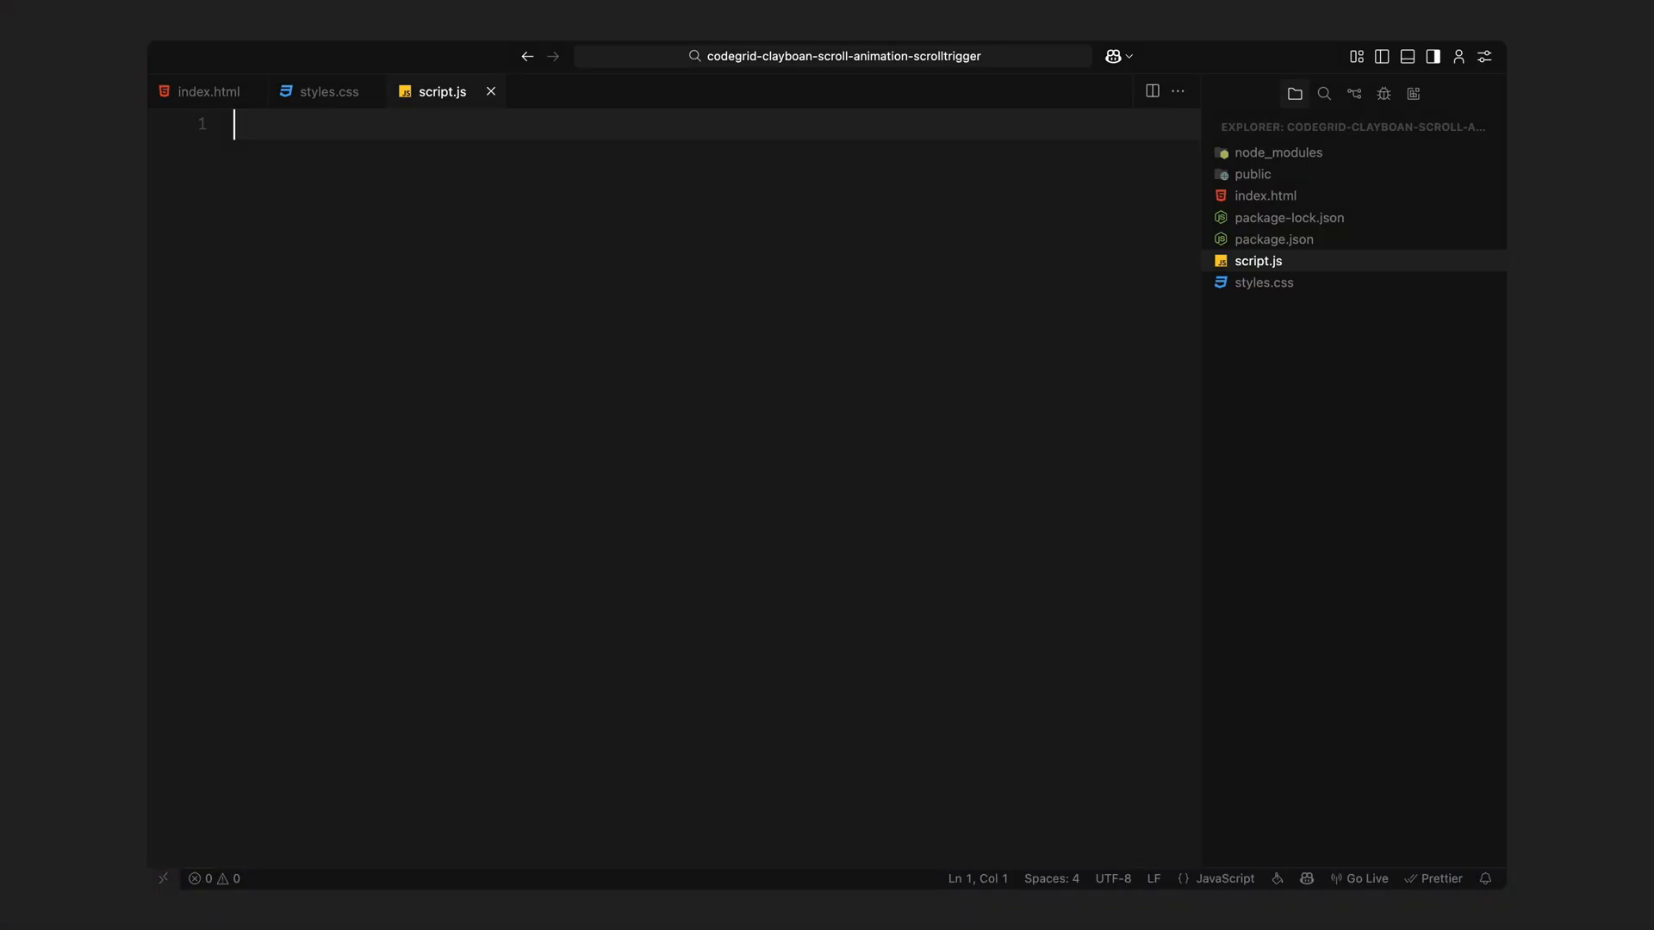
- Import gsap, ScrollTrigger, SplitText and Lenis, then register ScrollTrigger and SplitText inside a DOMContentLoaded listener
type("import gsap from \"gsap\";")
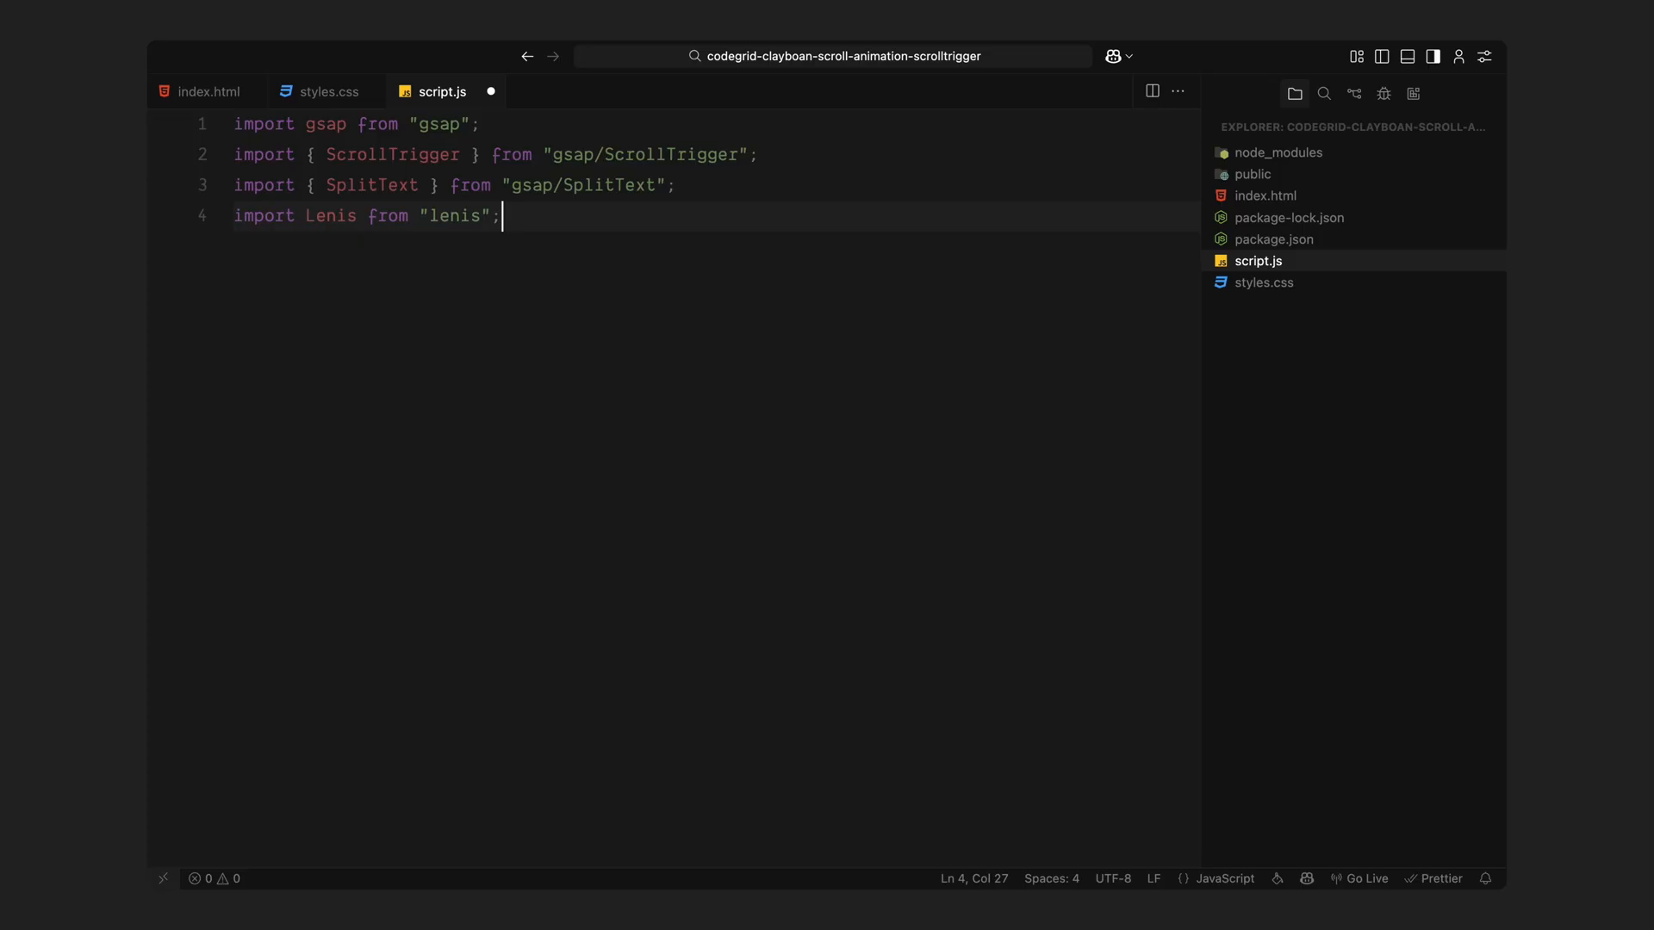
key("Enter")
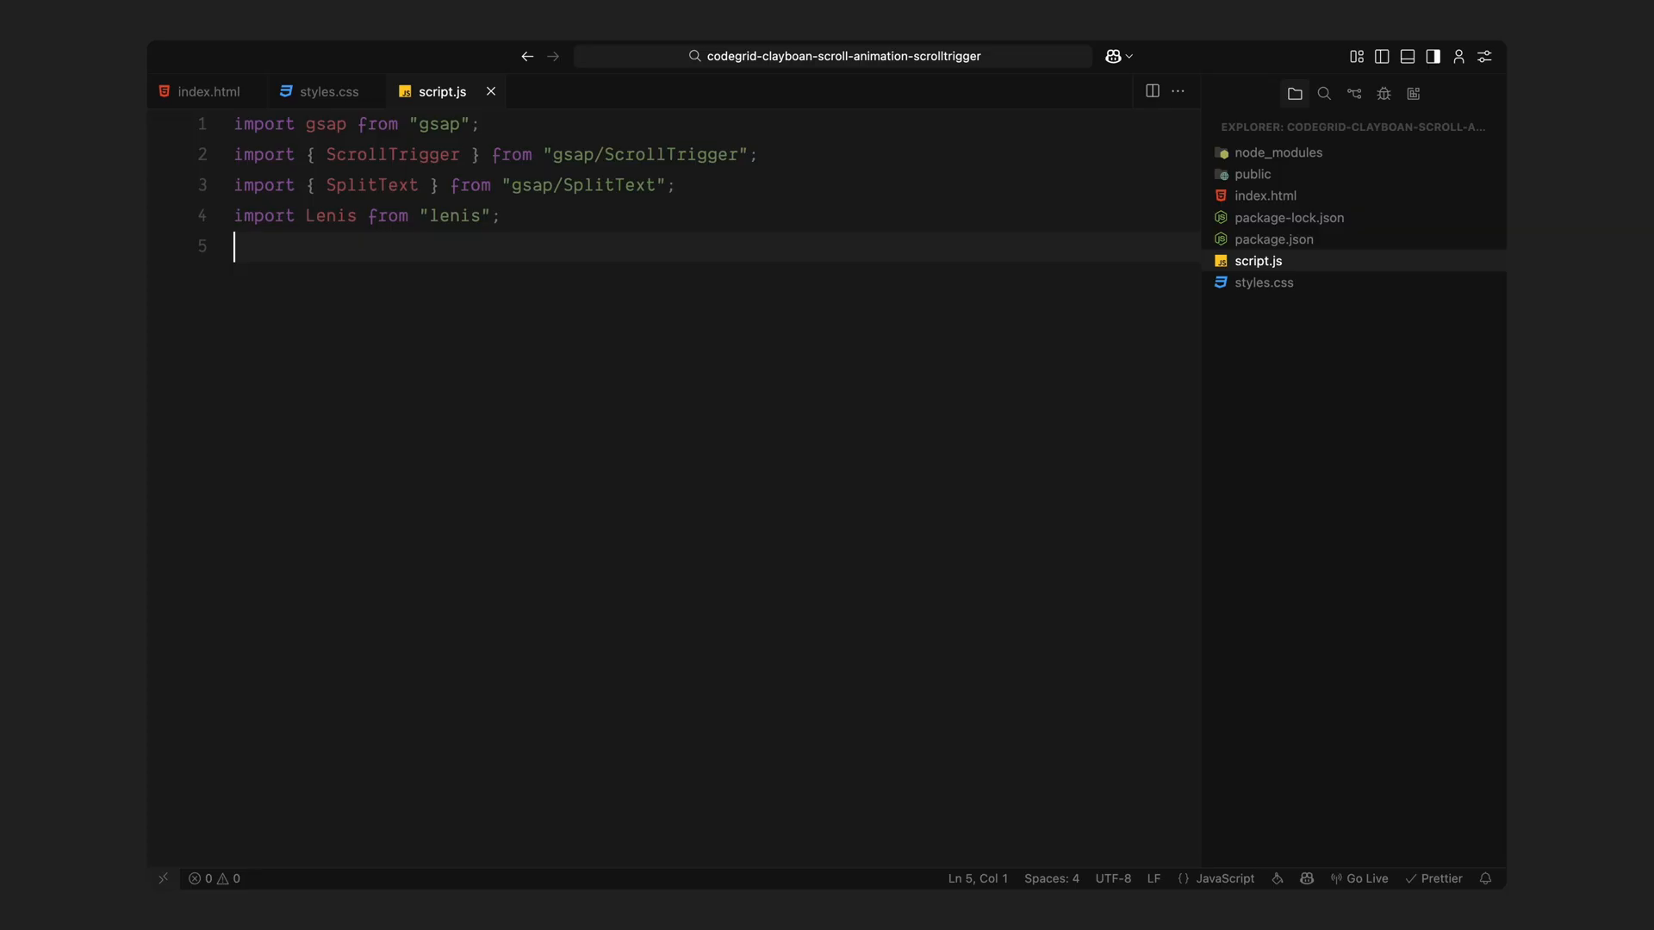
type("document.addEventListener(\"DOMContentLoaded\",")
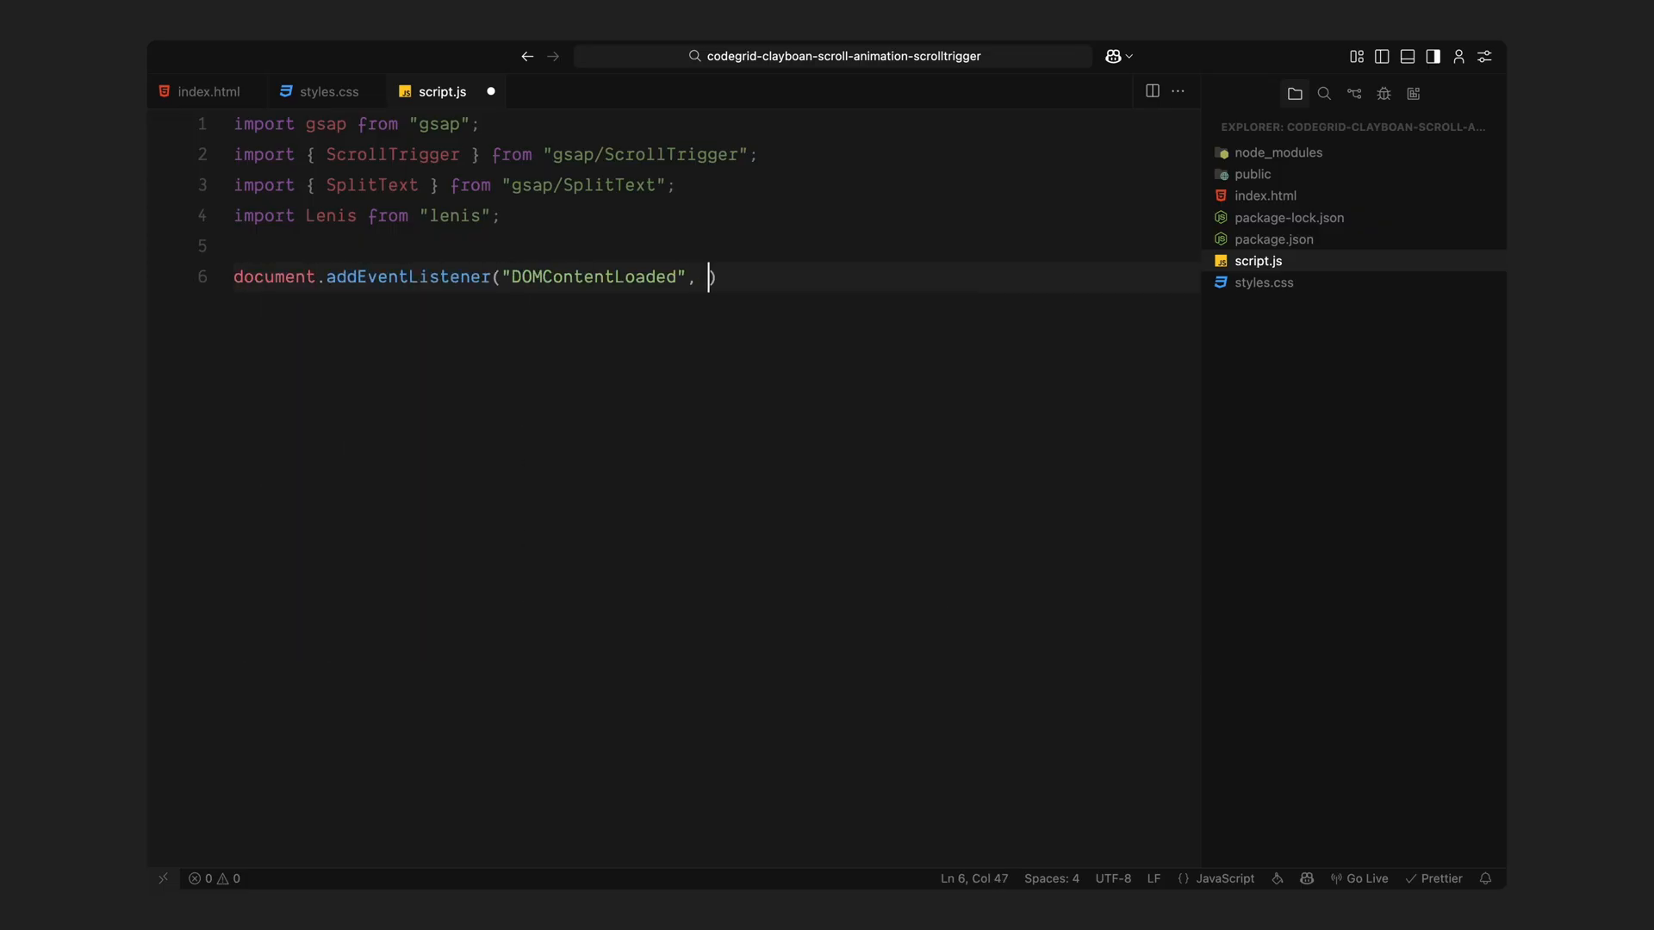
type("() => {")
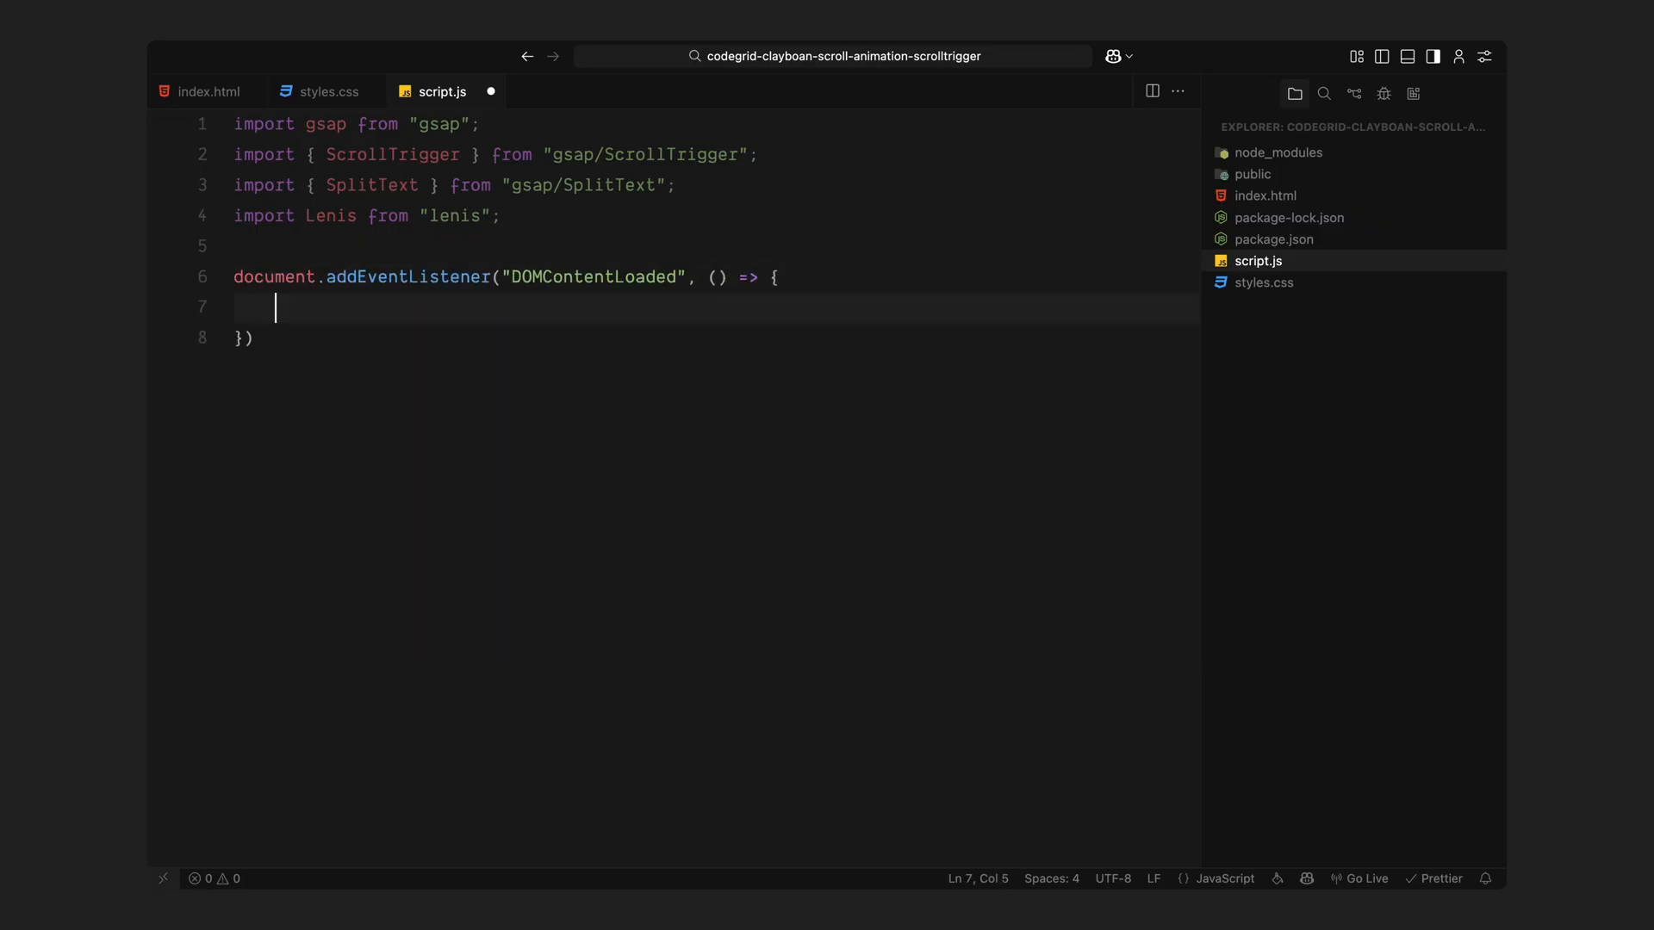
type("gsap.registerPl")
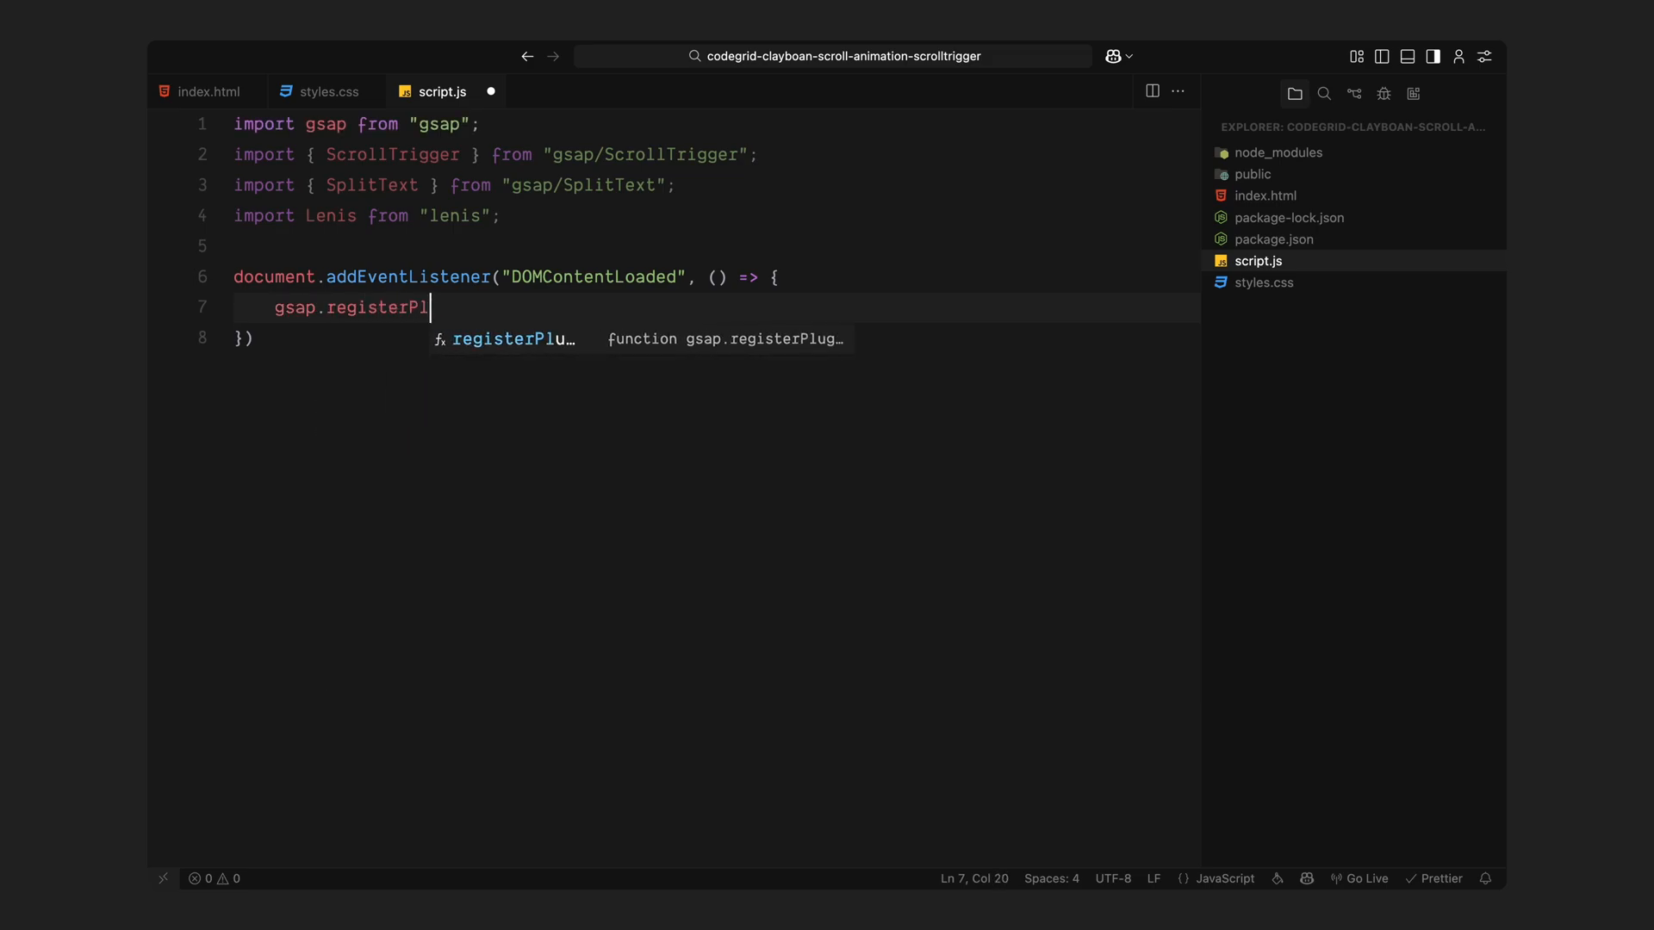
type("ugin(ScrollTrigger, SplitText);")
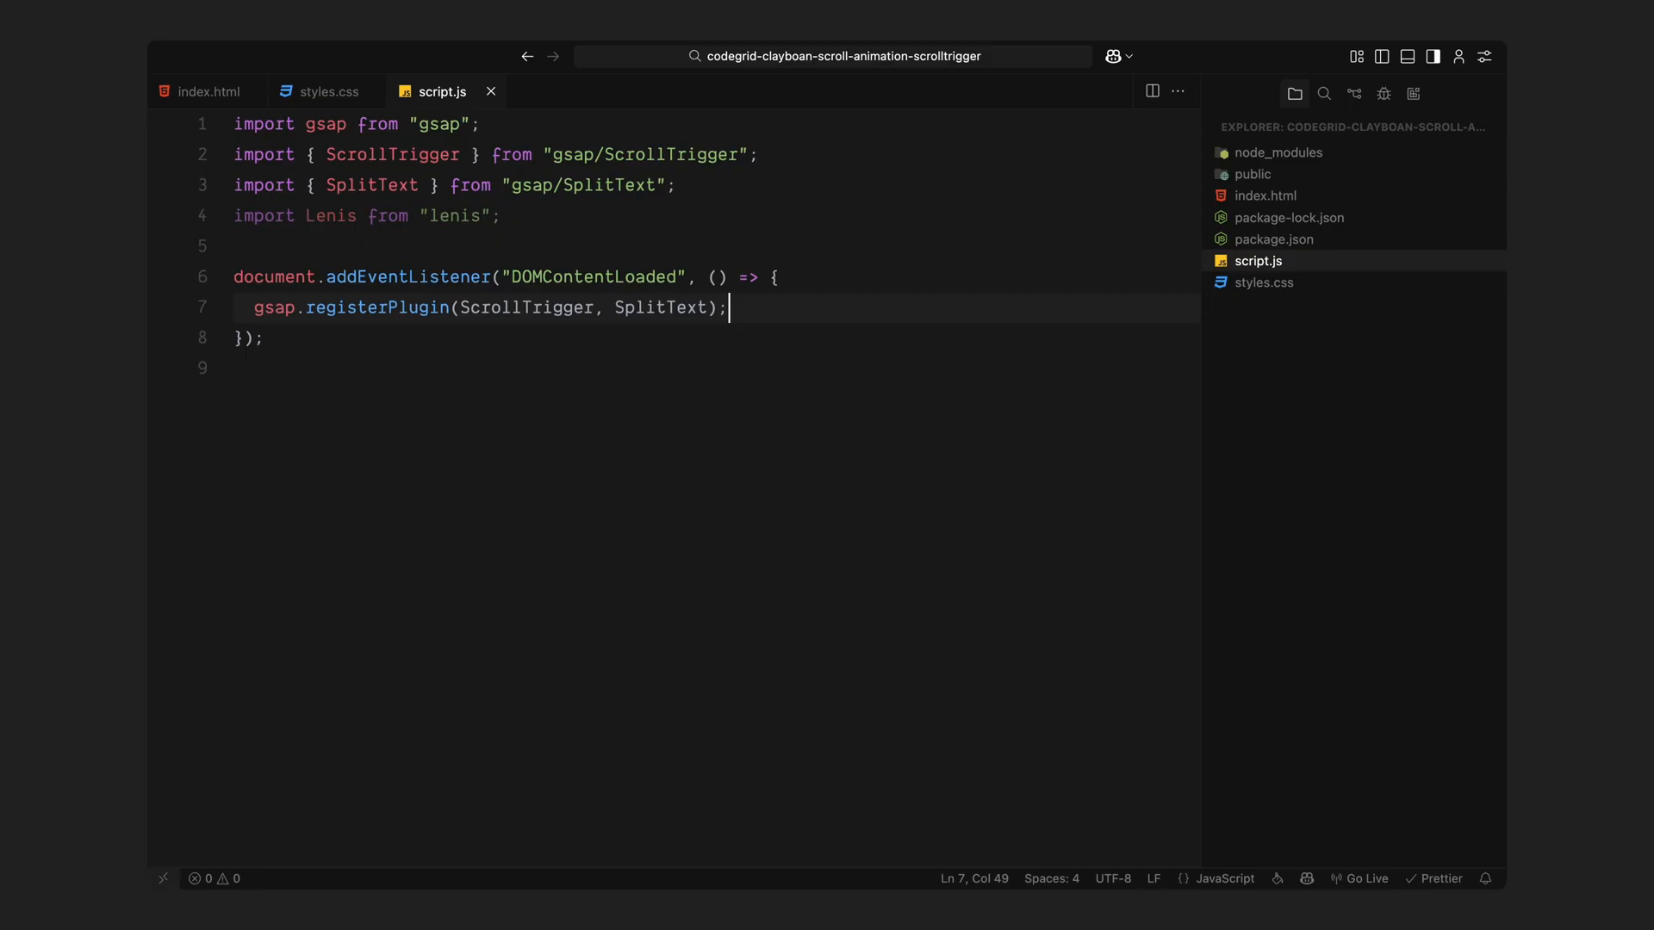
key("Enter")
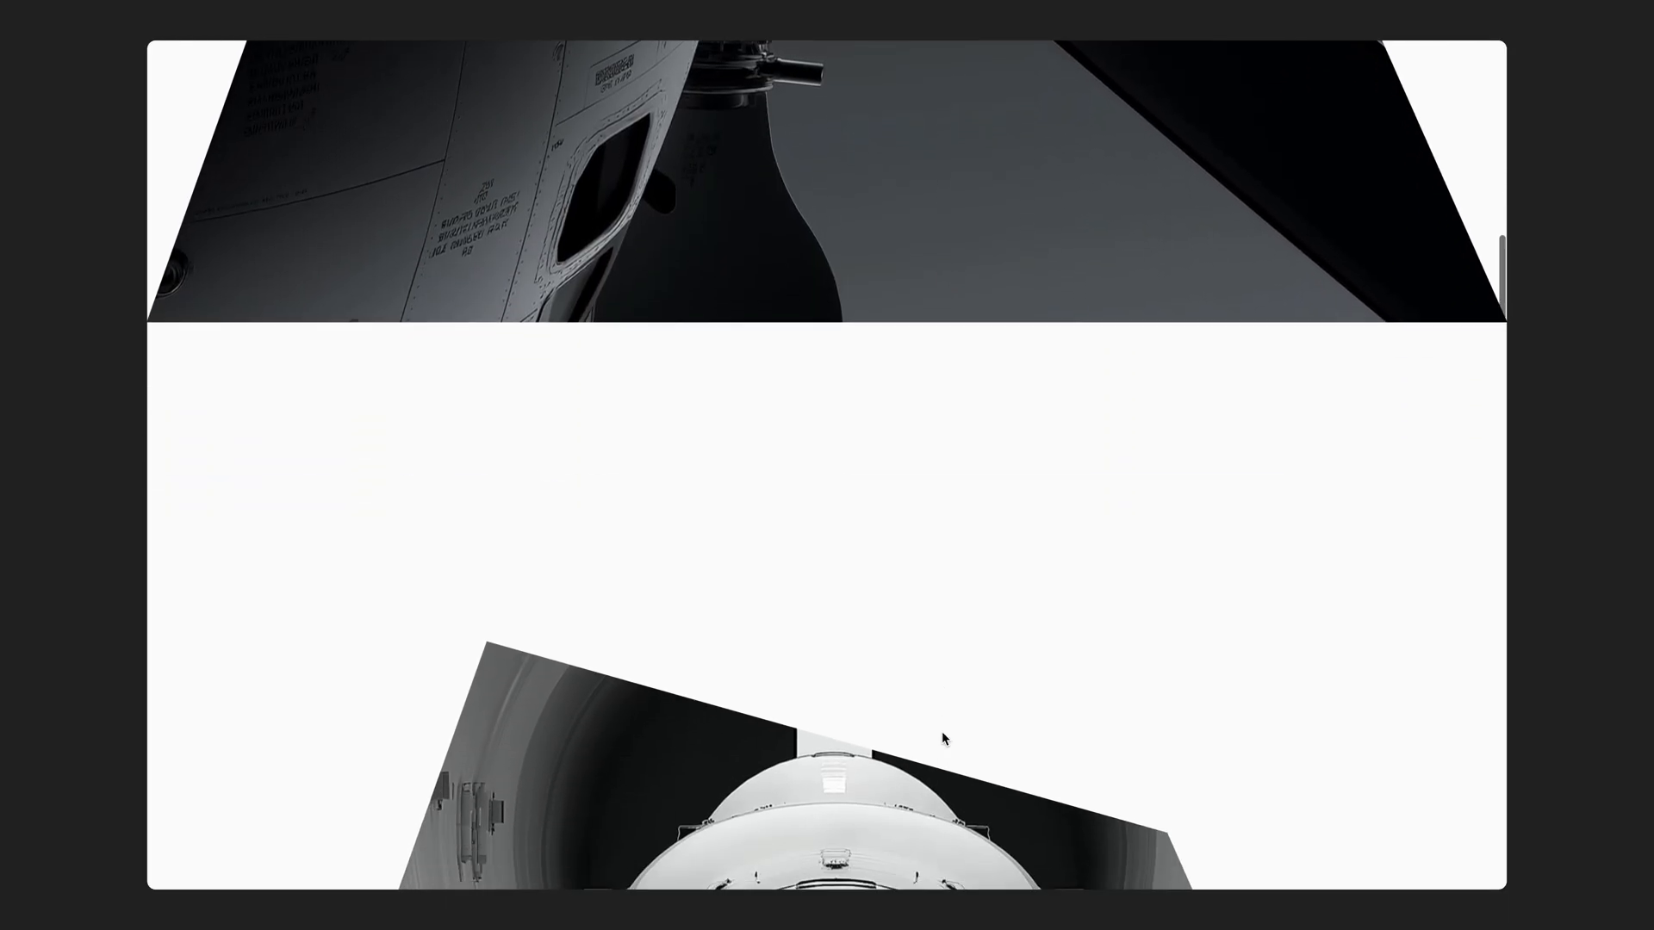
- Create a Lenis instance updating ScrollTrigger on scroll and running on the GSAP ticker with lagSmoothing(0)
scroll("down", 3)
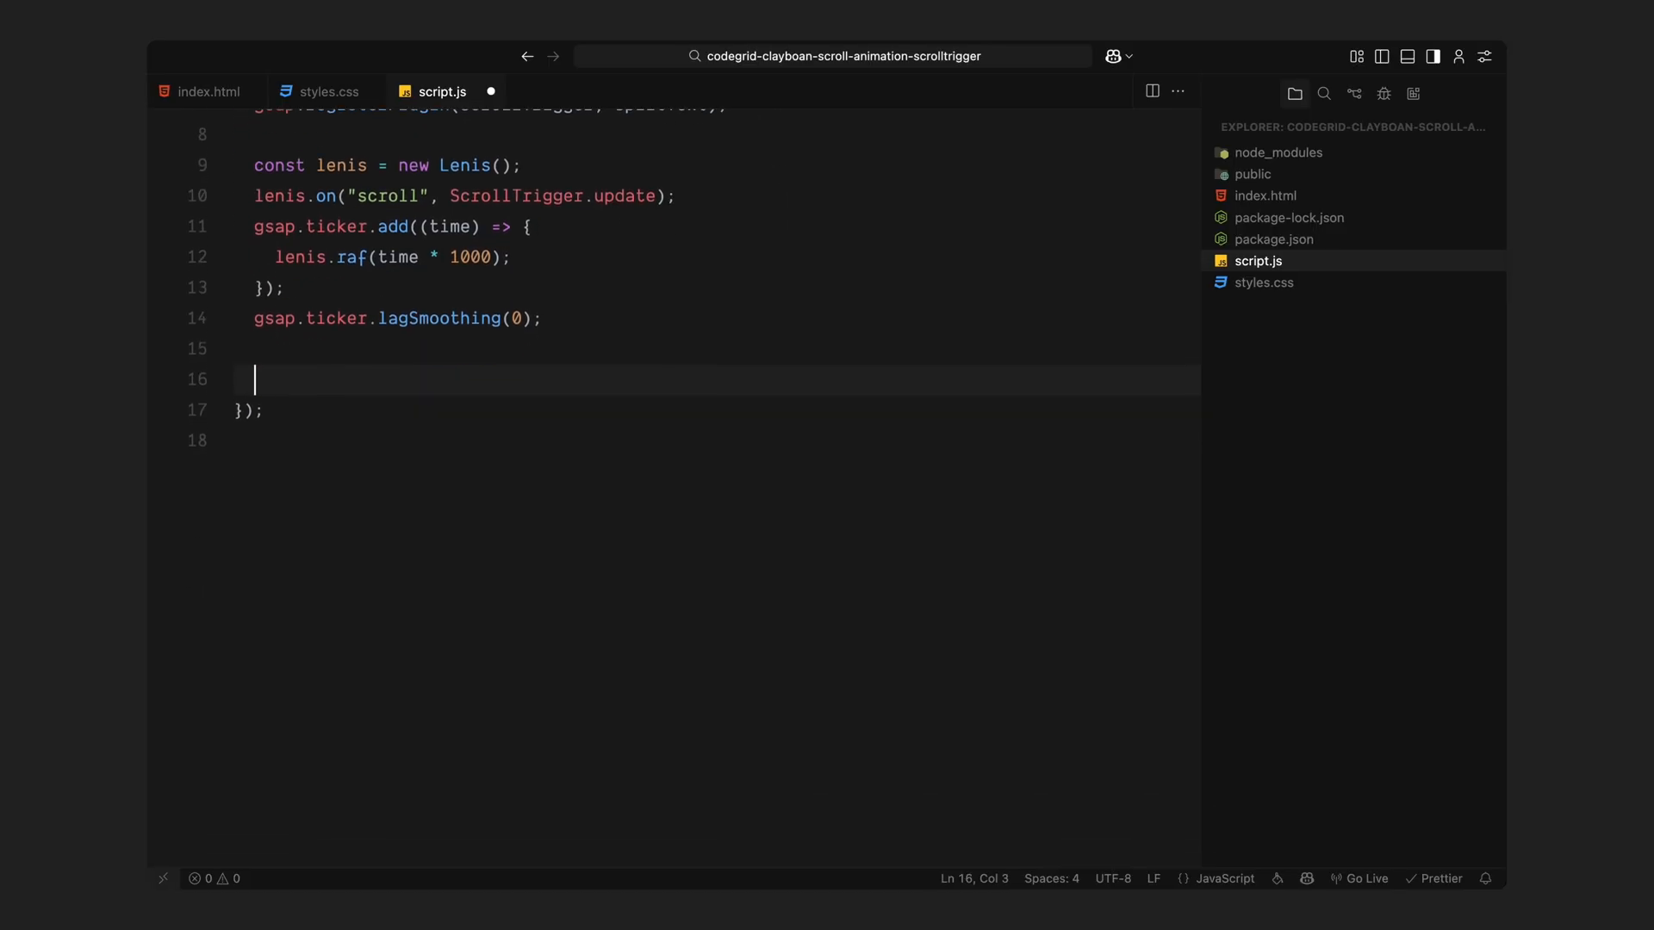
- Loop gsap.utils.toArray('.work-item'), querying each item's .work-item-img and name h1
type("gsap.")
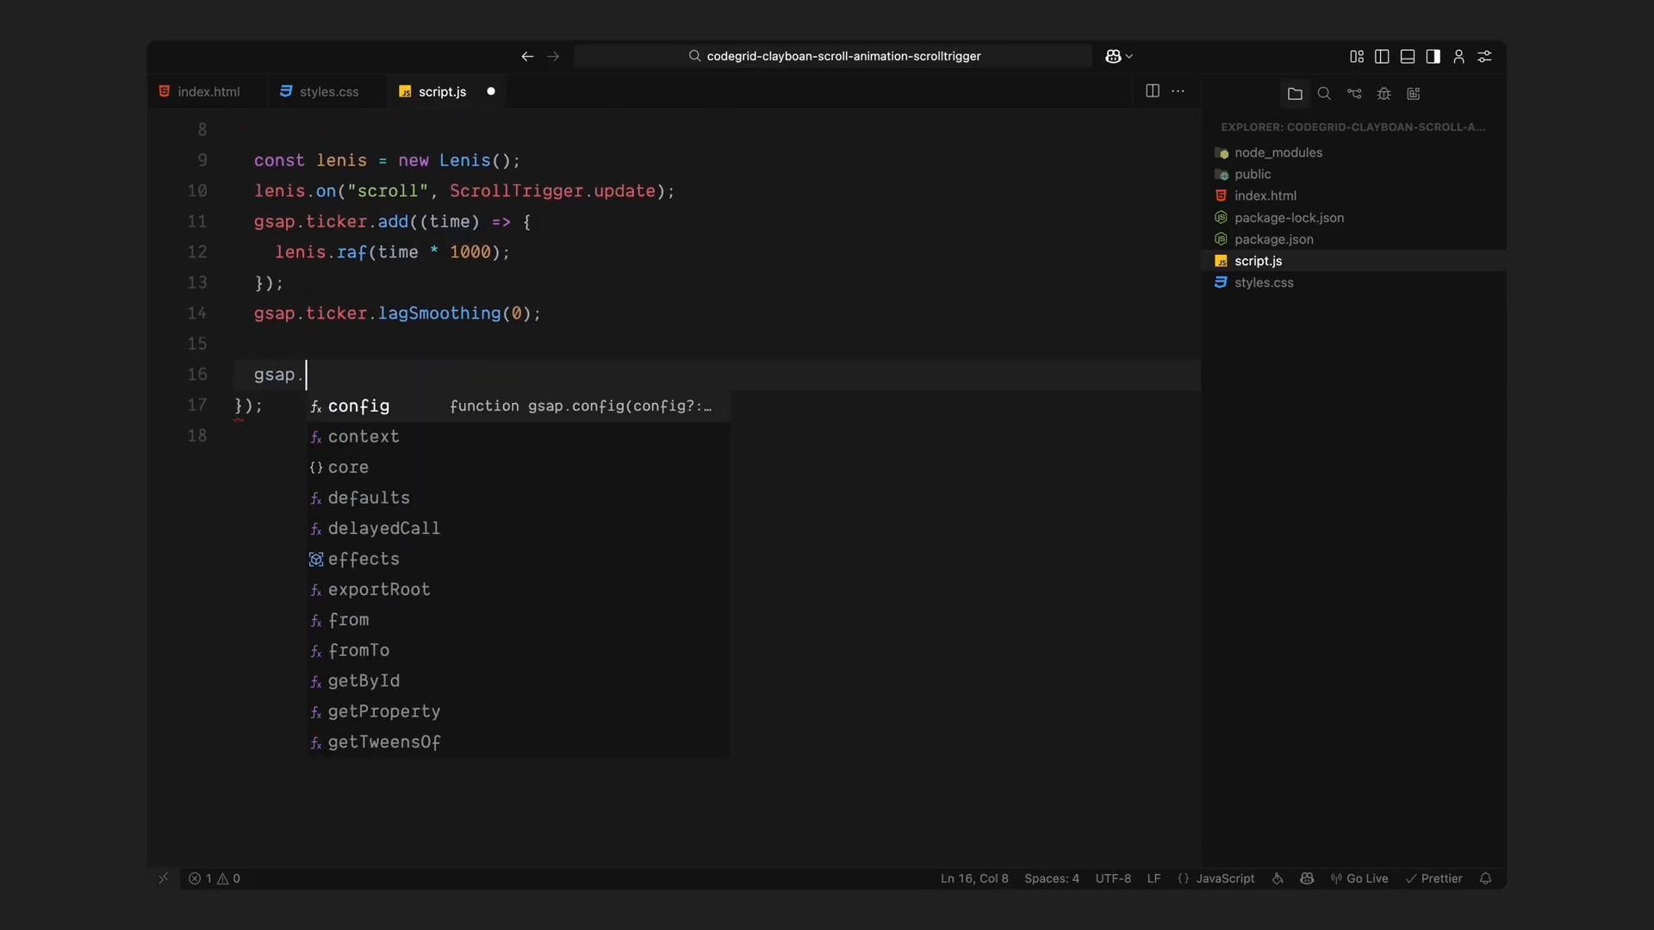
type("utils.toArray()")
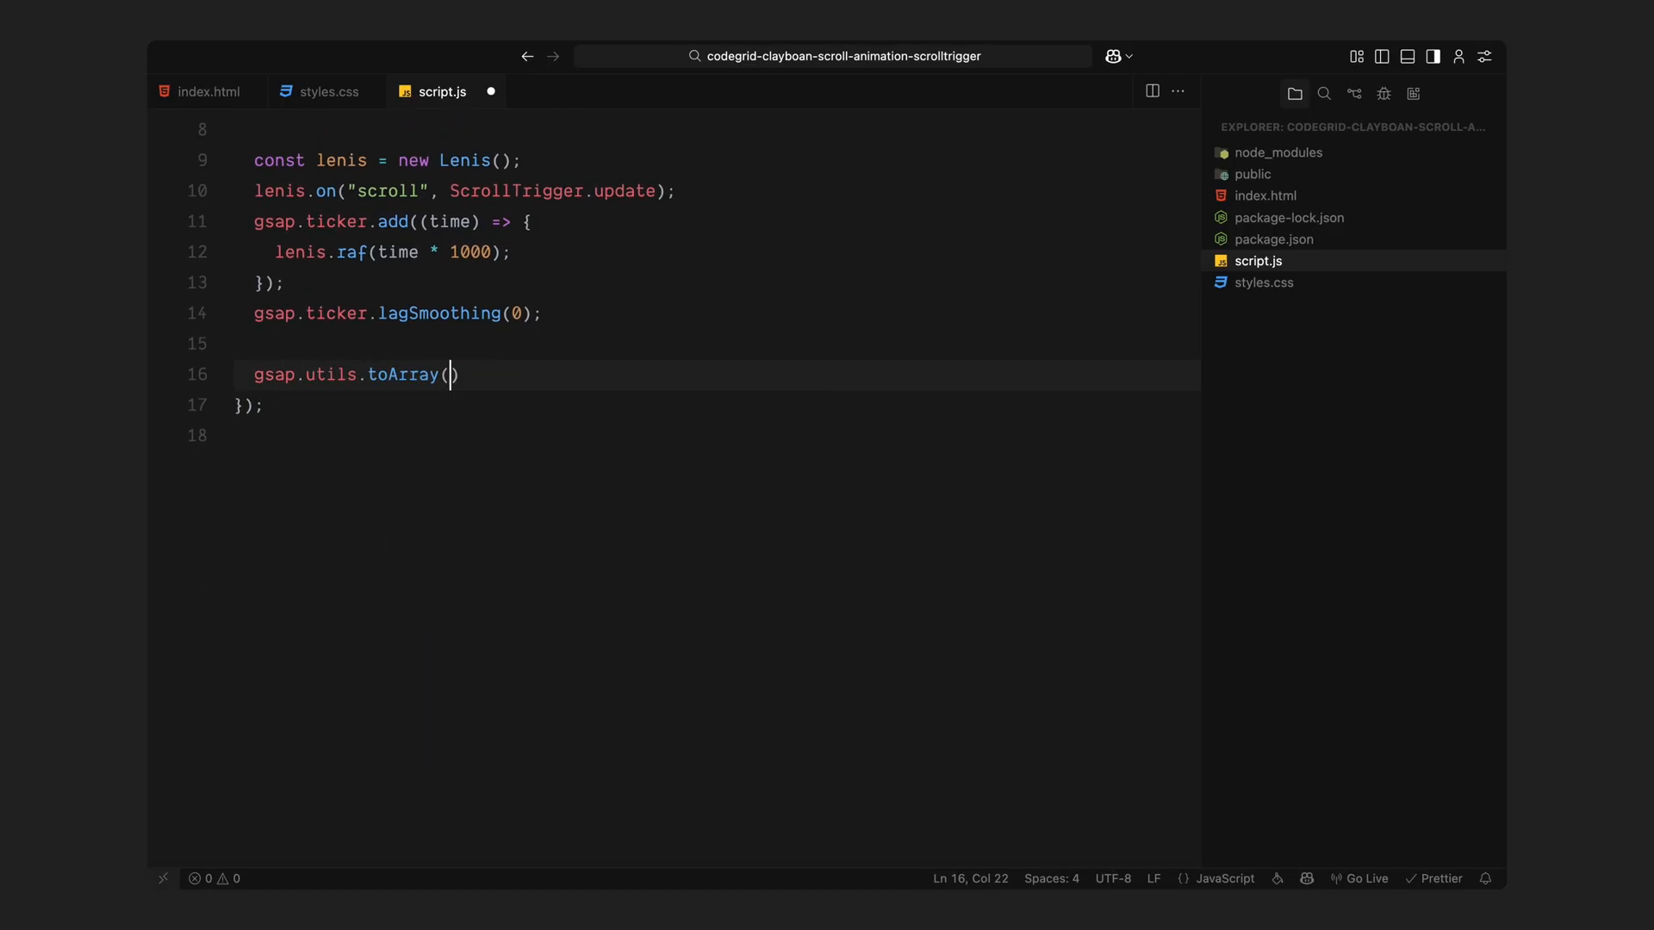
type("\".work-item\"")
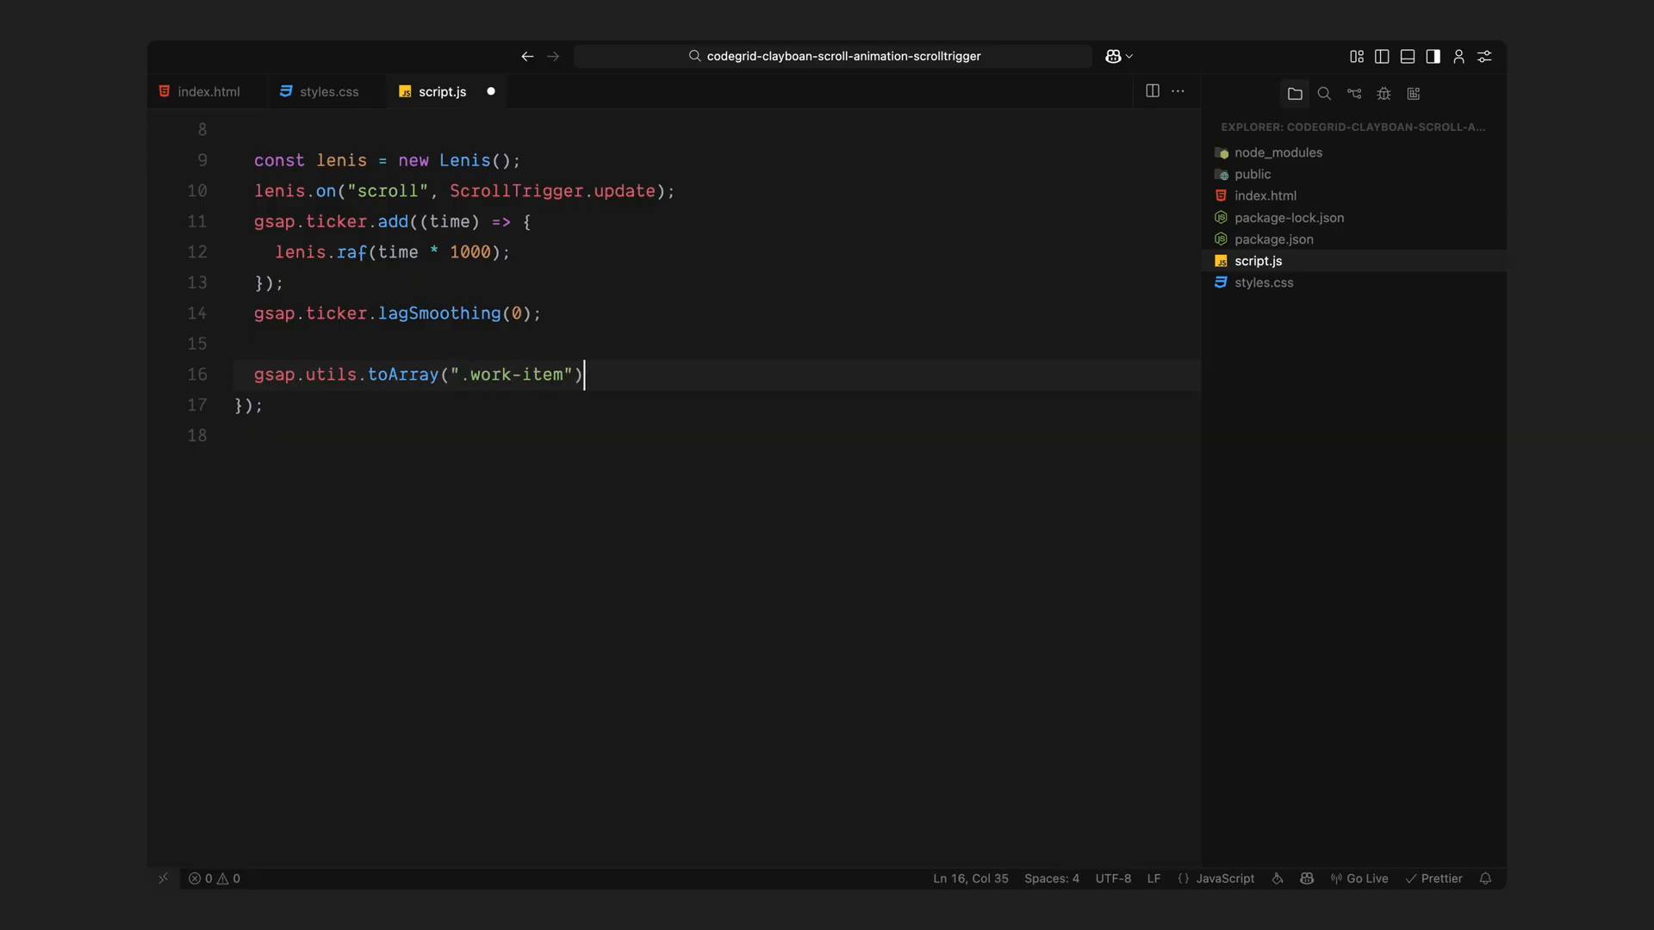
type(".forEach((item) => {")
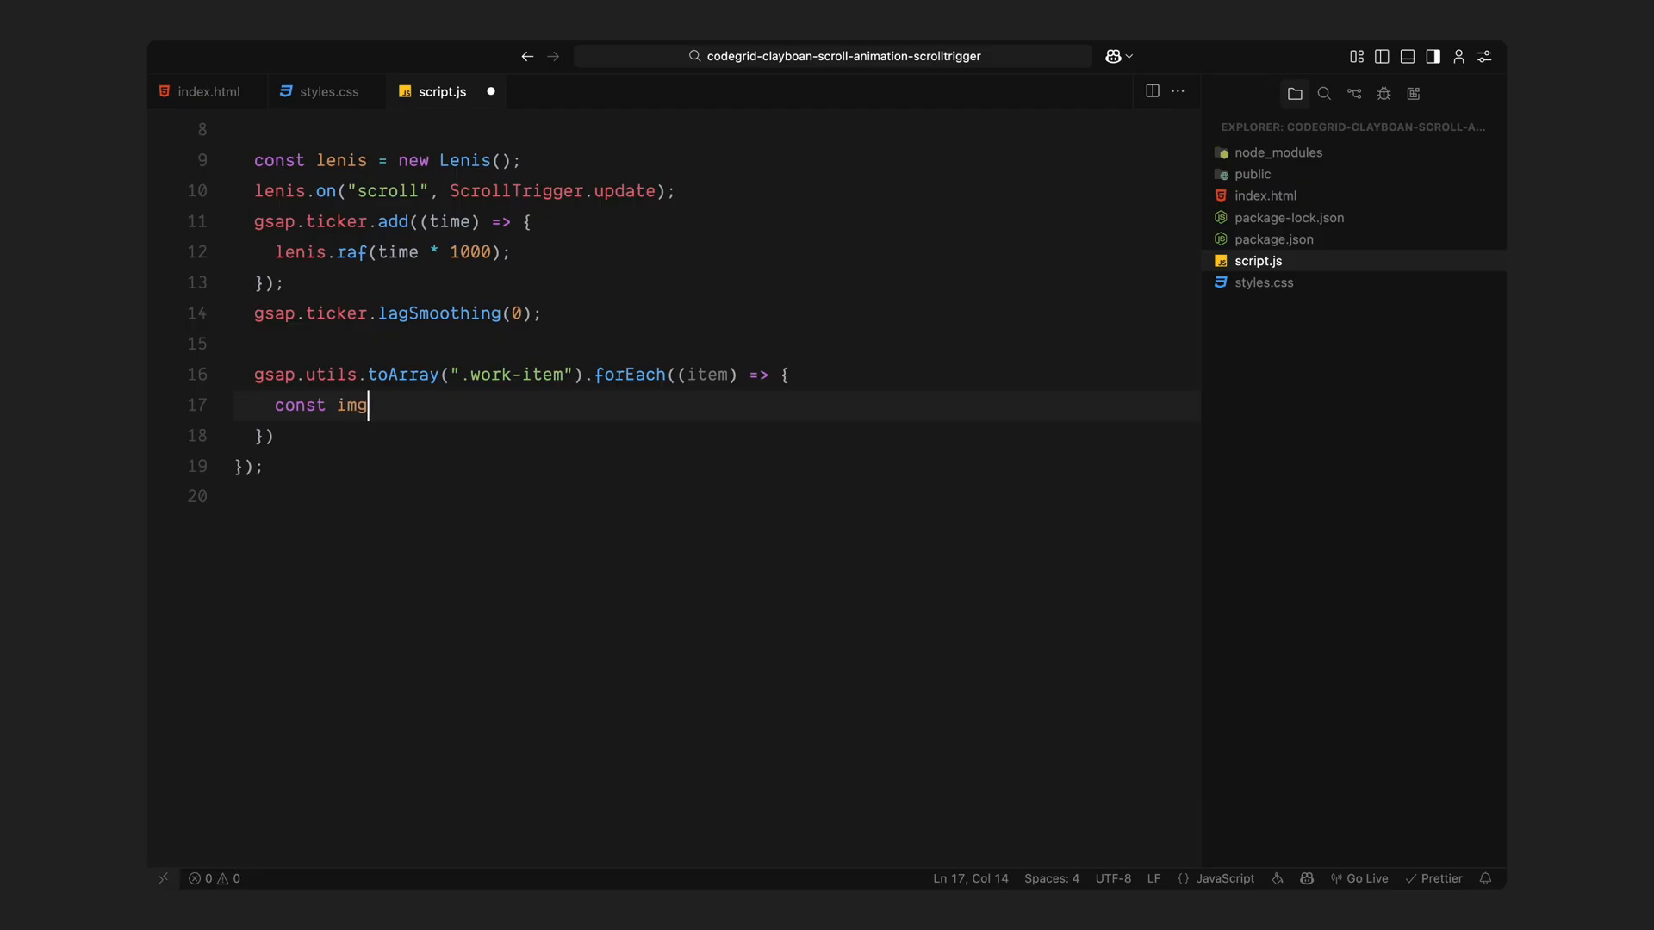
type("= item.querySelector")
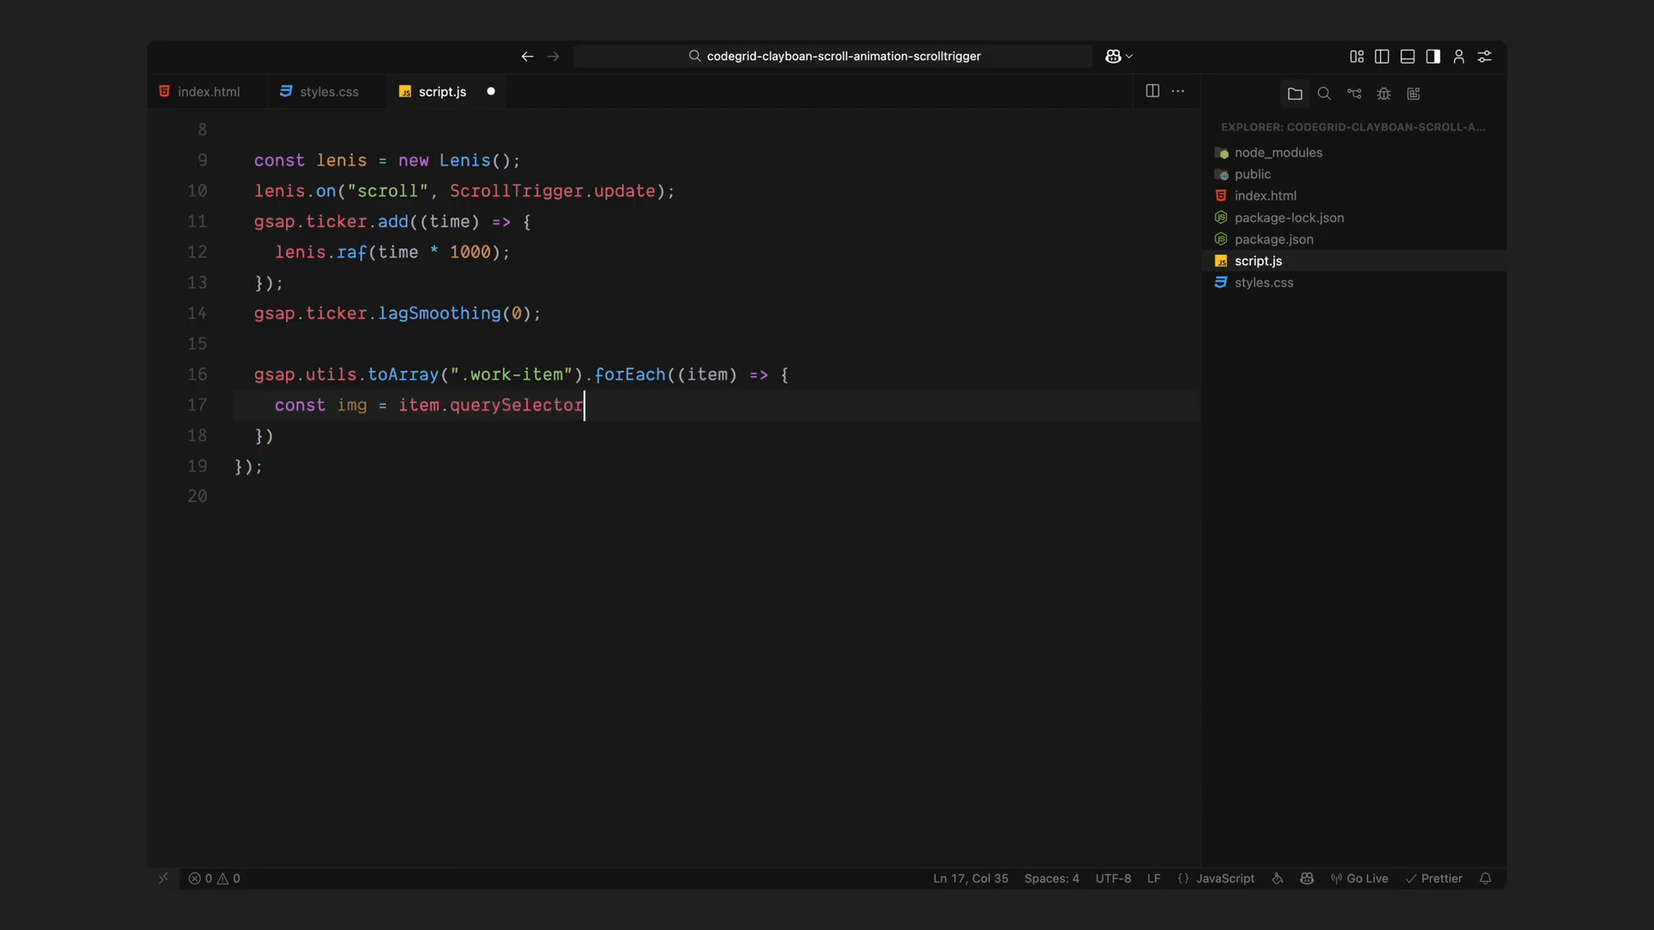
type("(\".work-item-img\");")
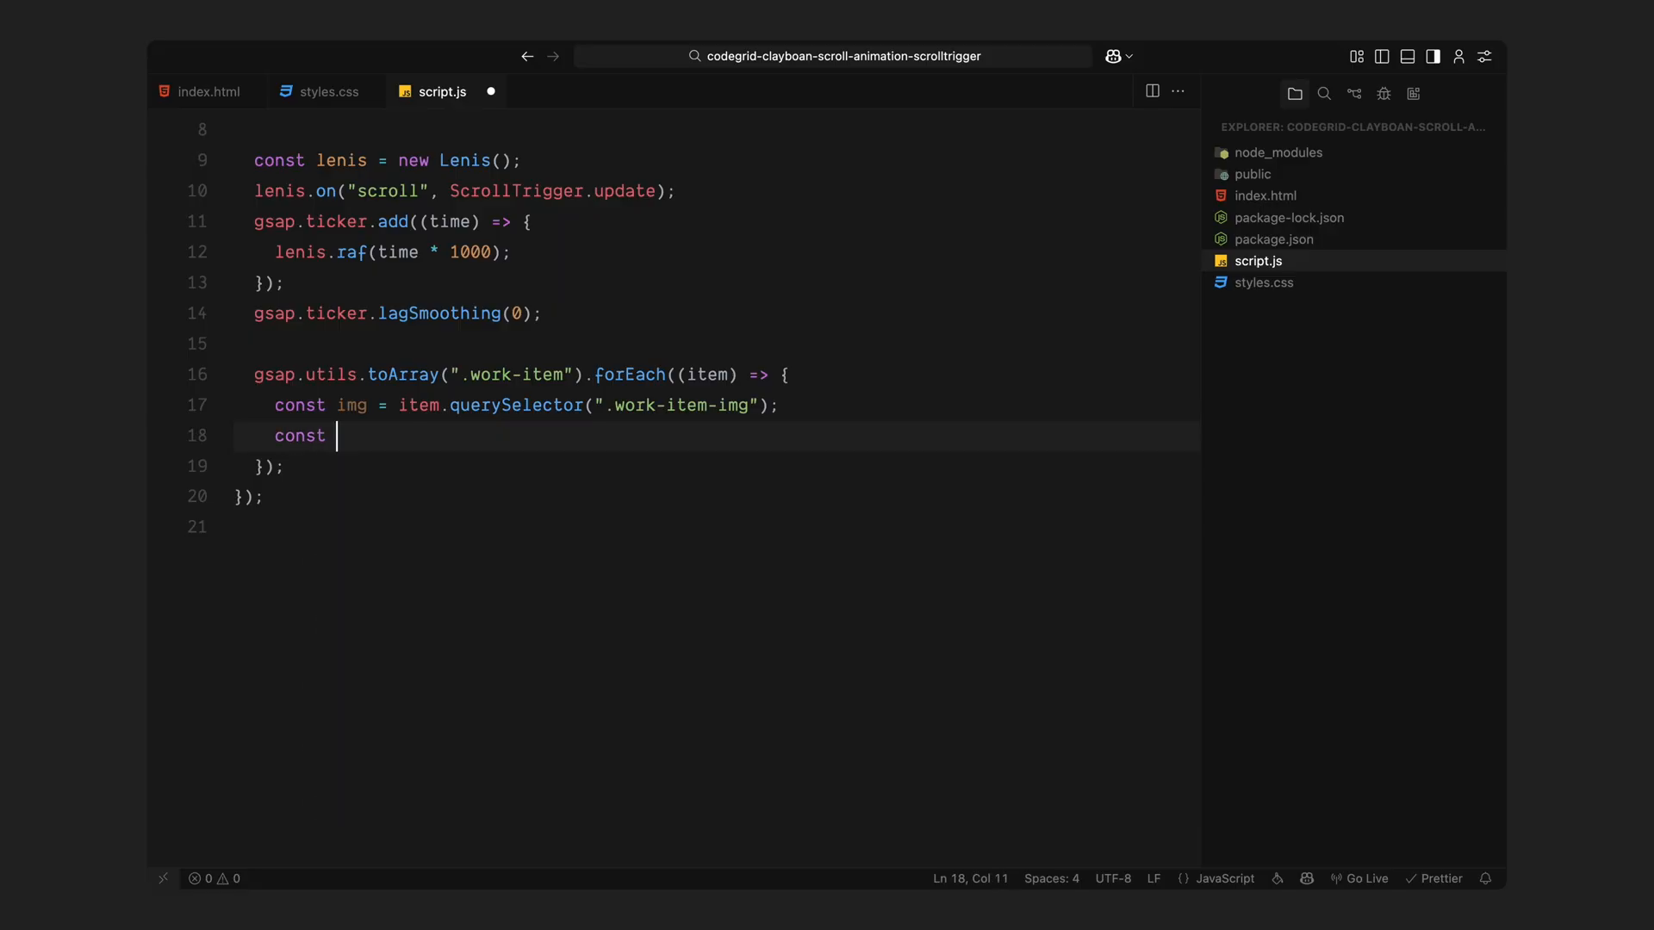
type("nameH1 = item.querySelector(\".work-item-")
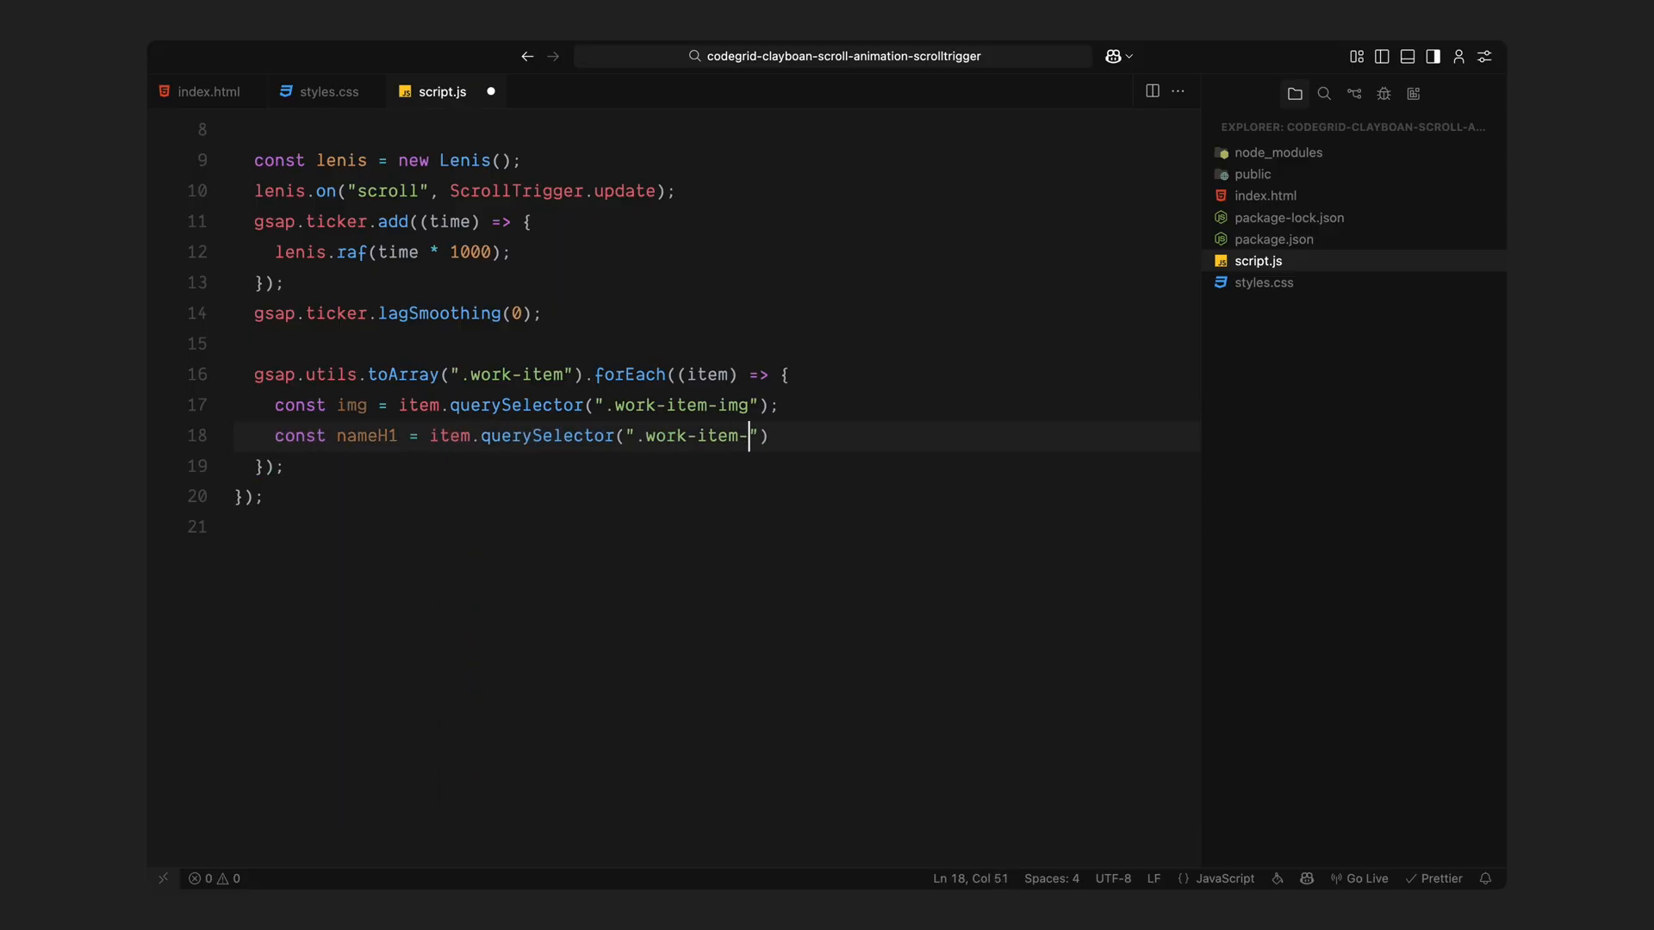
type("name h1\");")
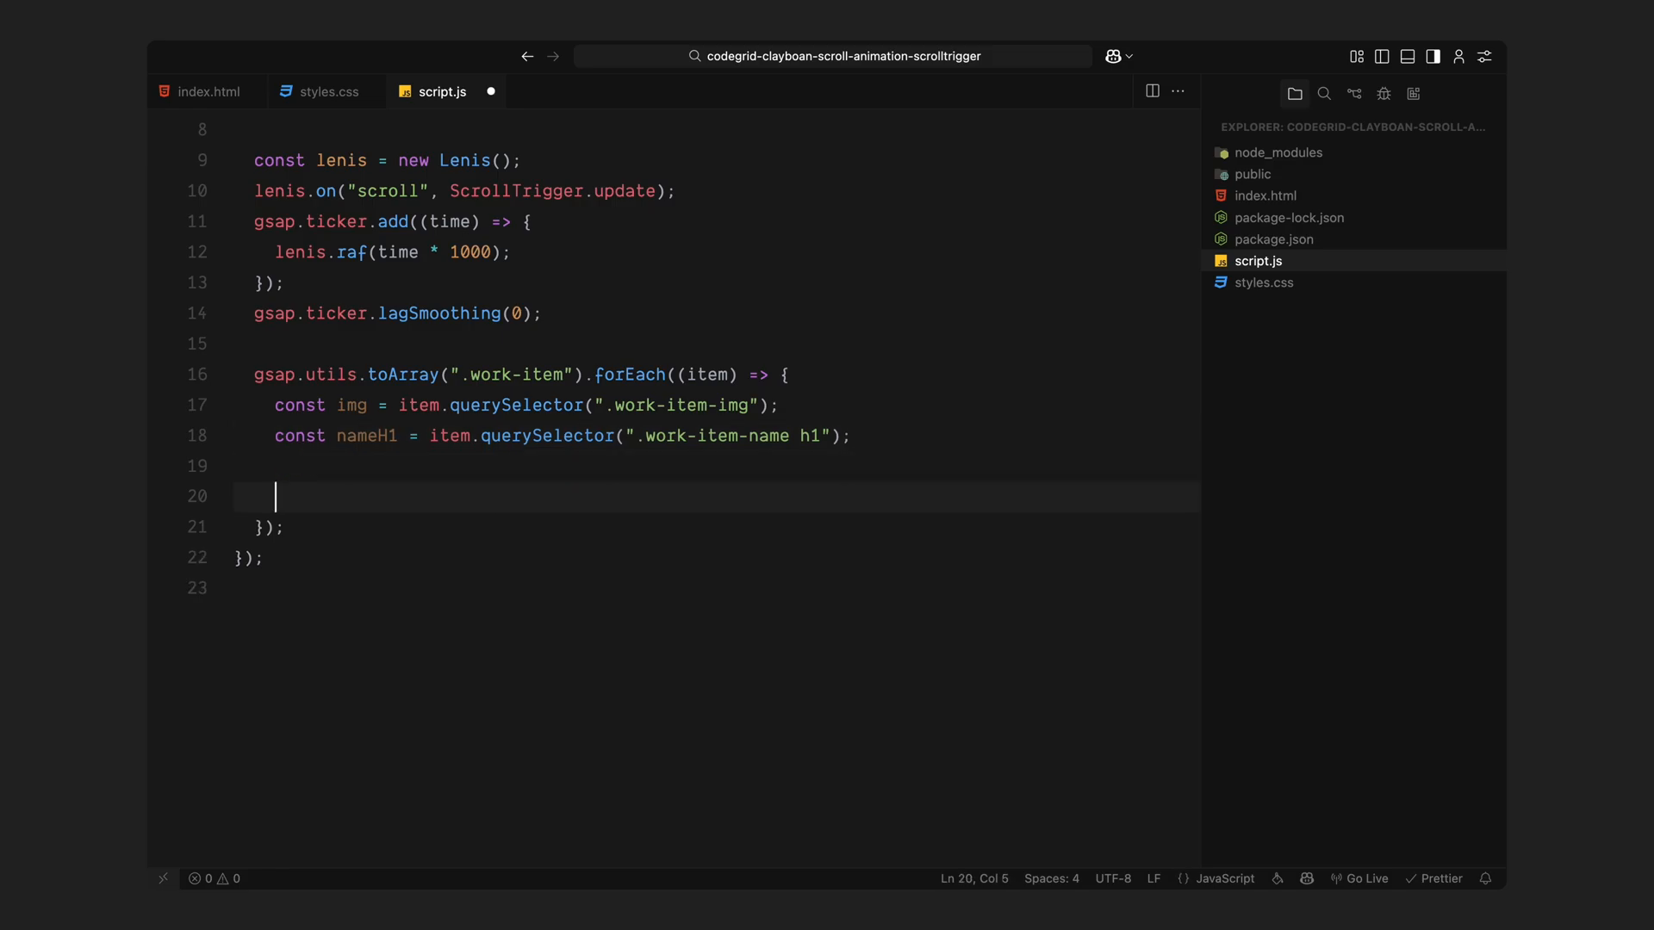
- Split nameH1 into masked chars with SplitText.create and gsap.set the chars to y '125%'
type("const split =")
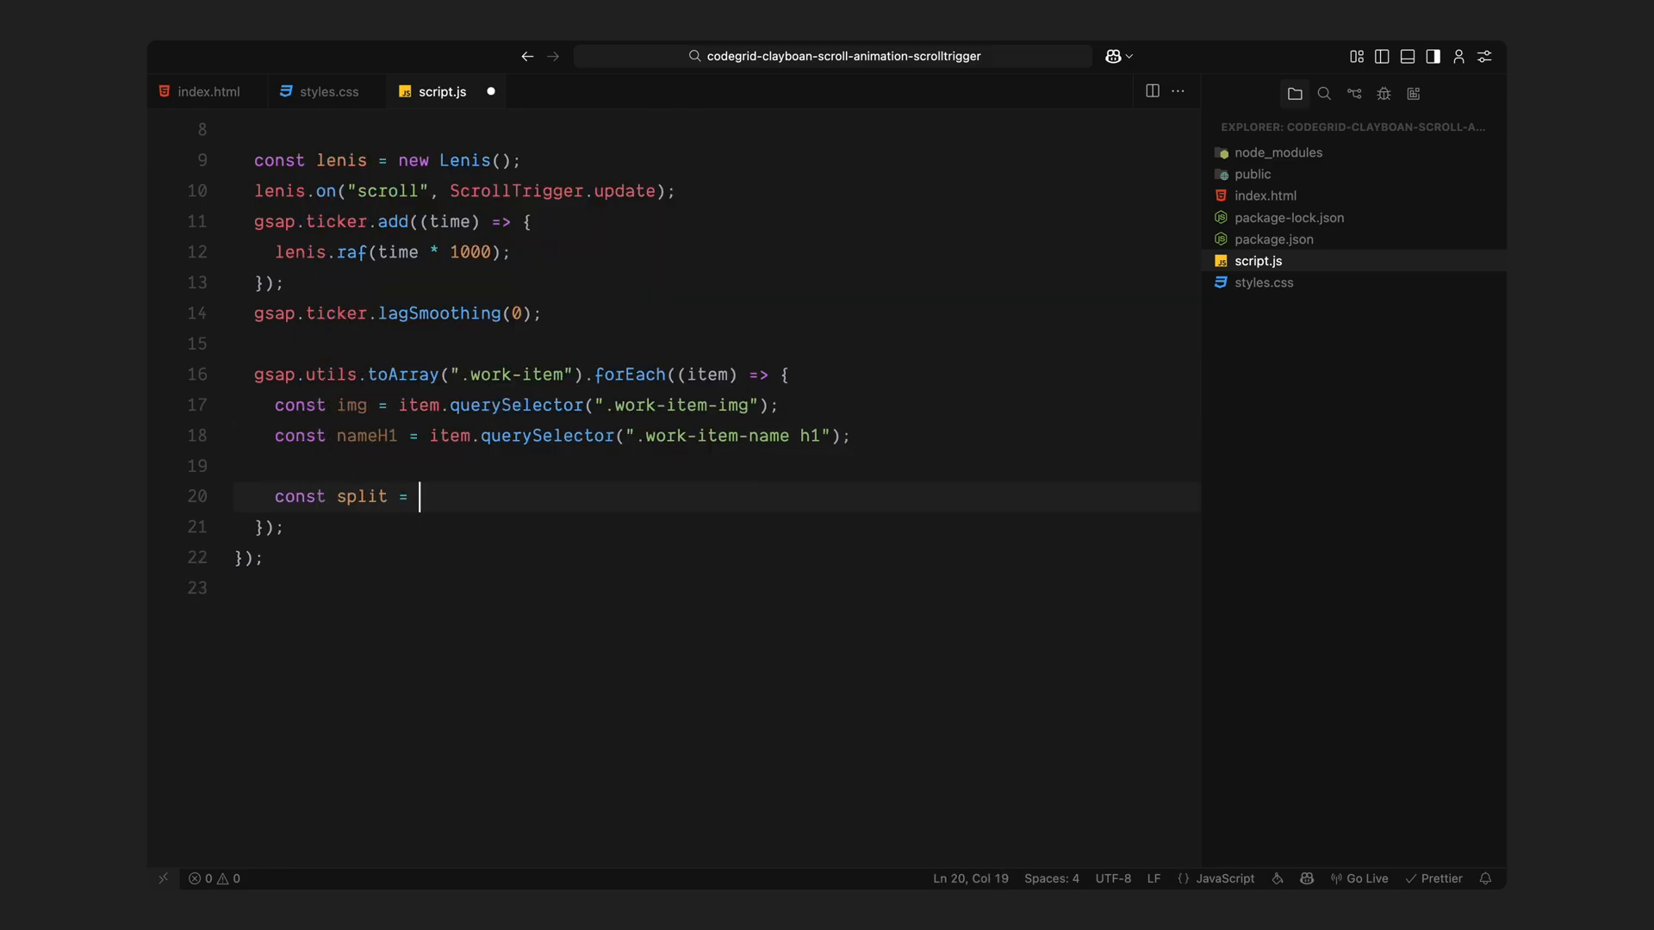
type("SplitText.create(nameH1, {")
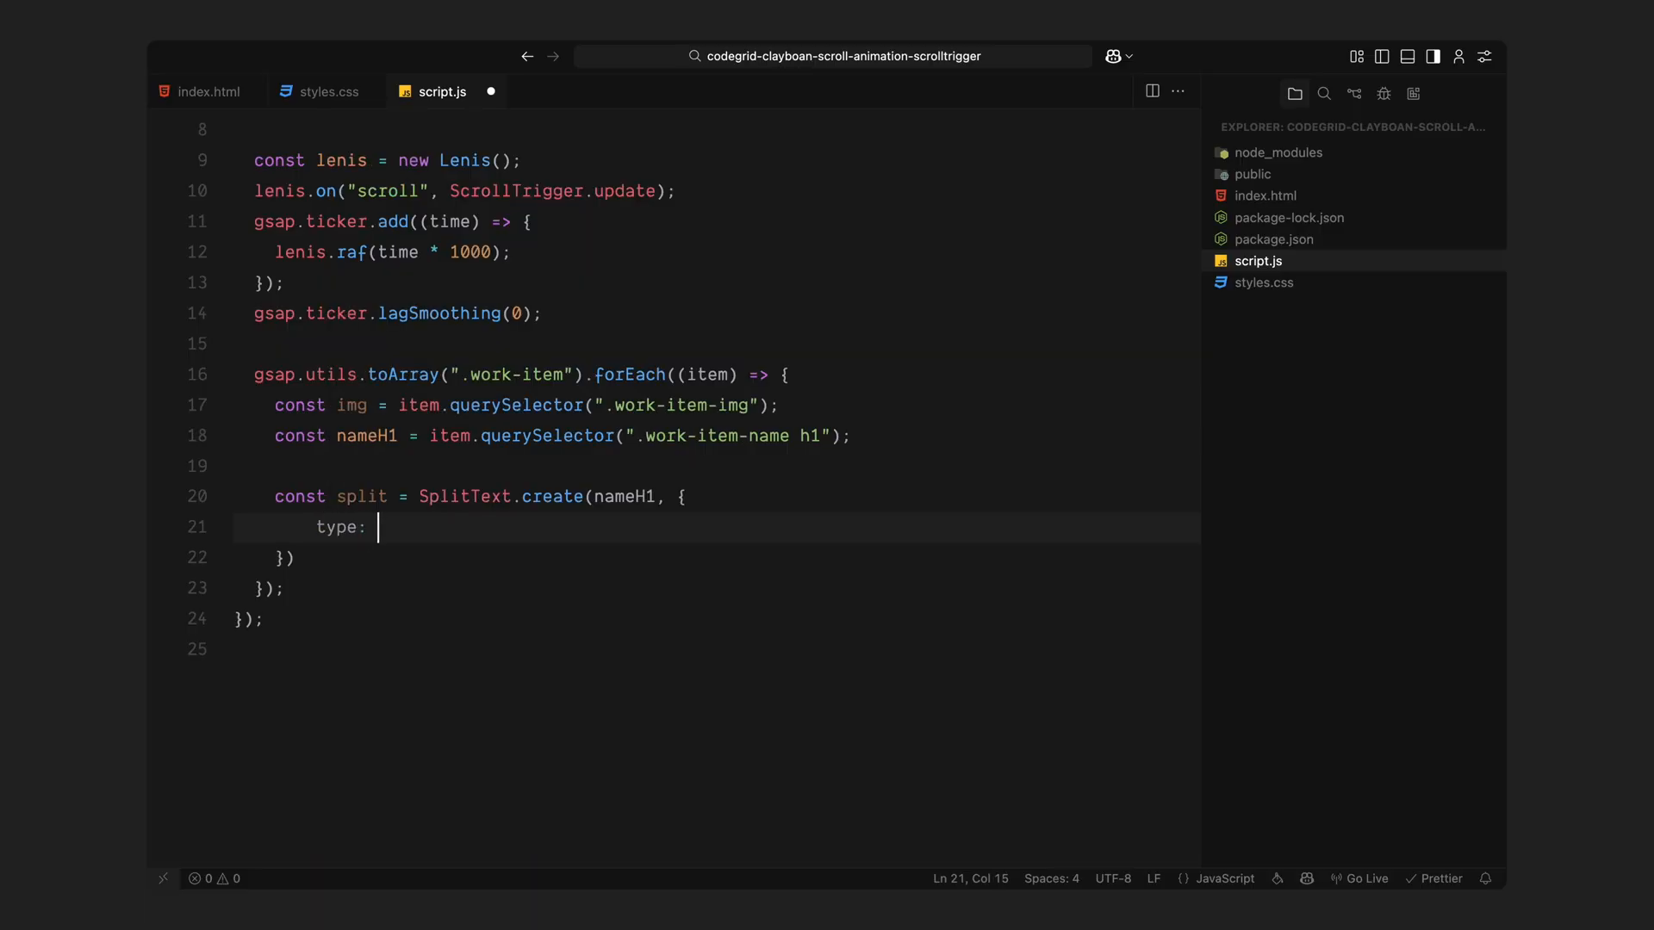
type("\"chars\",")
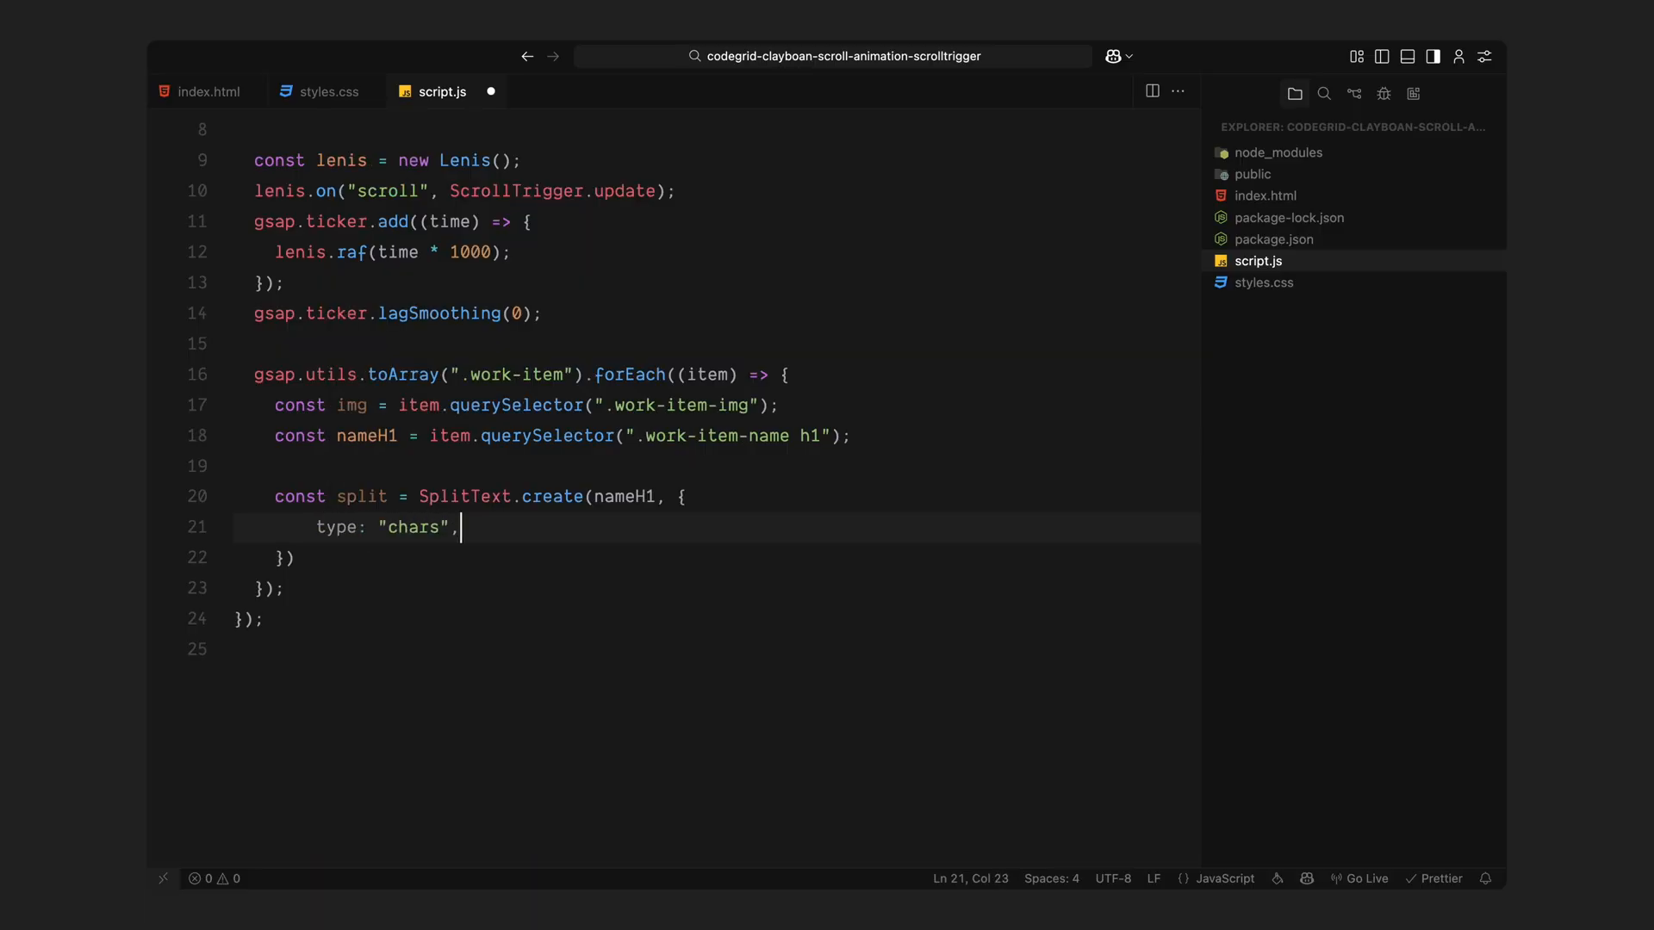
type("mask: \"chars\",")
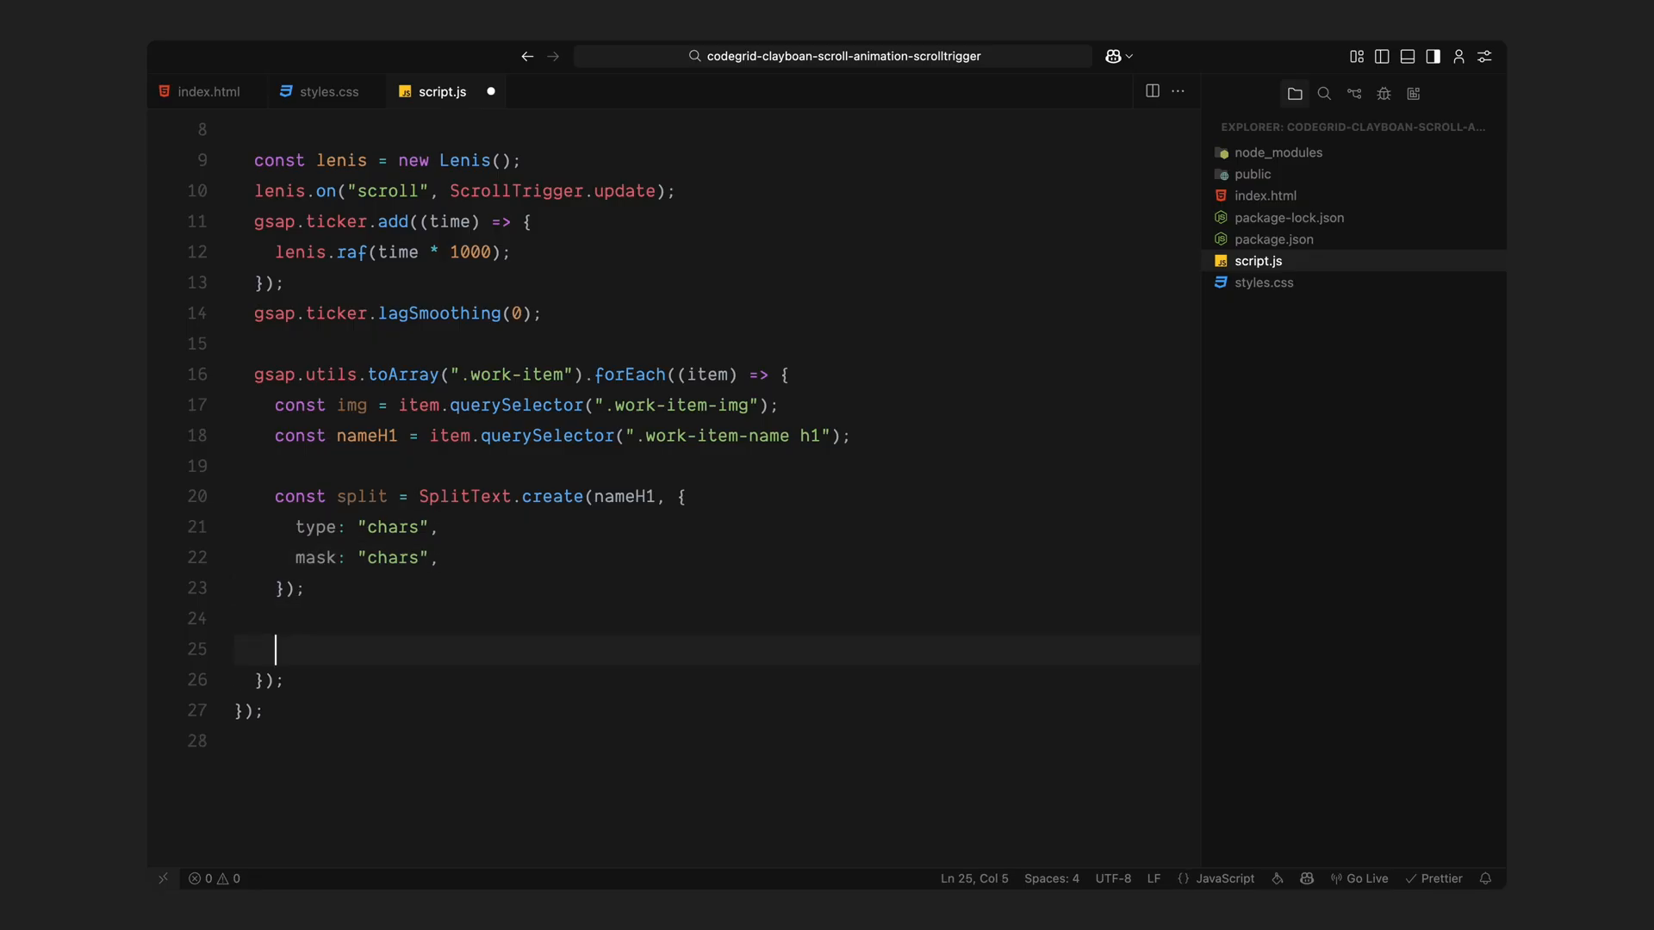
type("gsap.set(split.chars, {")
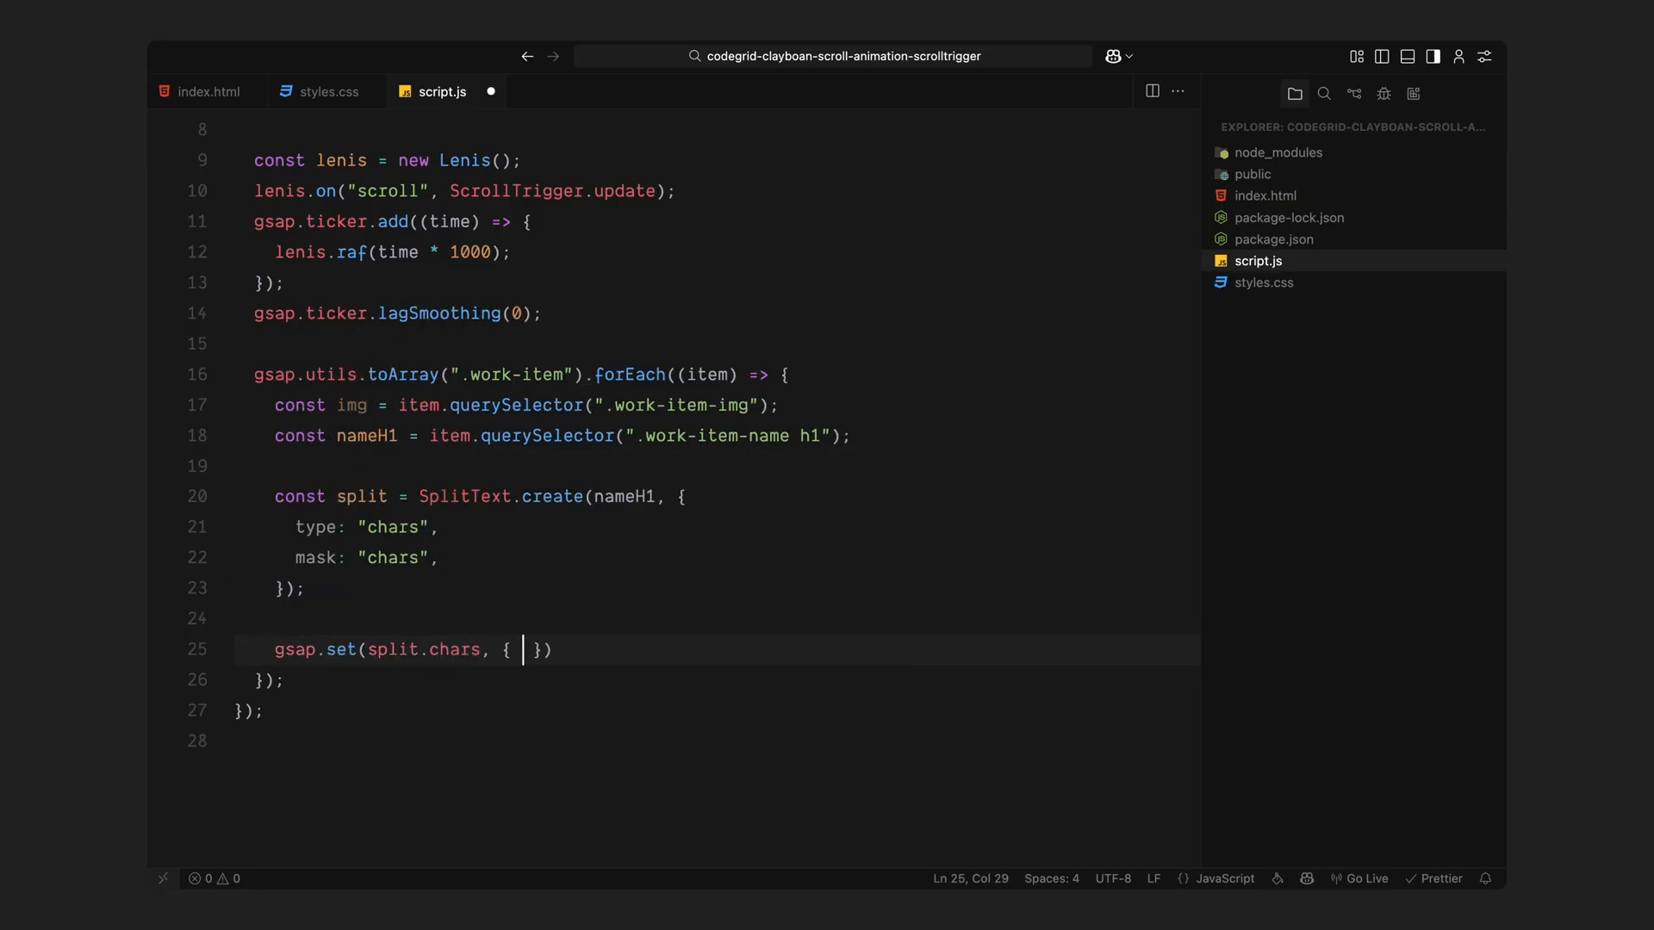
type("y: \"125%\"")
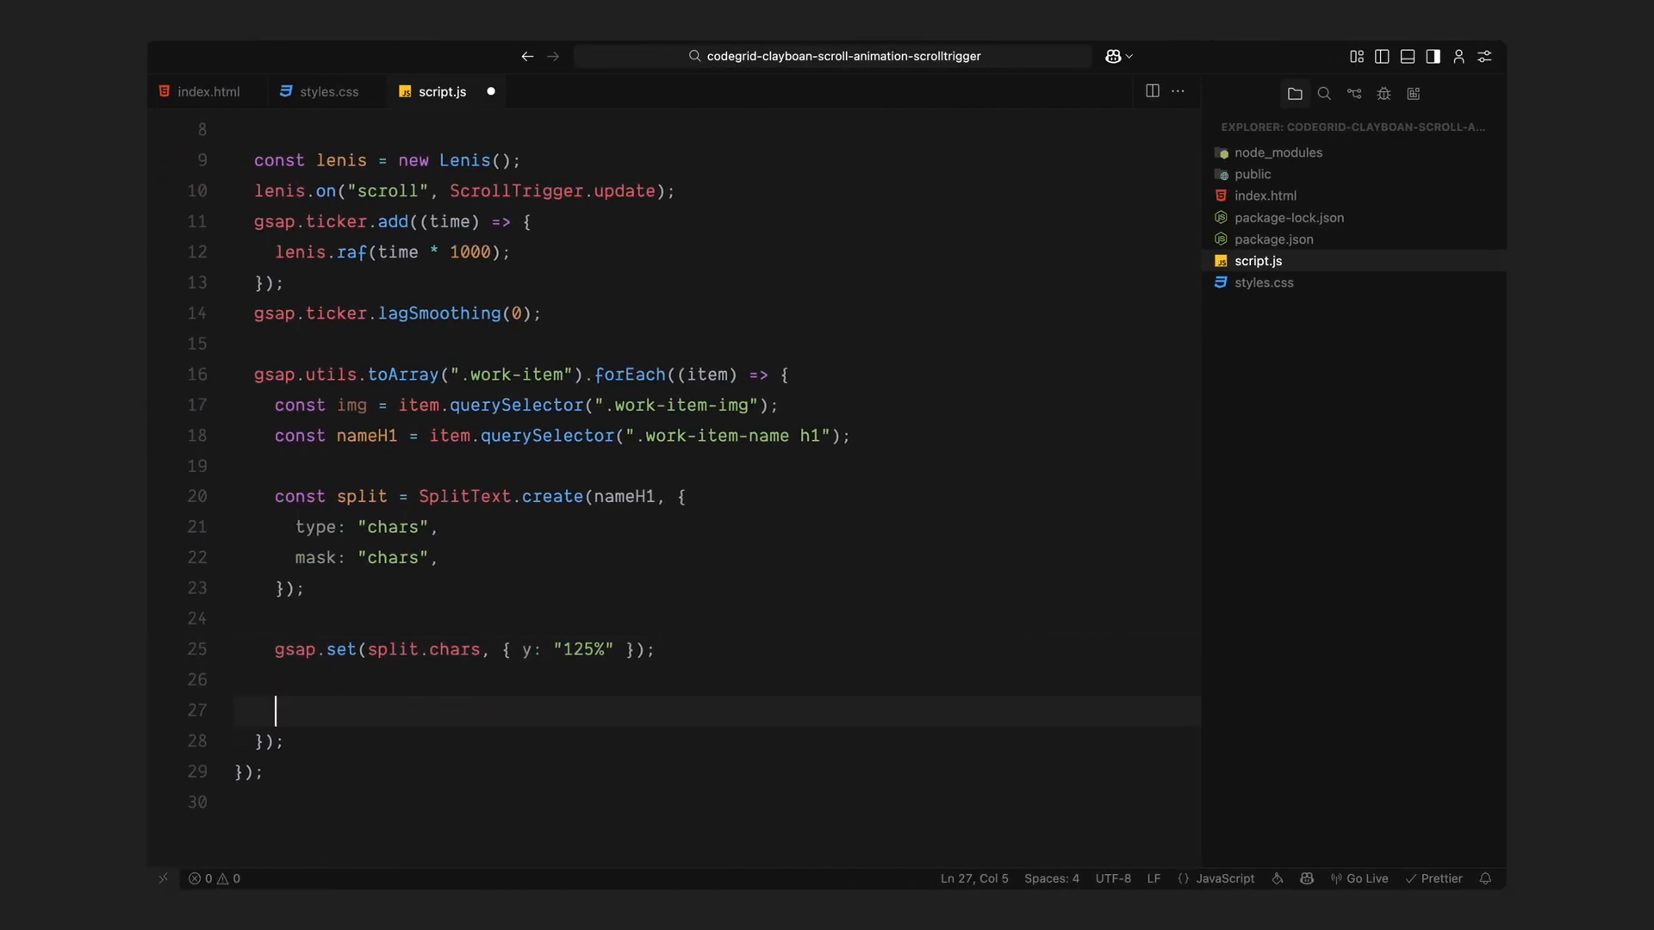
- For each char create a ScrollTrigger on item with index * 25 - 250 start/end offsets and scrub 1
type("split.chars.for")
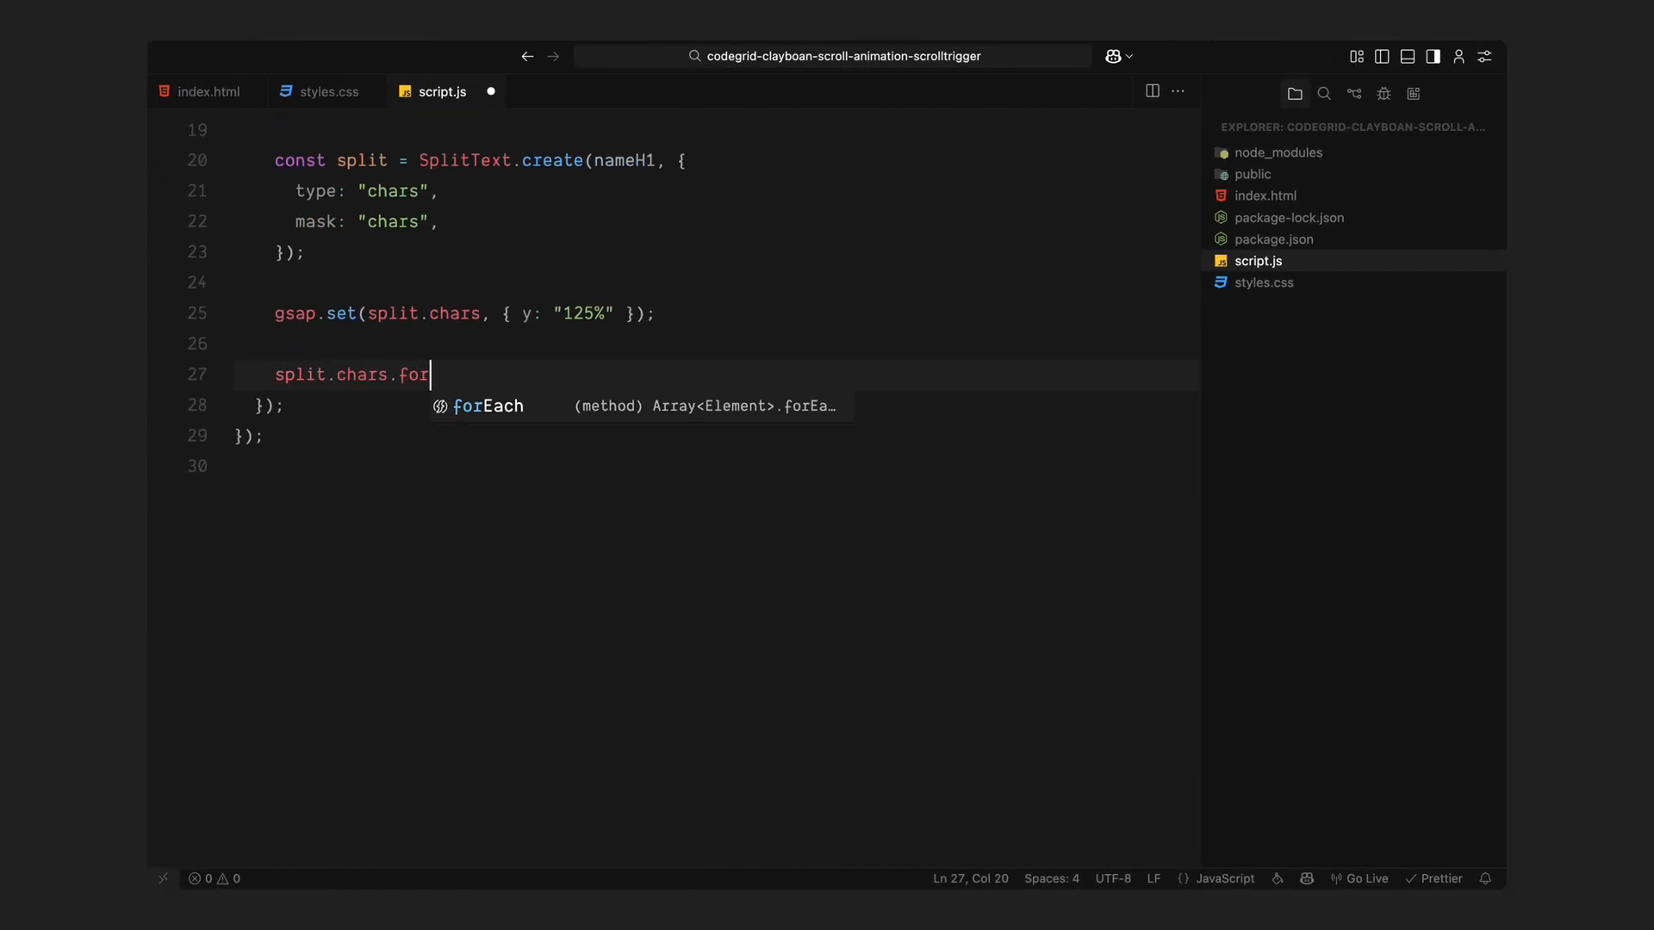
type("Each((char, index) => {")
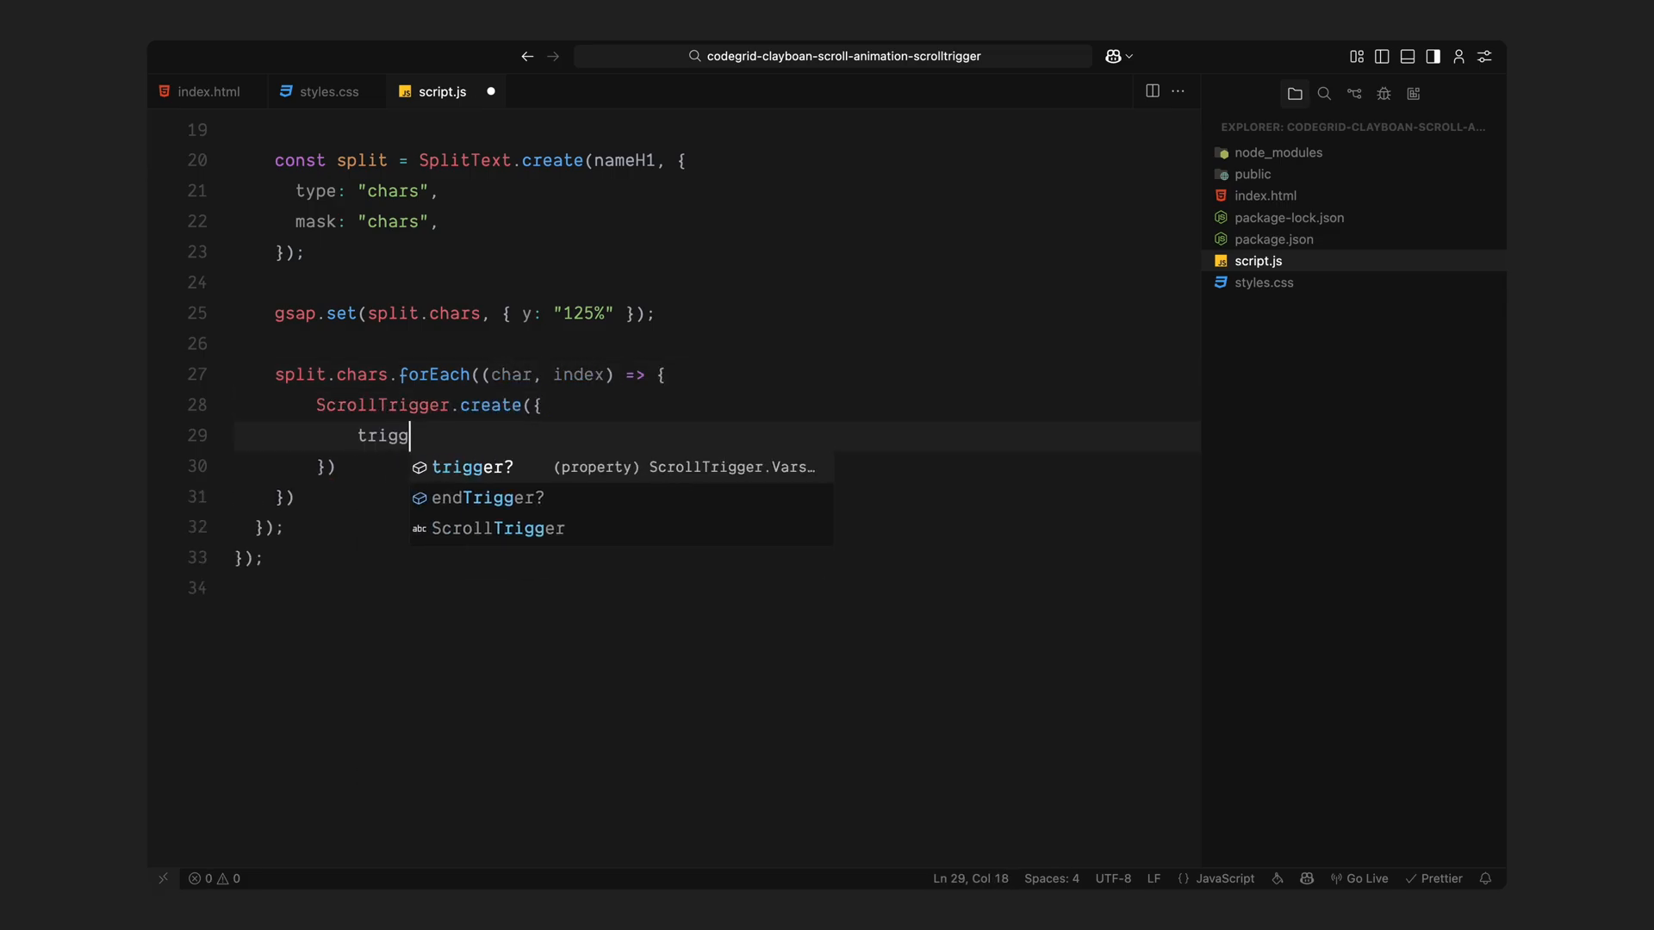
type("ger: item,")
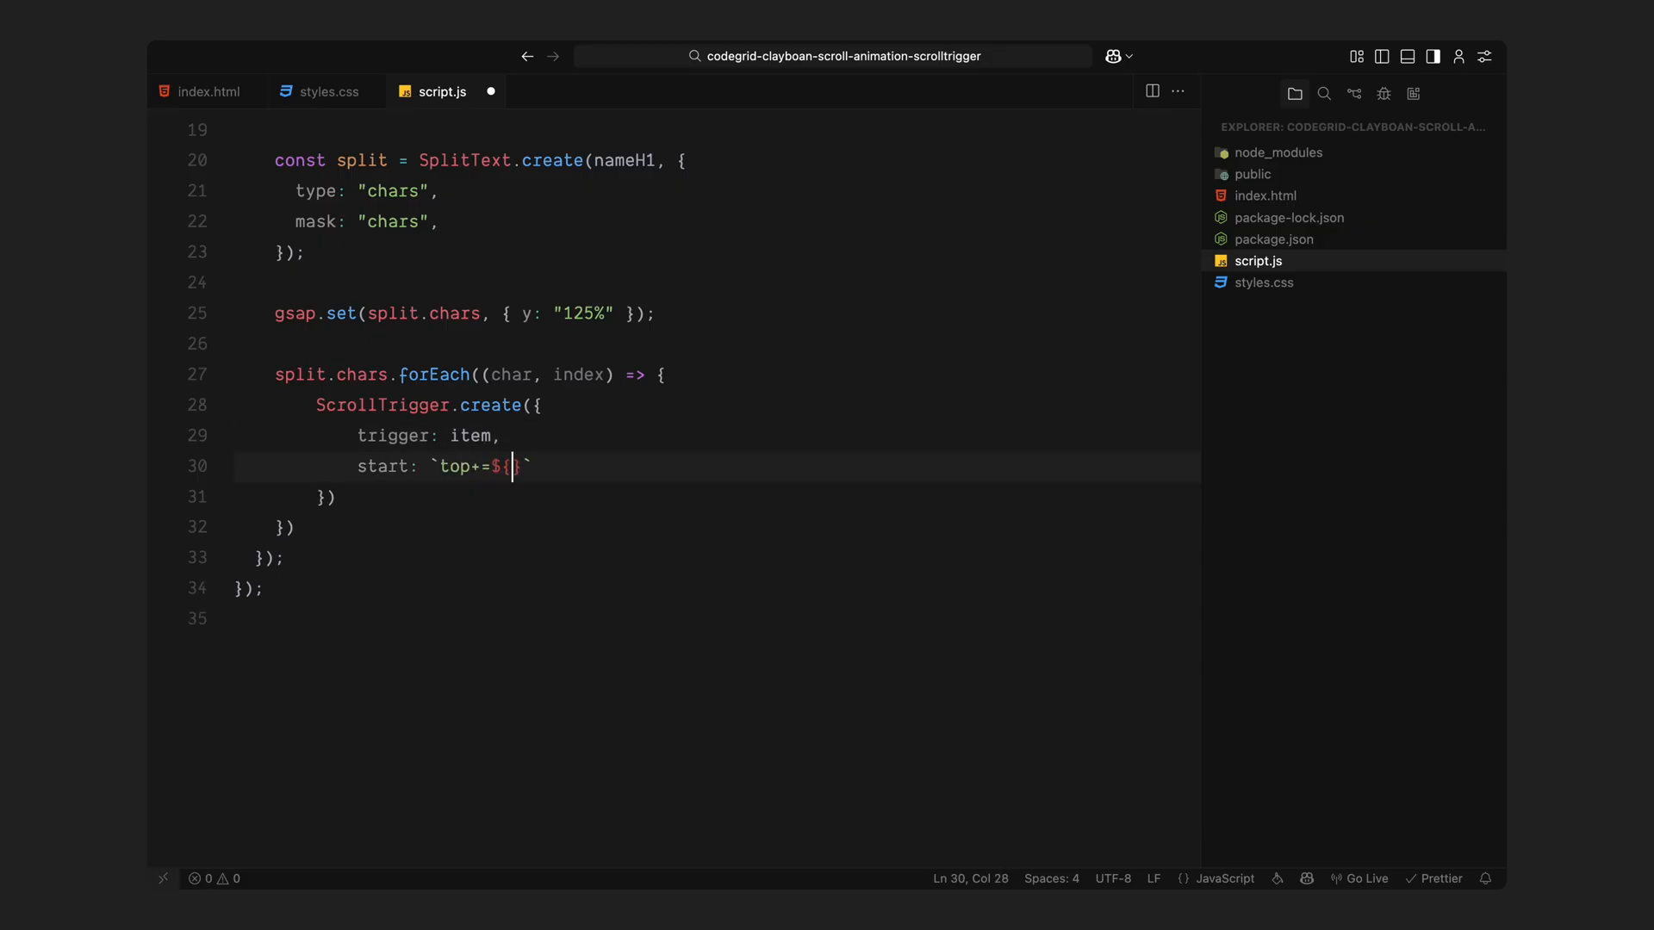
type("index * 25 - 250")
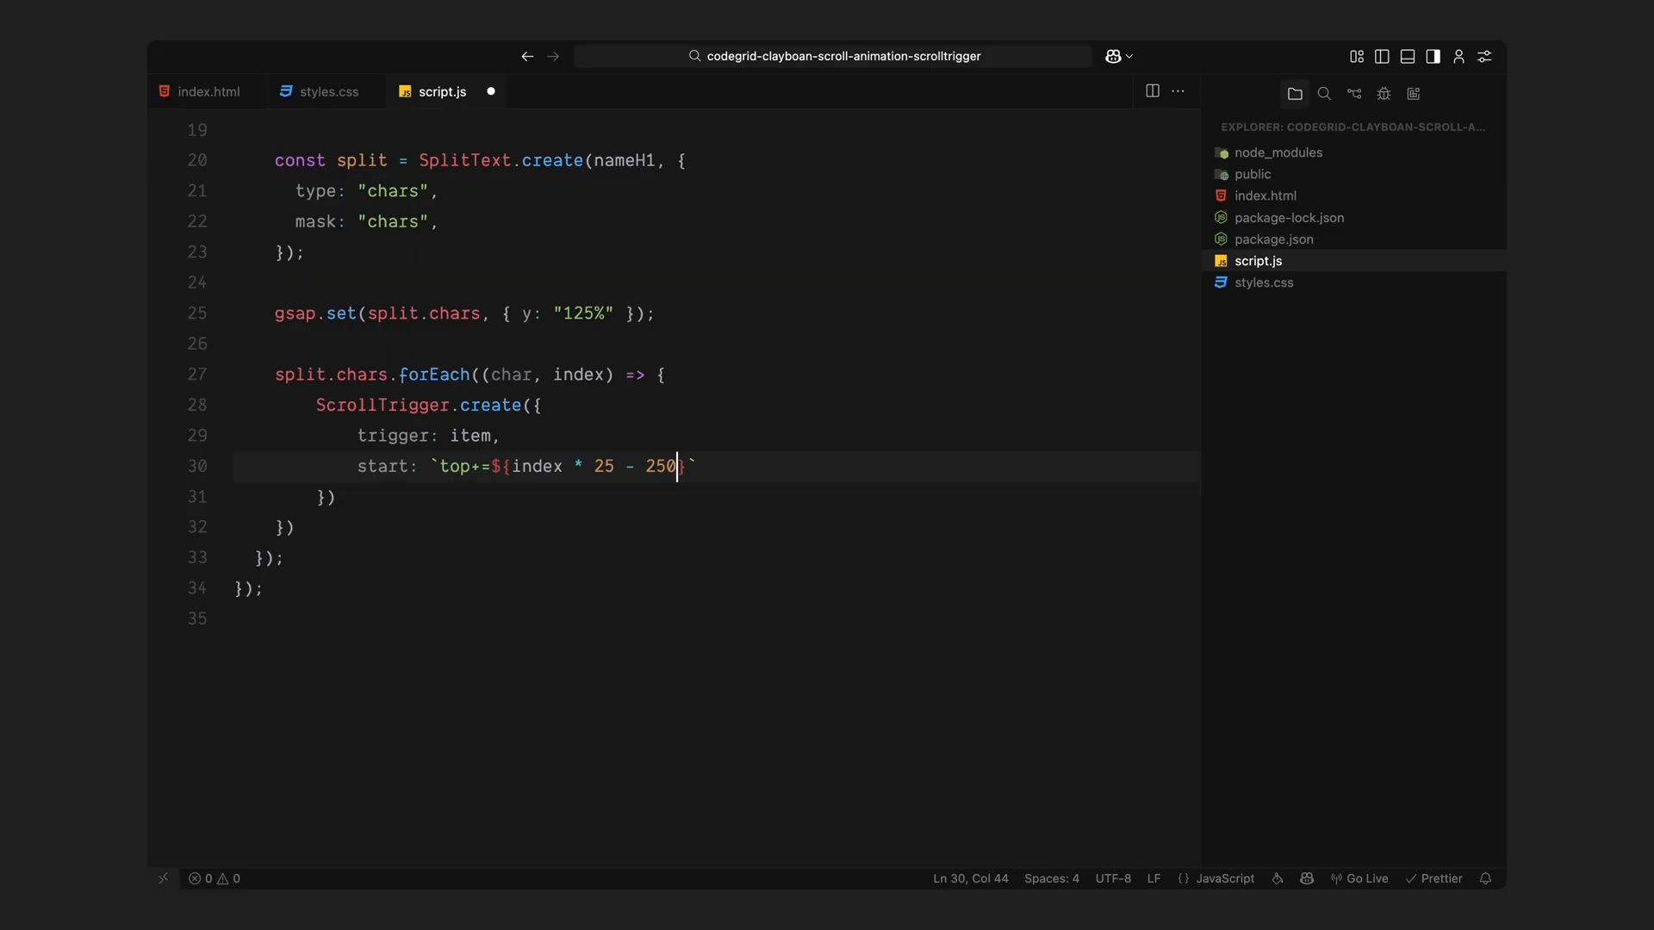
type("top`,")
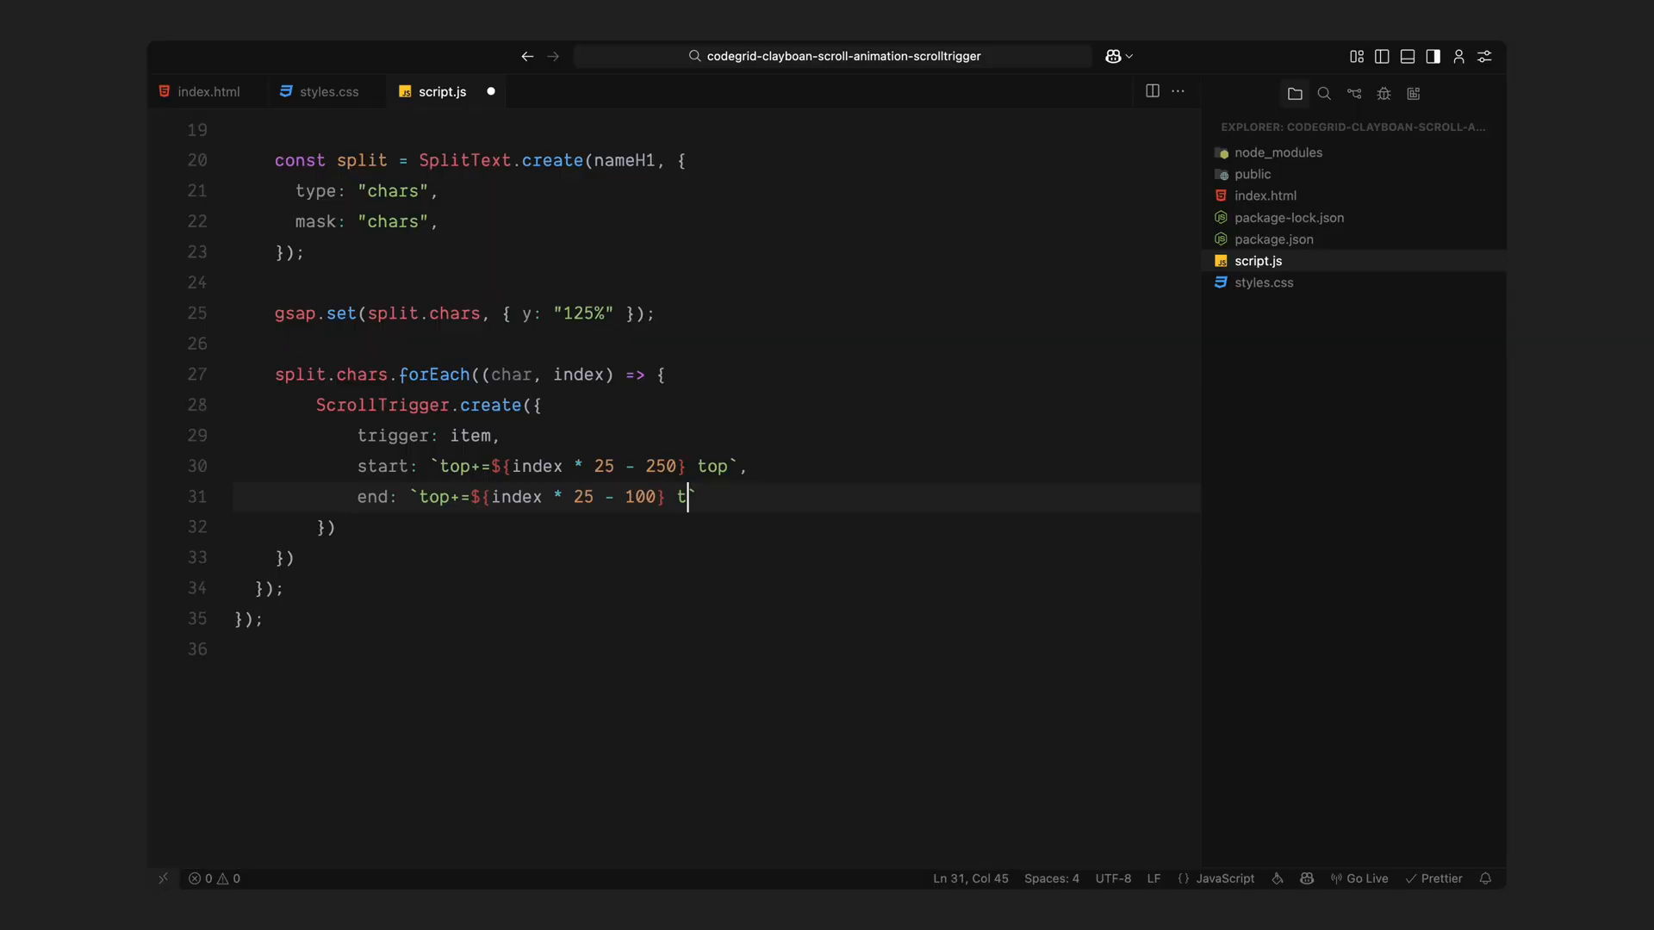
type("op`,")
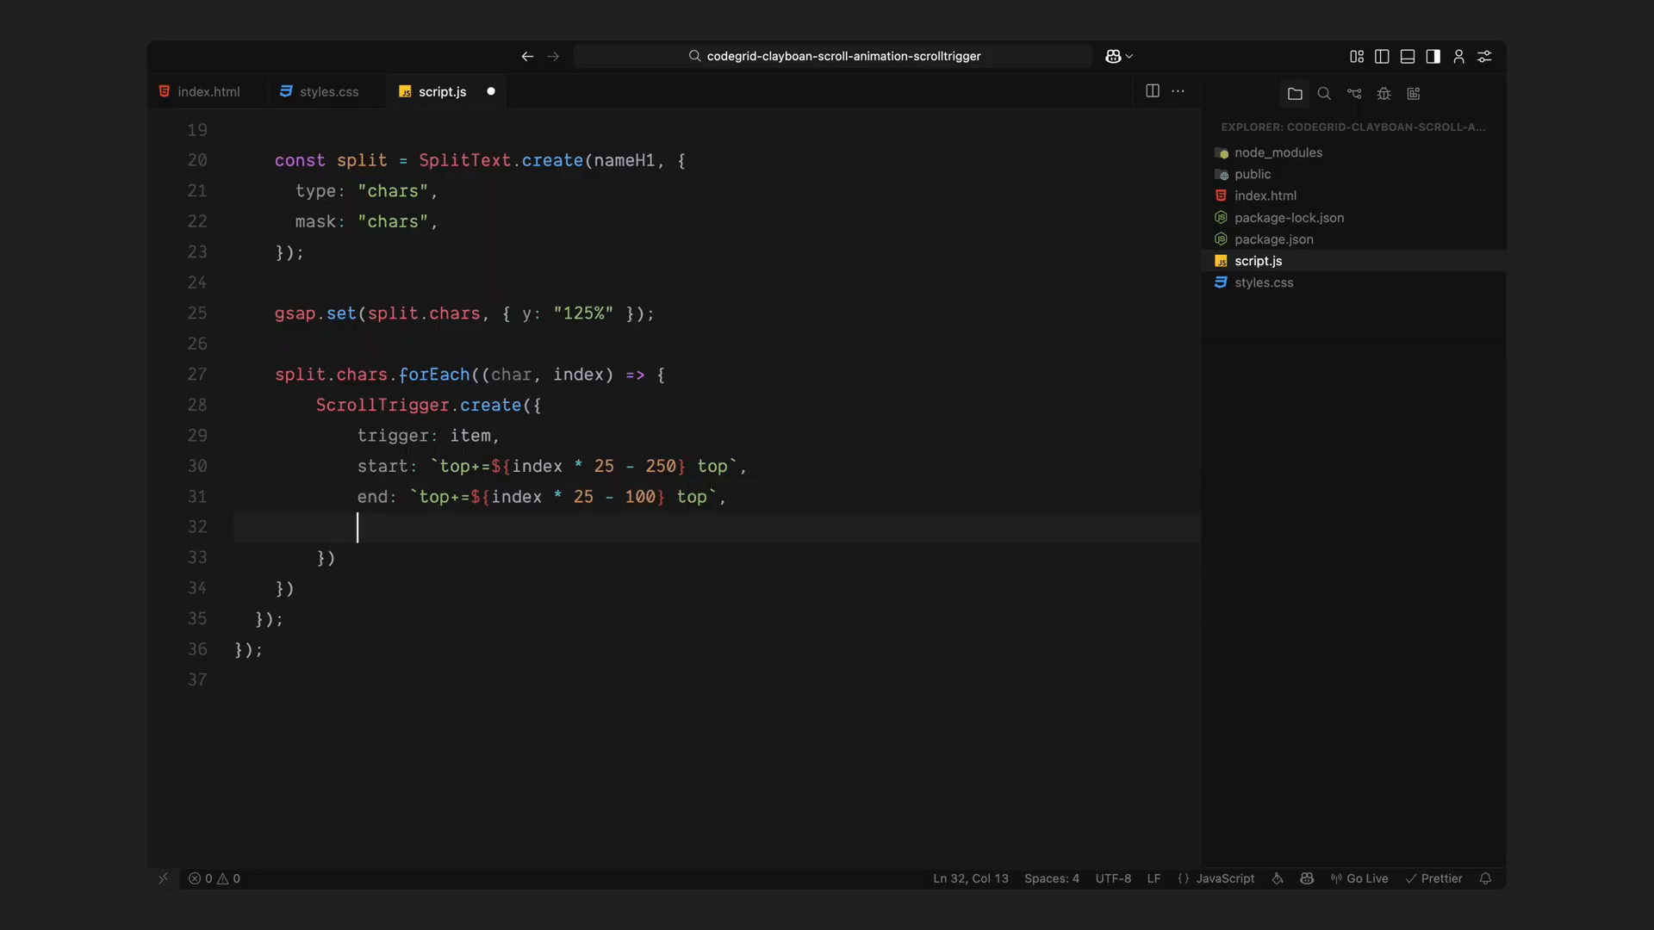
type("scrub: 1,")
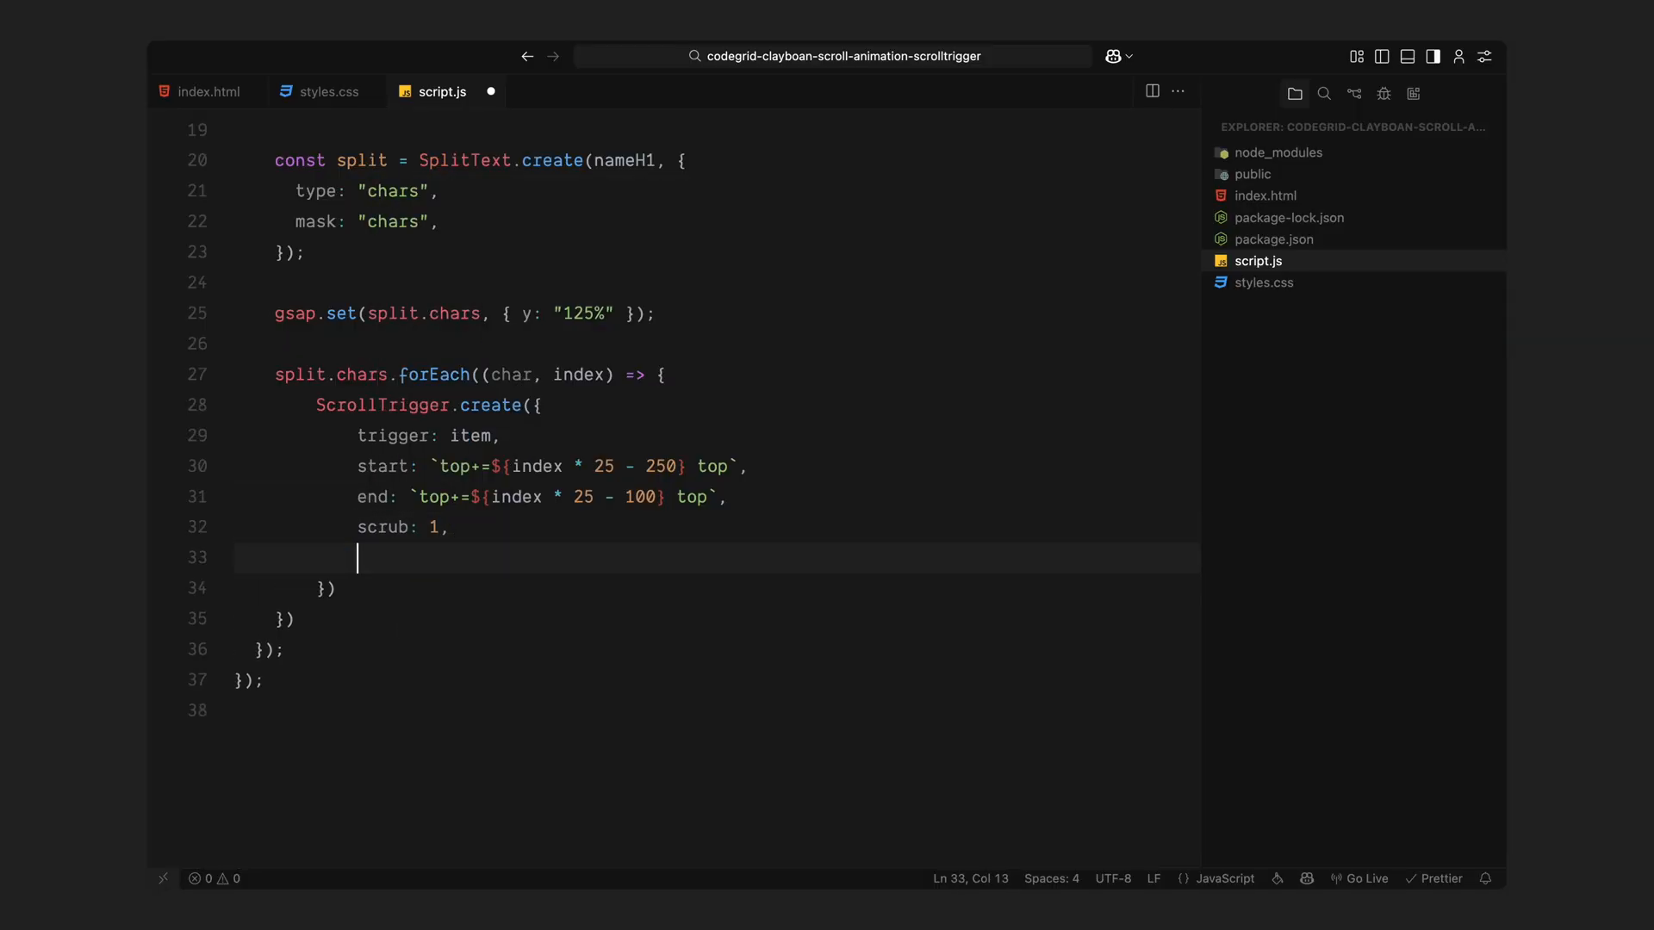
- Set the trigger's animation to gsap.fromTo(char, { y: '125%' }, { y: '0%', ease: 'none' })
type("animation: gsap.fromTo(")
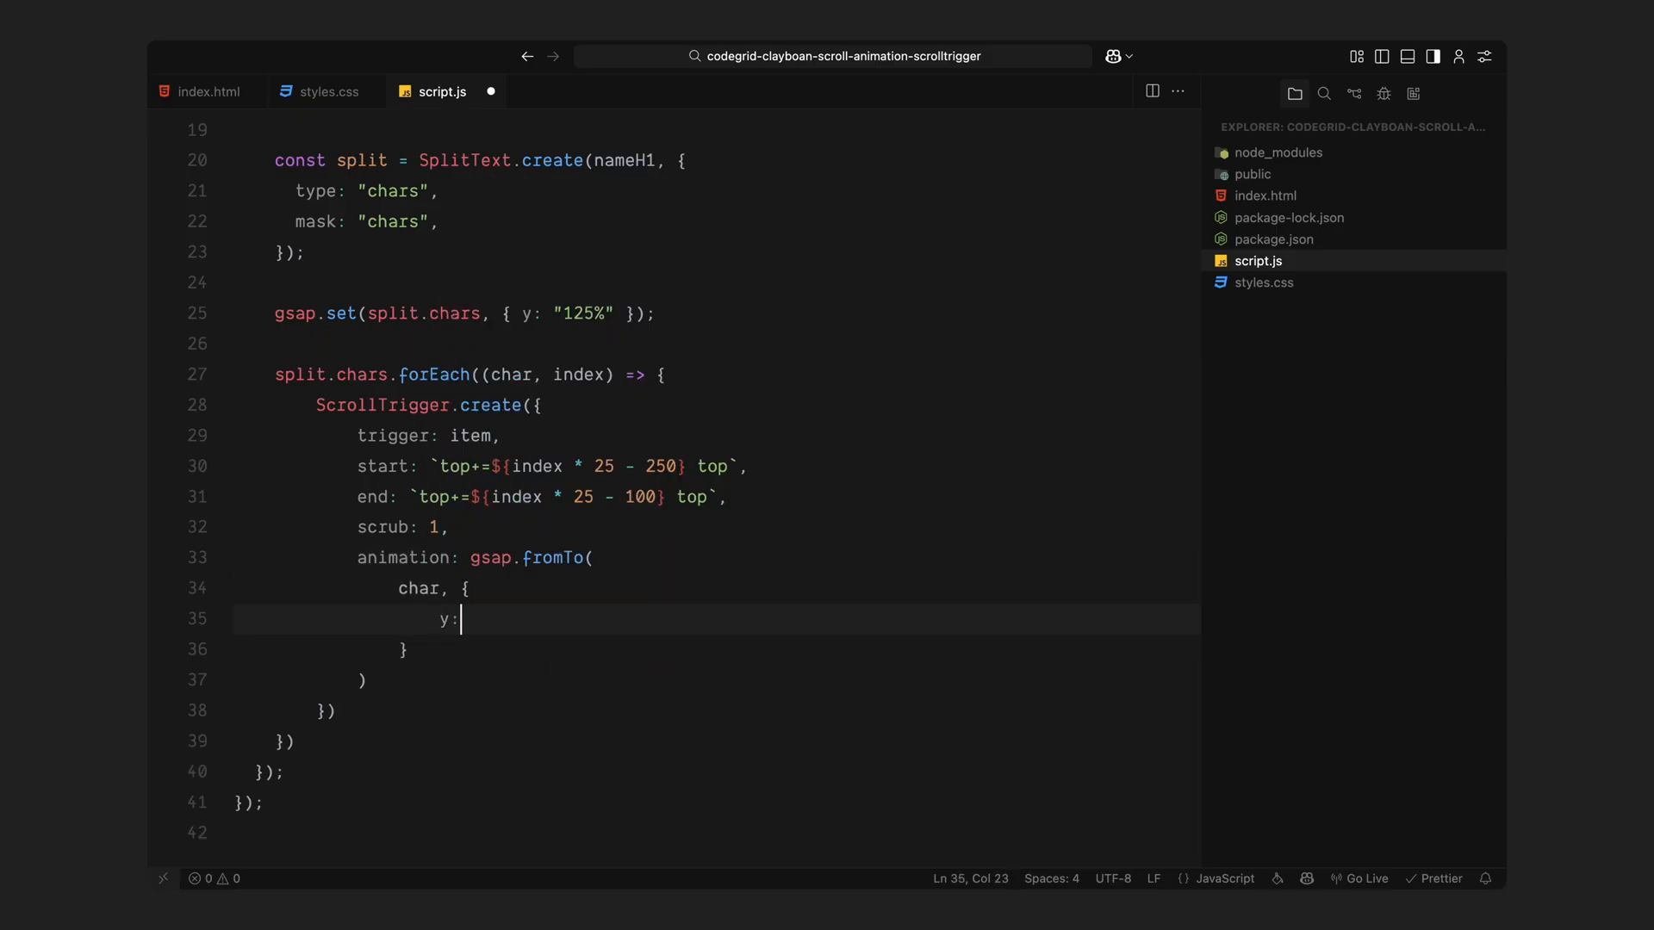
type("\"125%\",")
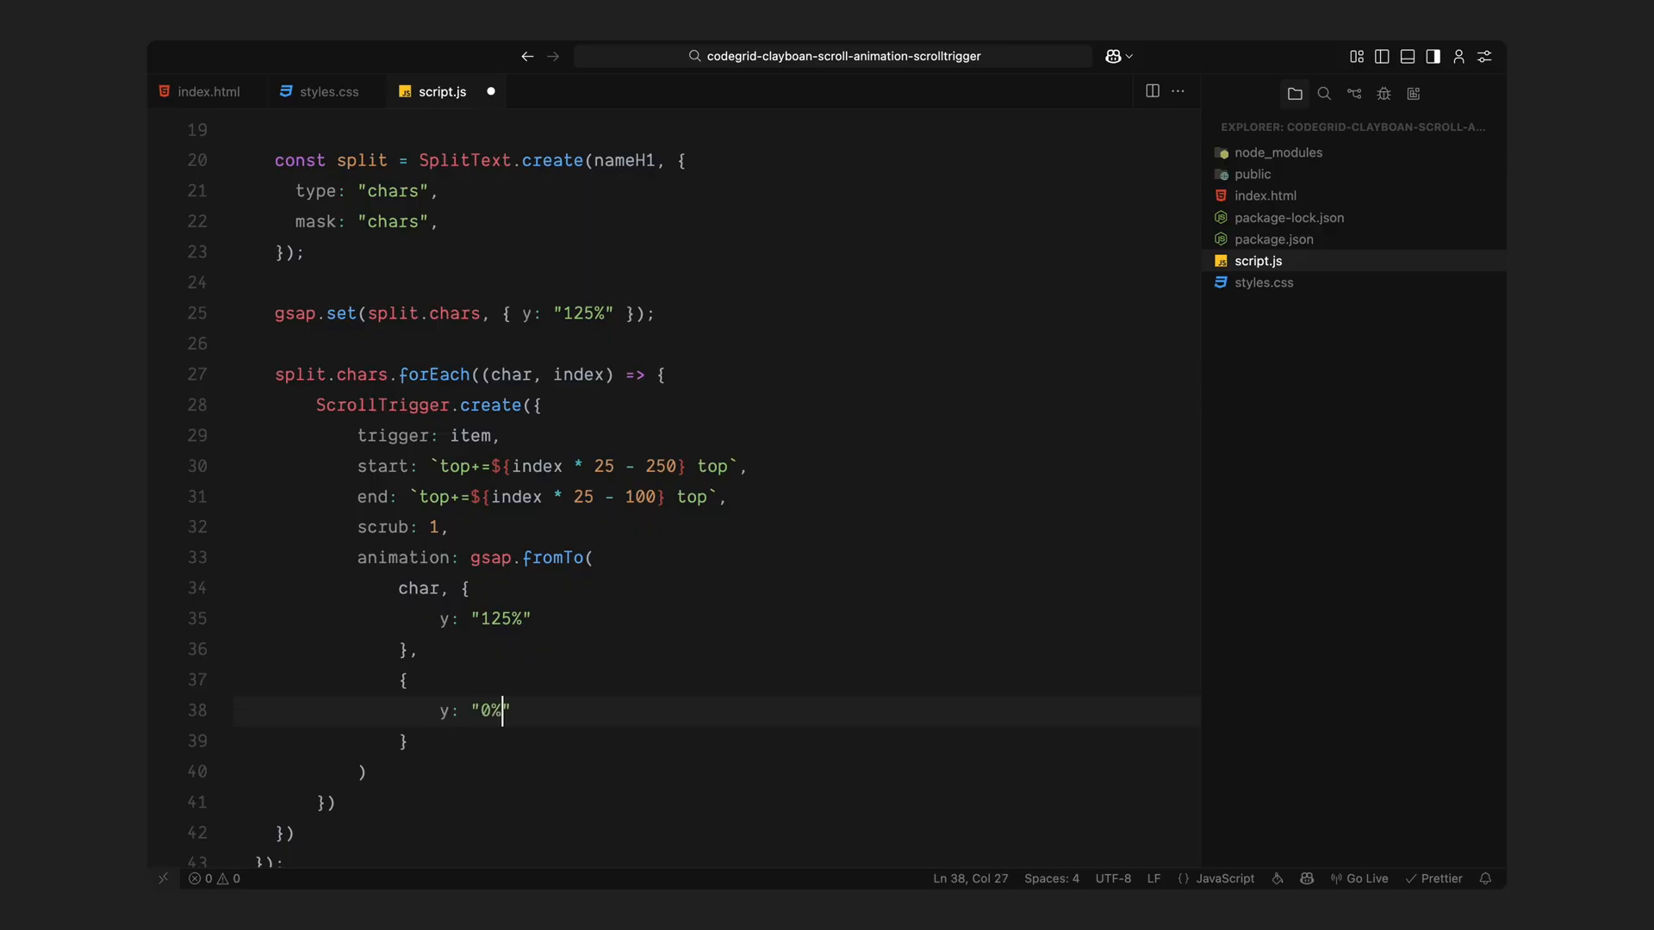
type(",")
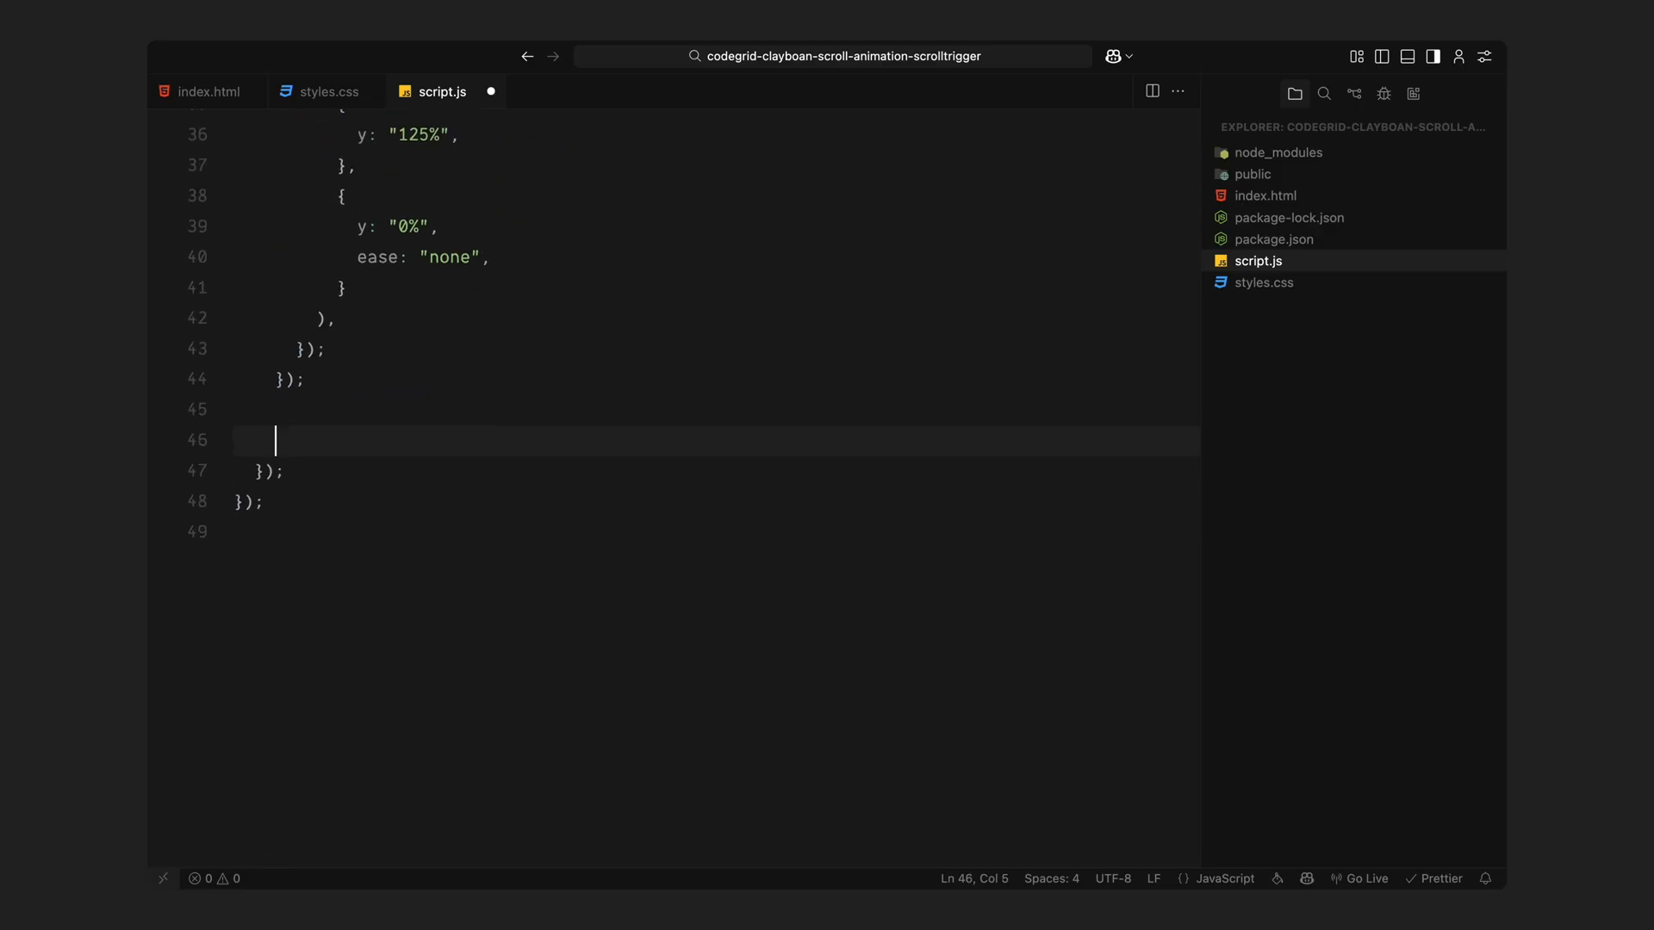
- Write ScrollTrigger.create on item with a gsap.fromTo expanding img clipPath from polygon(25% 25%, 75% 40%, 100% 100%, 0% 100%), ease none
scroll("down", 3)
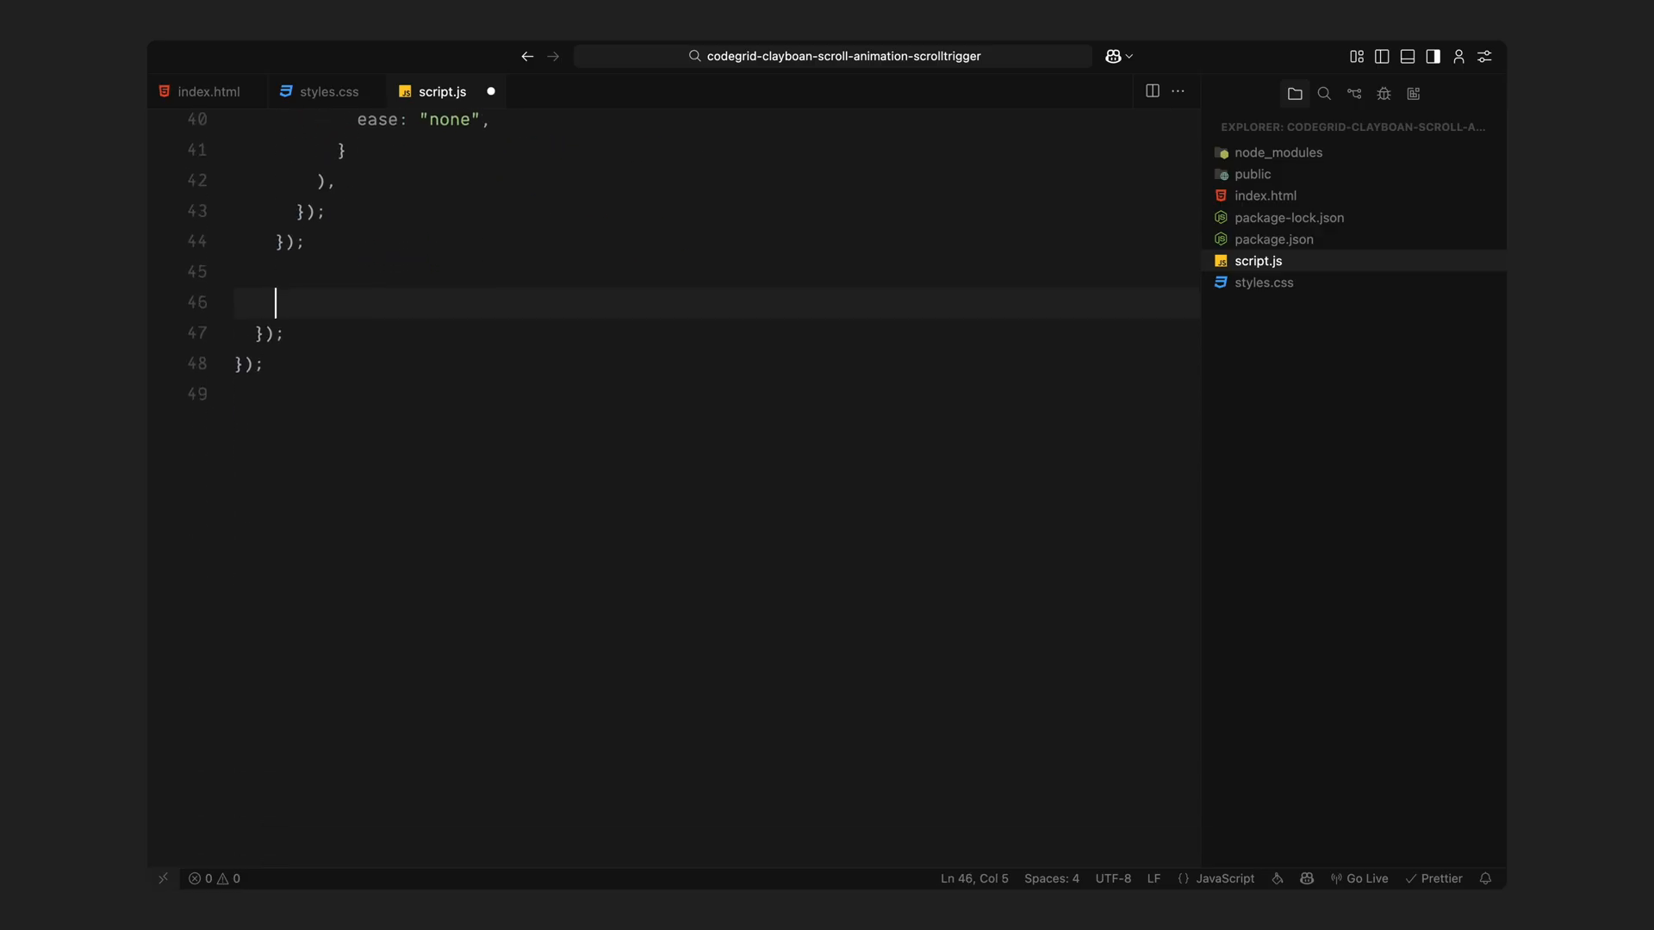
type("ScrollTrigger.create({")
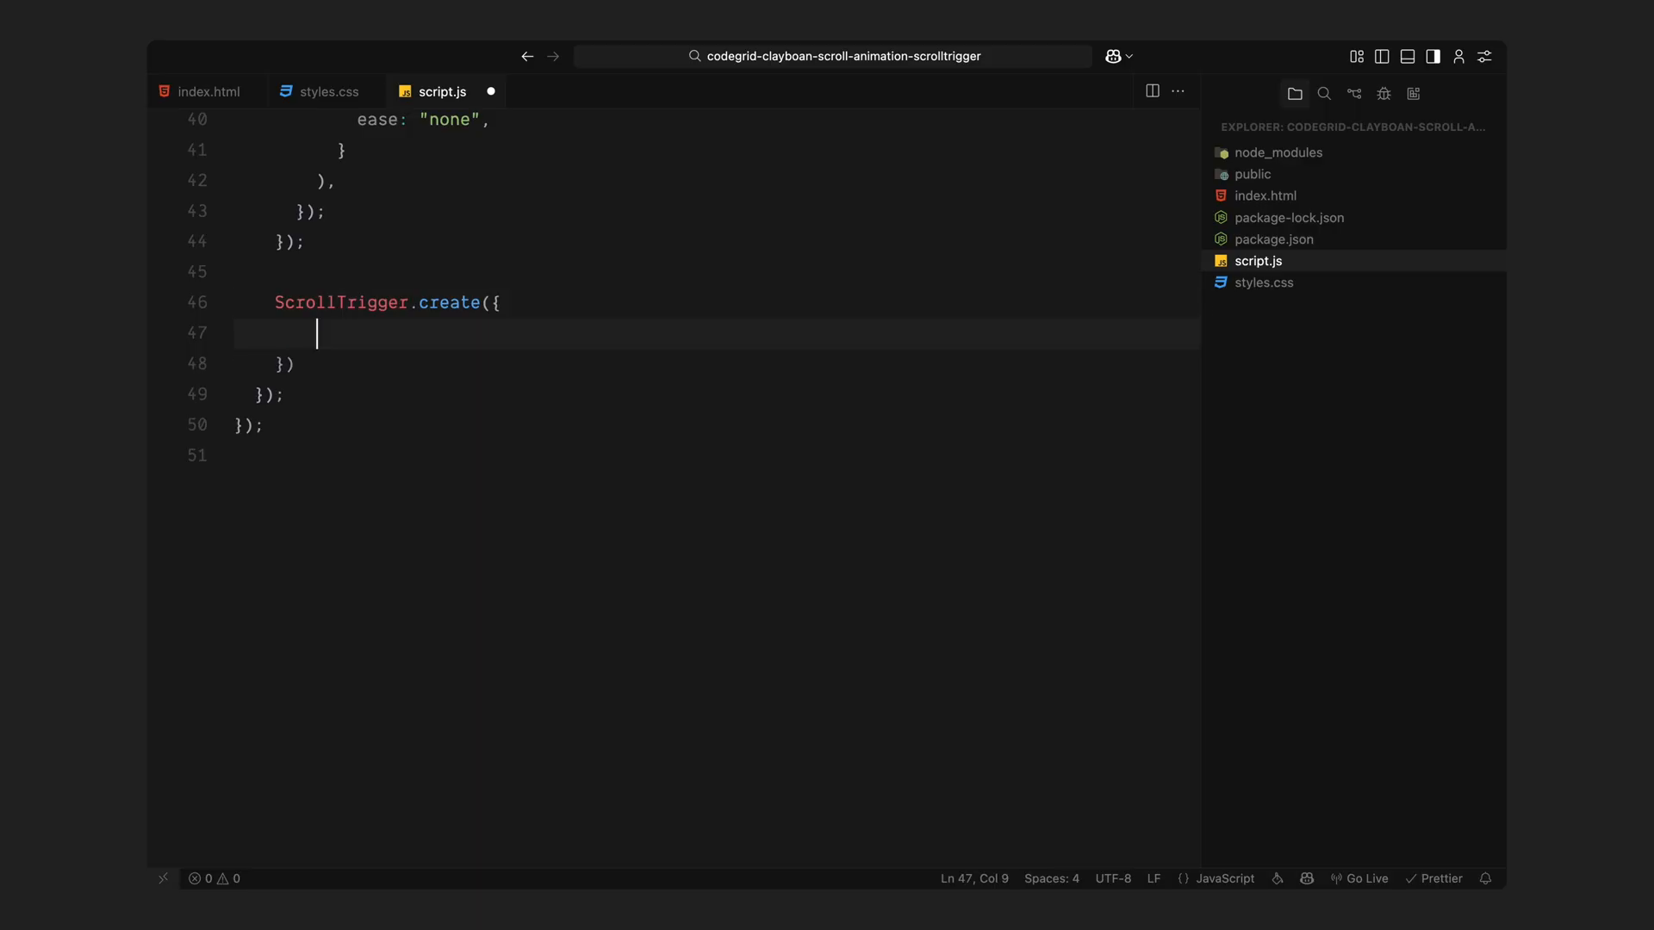
type("trigger: item,")
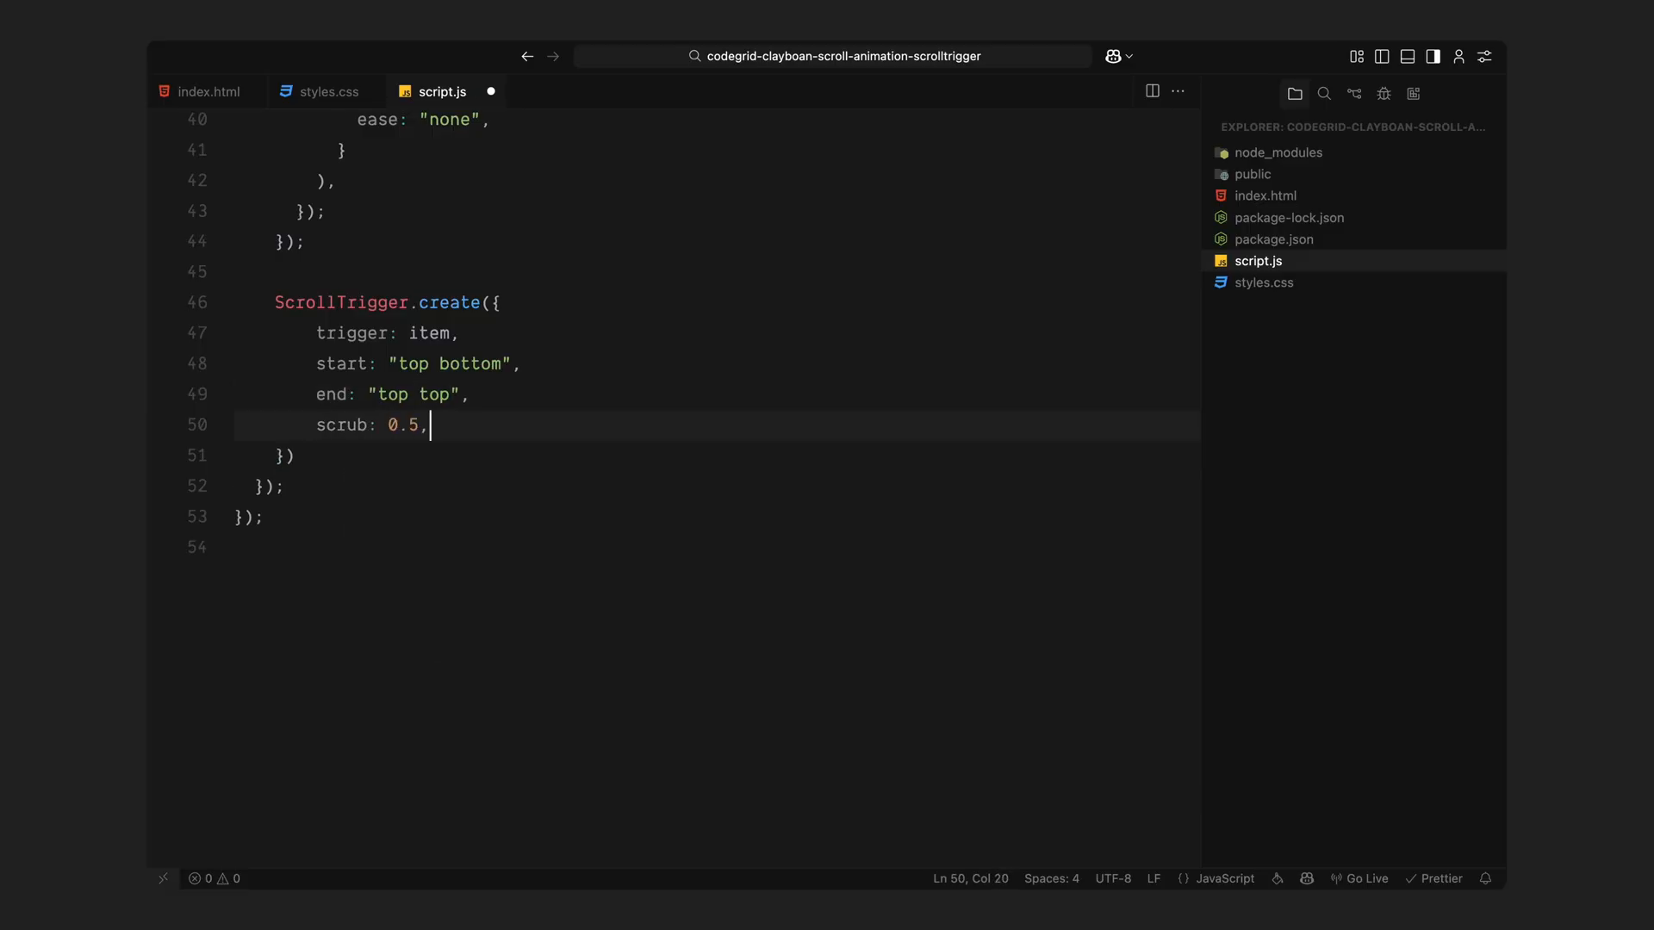
type("animation: gsap.fr")
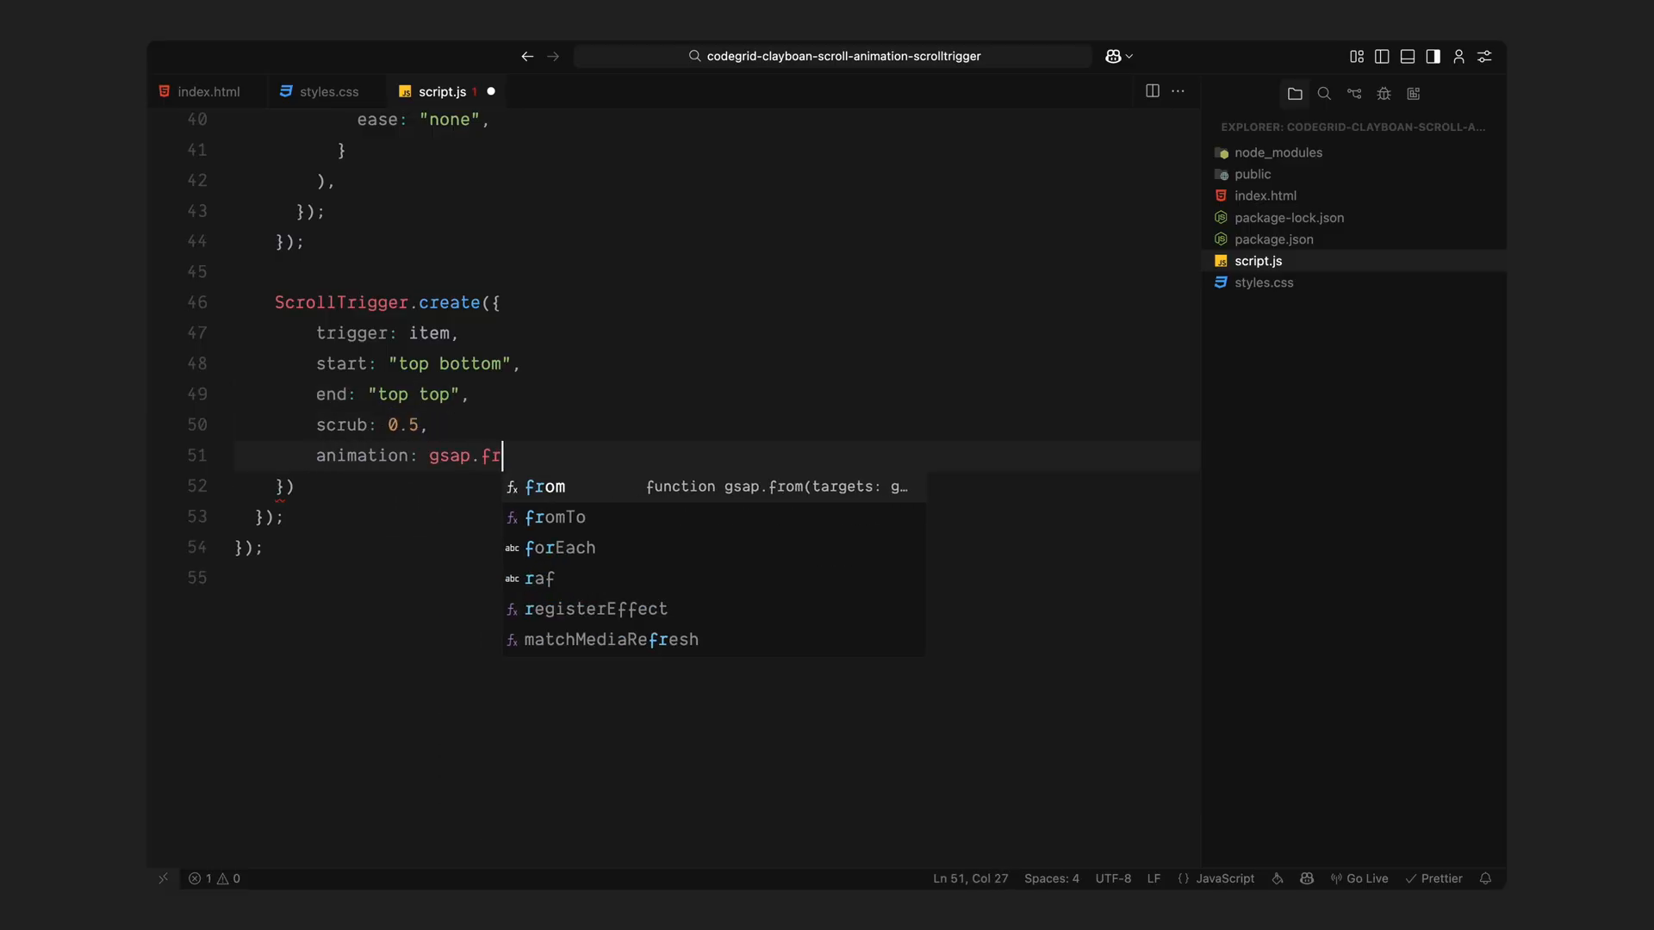
left_click(555, 517)
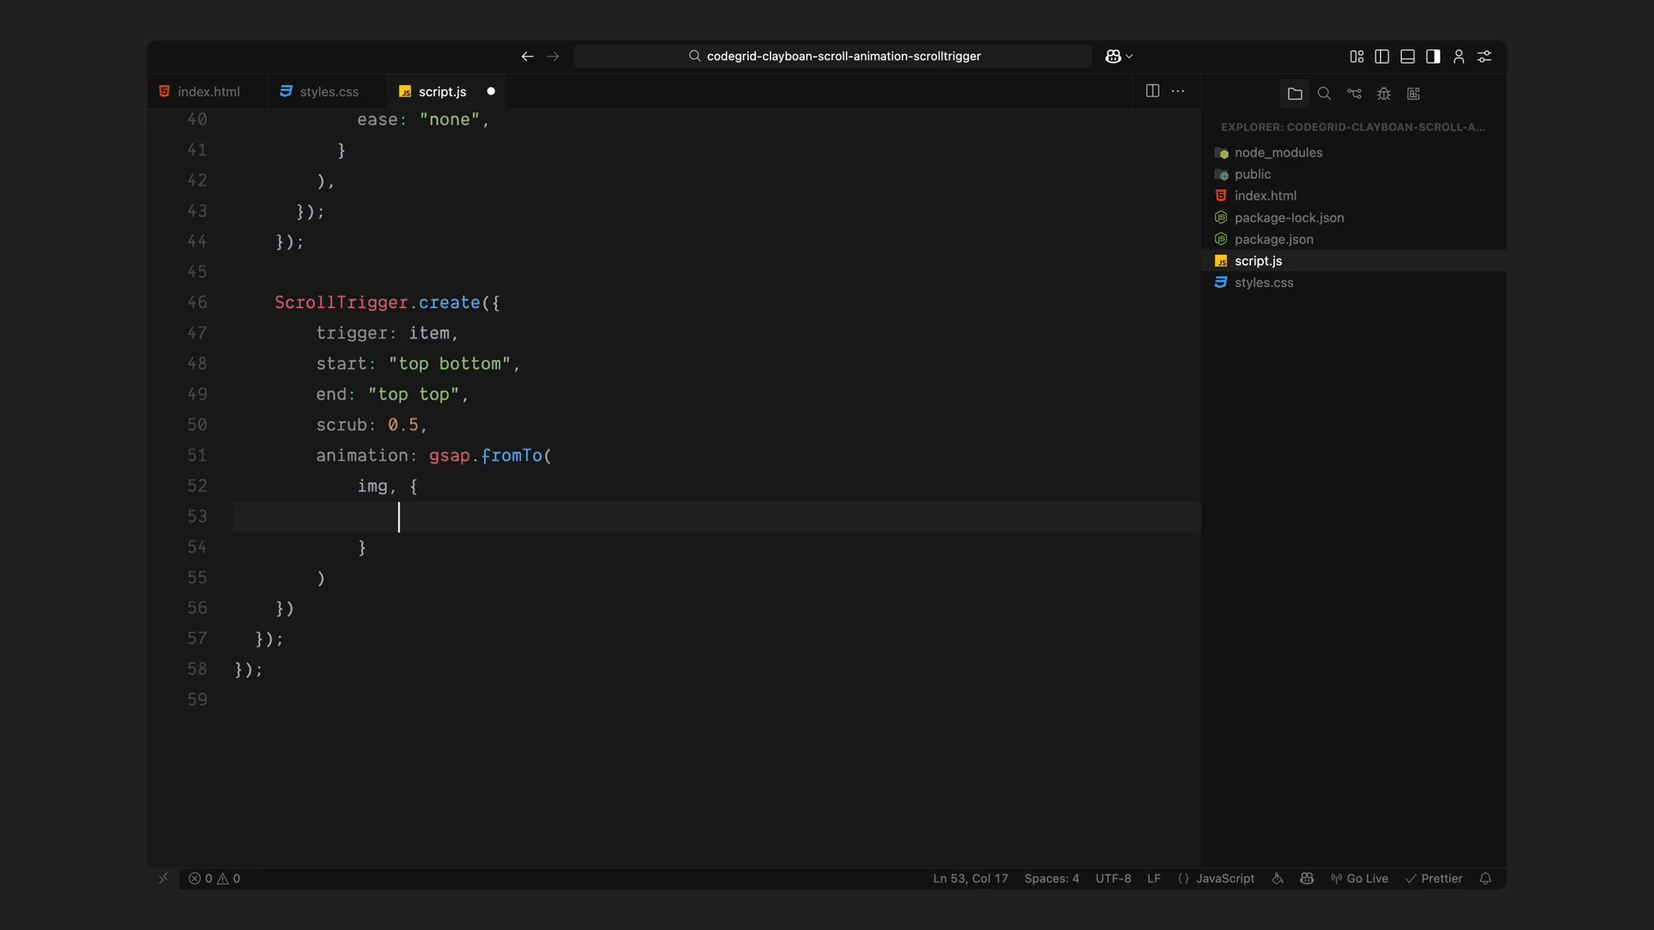
type("clipPath: \"polygon(25% 25%, 75% 40%, 100% 100%, 0% 100%)\"")
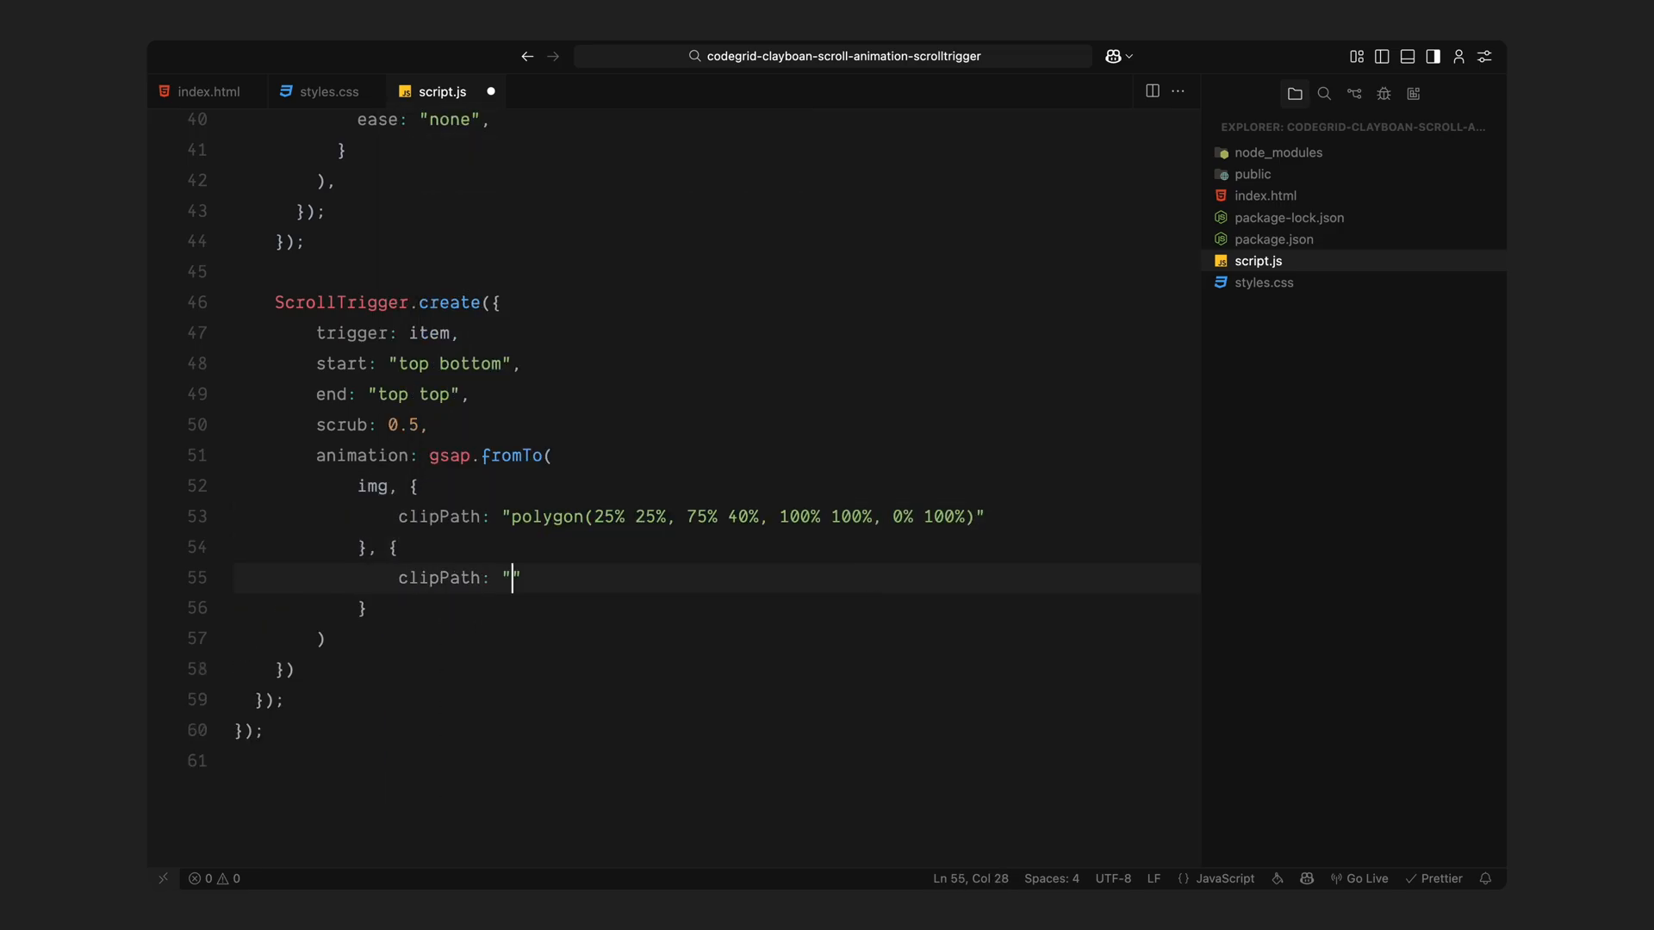
type("ease: \"none\",")
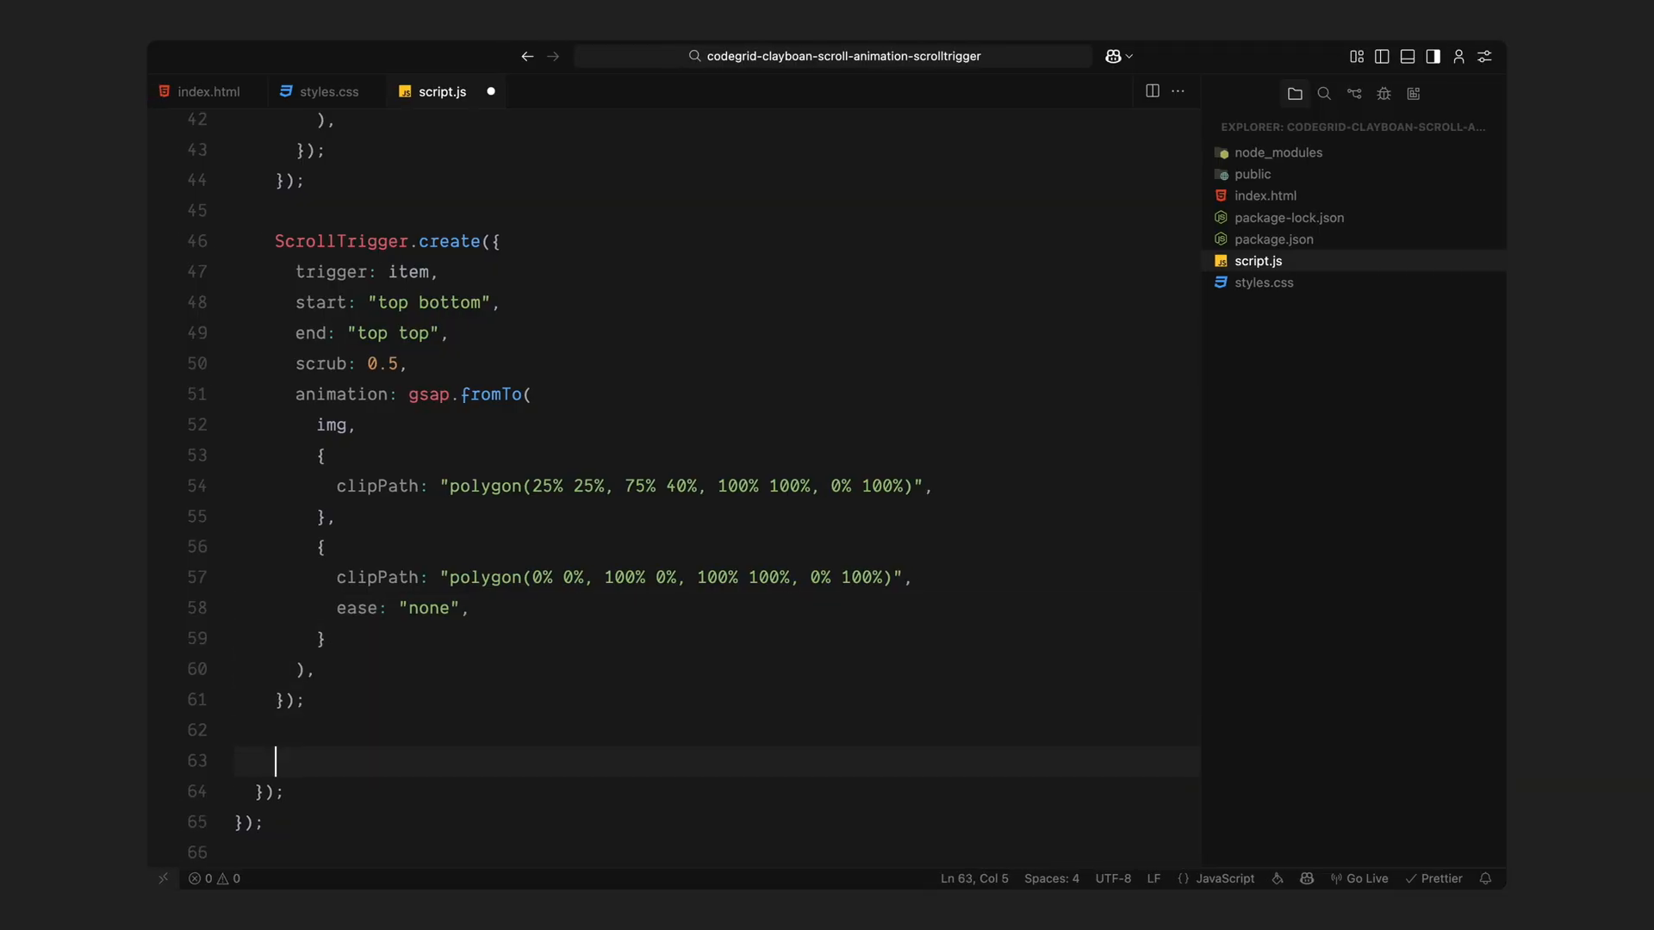
- Write a second ScrollTrigger, "bottom bottom" to "bottom top", scrub 0.5, fromTo clipPath toward polygon(0% 0%, 100% 0%, 75% 60%, 25% 75%)
type("ScrollTrigger.create({")
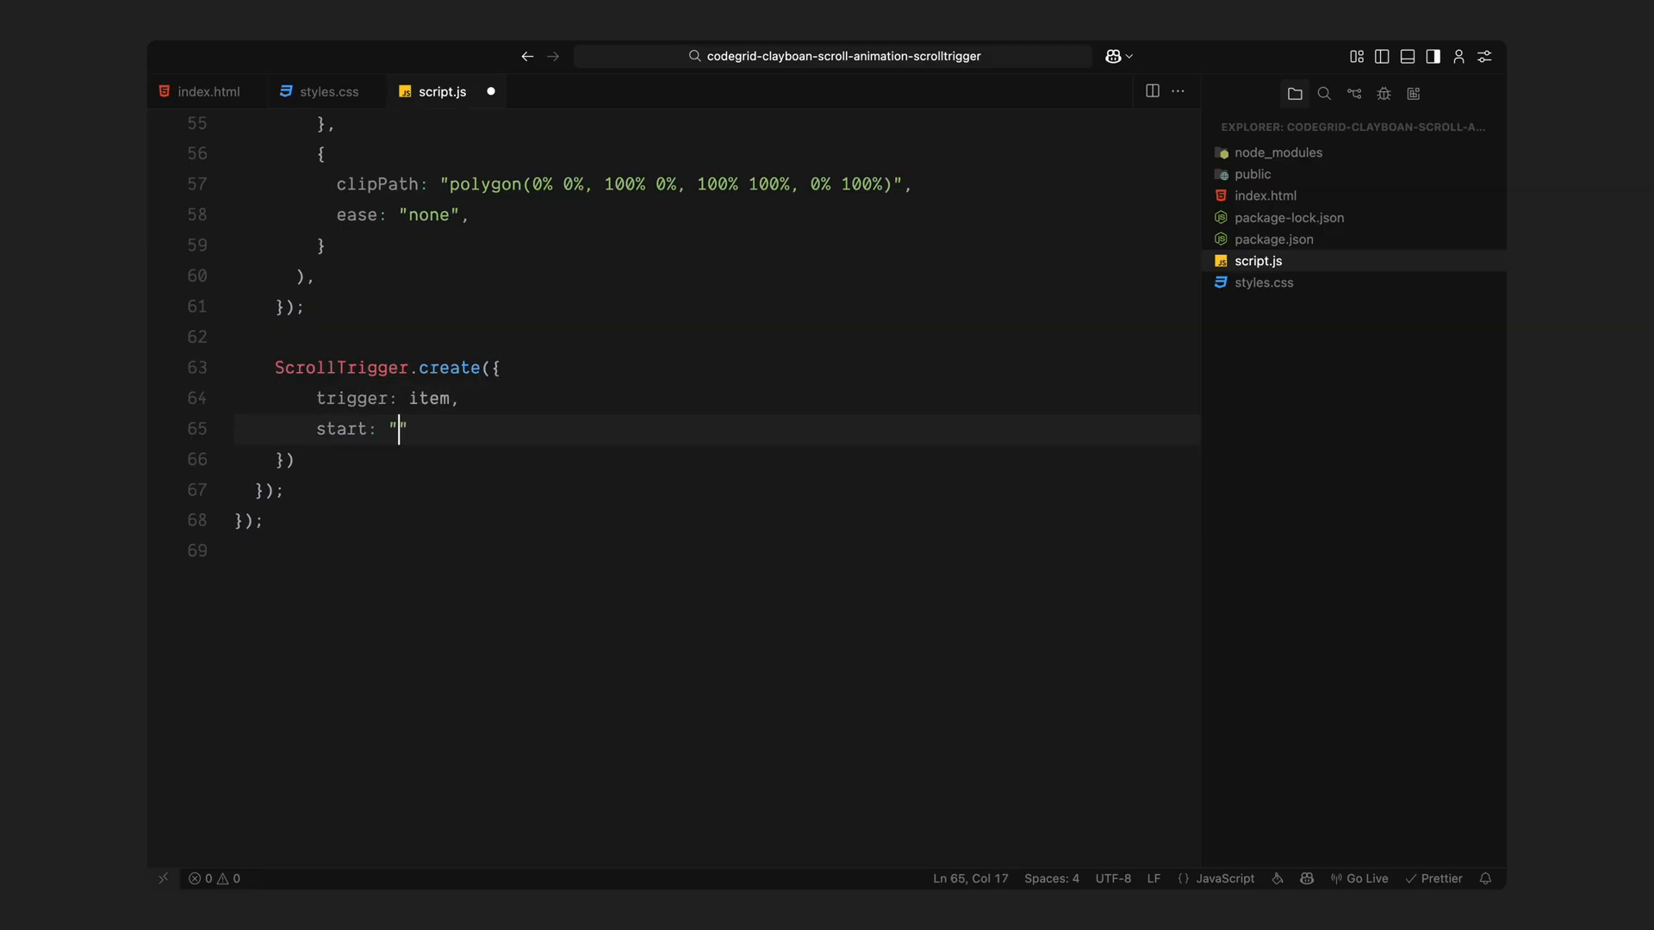
type("bottom bottom\",")
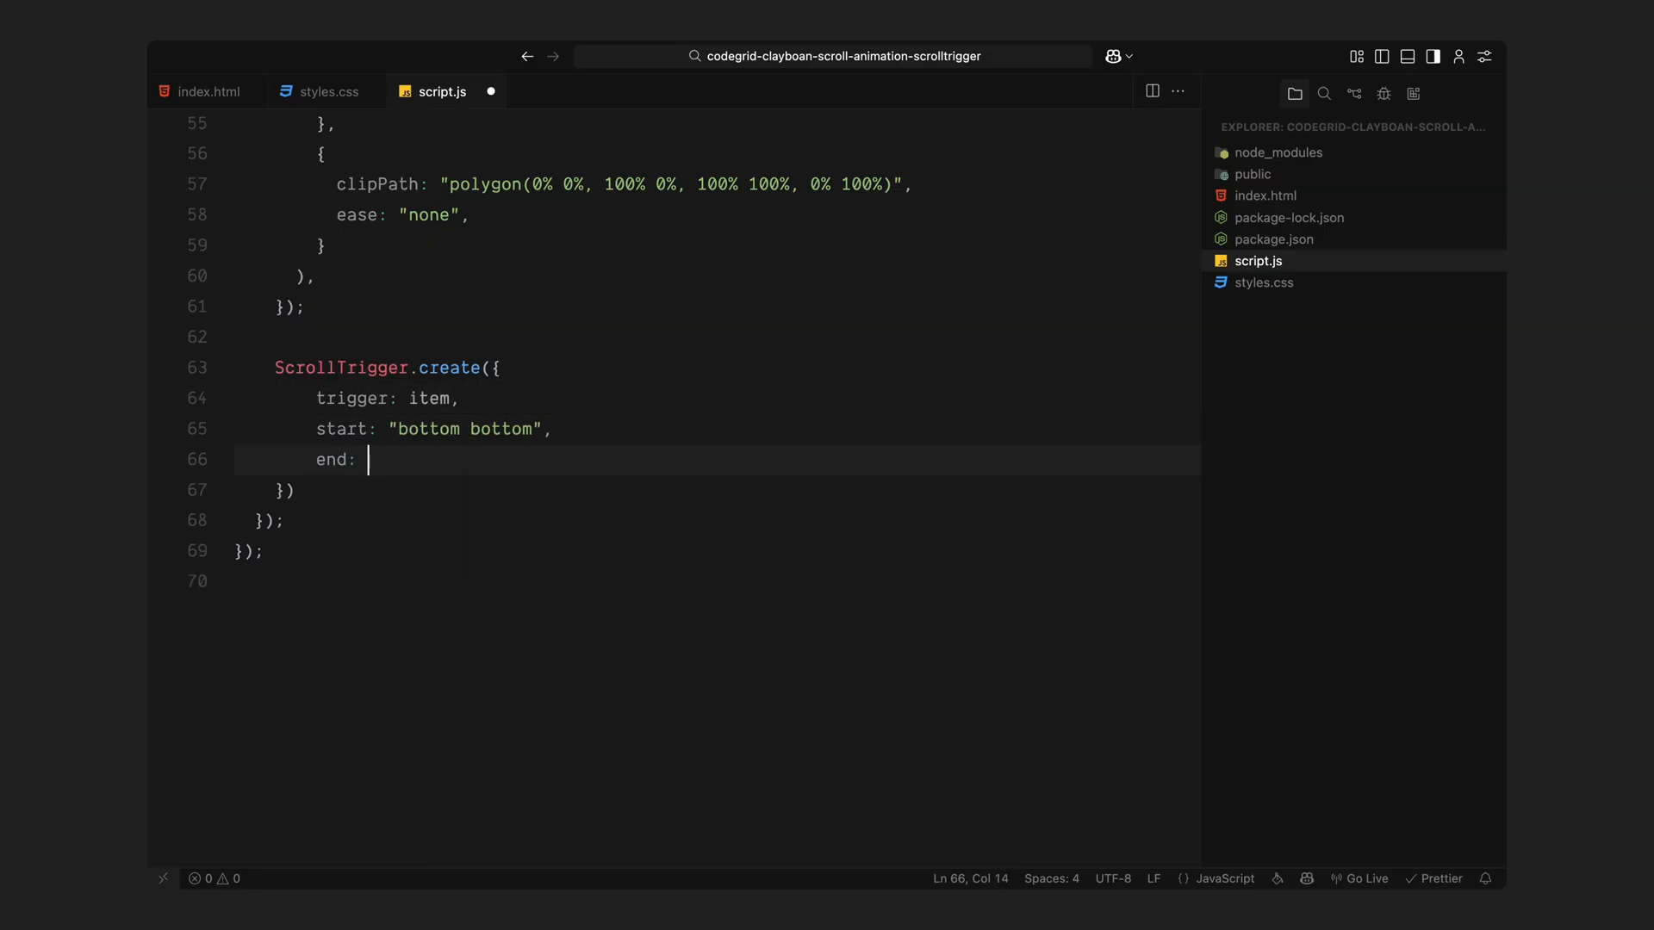
type("\"bottom top\",")
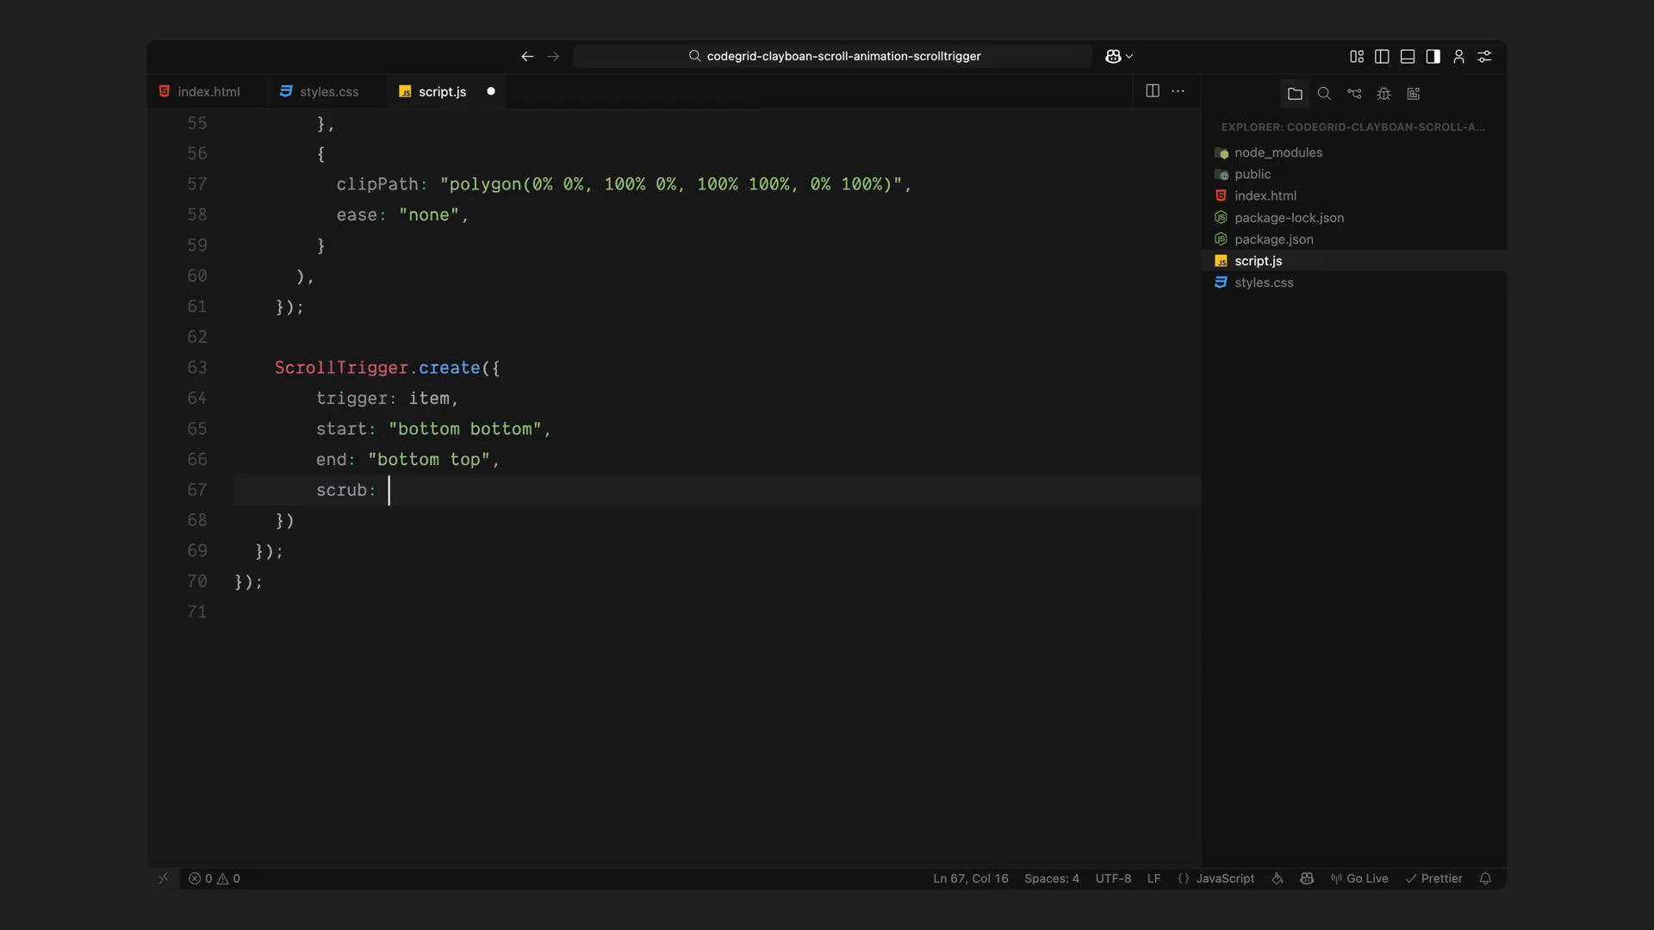
type("0.5,")
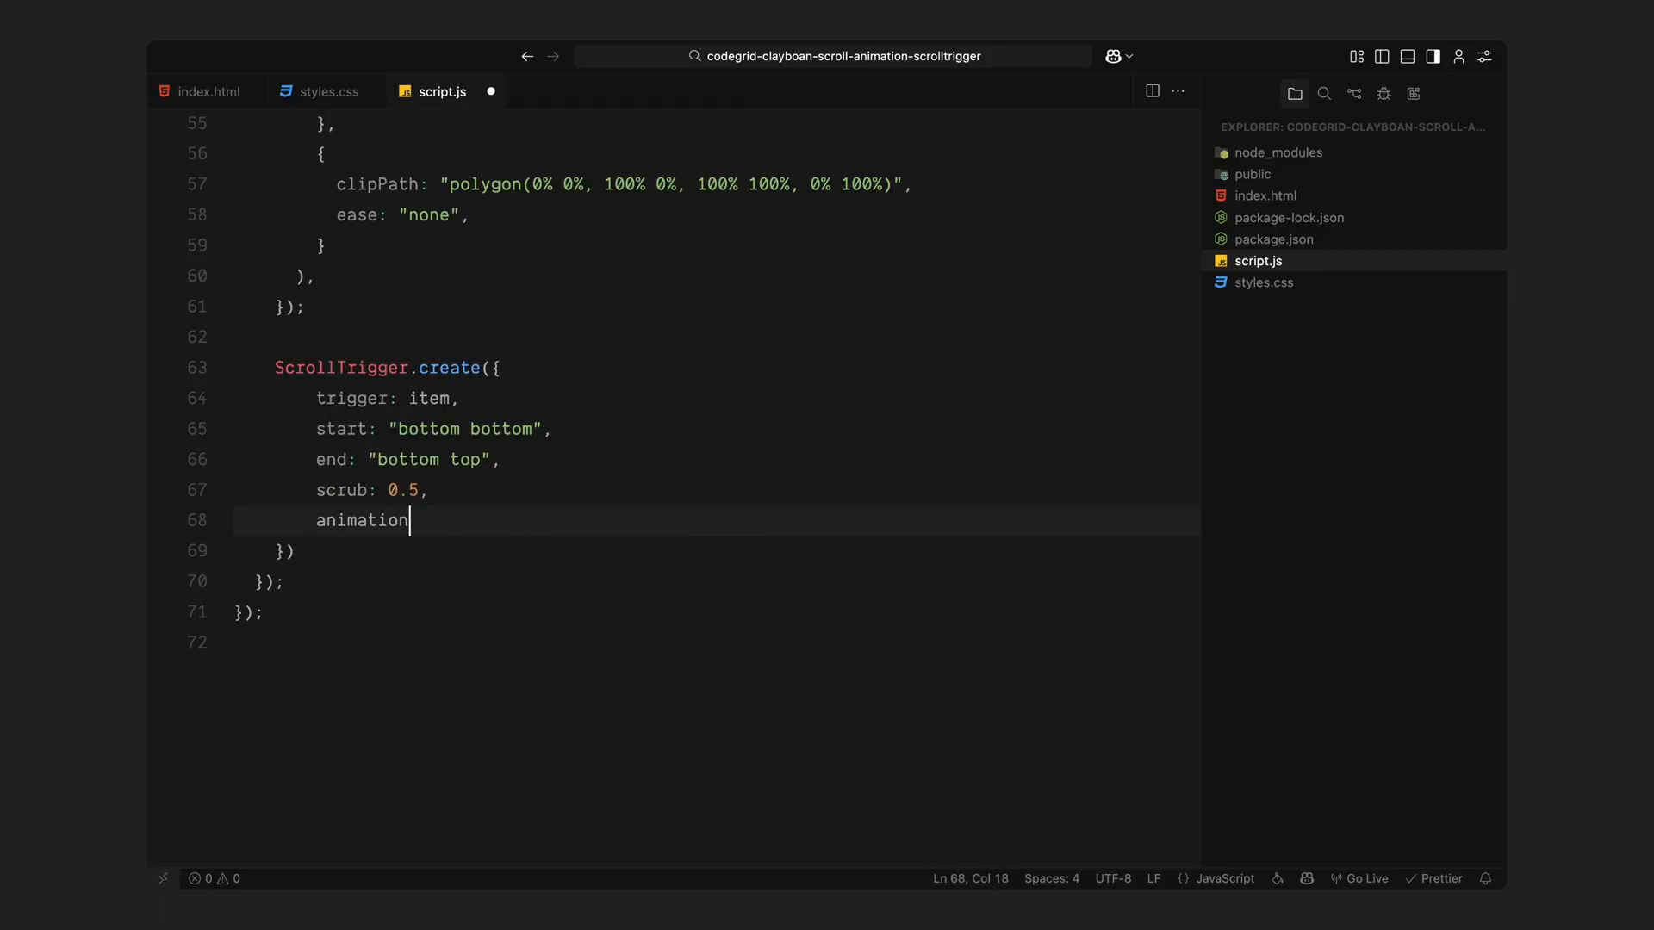
type(": gsap.fromTo(")
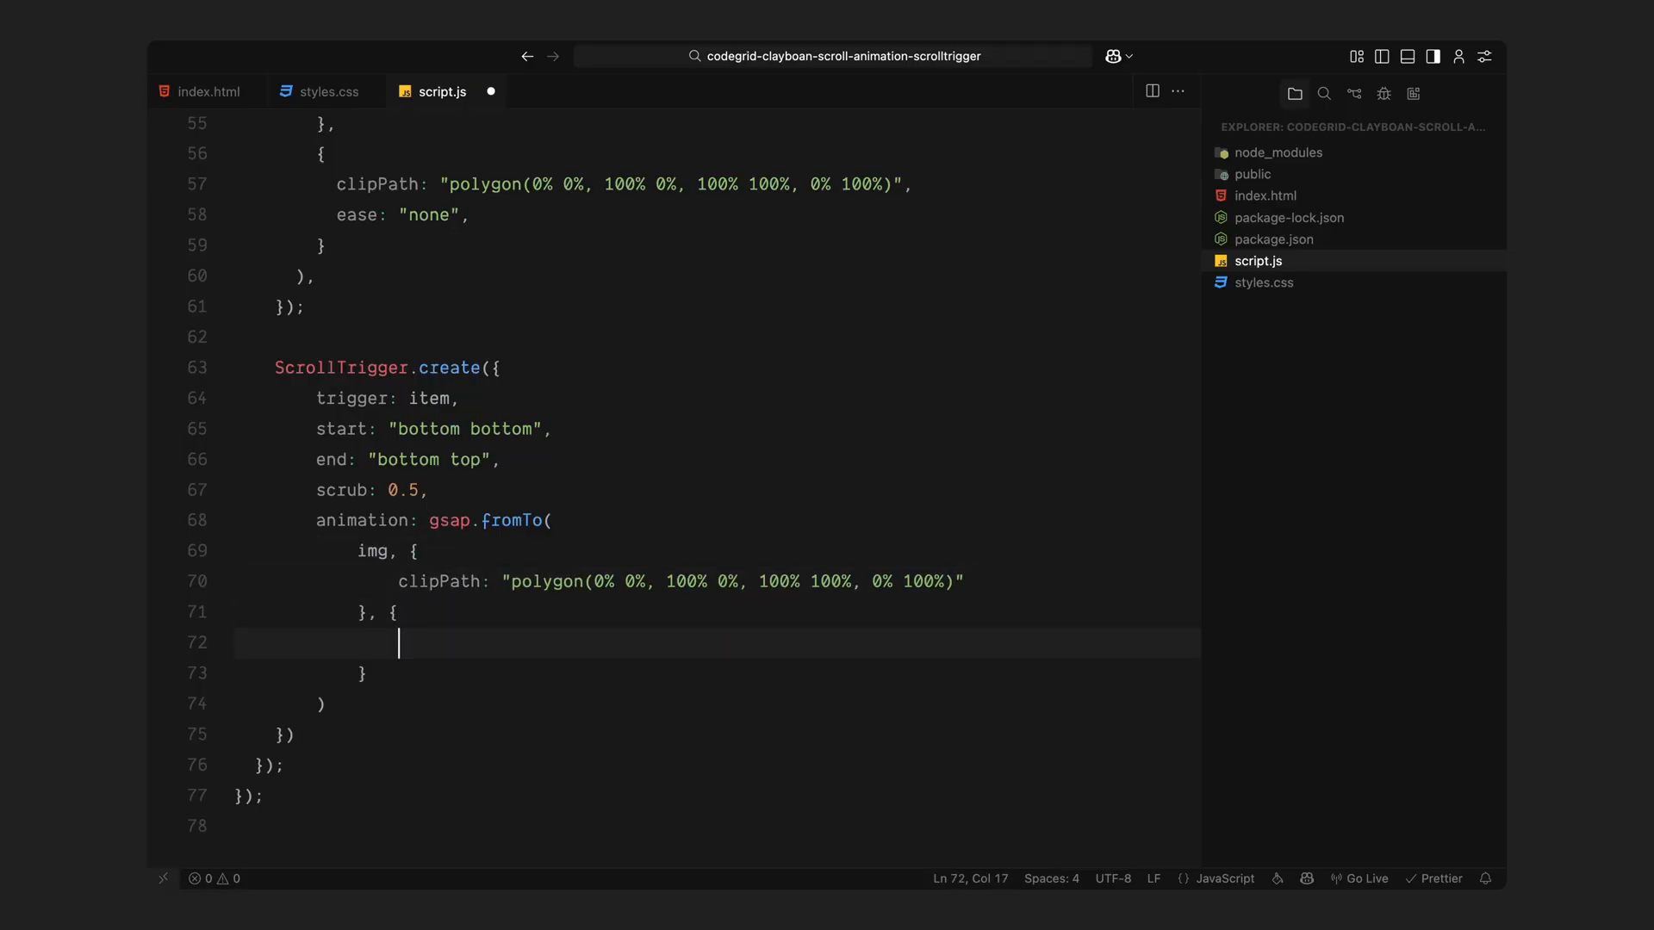
type("clipPath: \"\"")
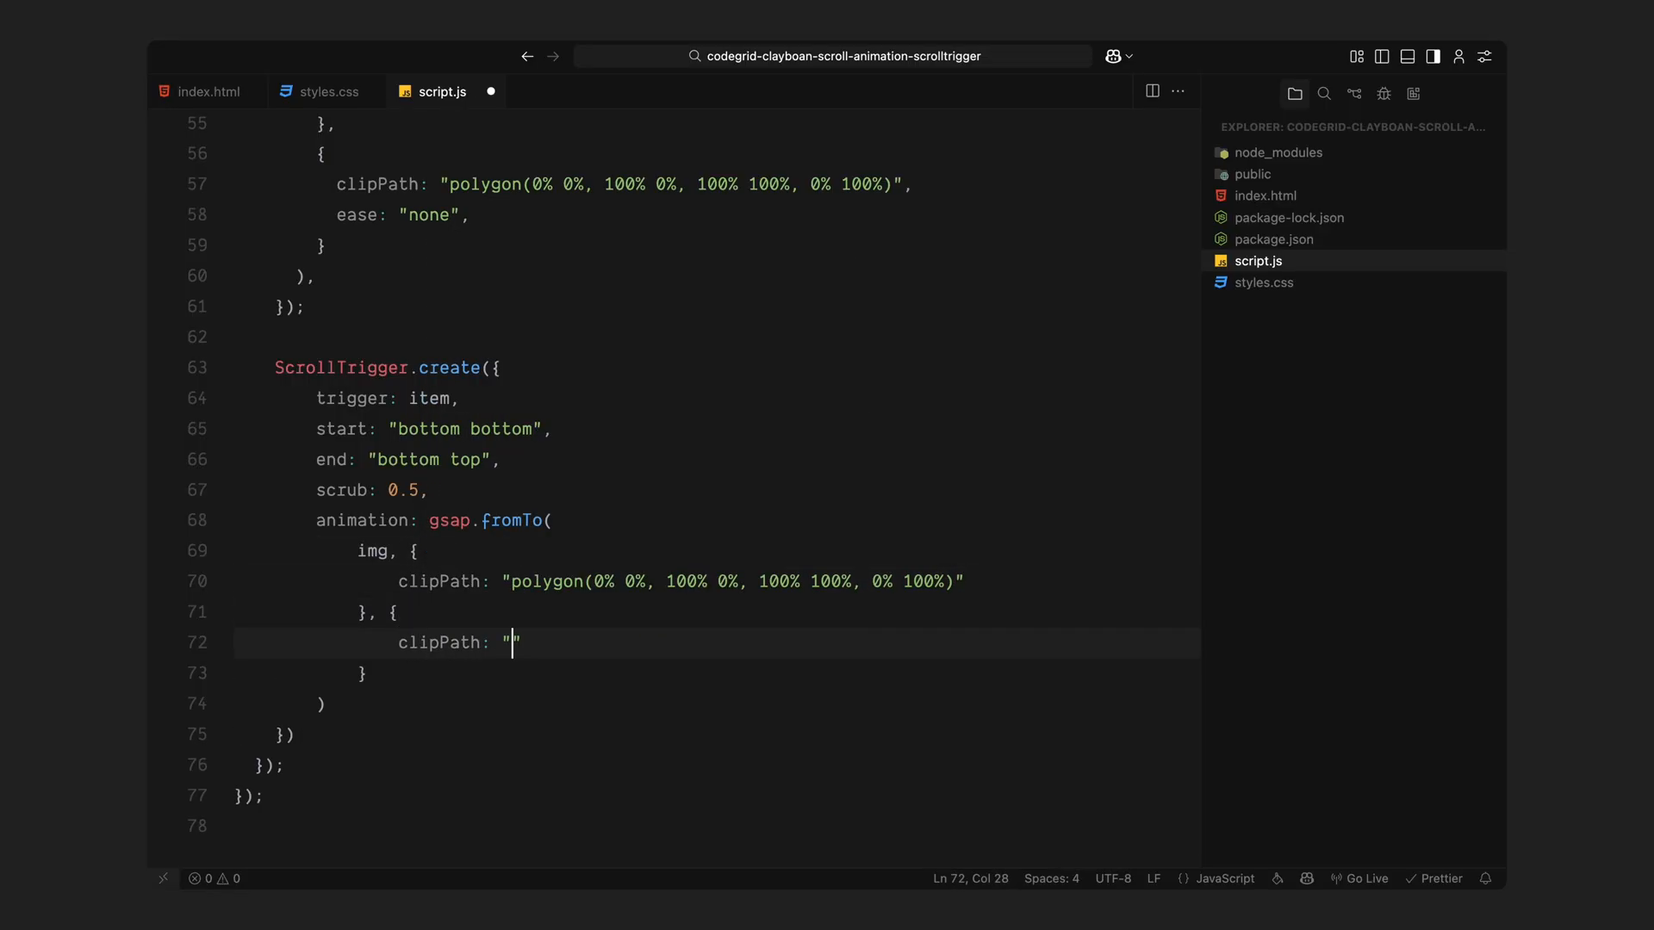
type("polygon(0% 0%, 100% 0%, 75% 60%, 25% 75%)\",")
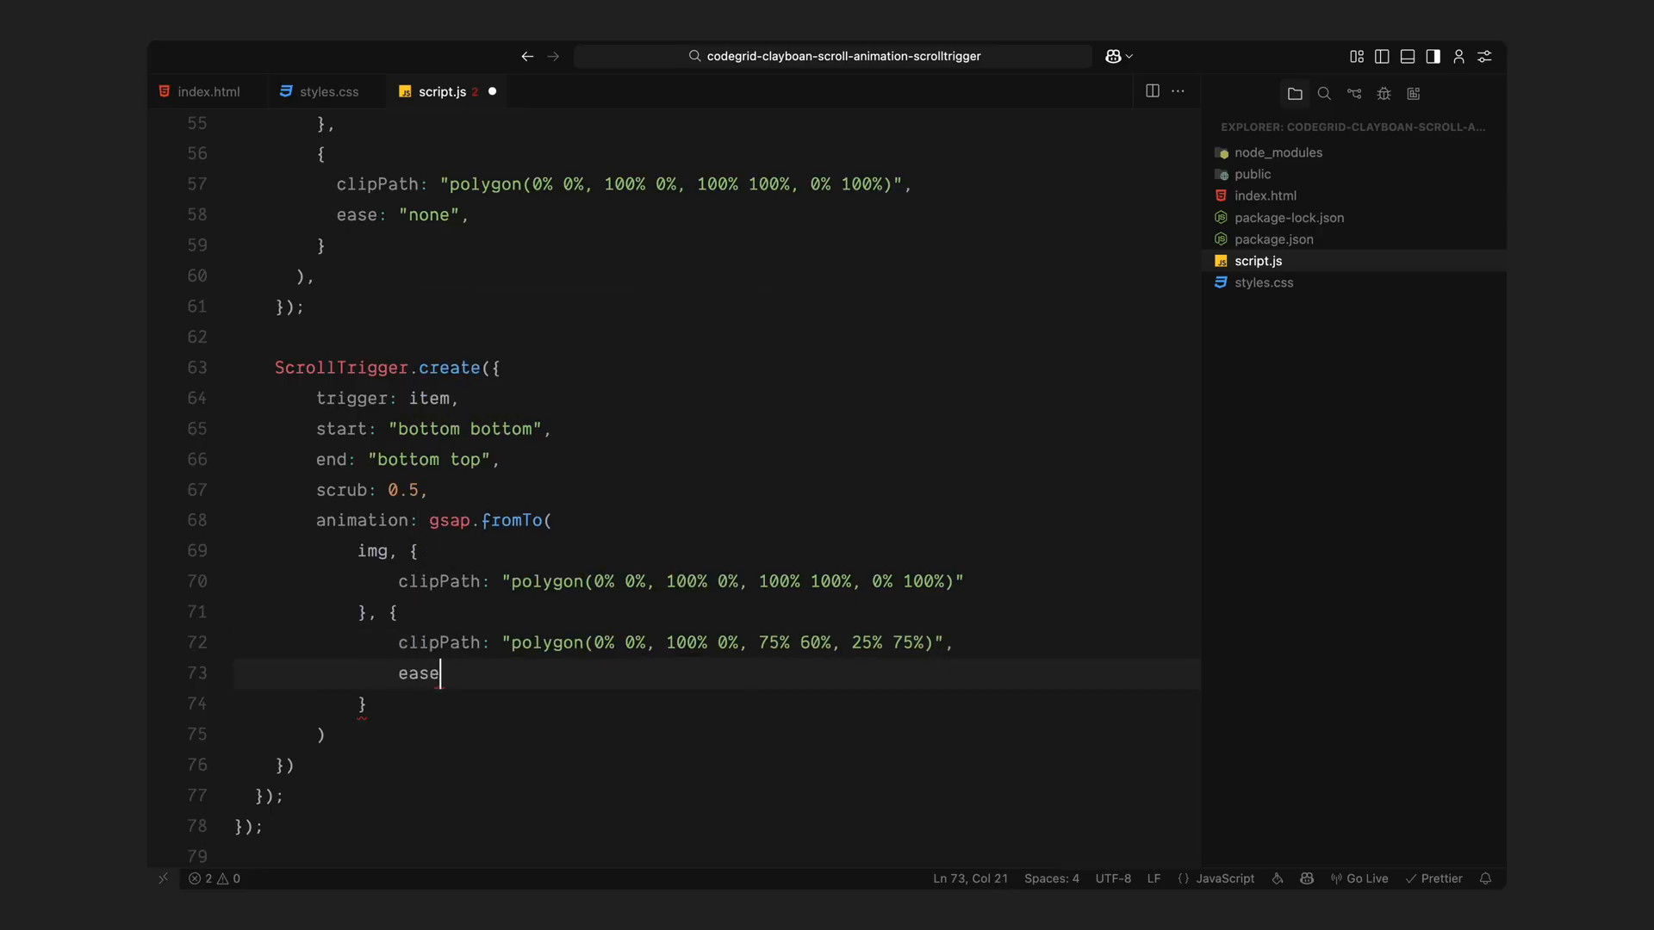